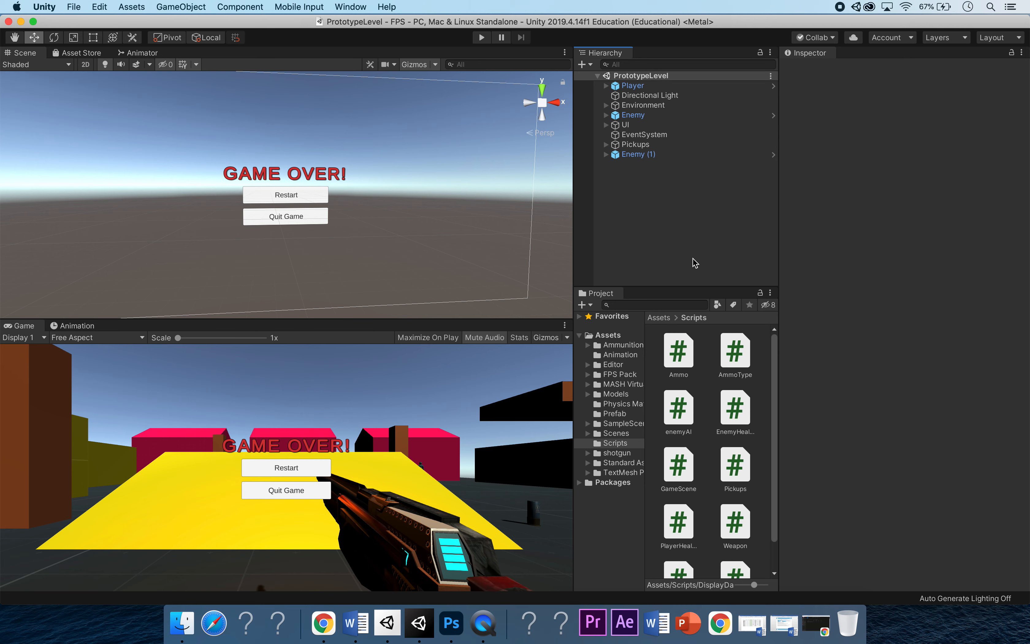
mouse_move(440, 128)
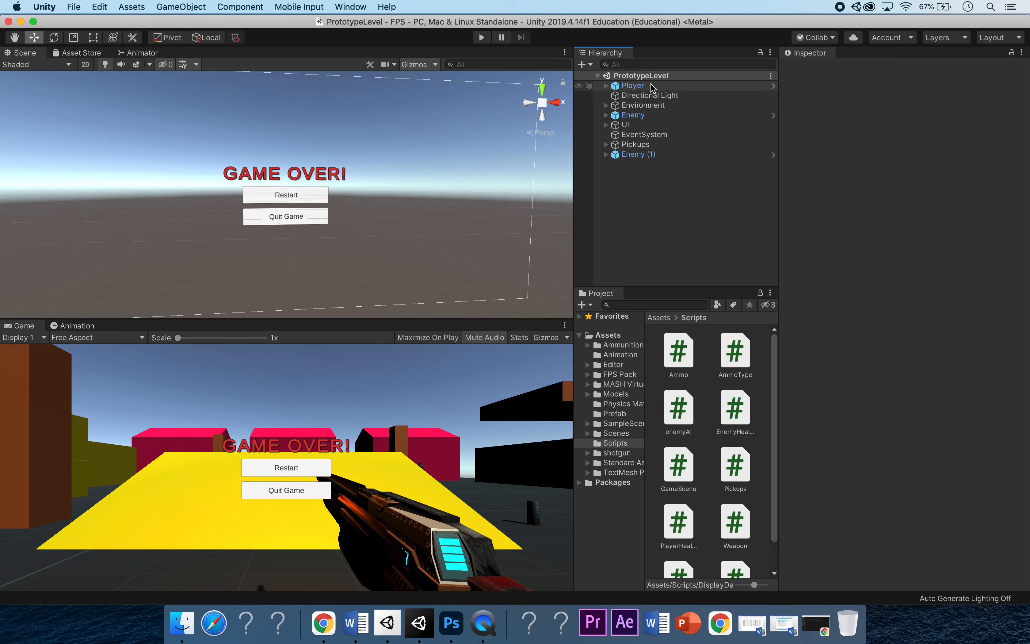
Inspect the Pistol under Player > MainCamera > Weapons, then review Player's components and ammo slots
left_click(633, 85)
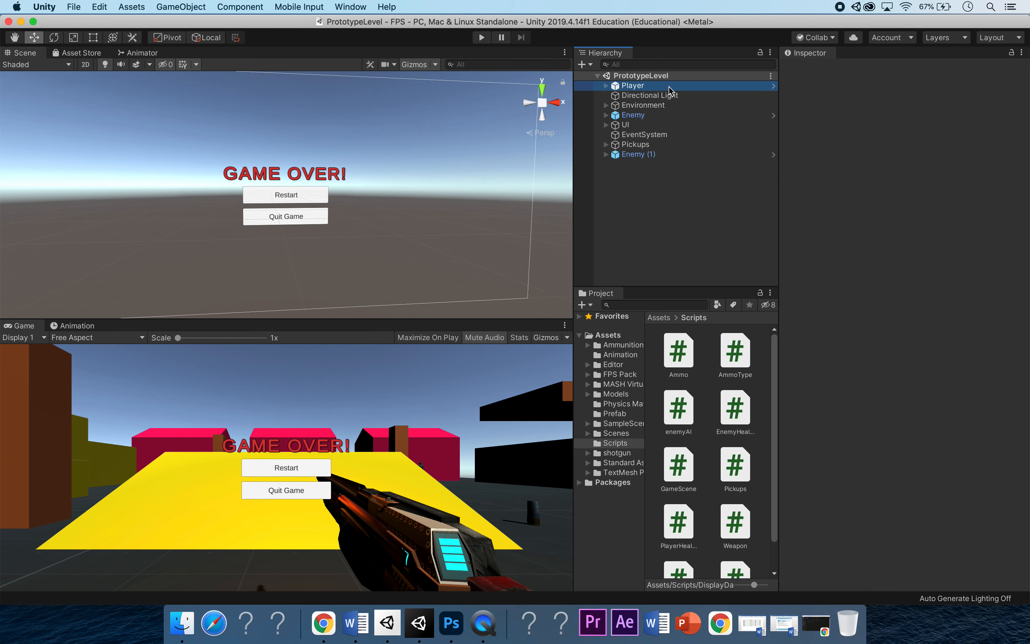
left_click(632, 85)
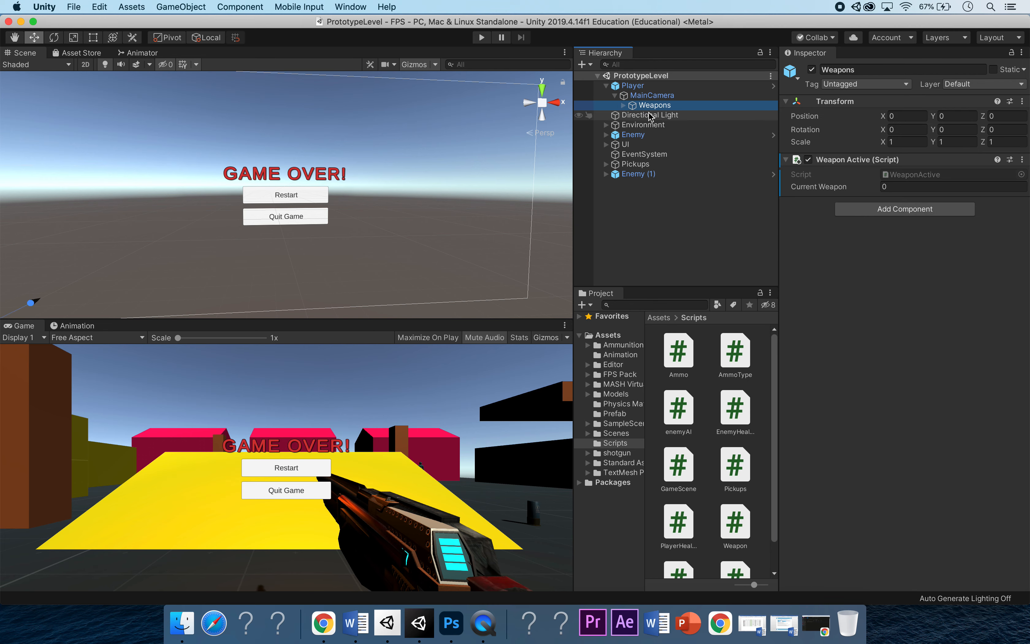
left_click(655, 116)
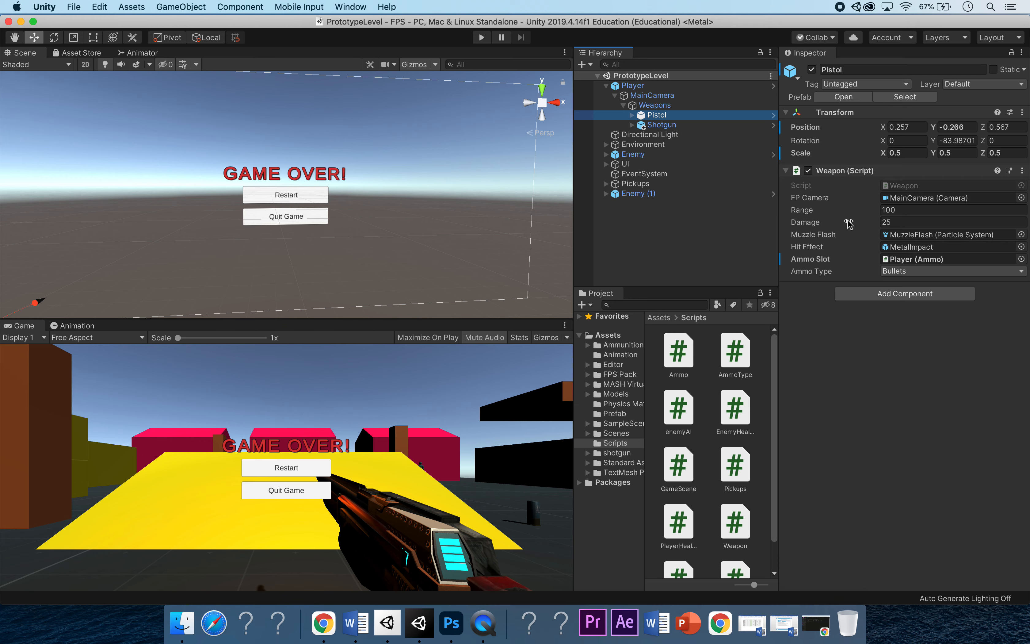
mouse_move(848, 276)
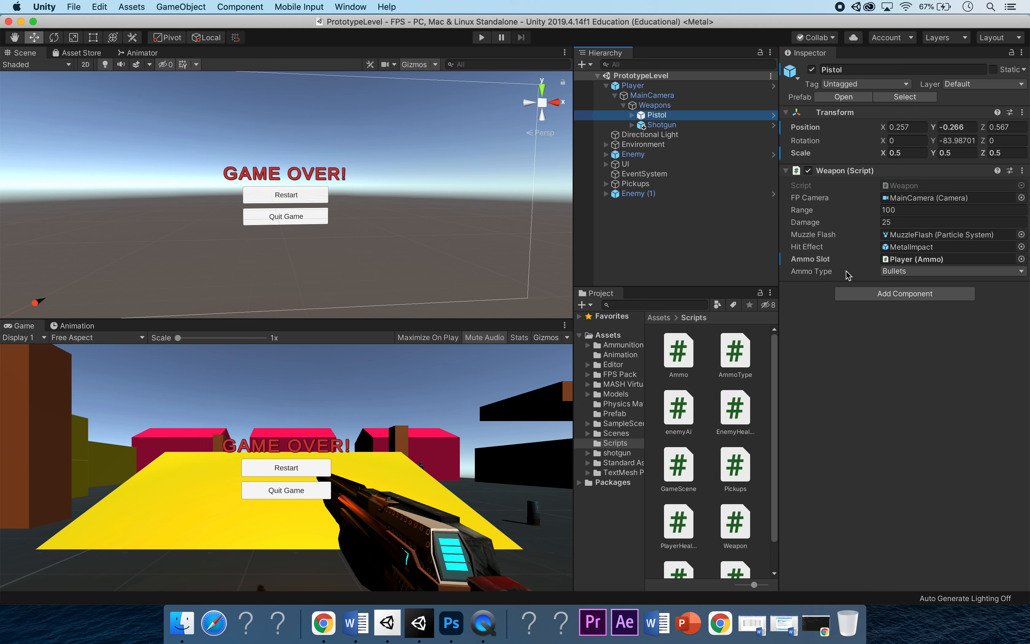
left_click(632, 85)
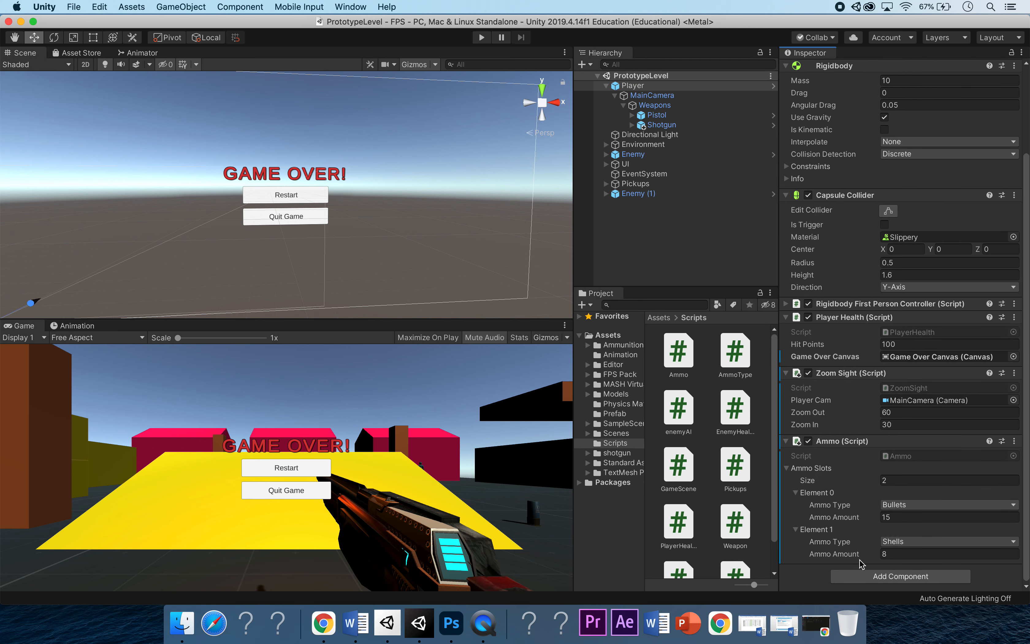
mouse_move(861, 526)
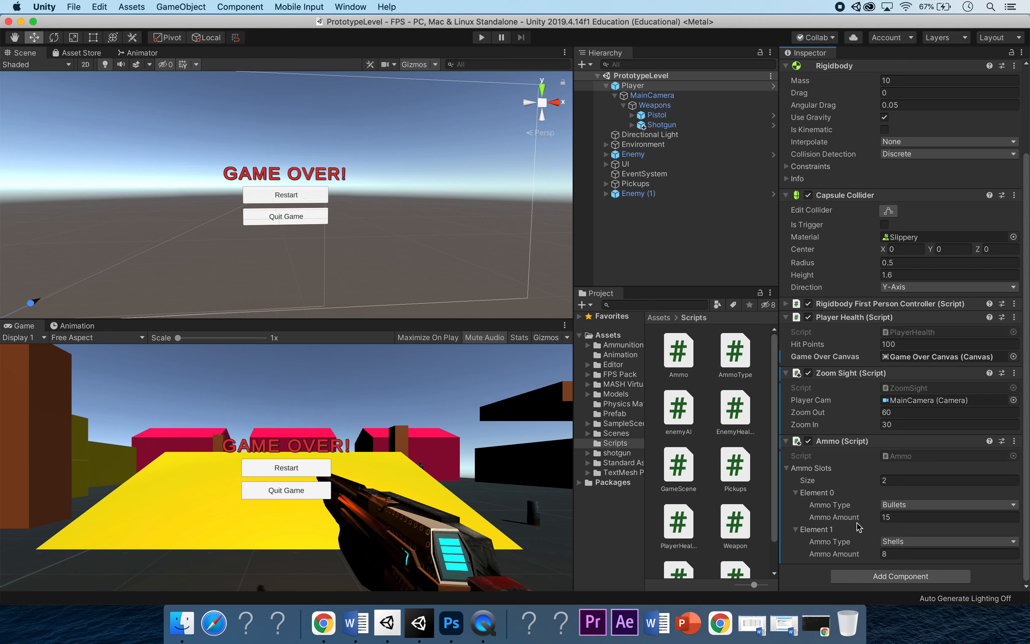
mouse_move(862, 522)
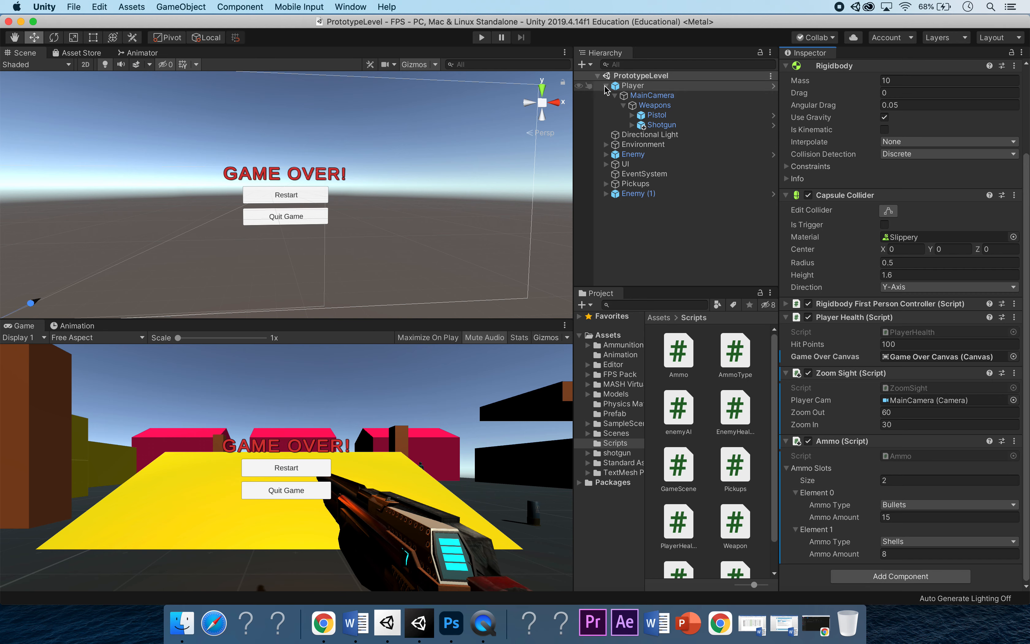
Create a new Canvas under UI and rename it Ammo Display Canvas
left_click(606, 85)
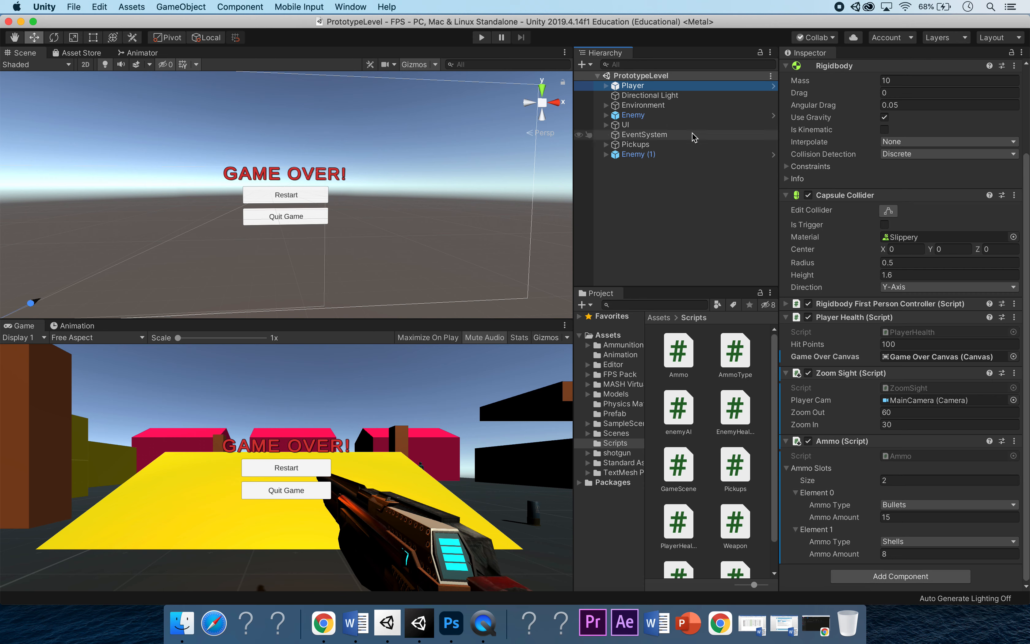
left_click(606, 125)
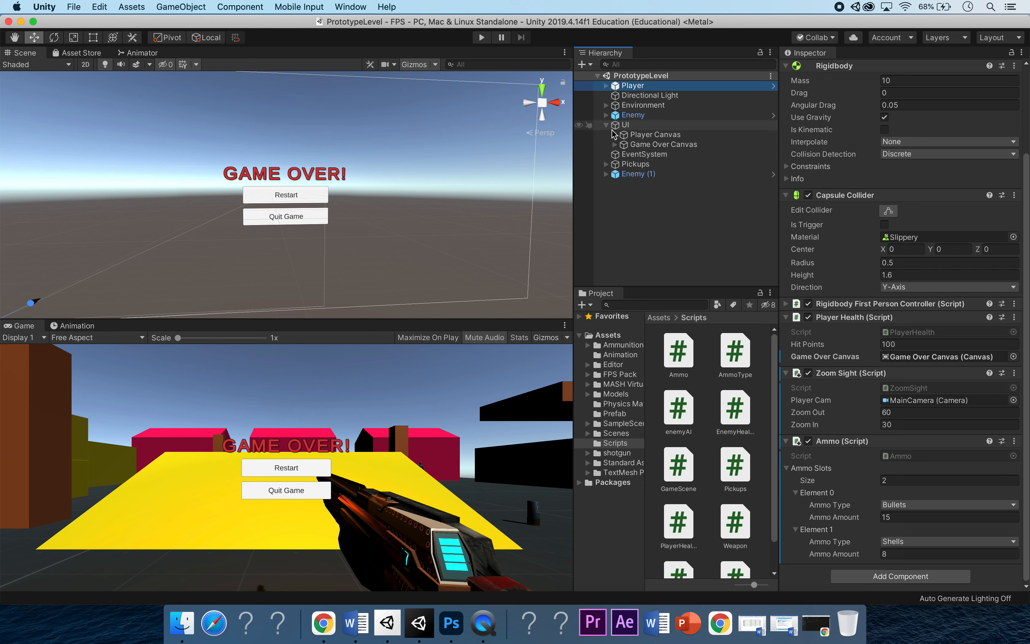
mouse_move(638, 131)
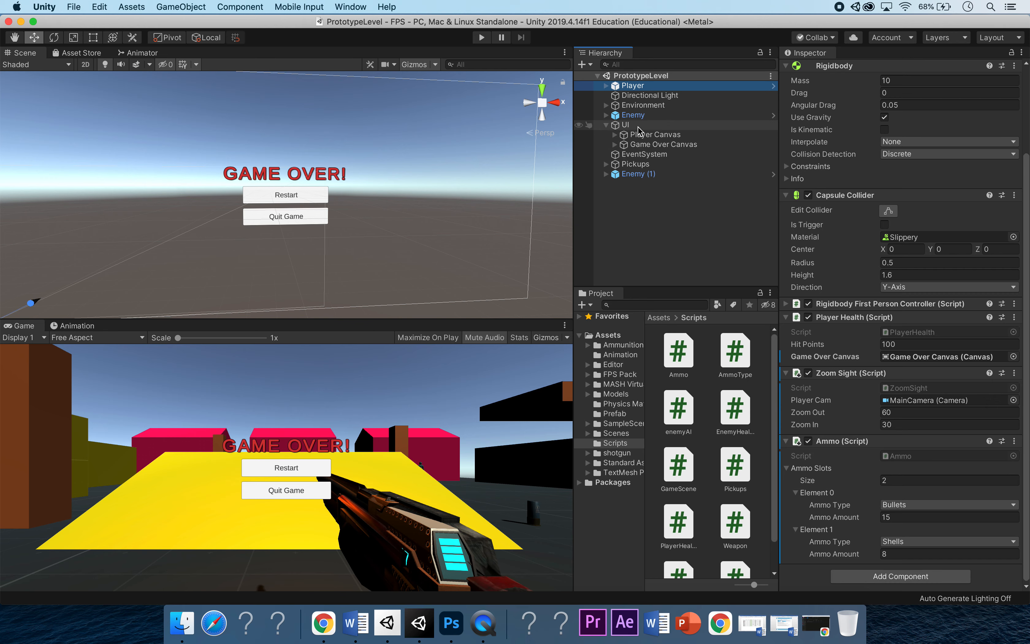
right_click(624, 125)
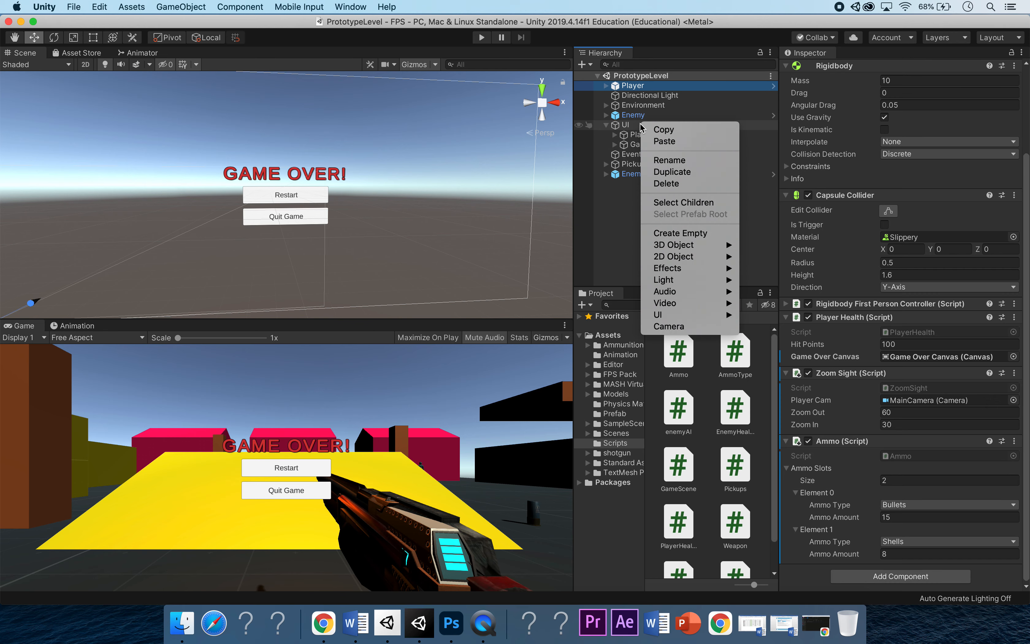
mouse_move(656, 315)
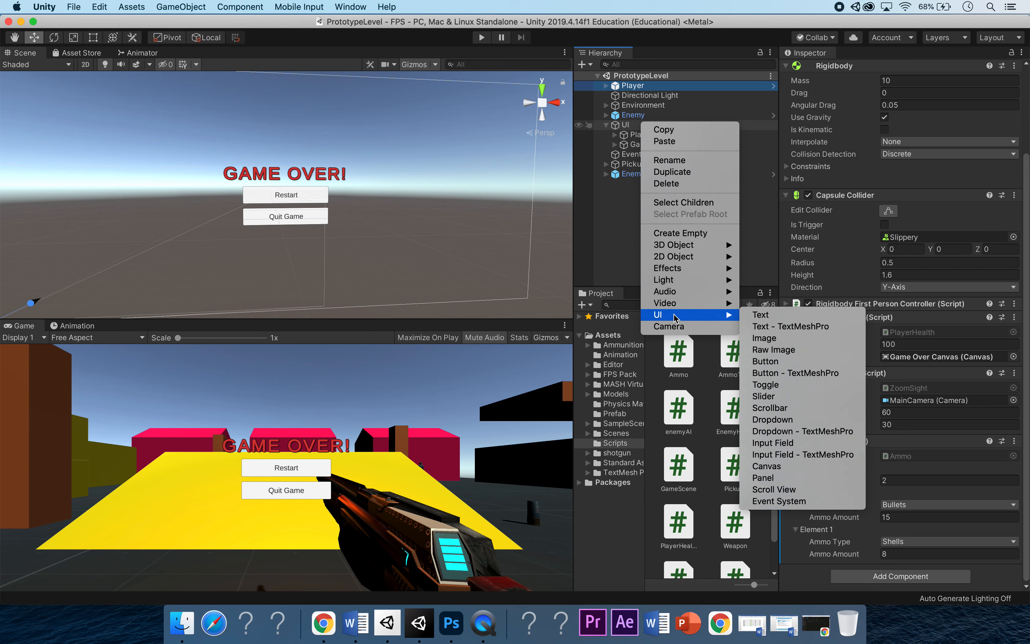
mouse_move(774, 443)
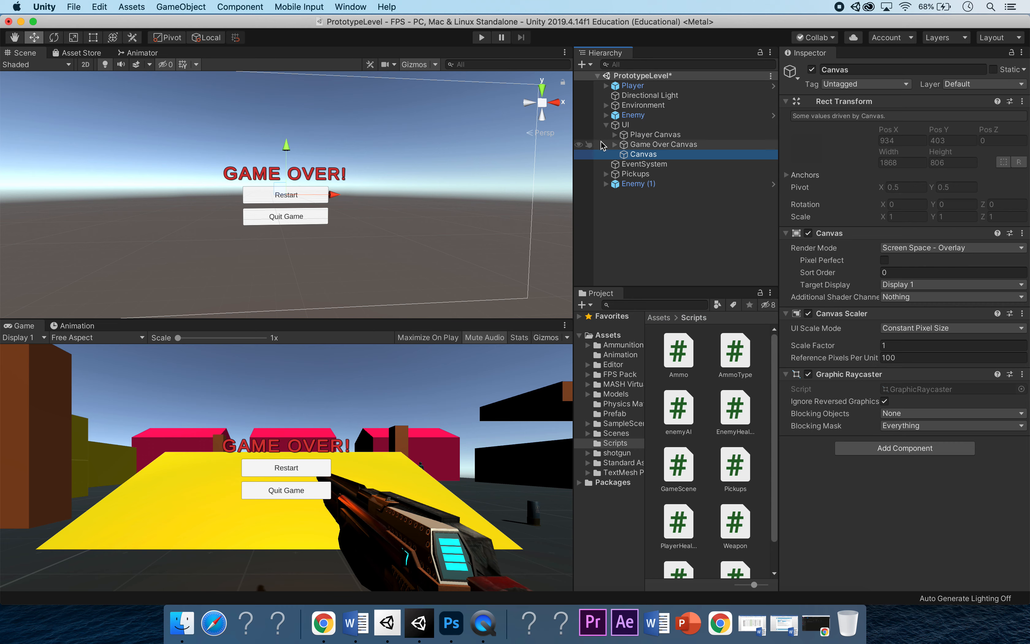
double_click(847, 69)
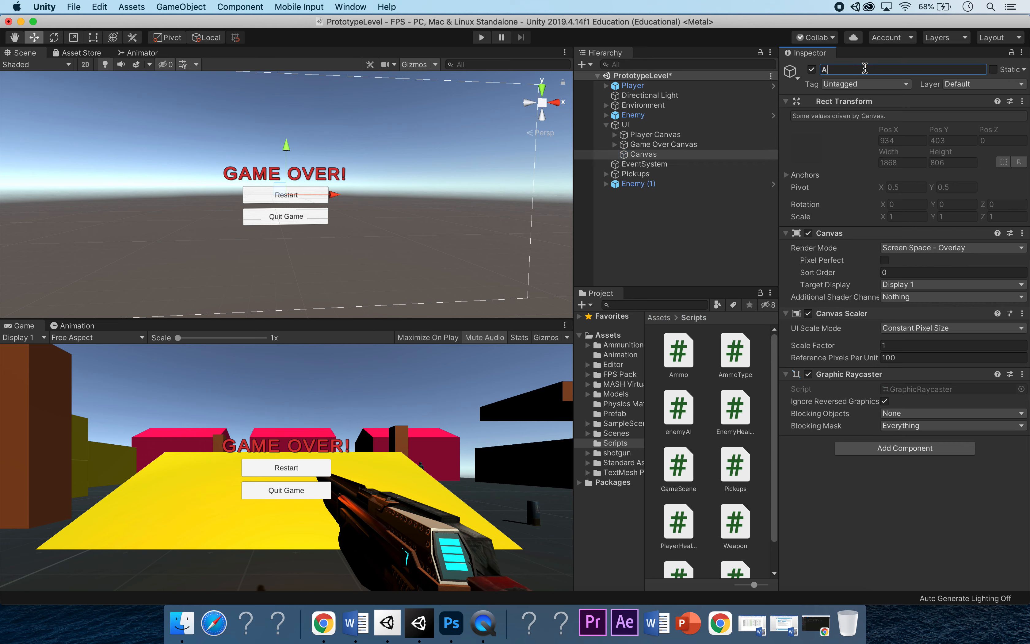
type("mmo Display Canvas")
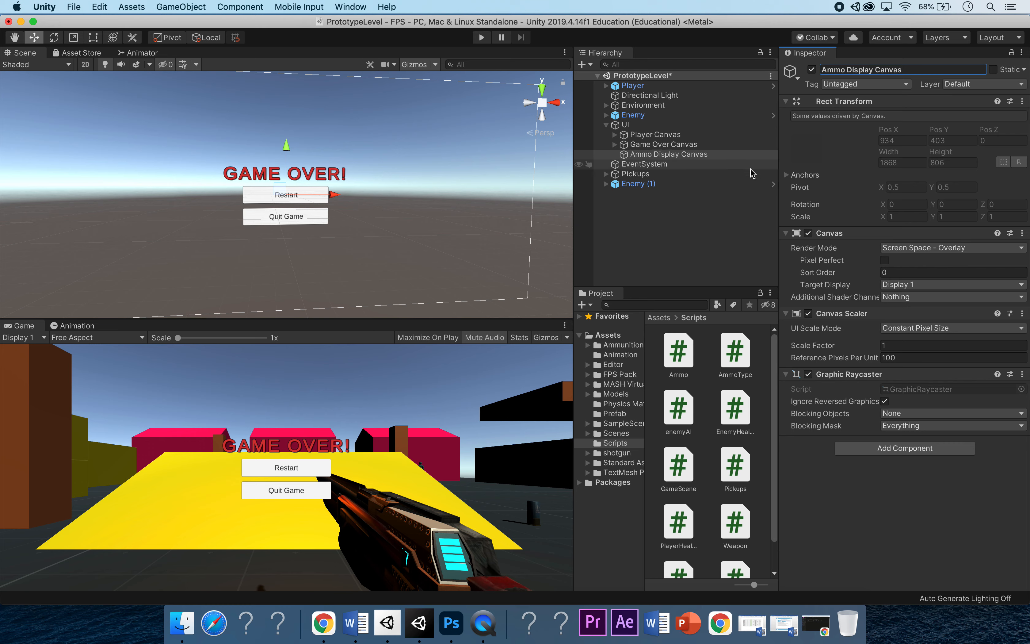
mouse_move(704, 189)
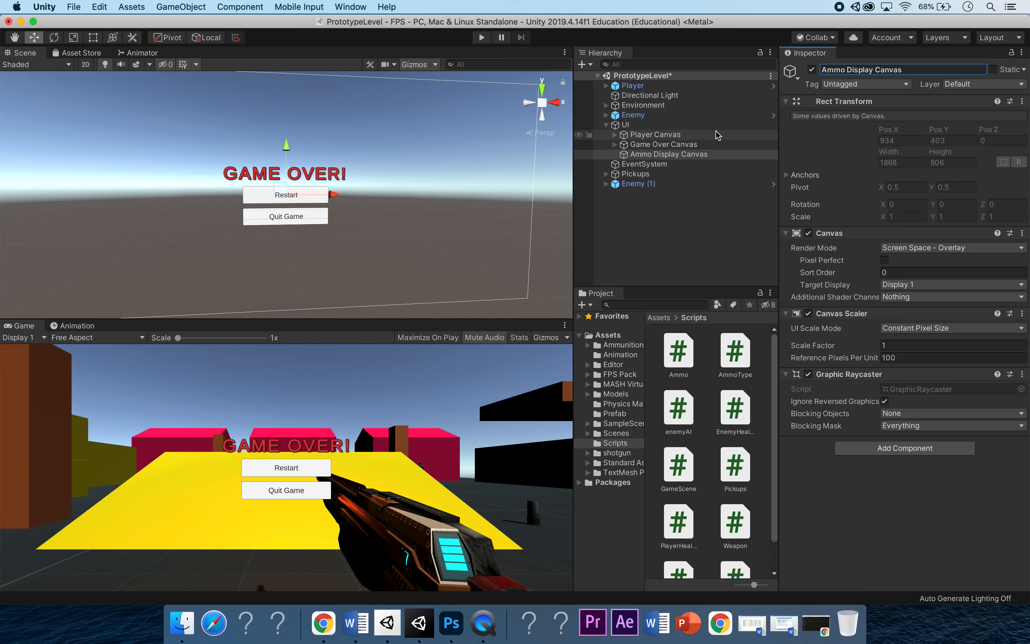
mouse_move(666, 85)
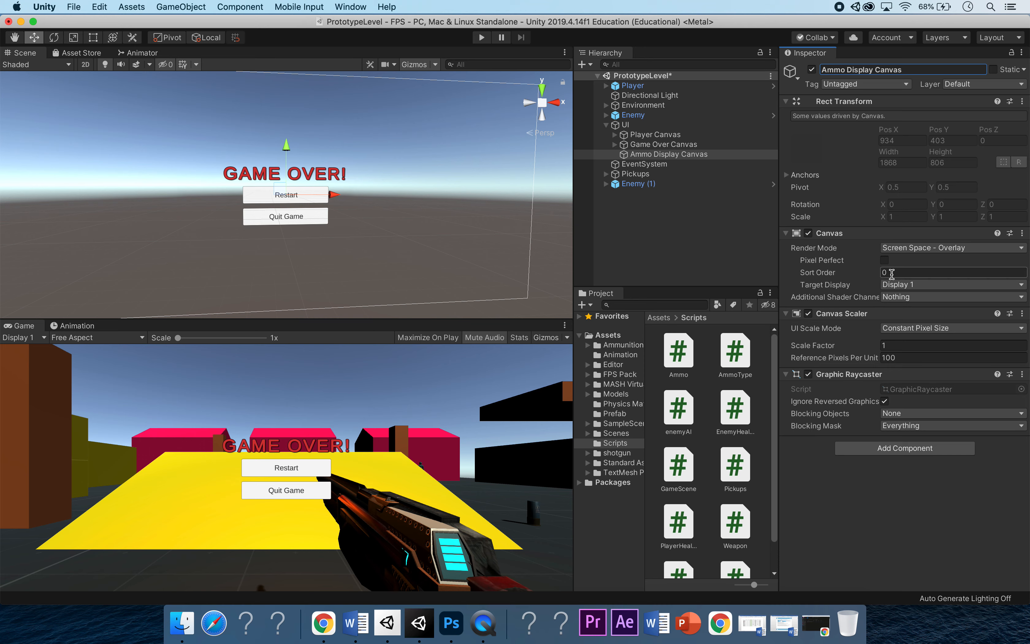
Set Game Over Canvas sort order to 2 and Ammo Display Canvas sort order to 1
left_click(662, 144)
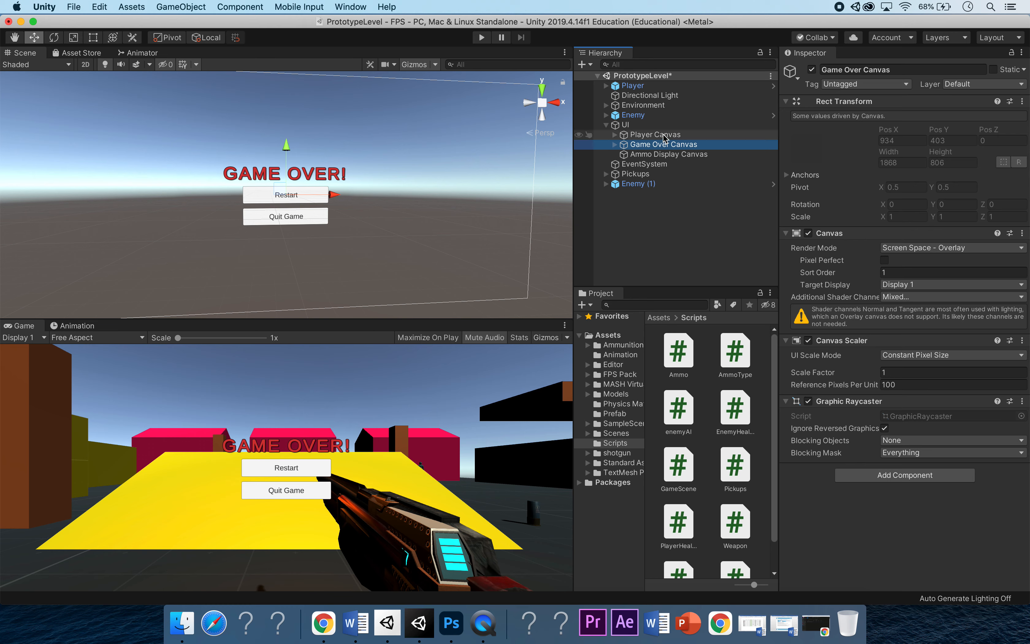
left_click(654, 134)
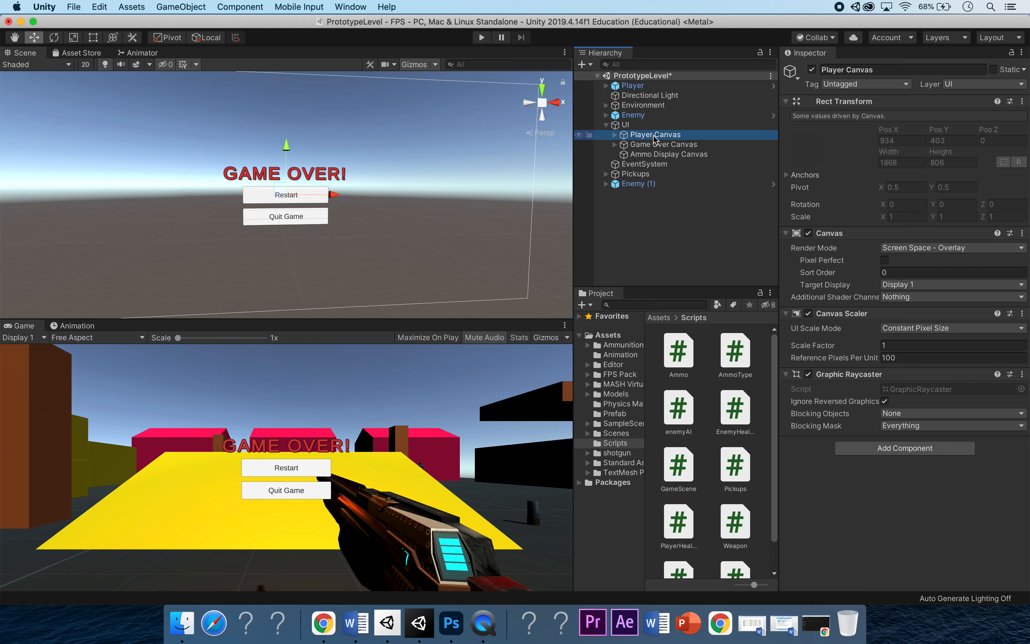
left_click(660, 145)
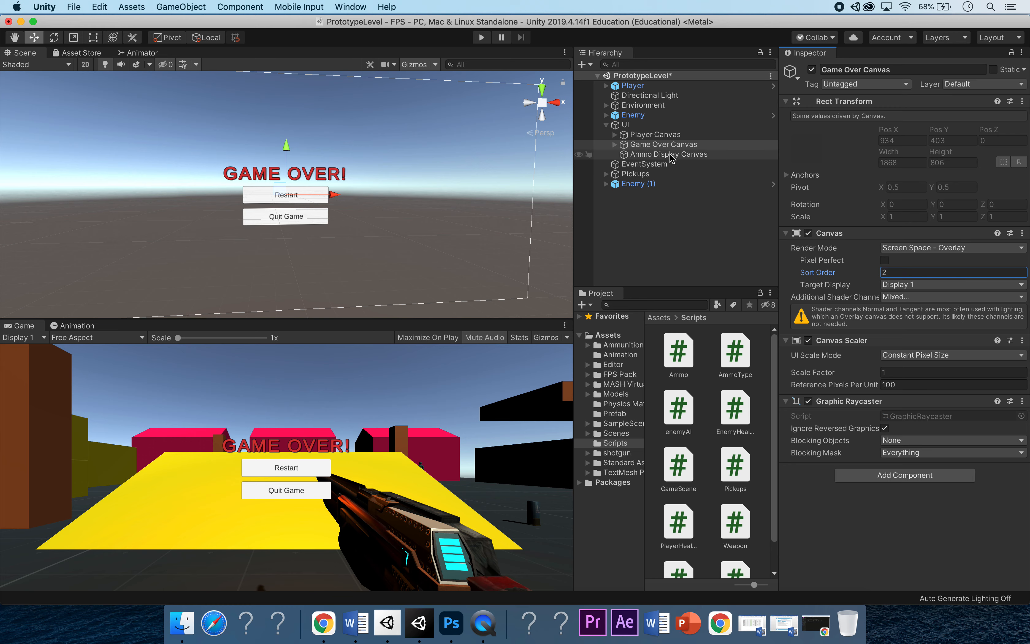
left_click(669, 154)
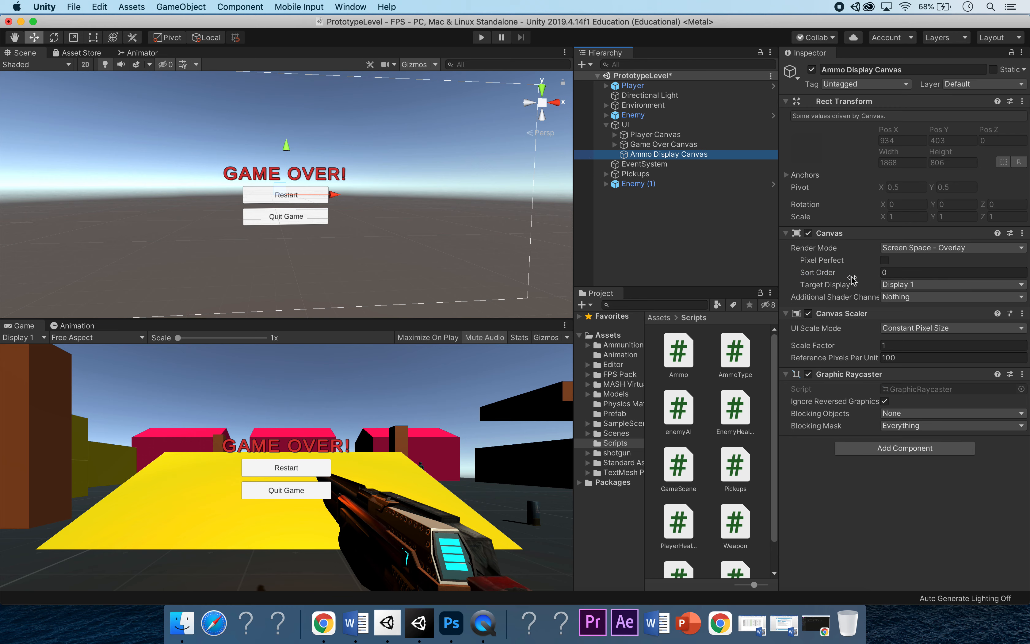
left_click(951, 272)
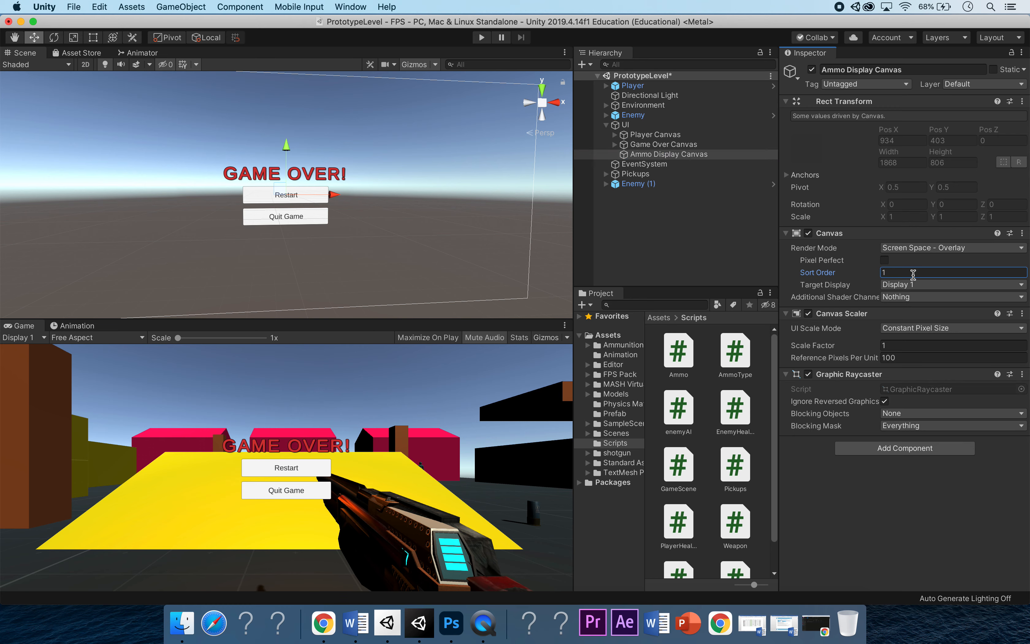
mouse_move(733, 144)
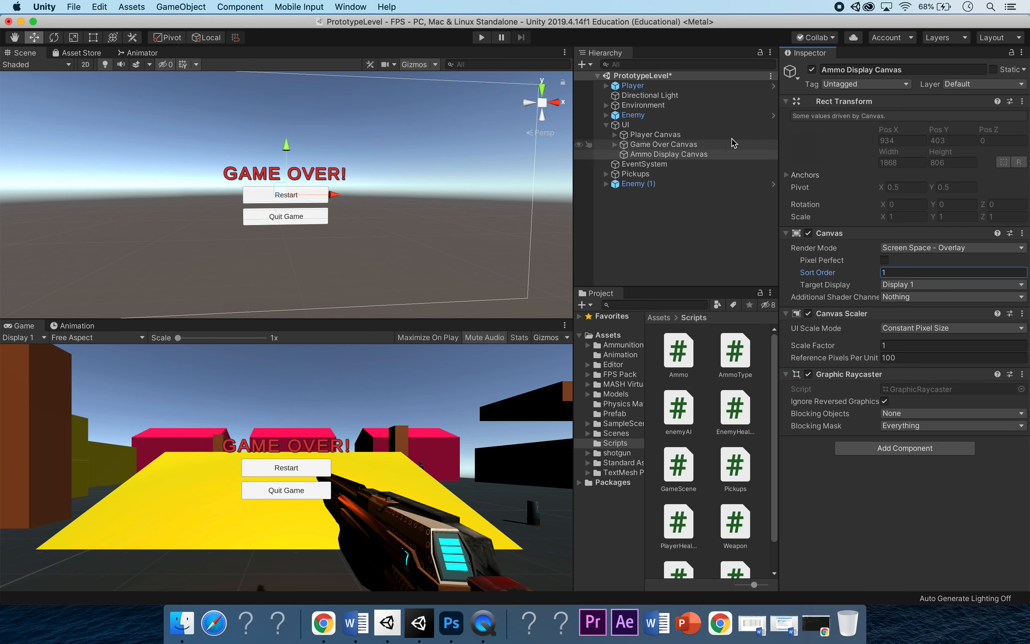
mouse_move(630, 151)
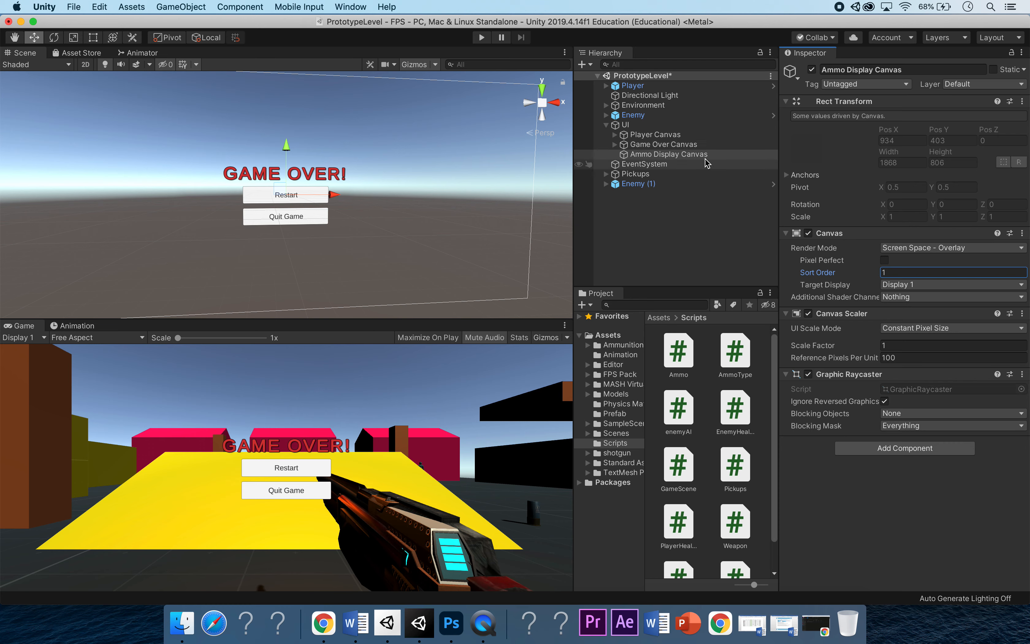
Add a TextMeshPro object to Ammo Display Canvas, name it Ammo Text, with text 'Ammo:'
right_click(667, 154)
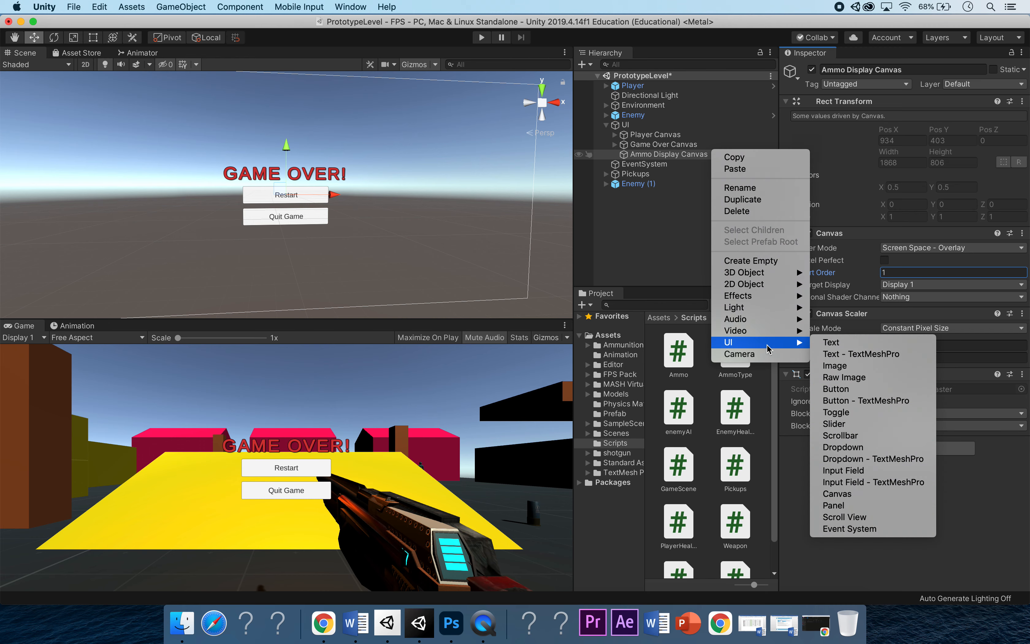
left_click(862, 353)
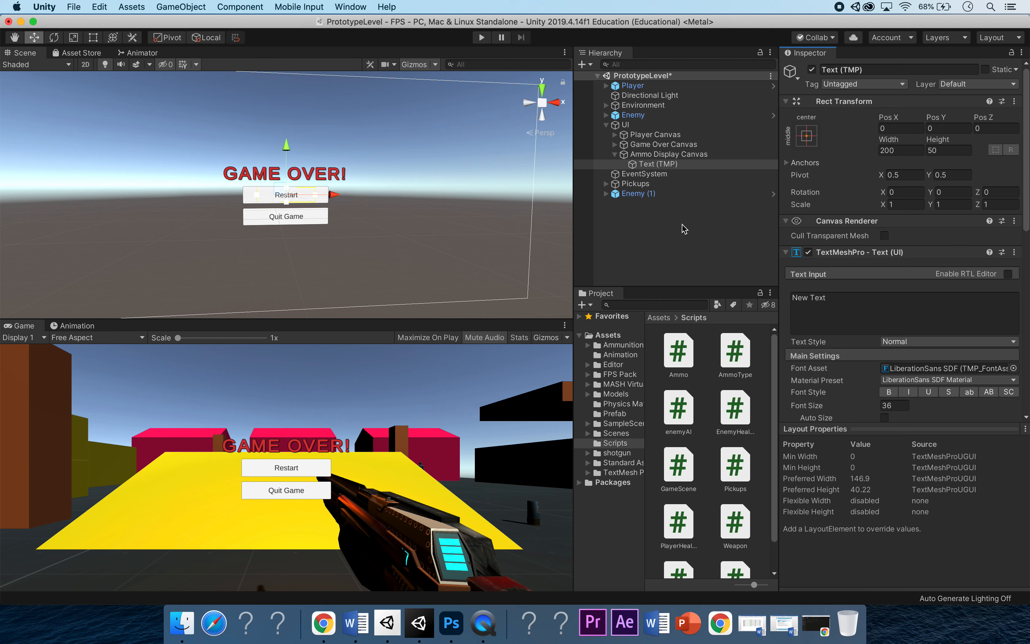
mouse_move(686, 226)
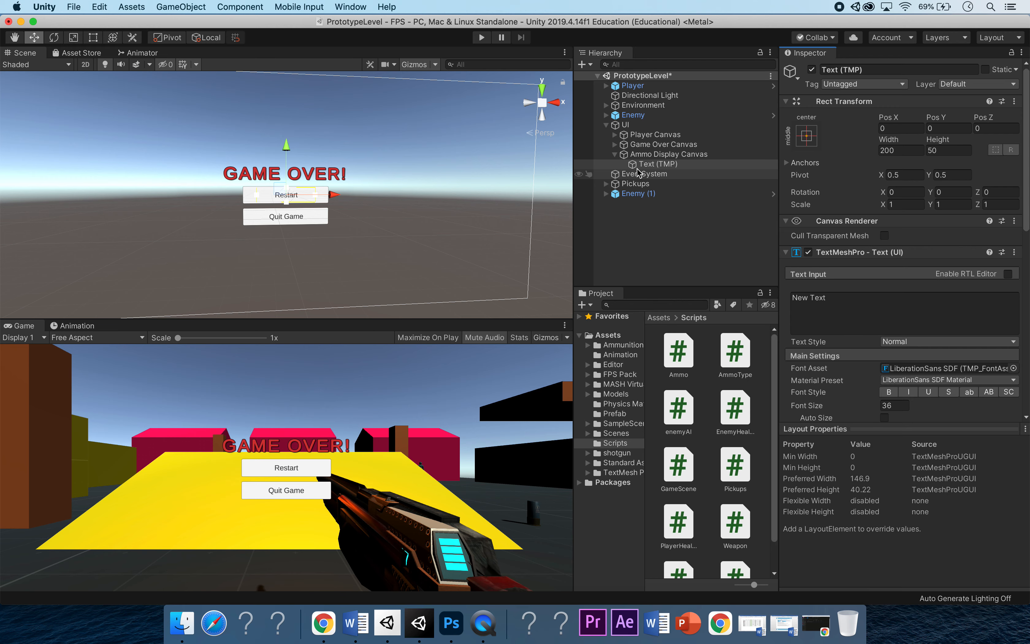
mouse_move(637, 177)
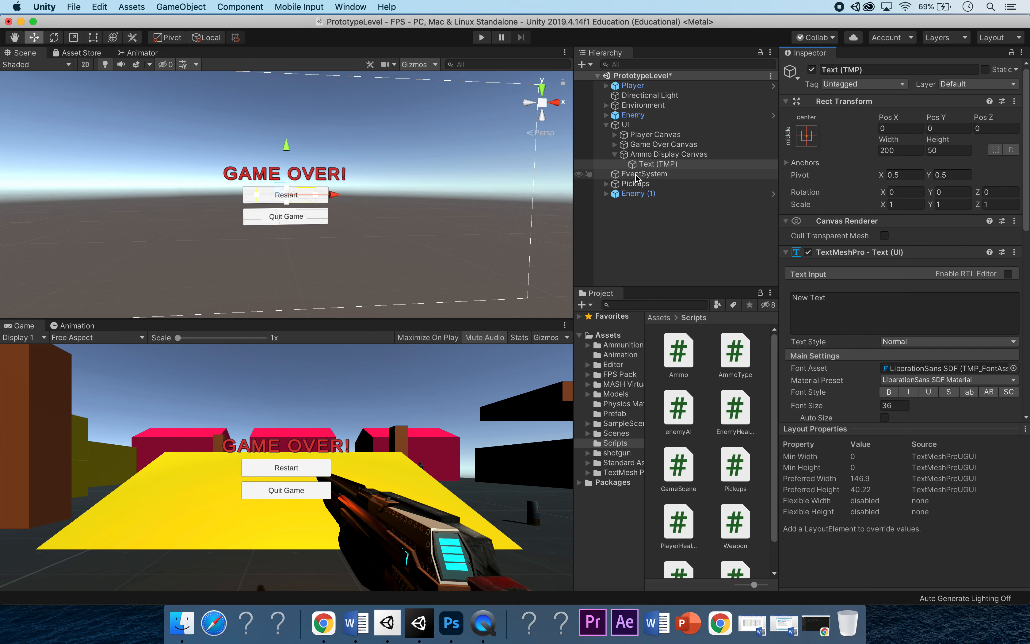
mouse_move(699, 170)
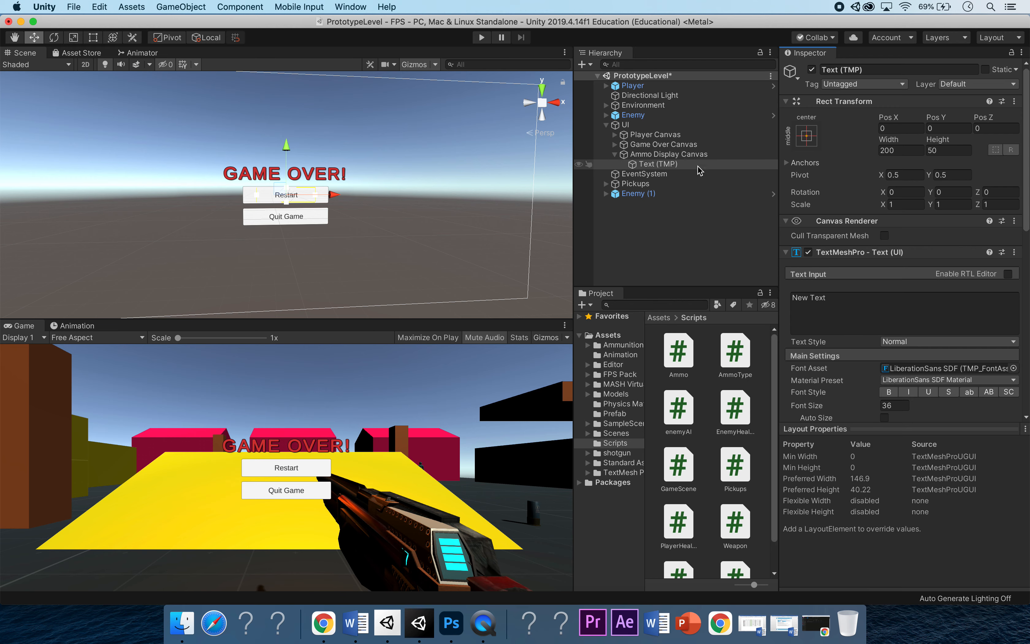
double_click(844, 70)
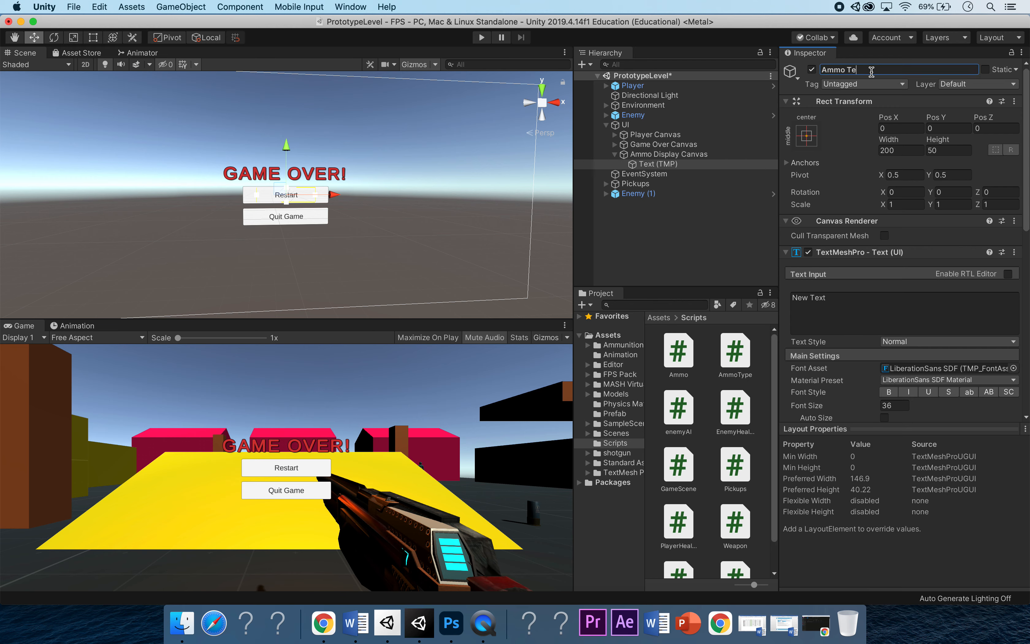
type("Ammo Text")
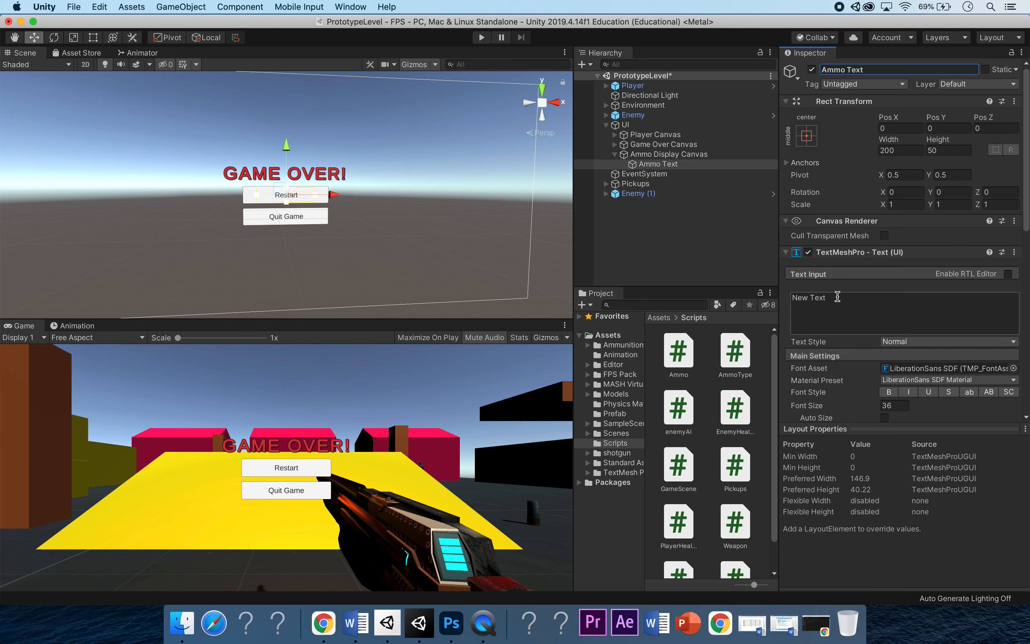
type("Ammo:")
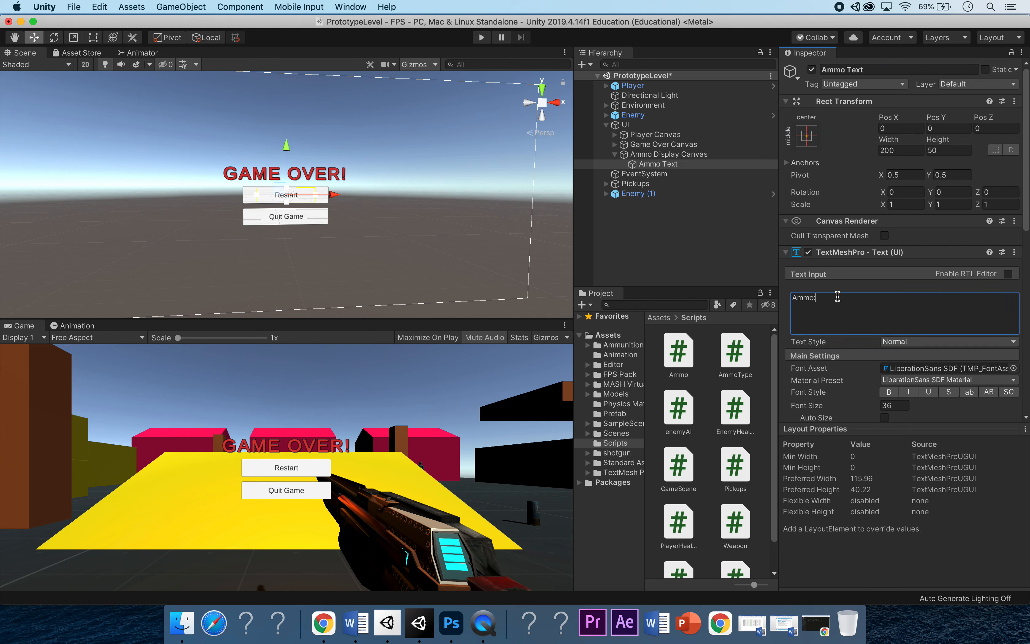
mouse_move(802, 189)
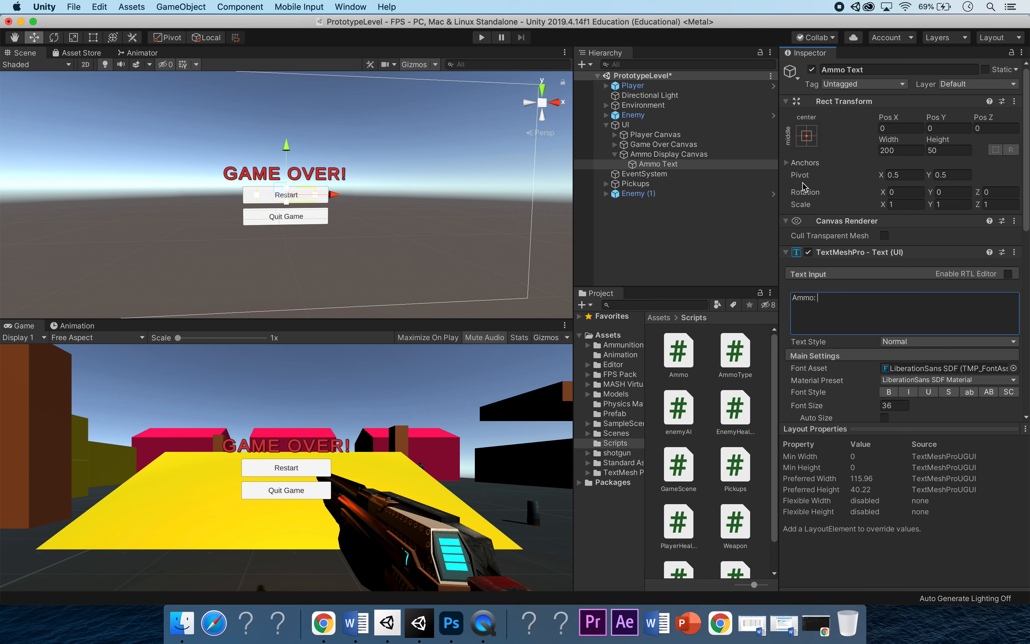
mouse_move(424, 222)
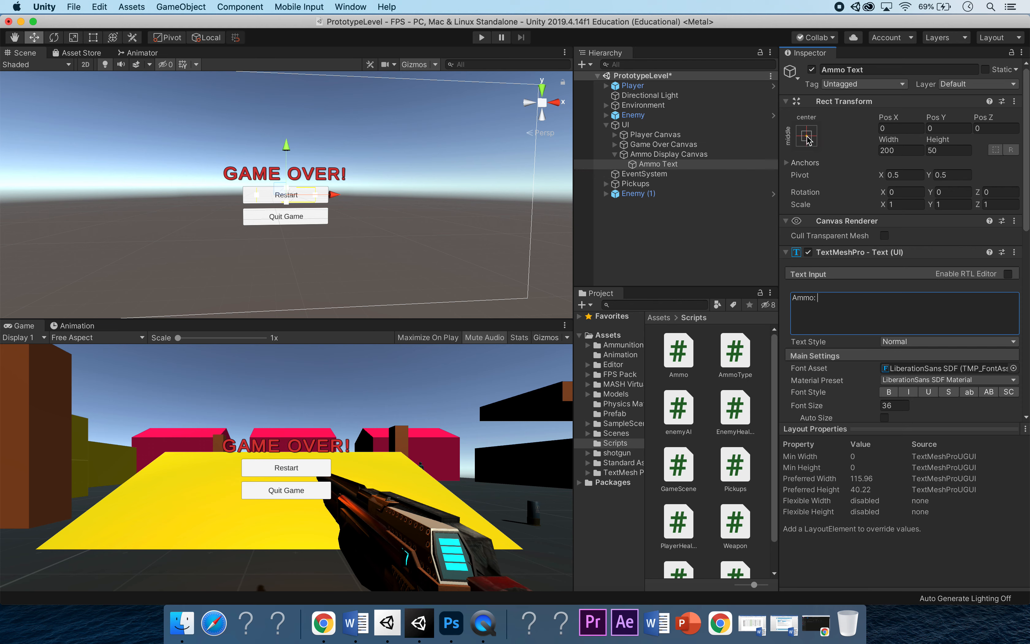
Anchor Ammo Text top-right, move it inward, enlarge its box and make it bold
left_click(807, 137)
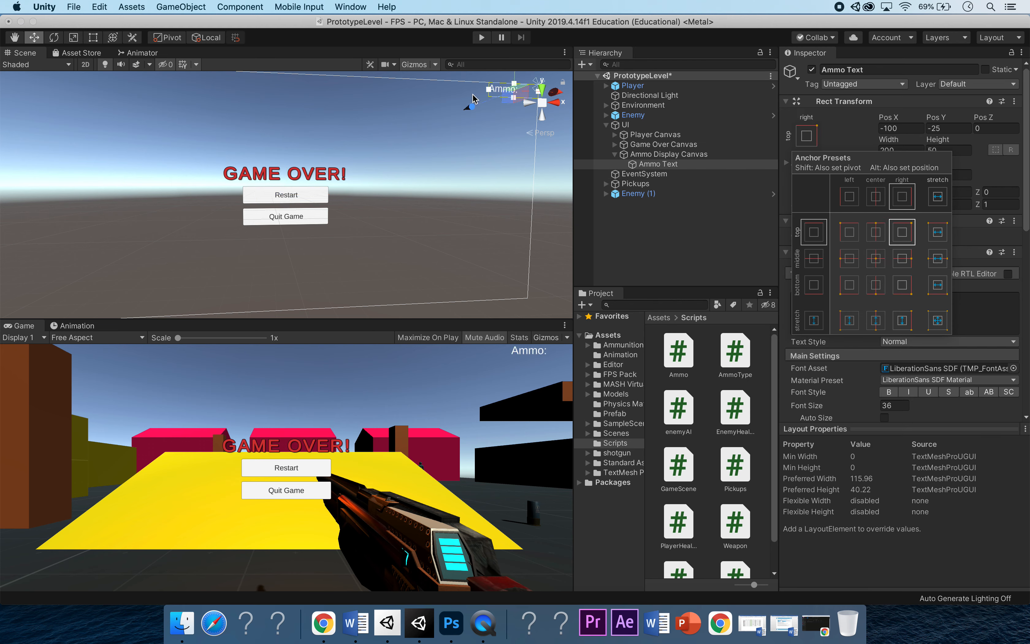
mouse_move(489, 111)
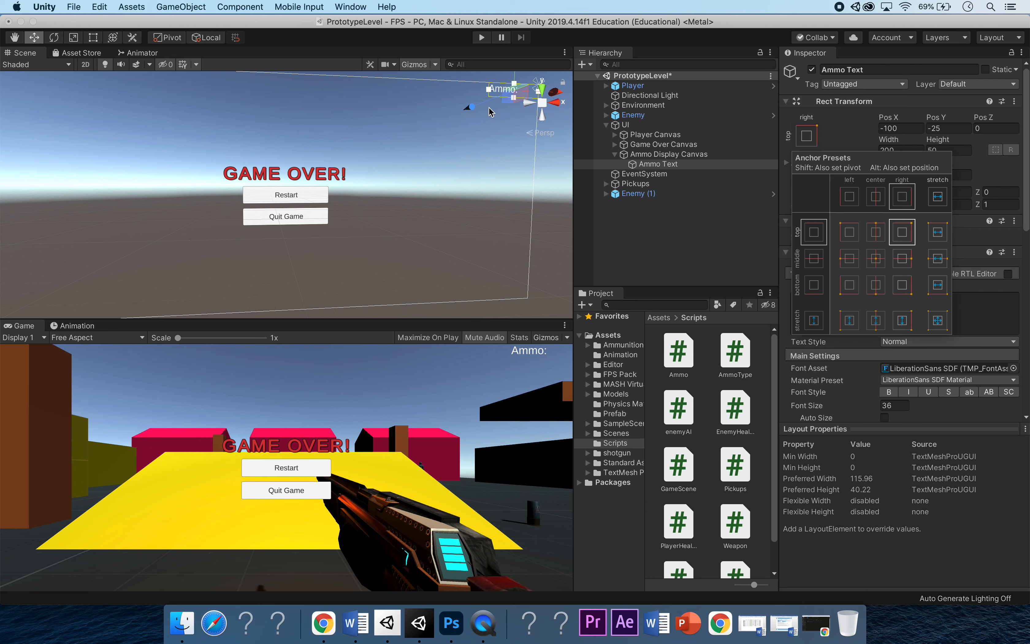
mouse_move(383, 168)
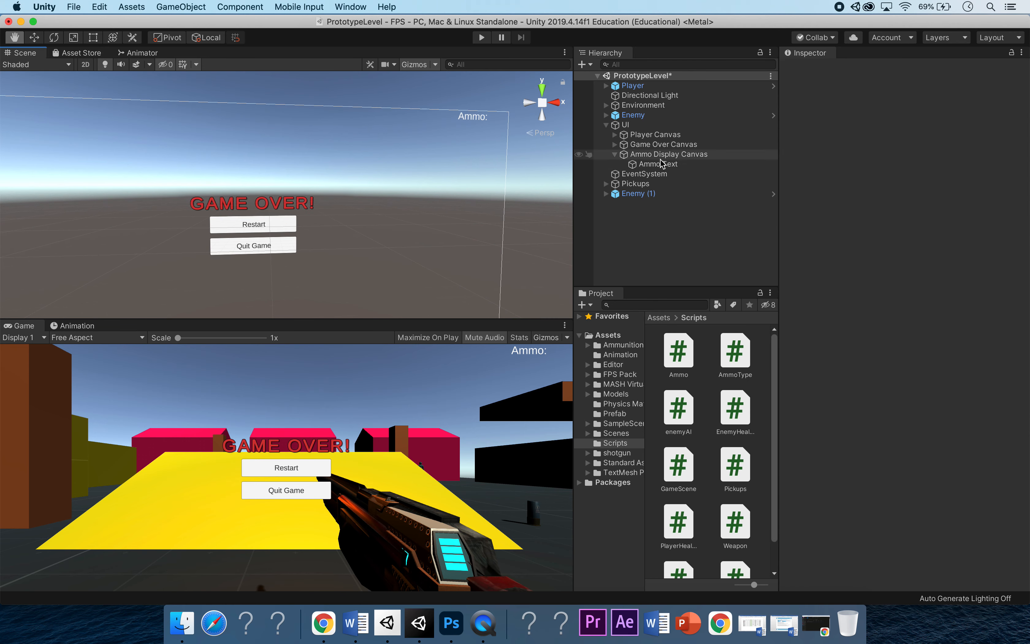
left_click(657, 164)
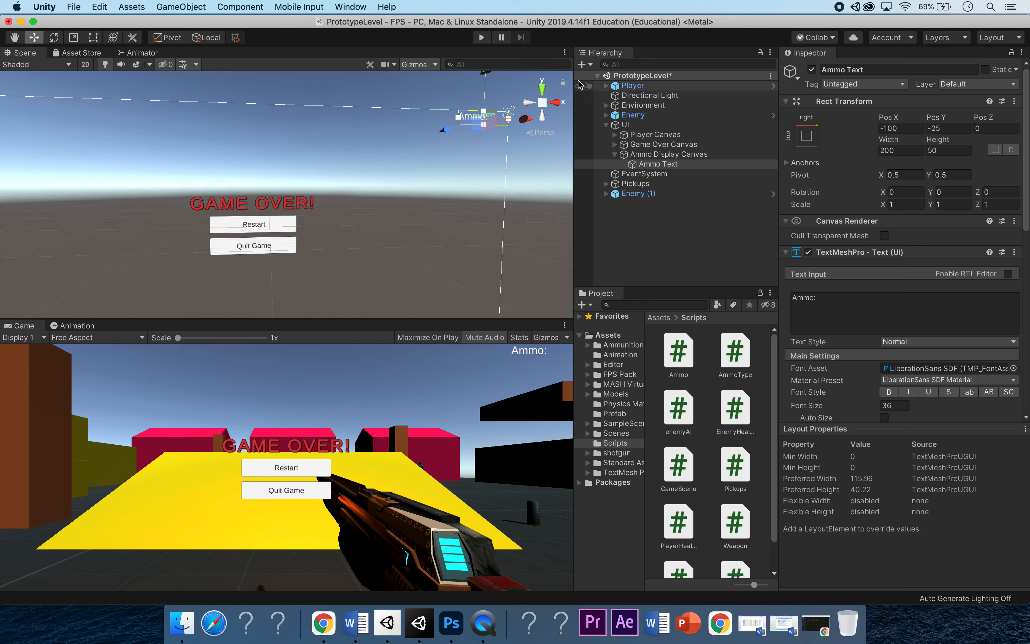
left_click_drag(484, 119, 484, 138)
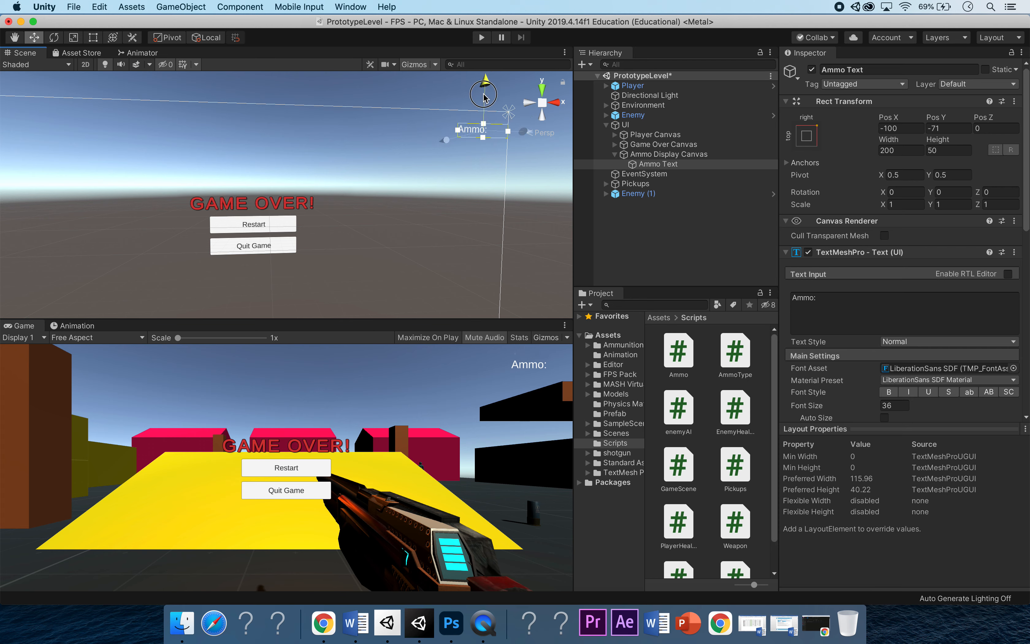
mouse_move(517, 131)
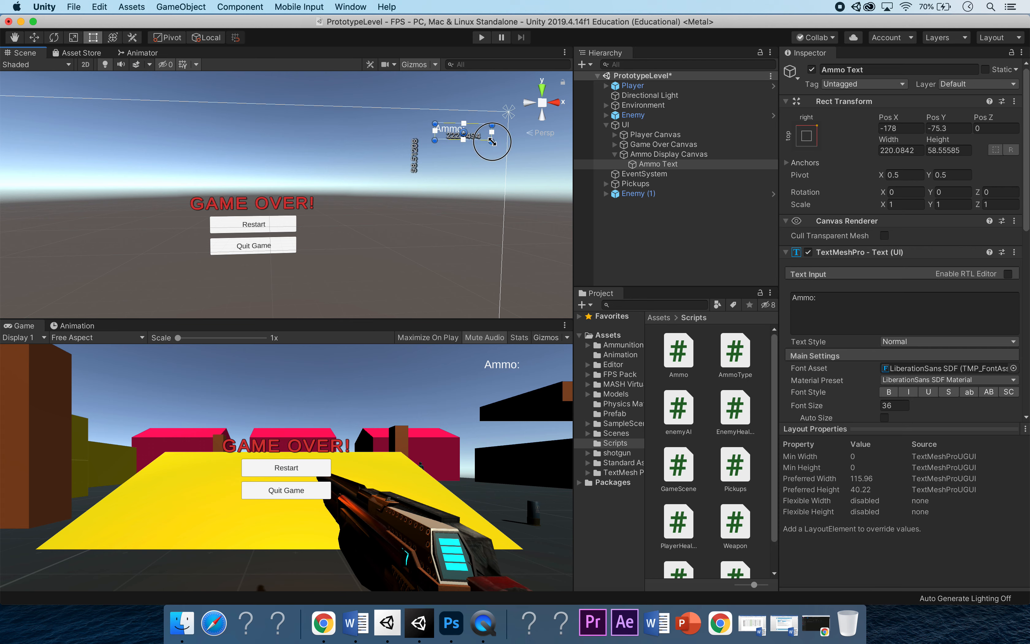
left_click_drag(491, 141, 504, 146)
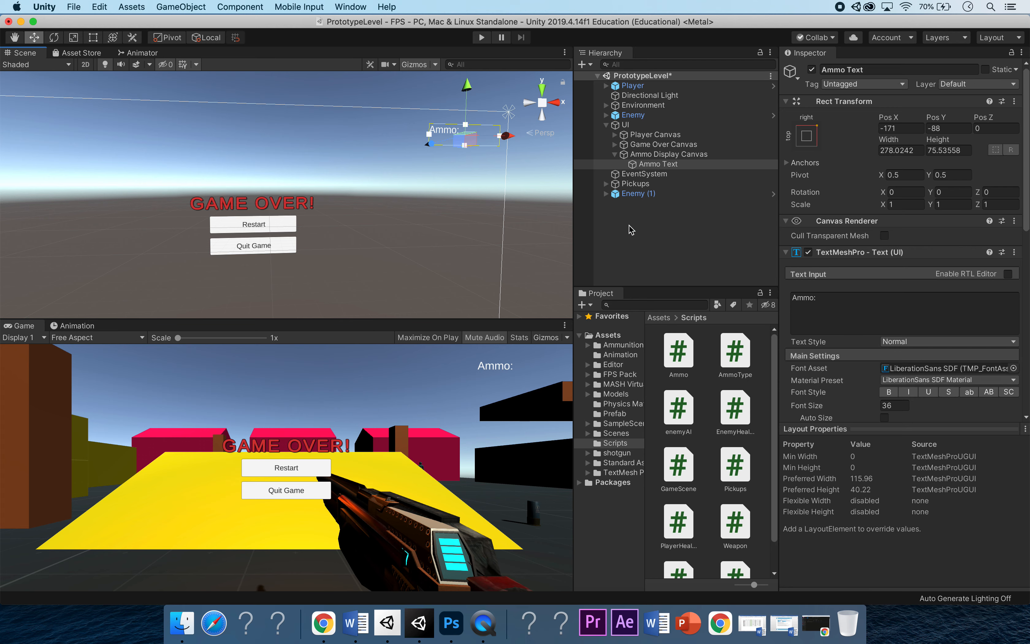
left_click(889, 392)
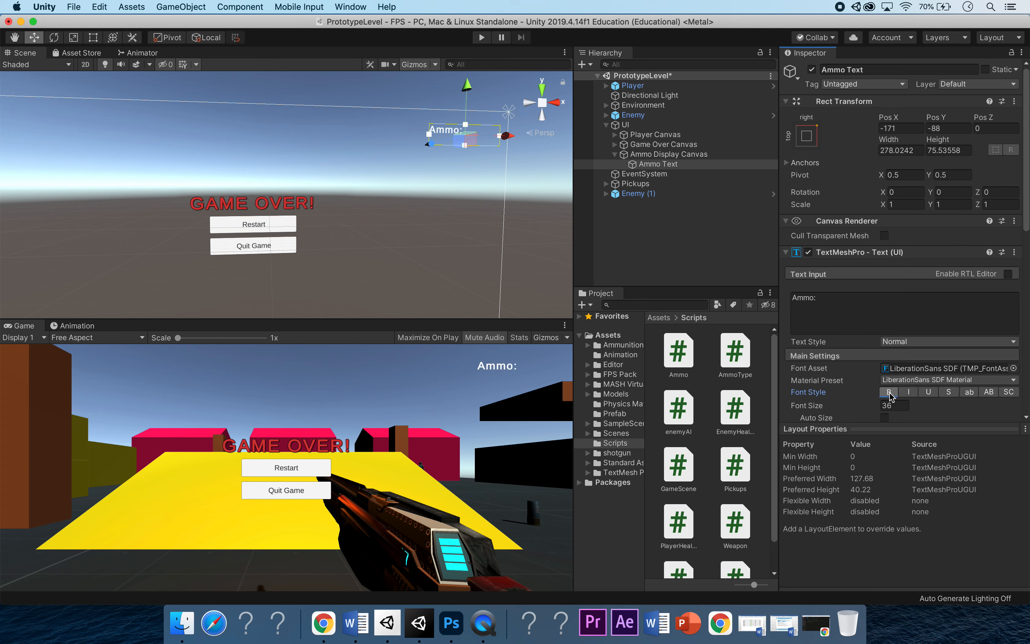
mouse_move(964, 391)
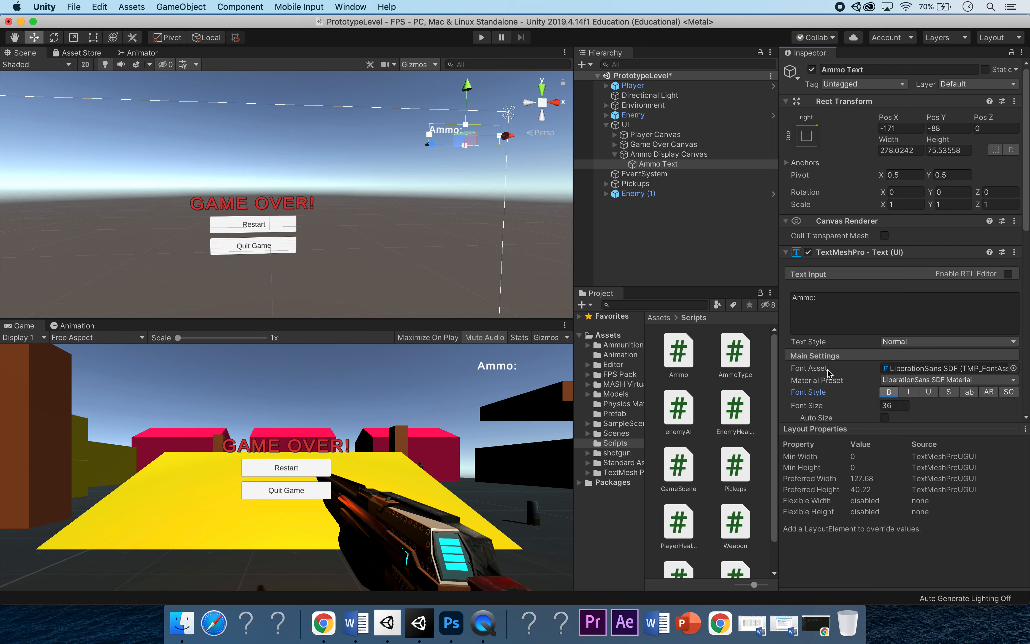
scroll("down", 3)
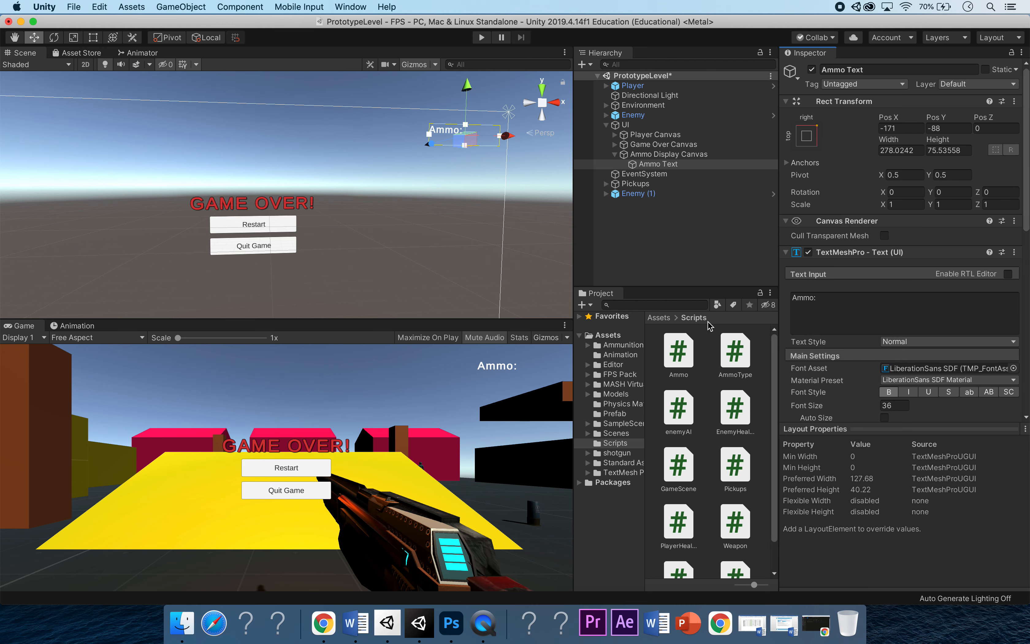
mouse_move(585, 365)
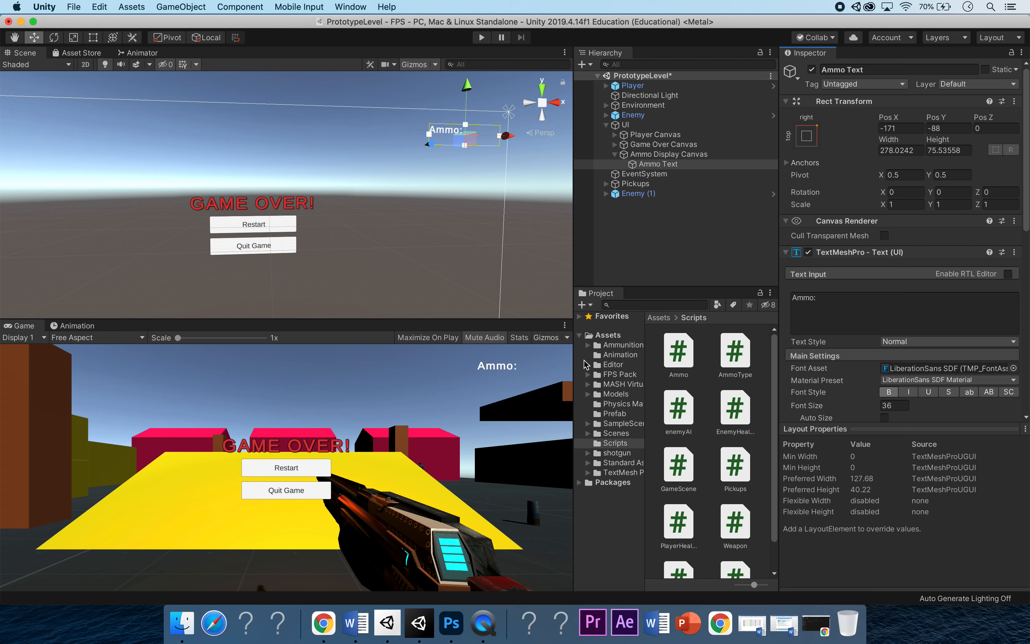
mouse_move(696, 278)
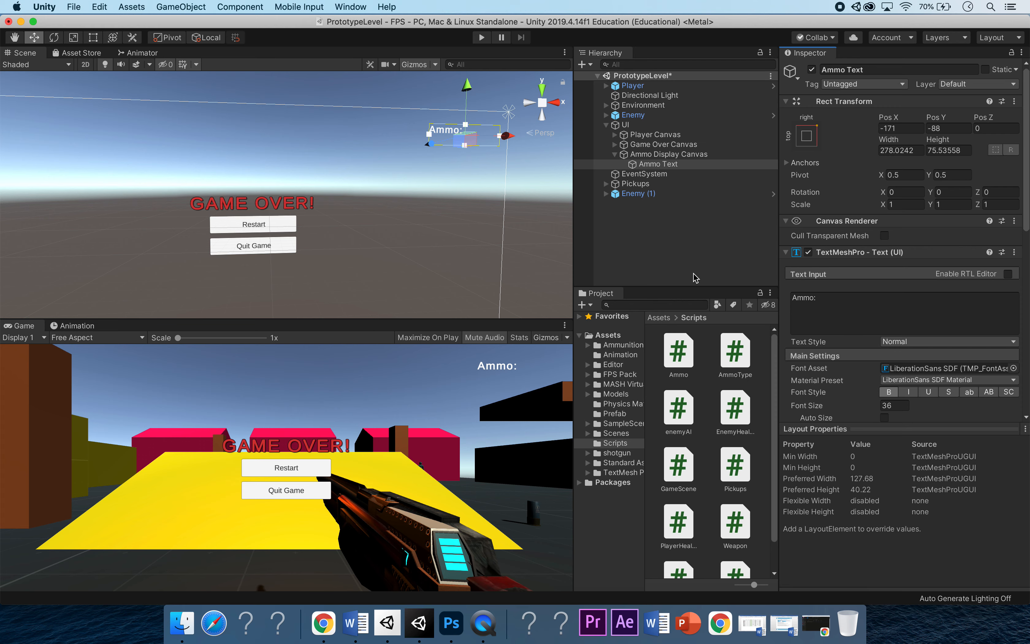
mouse_move(452, 281)
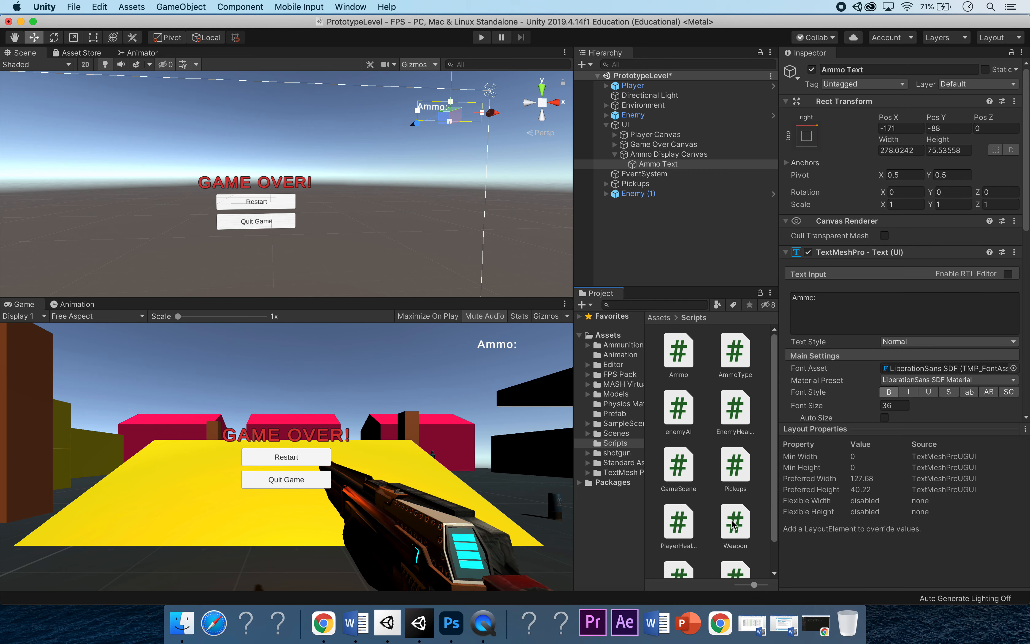
In Weapon.cs import TMPro and begin a private TextMeshProUGUI field below ammoType
left_click(735, 523)
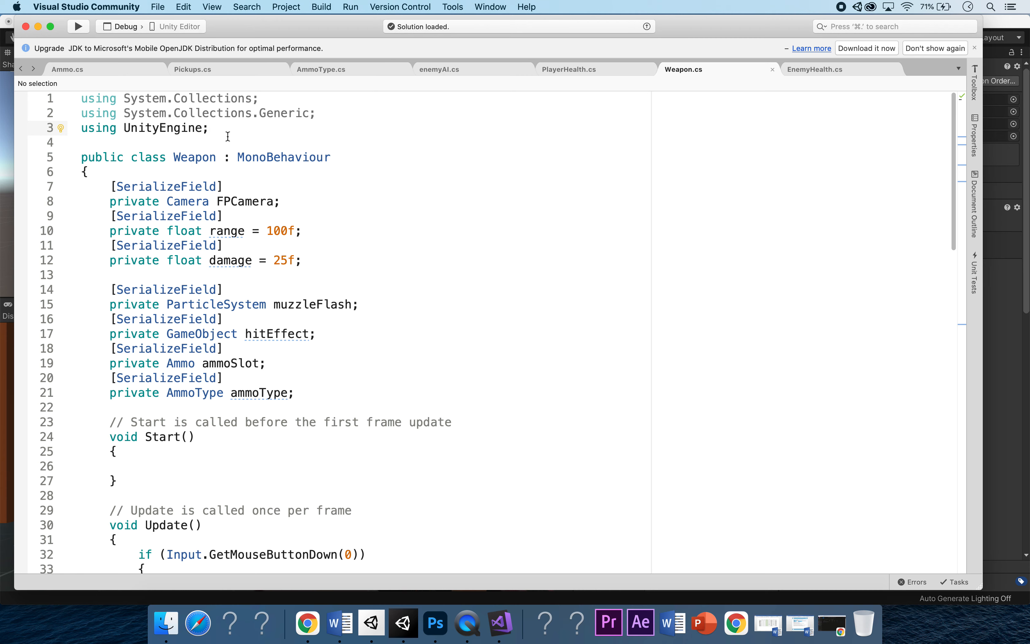
key("enter")
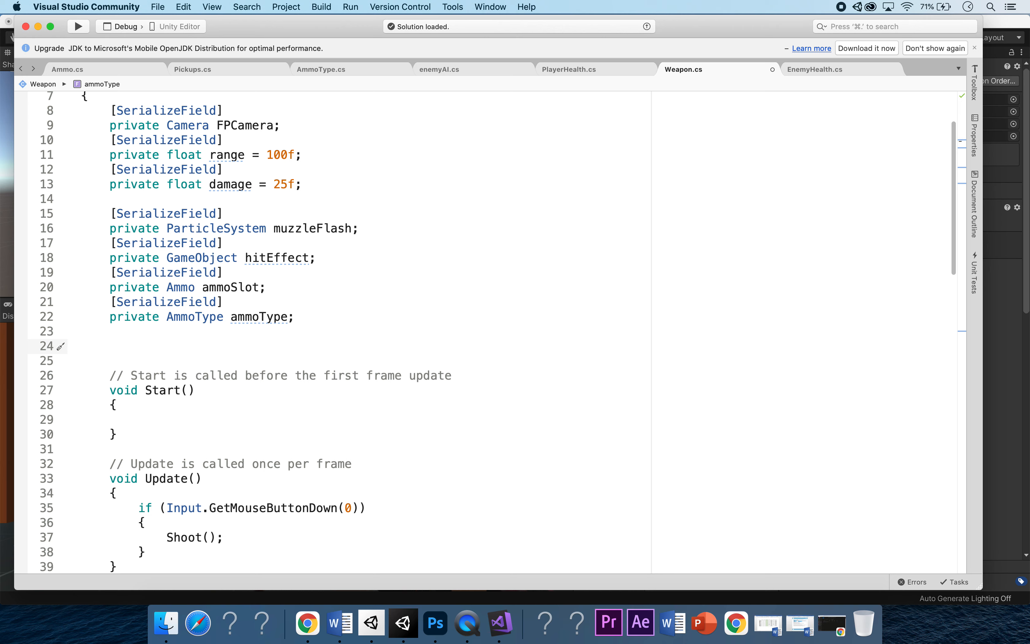
type("private")
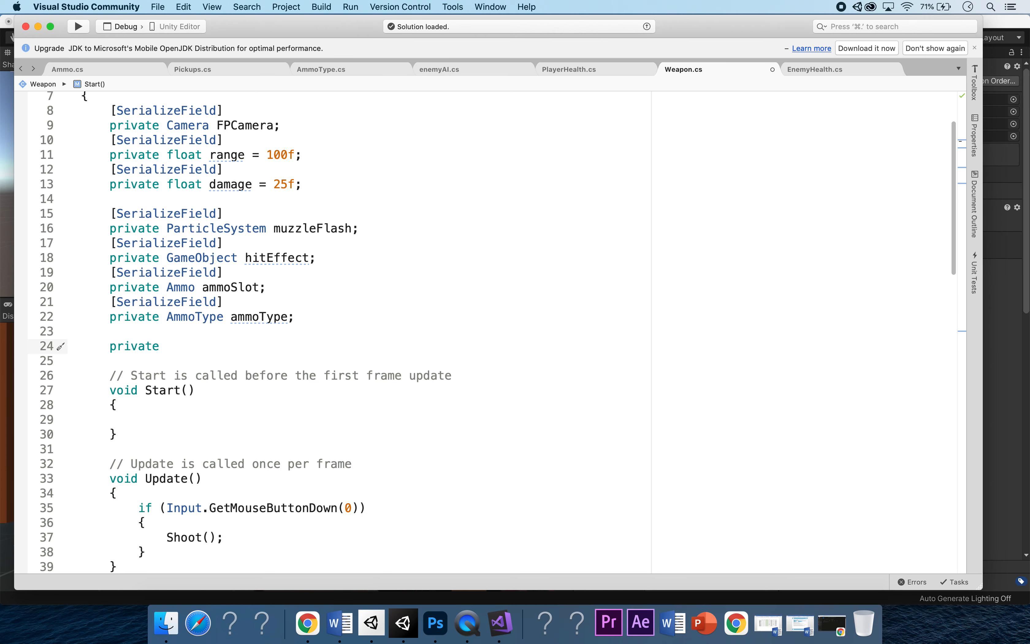
type("TestMe")
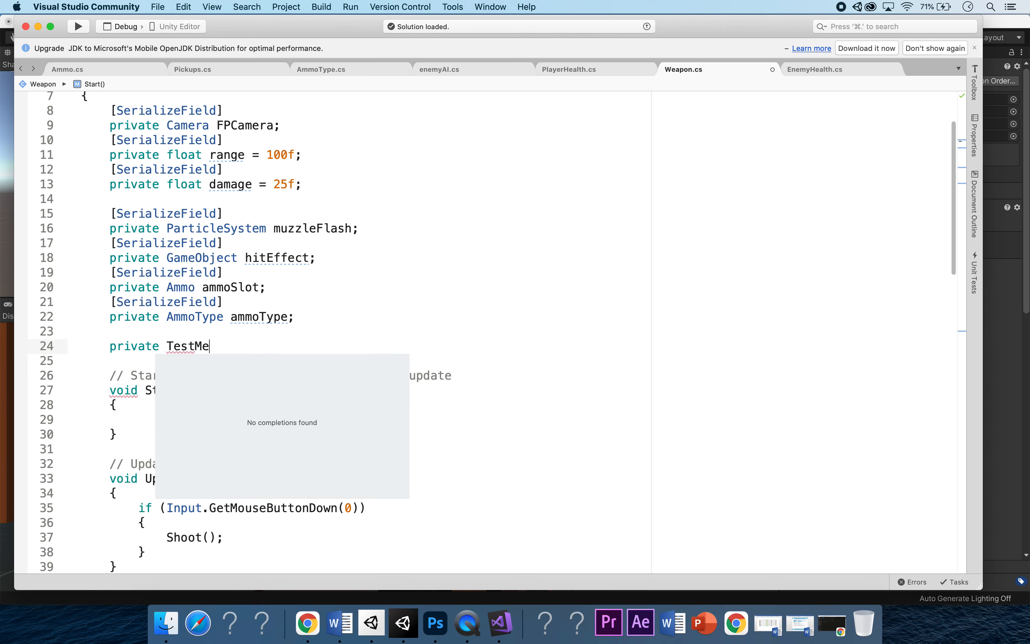
type("sh")
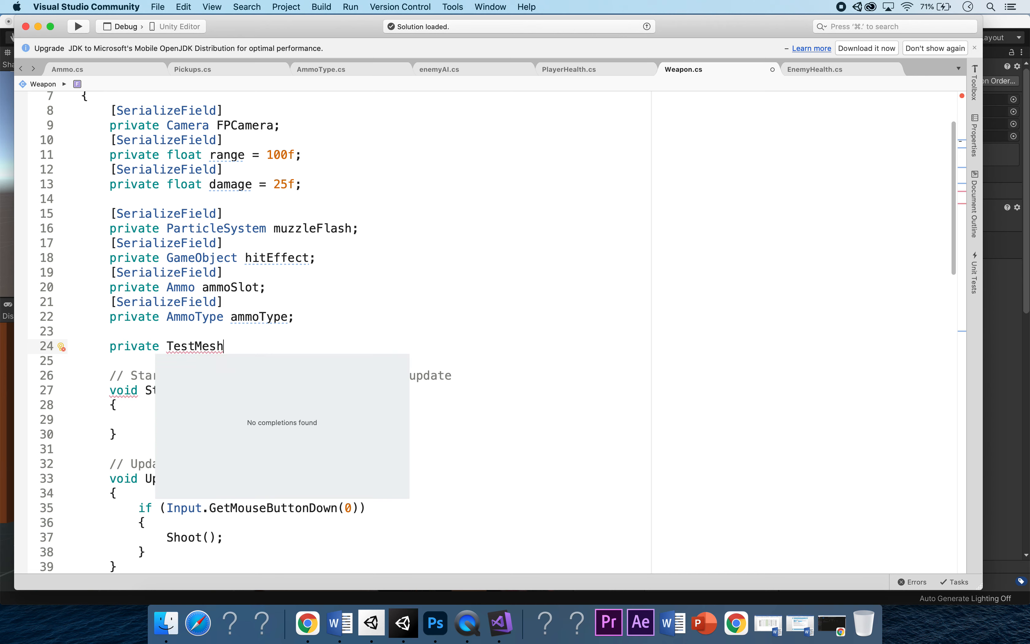
type("PRo")
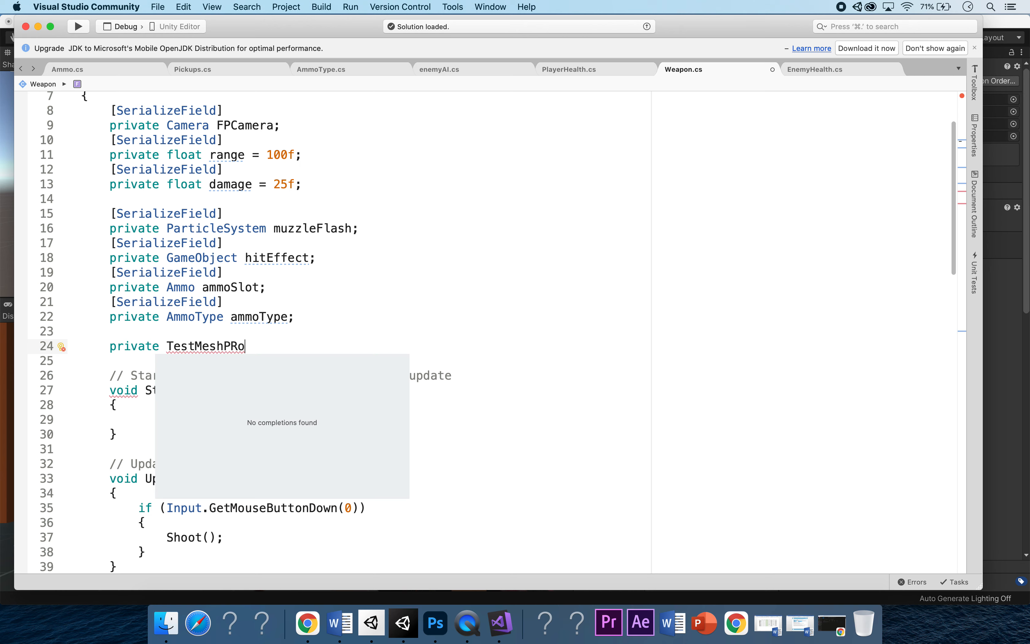
key("Backspace")
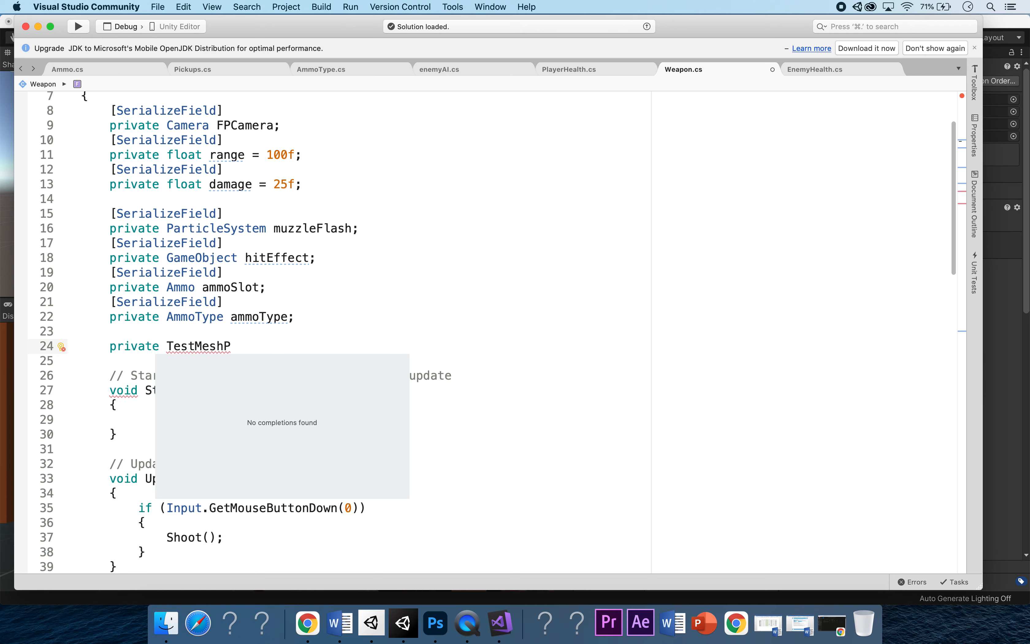
key("Backspace")
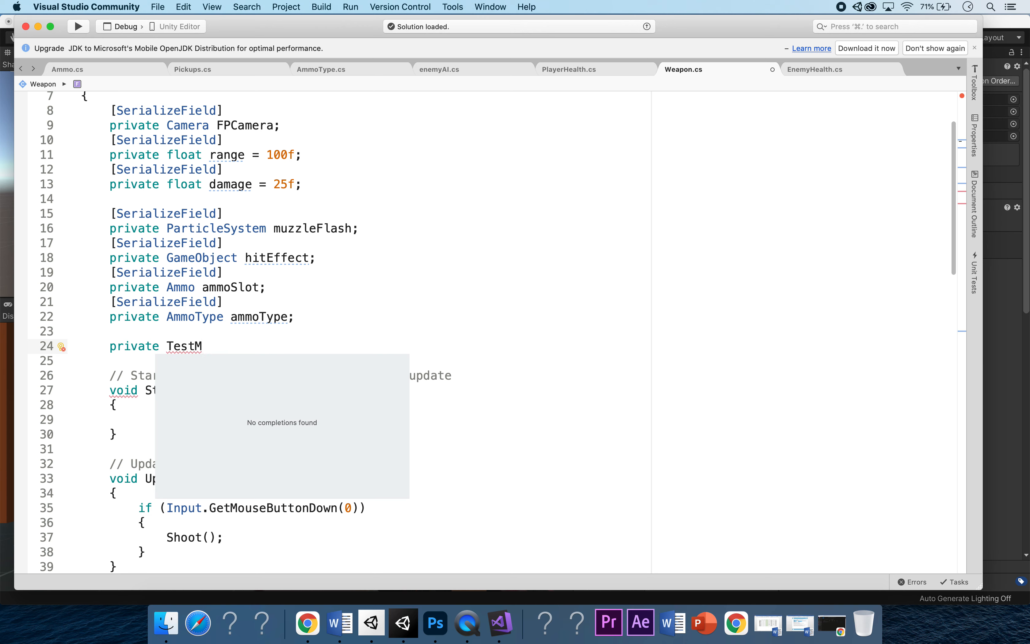
type("eshPro")
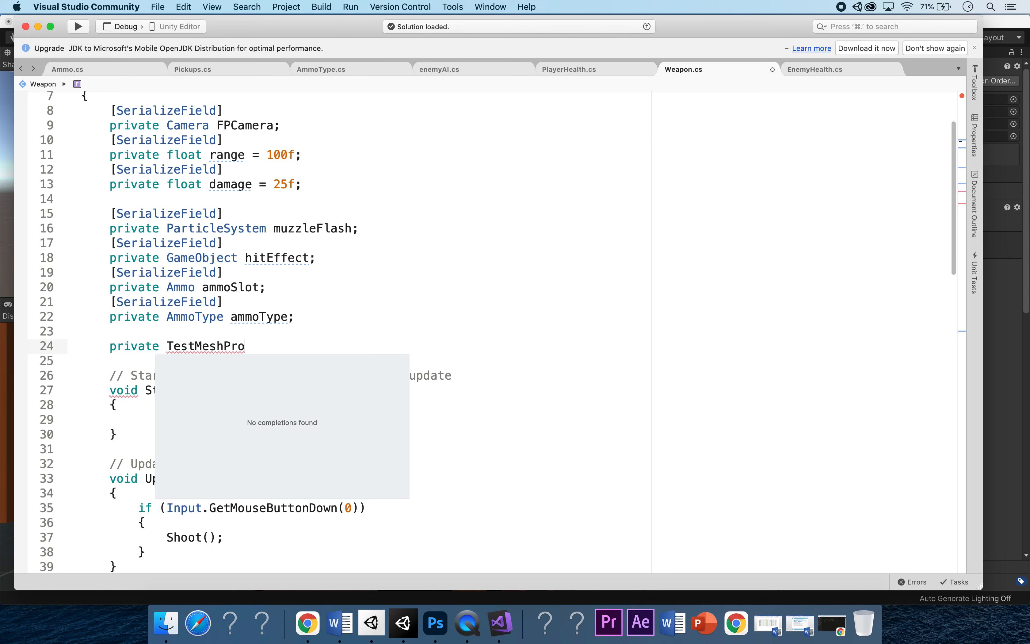
type("GUI")
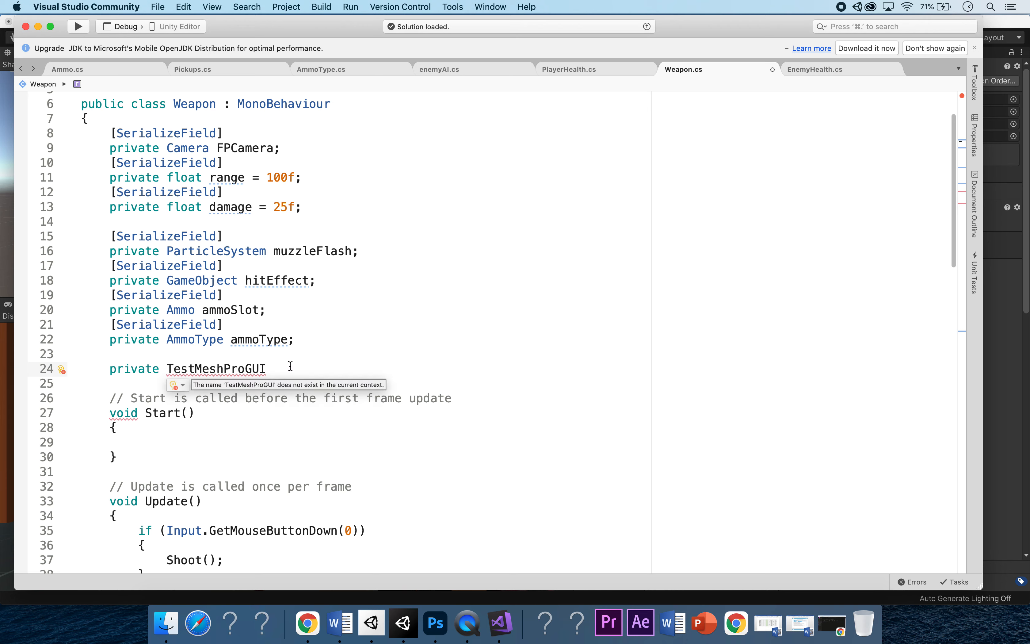
key("backspace")
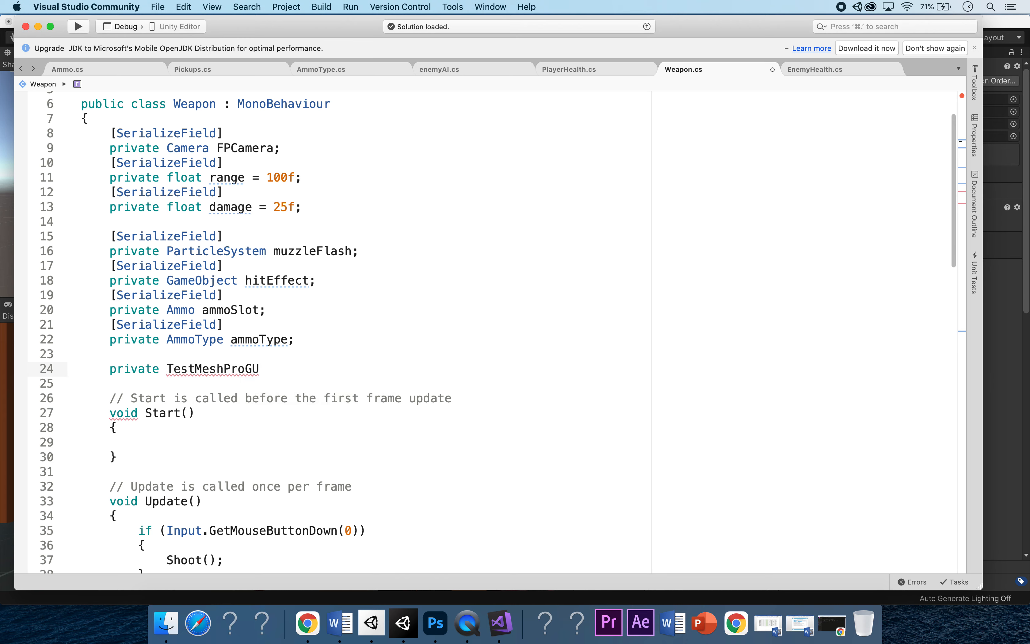
type("UI TestMeshProUGUI")
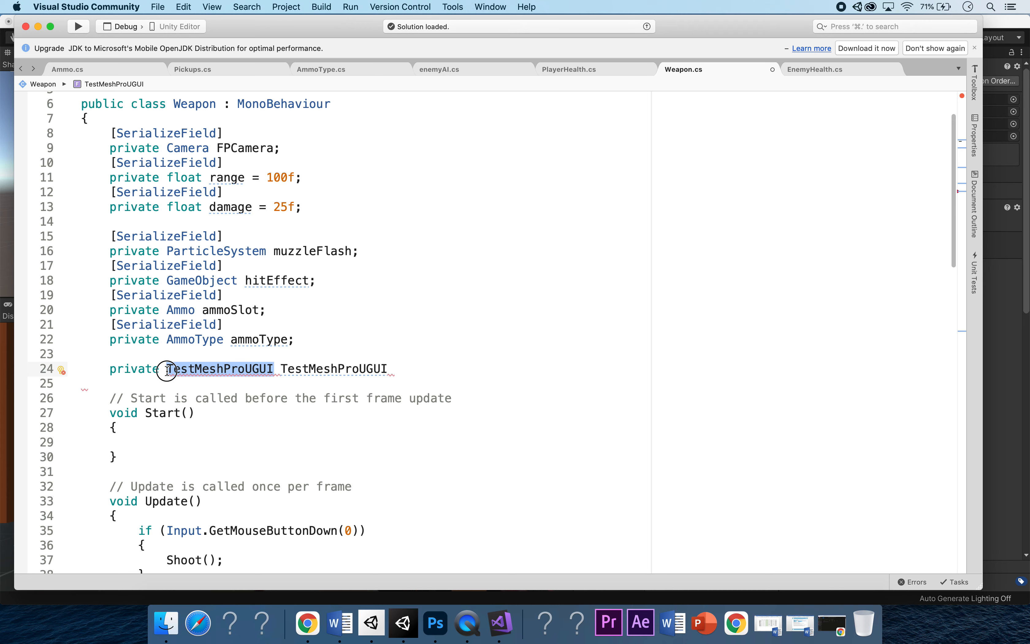
Correct the misspelled type name to TextMeshProUGUI
double_click(219, 368)
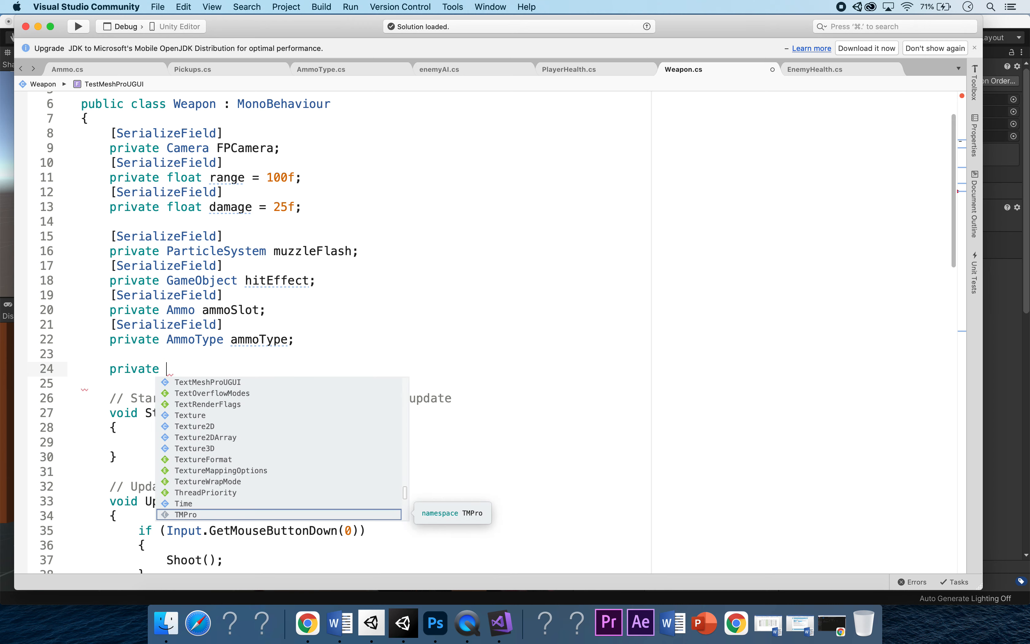
type("Text")
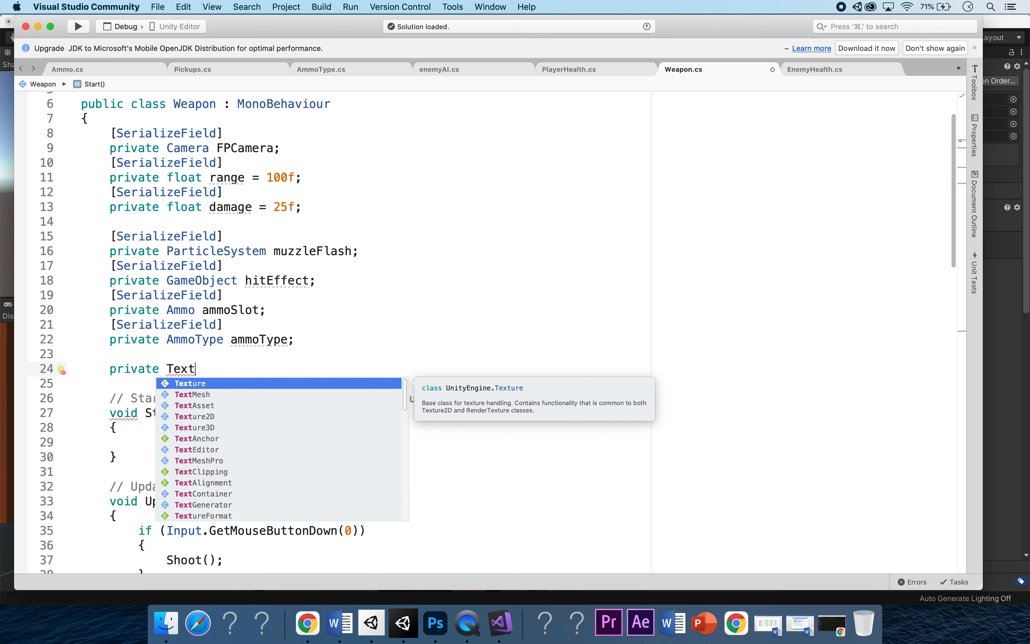
type("Mes")
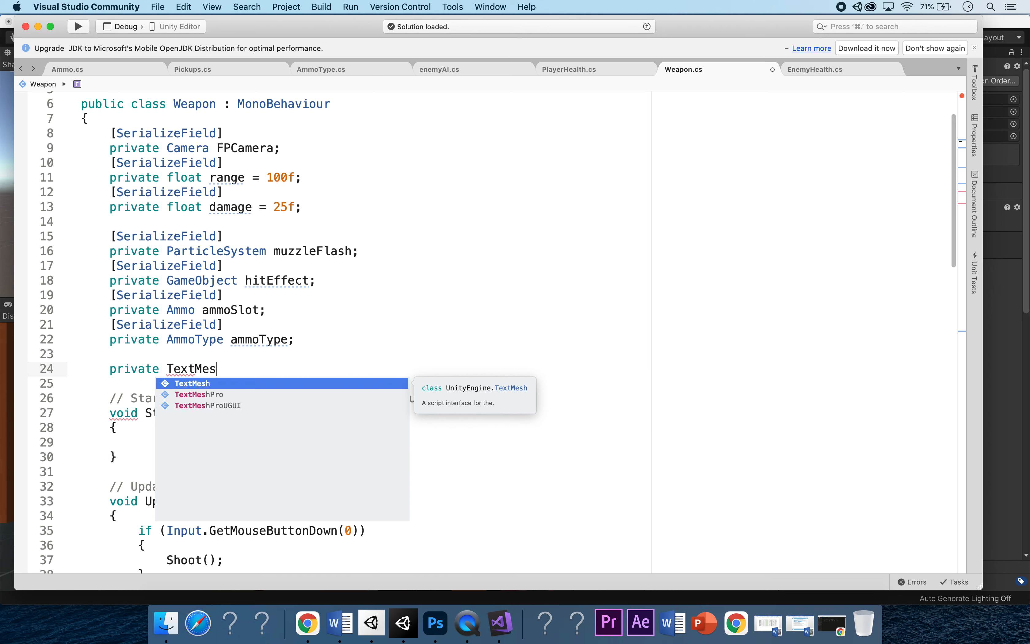
type("hProUGUI")
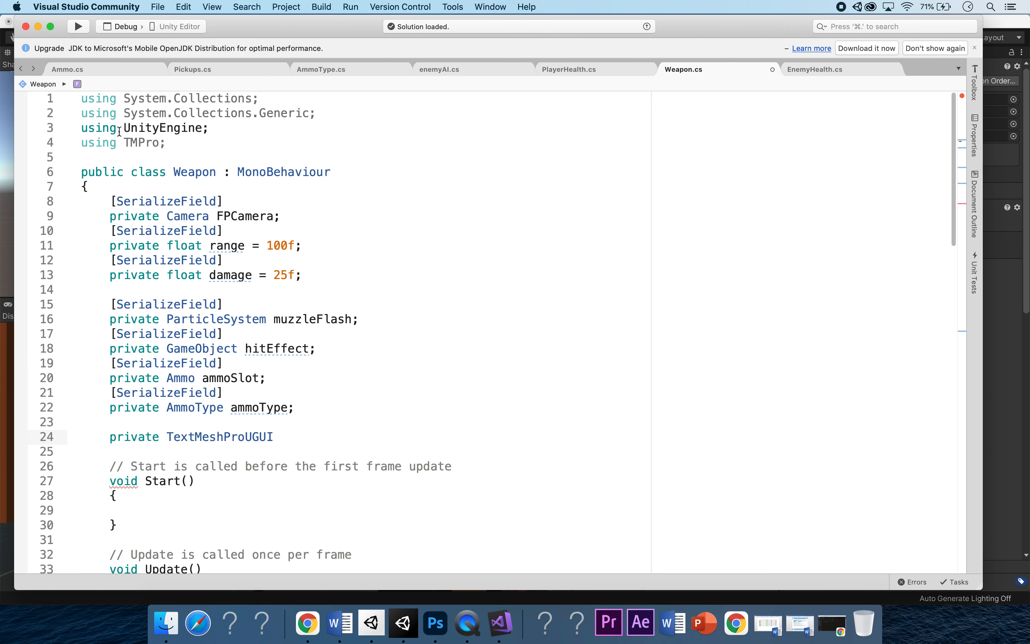
Name the field ammoText and mark it [SerializeField]
scroll("down", 3)
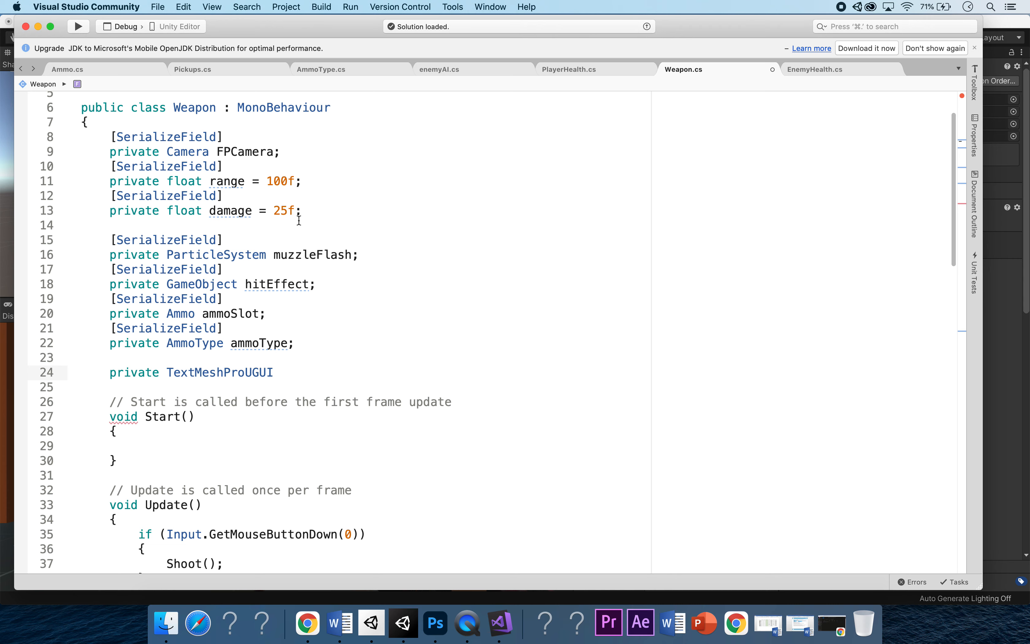
type("ammoTe")
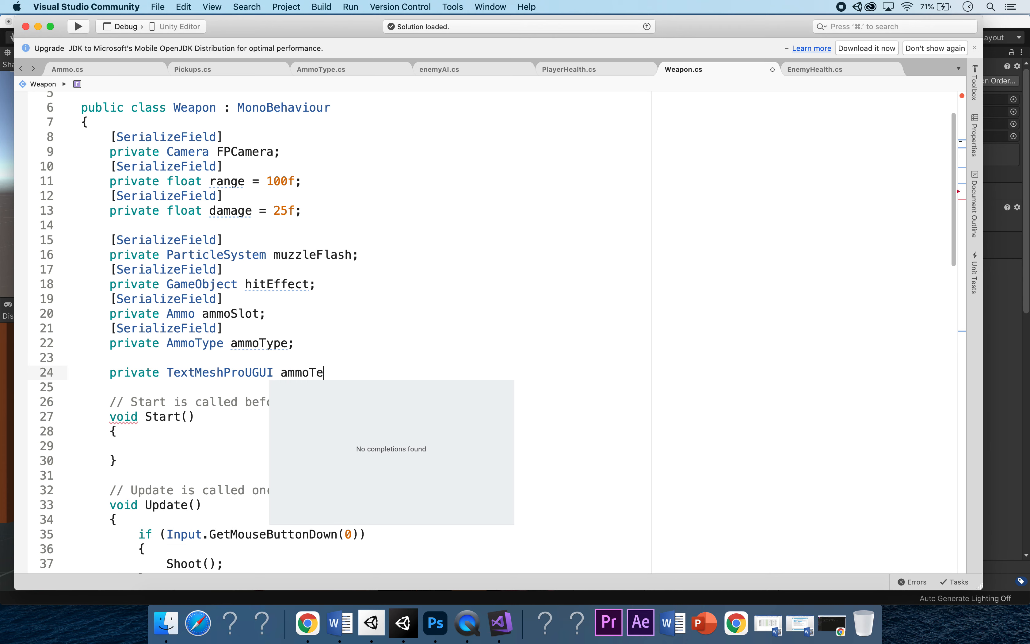
type("xt")
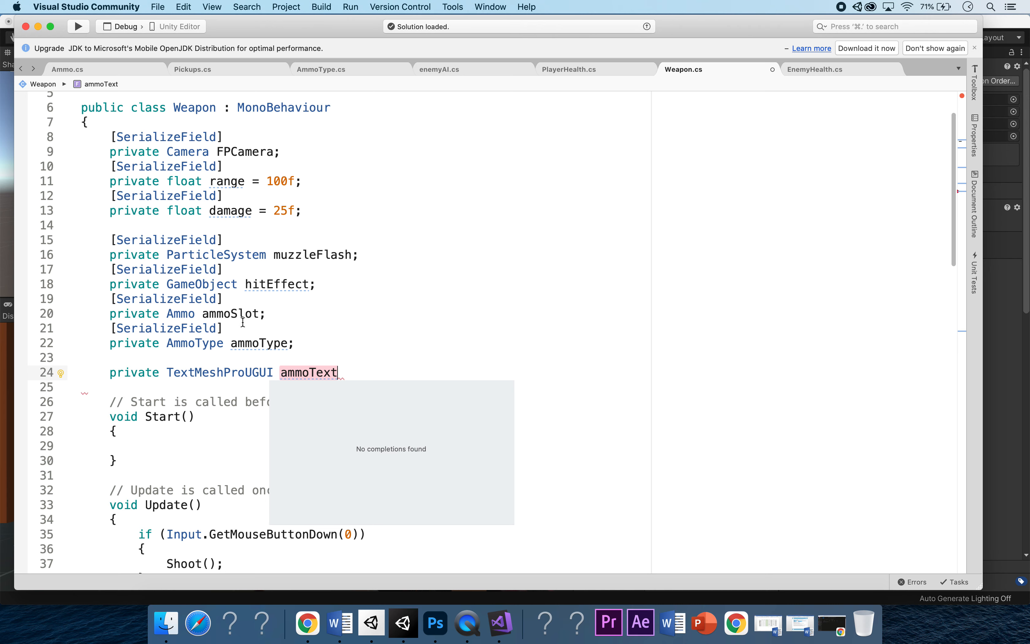
type(";")
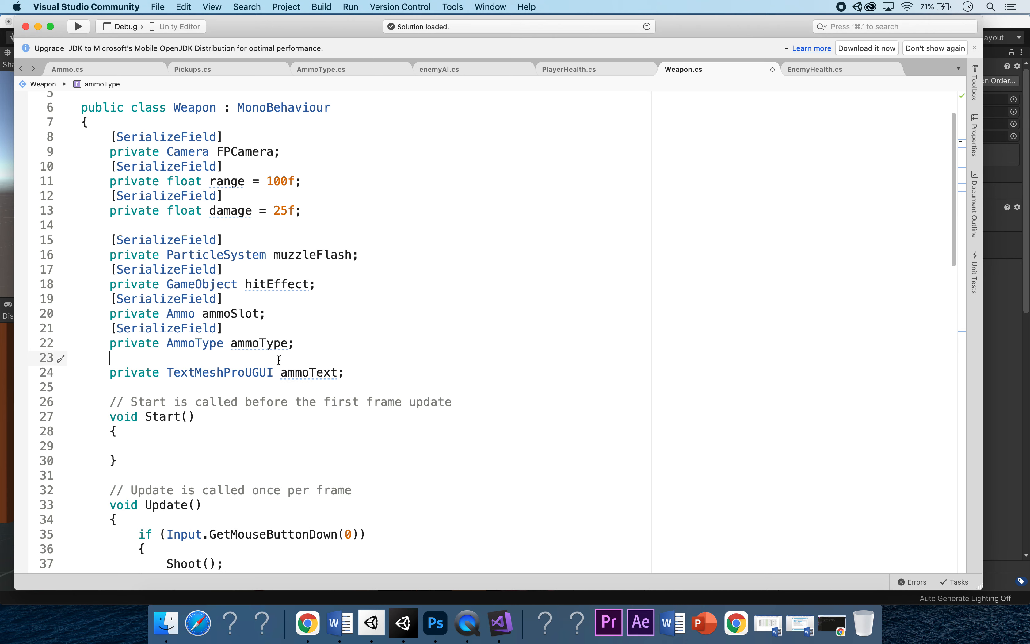
type("[ser]")
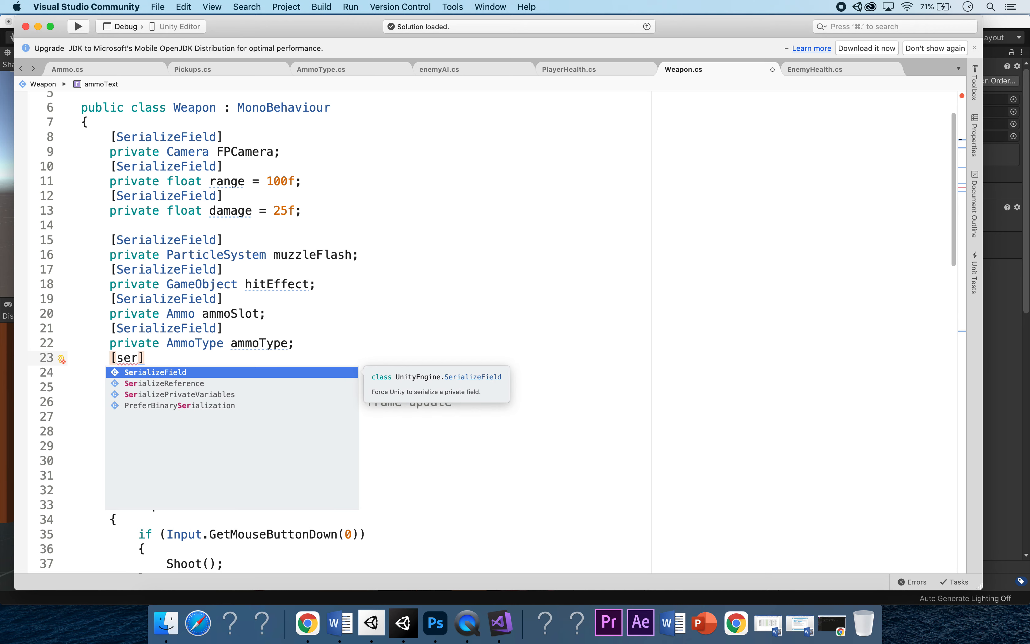
key("Tab")
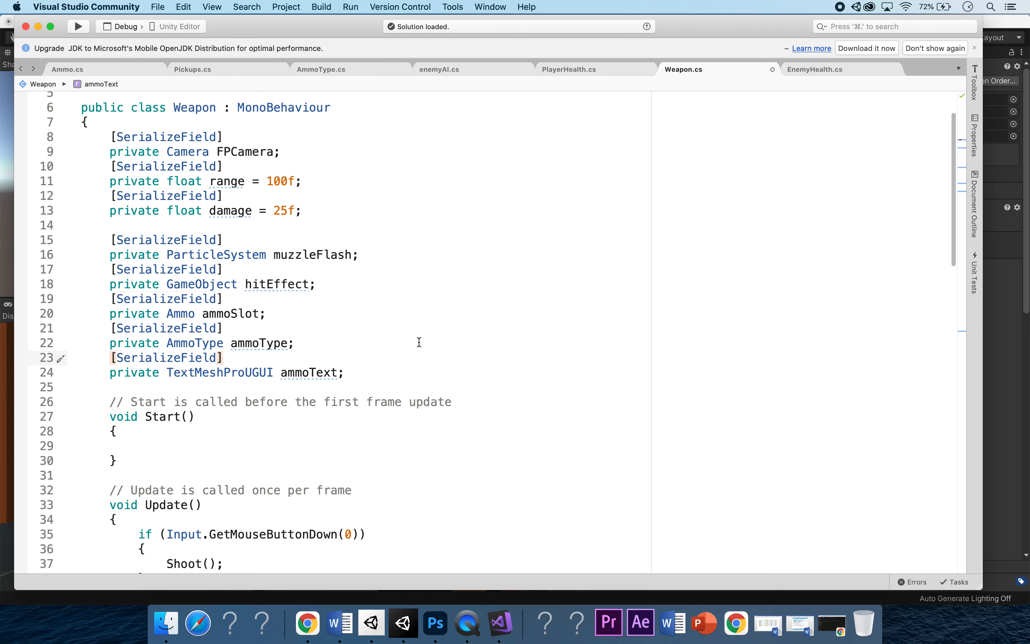
scroll("down", 3)
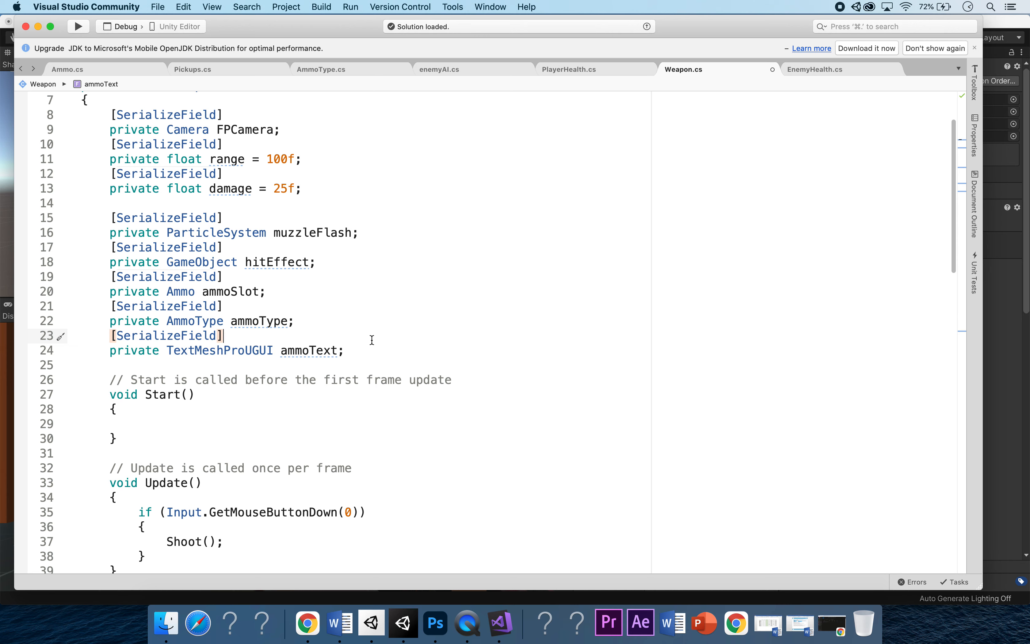
mouse_move(438, 348)
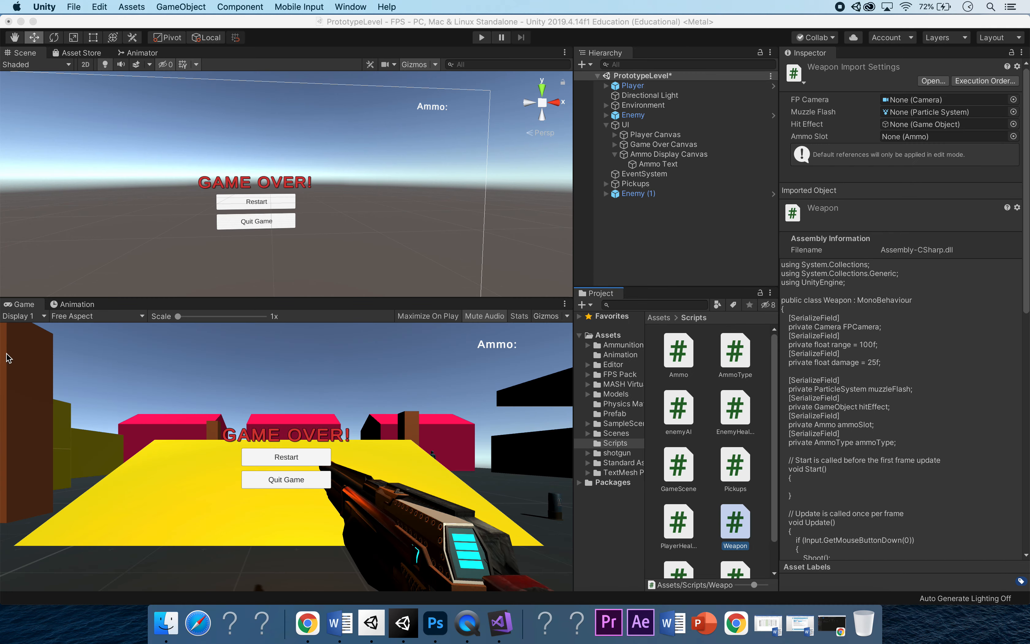
mouse_move(705, 246)
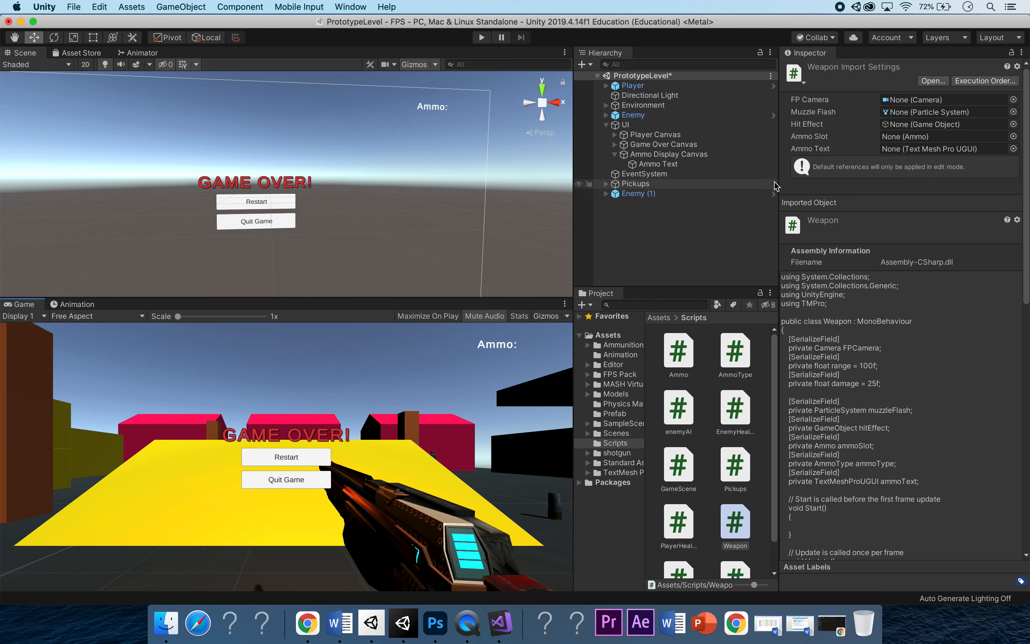
Check the recompiled Weapon script's Ammo Text slot and select Player to view its components
left_click(631, 85)
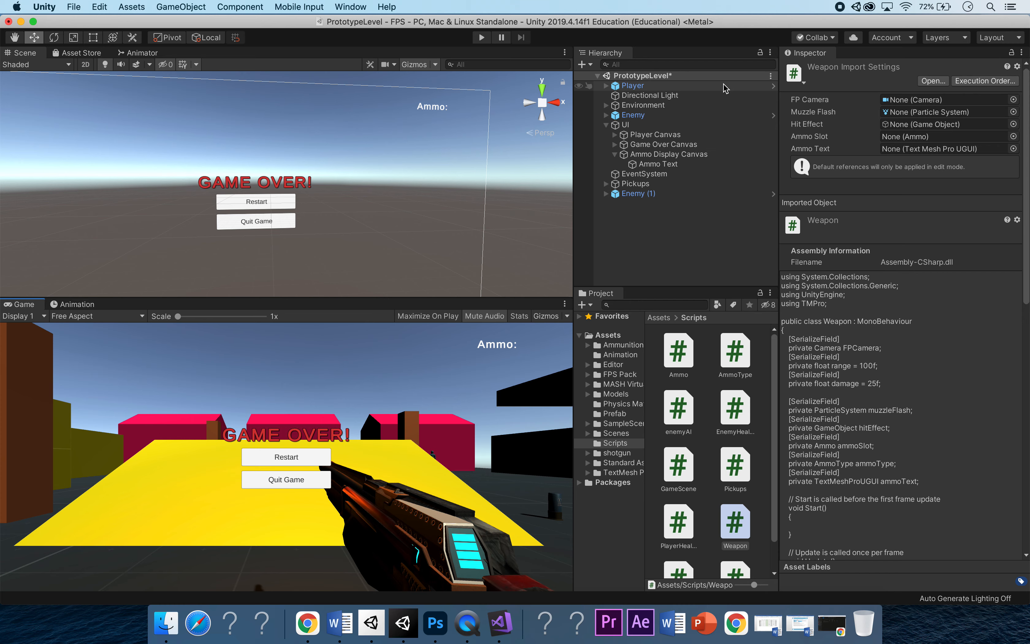
mouse_move(720, 87)
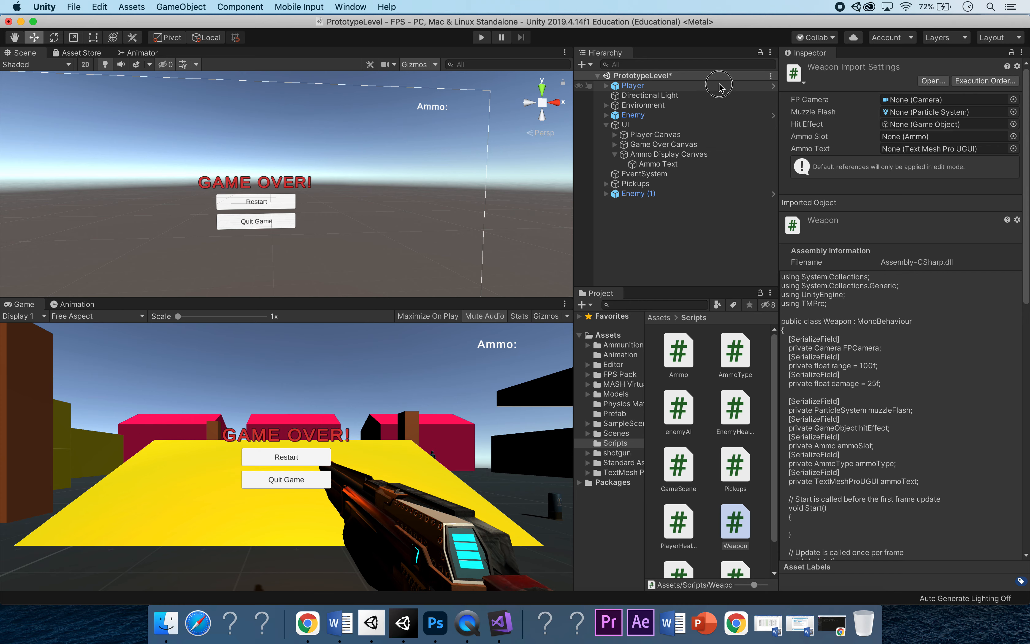
left_click(634, 85)
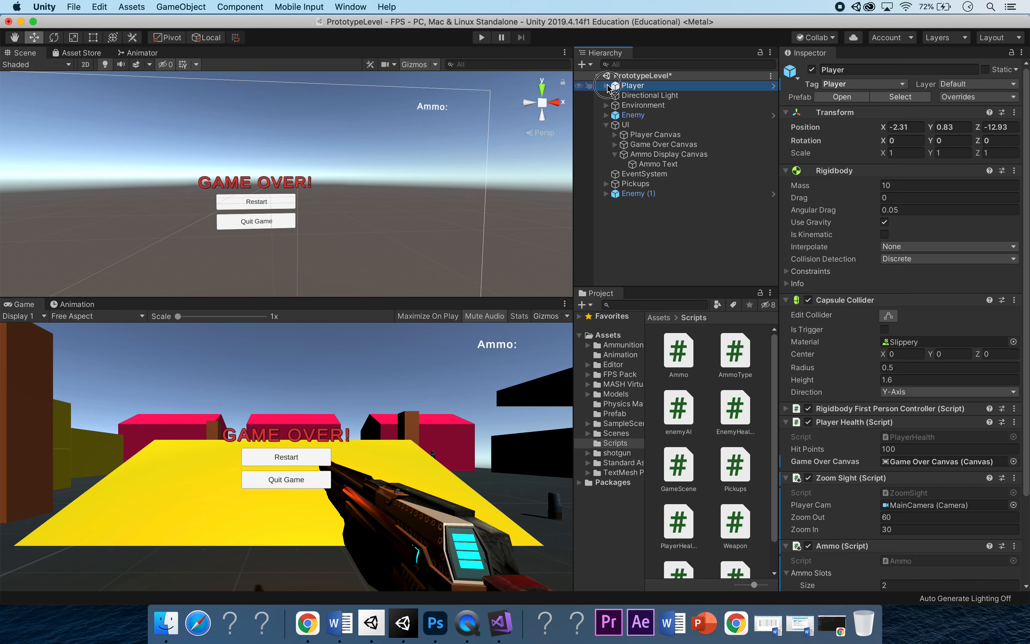
Assign the Ammo Text object to the Pistol's and Shotgun's Ammo Text slots
left_click(597, 85)
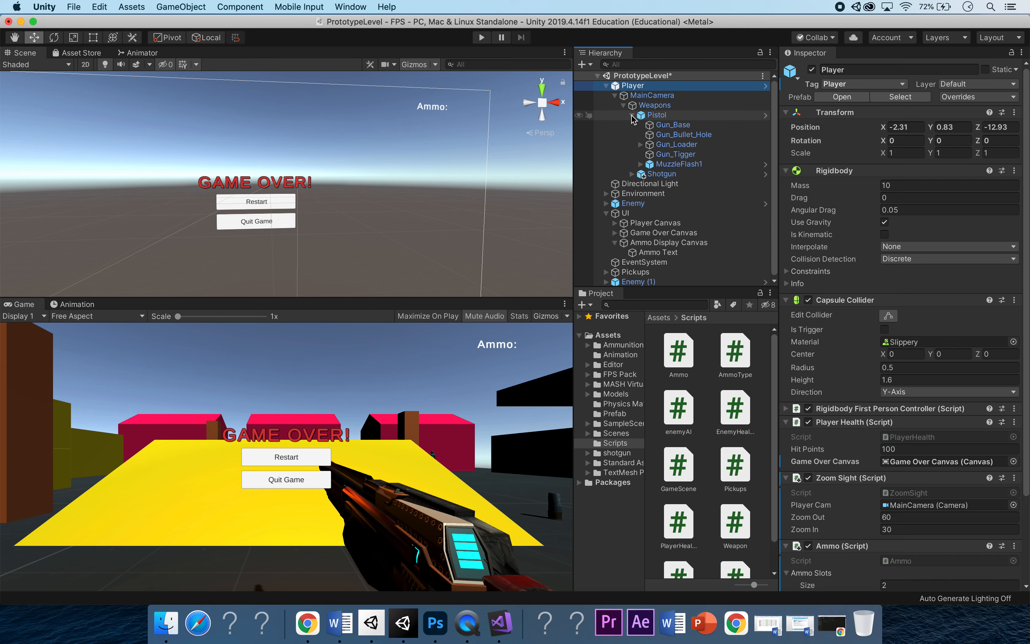
left_click(655, 115)
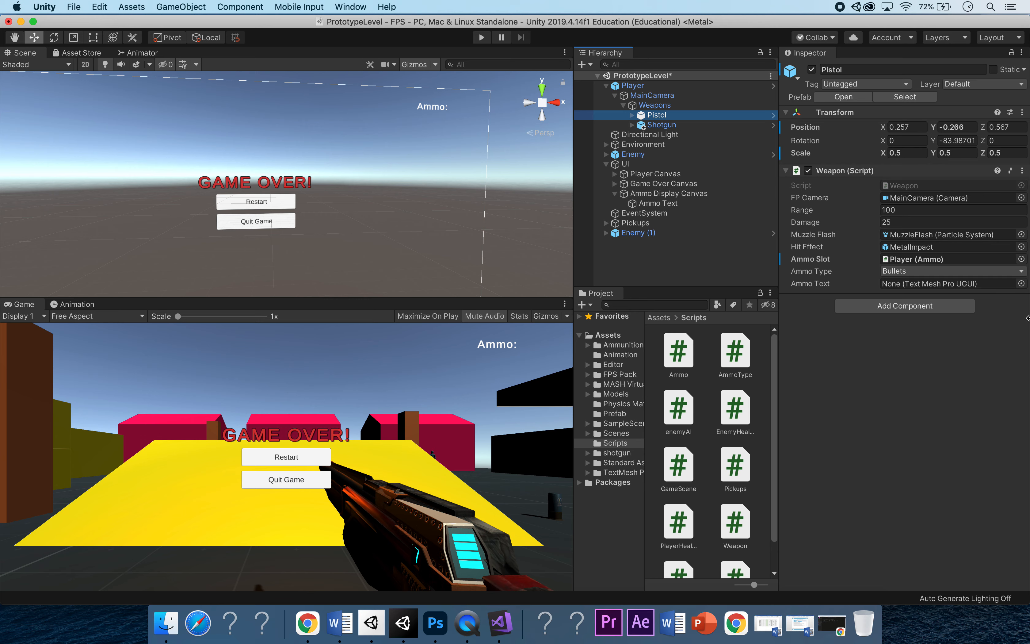
mouse_move(852, 294)
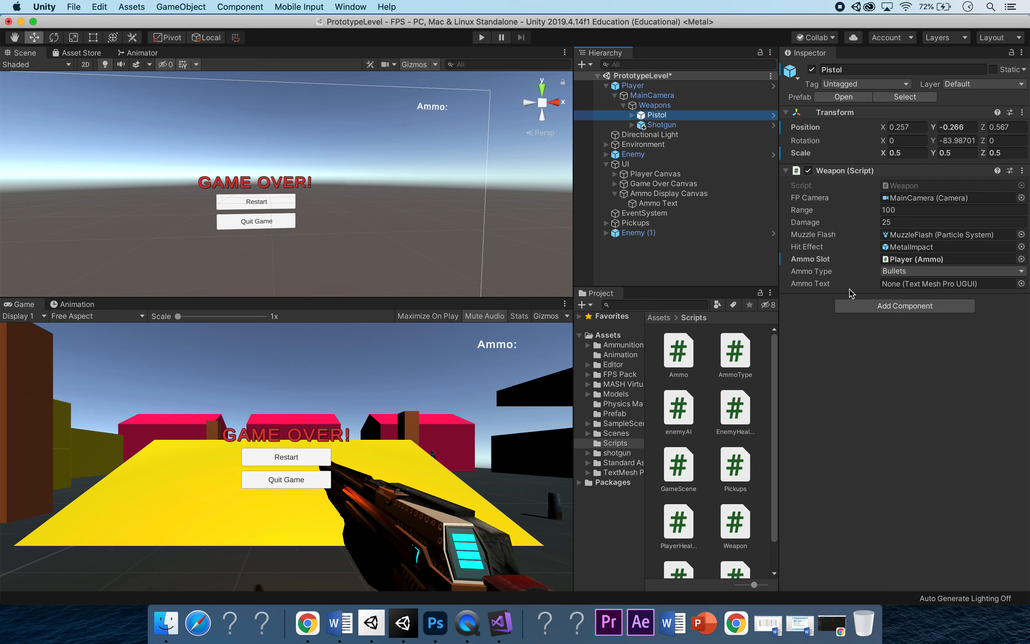
mouse_move(939, 294)
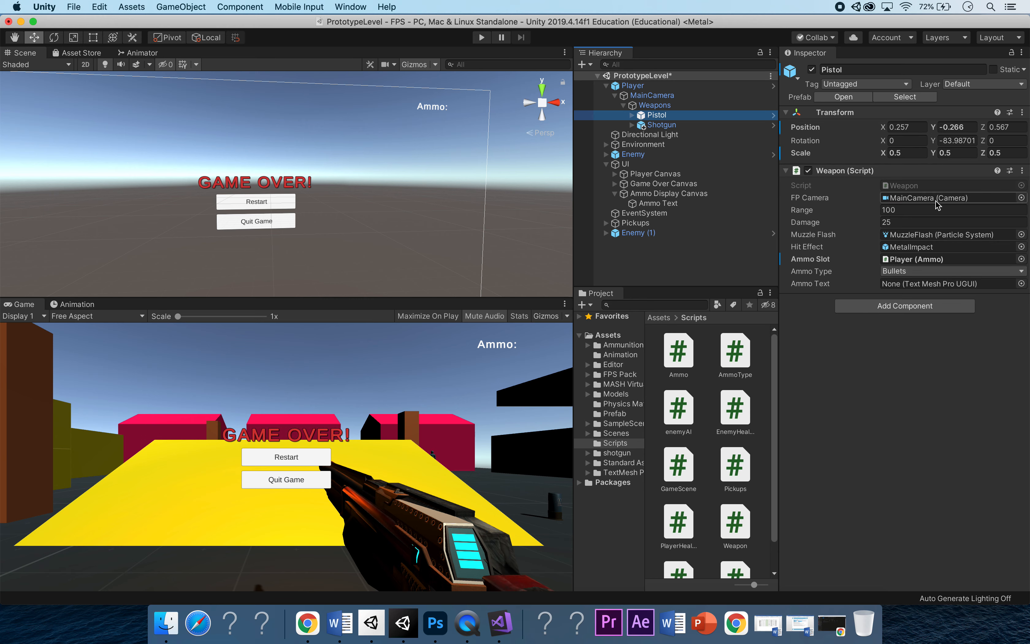
left_click(656, 203)
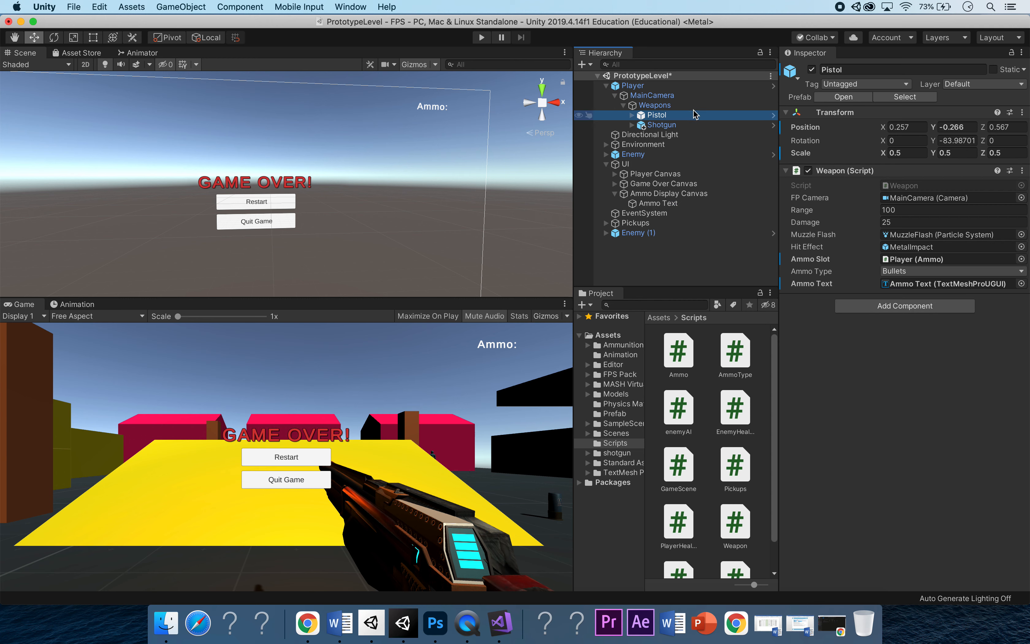
left_click(659, 124)
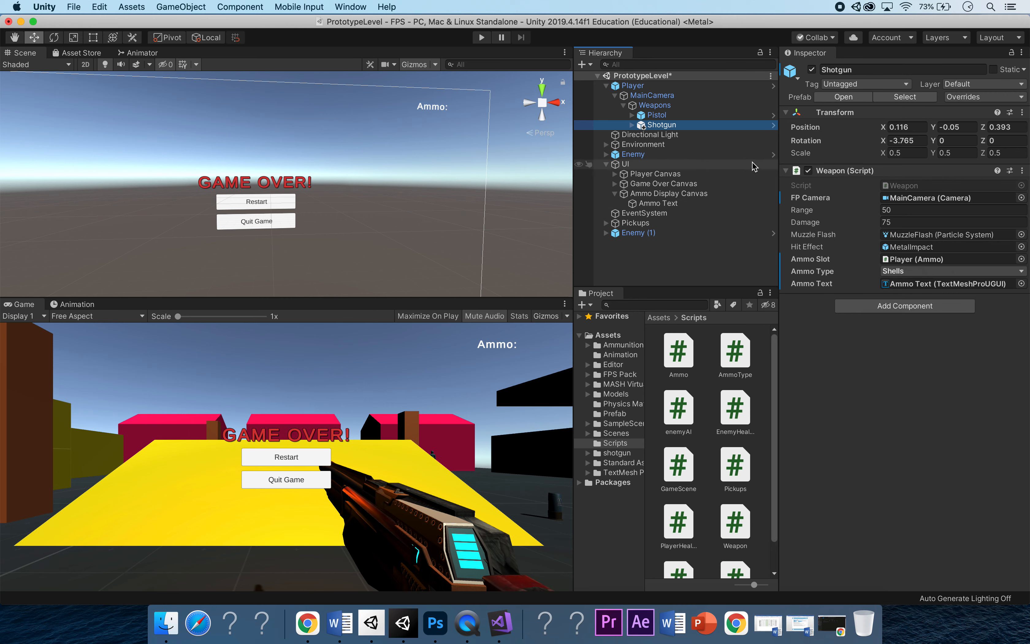
mouse_move(435, 622)
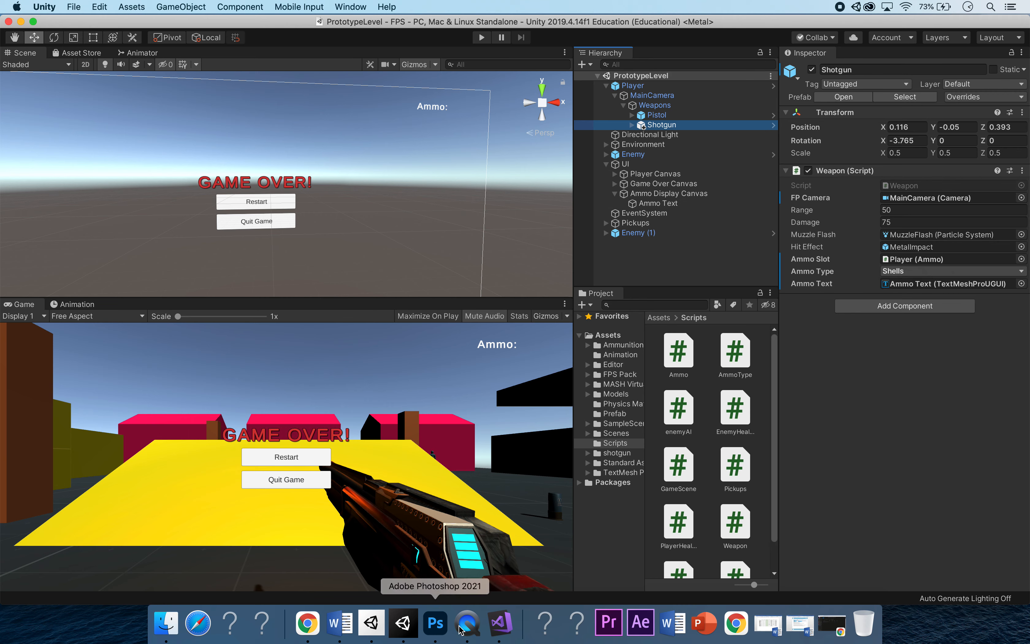
Declare private void DisplayAmmo() and start 'int currentAmmo = ammo...'
left_click(402, 622)
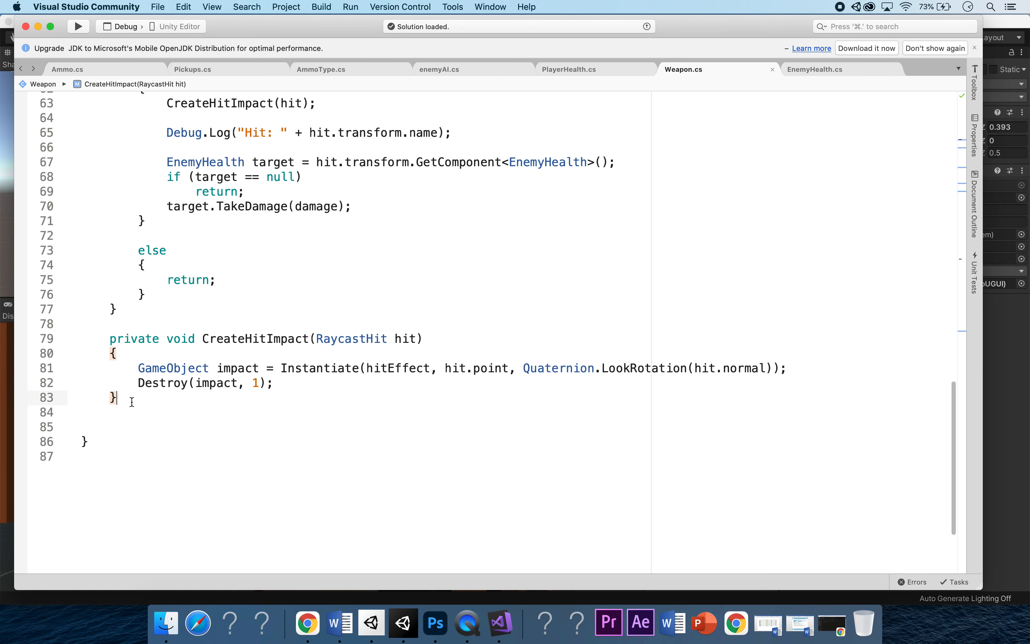
type("Display")
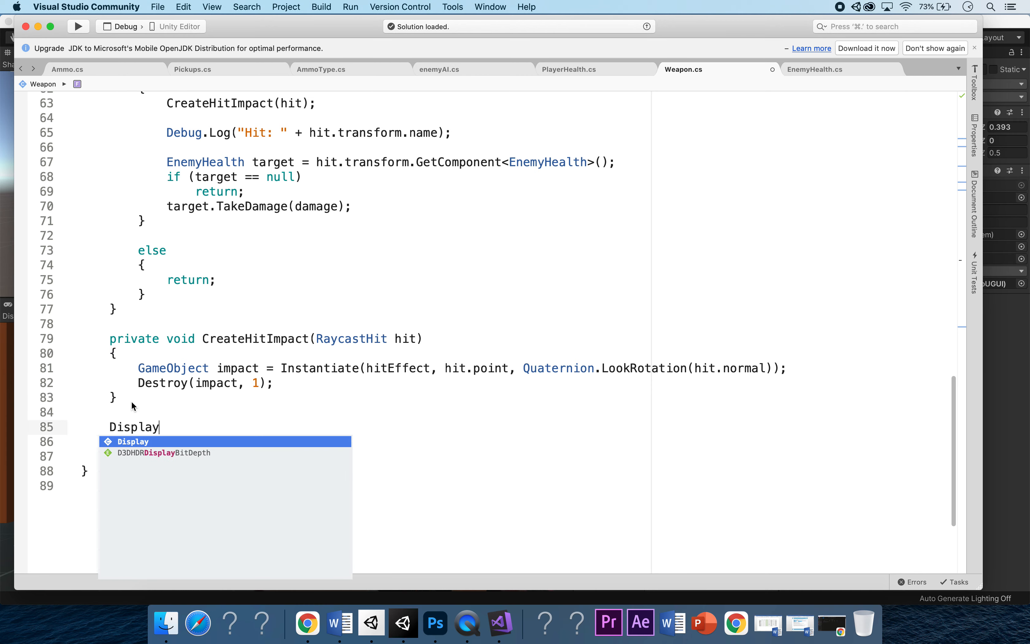
type("Ammo")
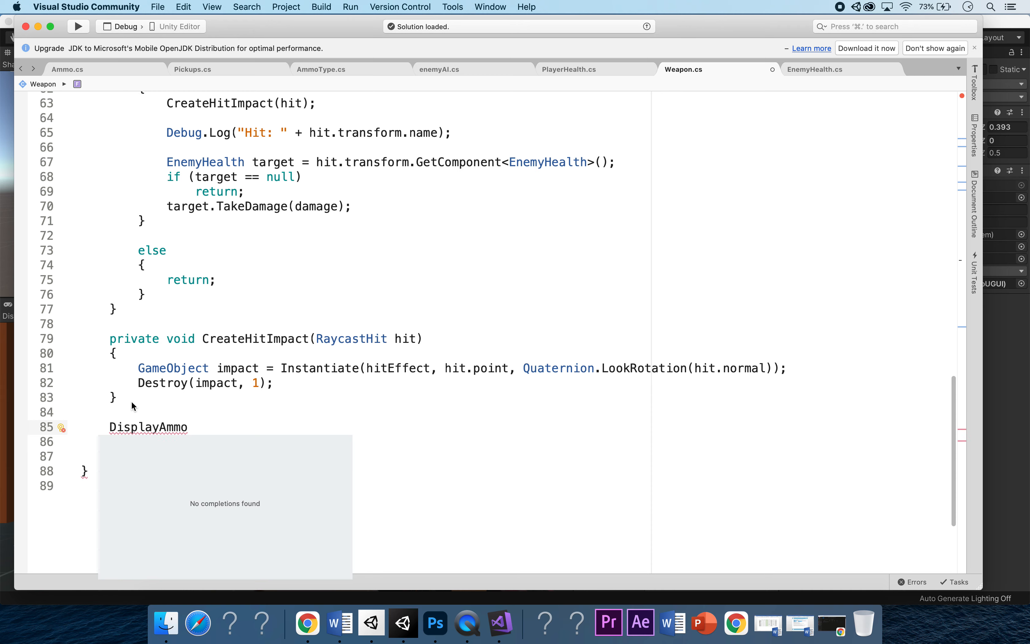
type("()")
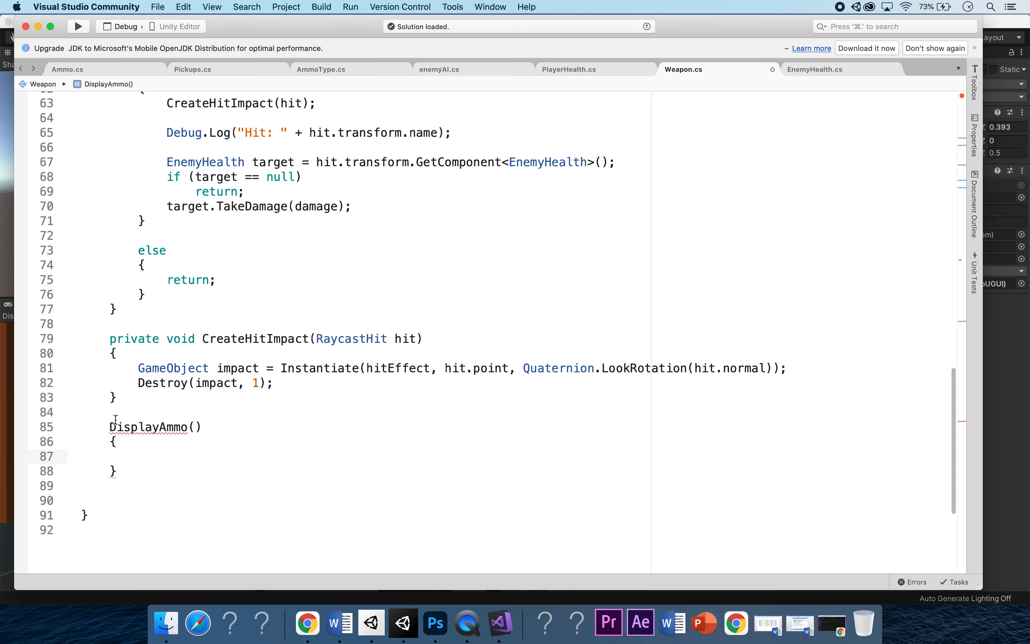
double_click(147, 426)
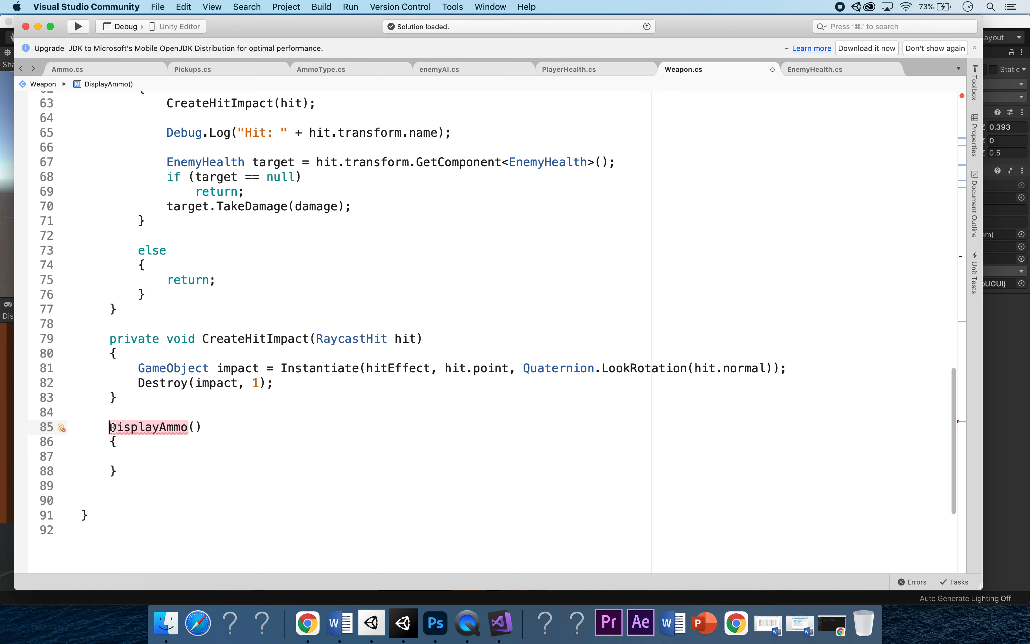
type("private void")
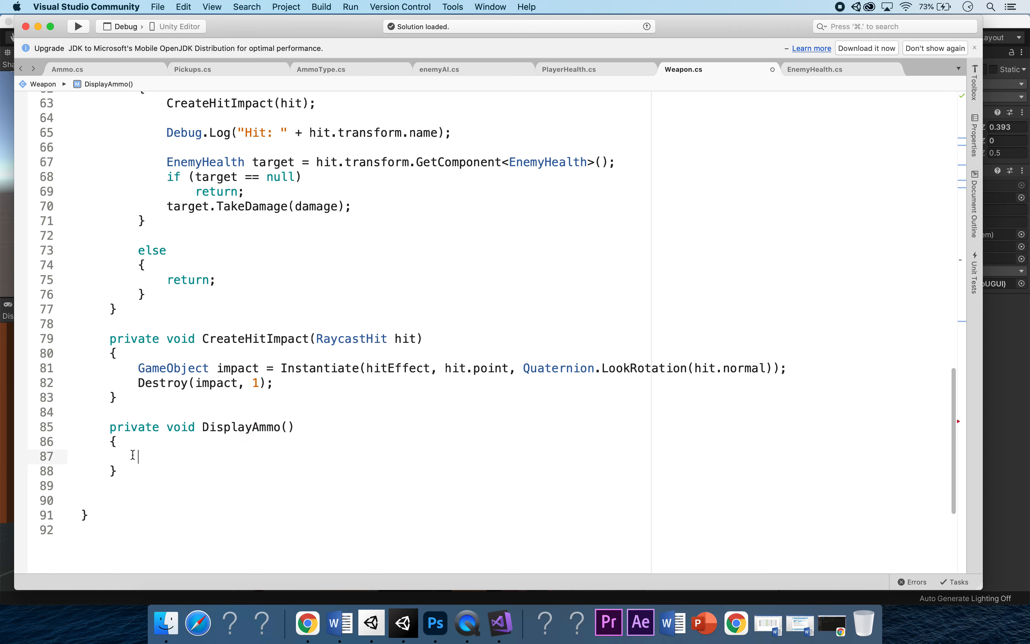
mouse_move(282, 405)
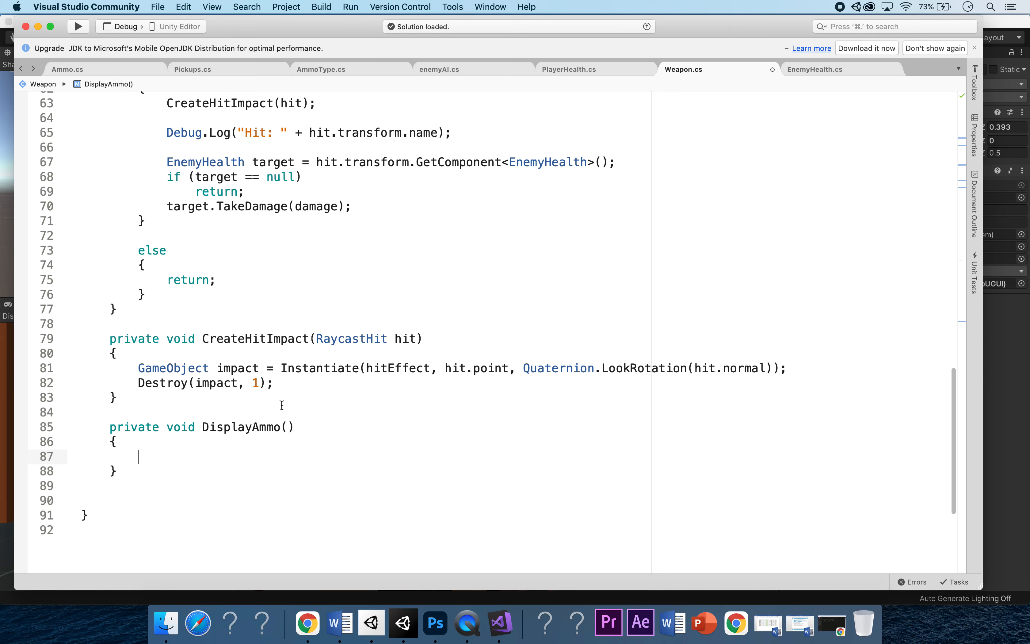
type("int curr")
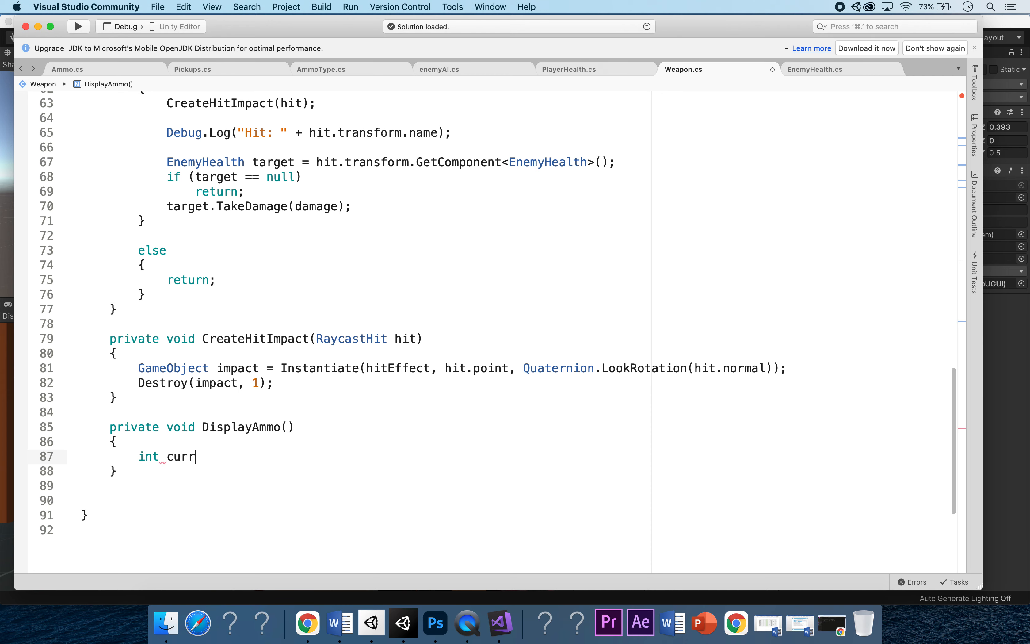
type("ent")
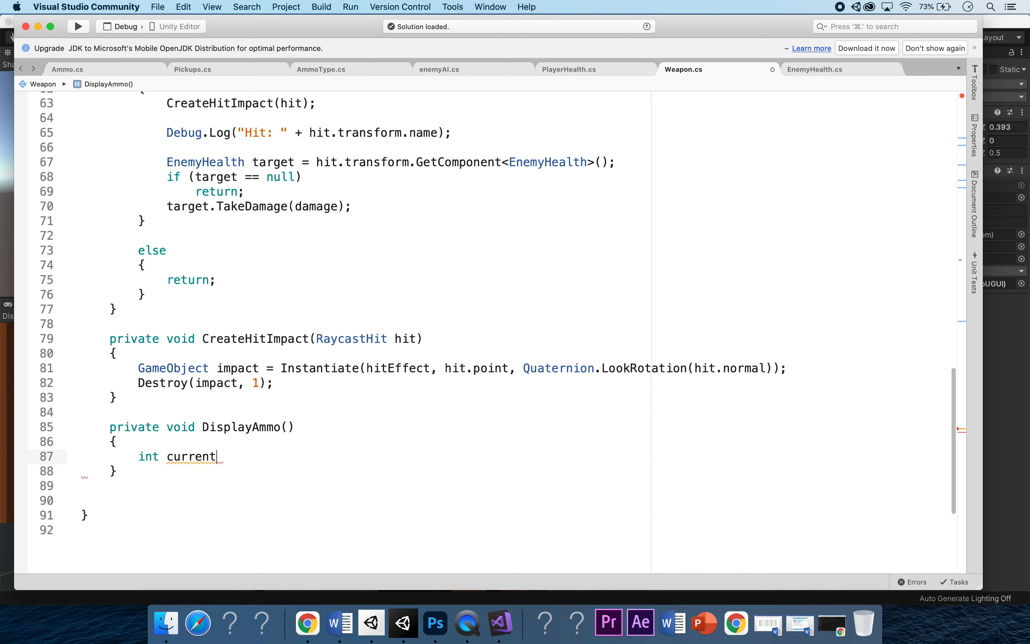
type("Ammo")
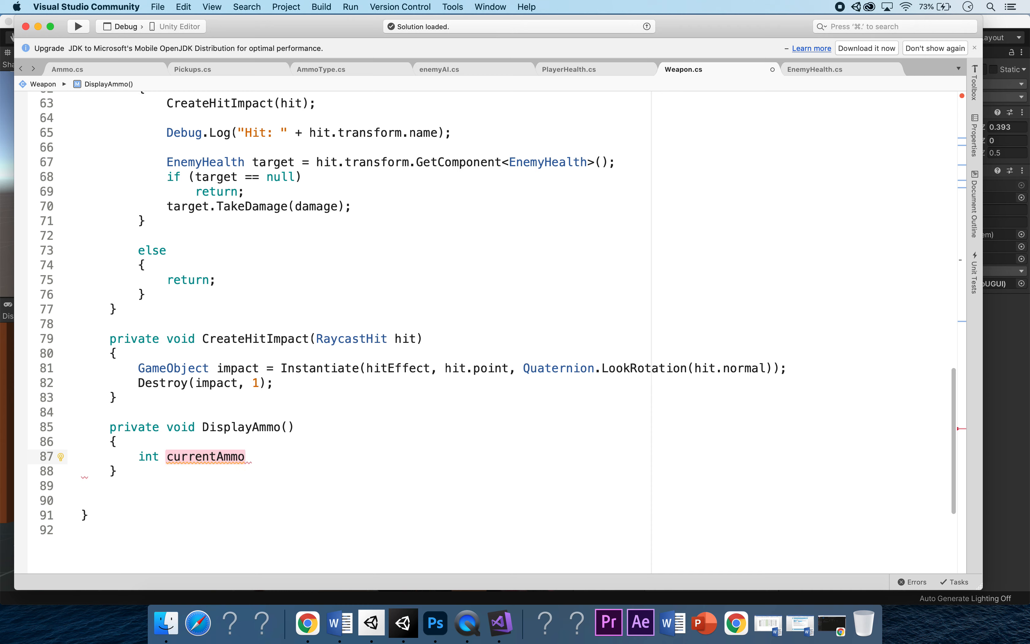
type("= ammoSlot")
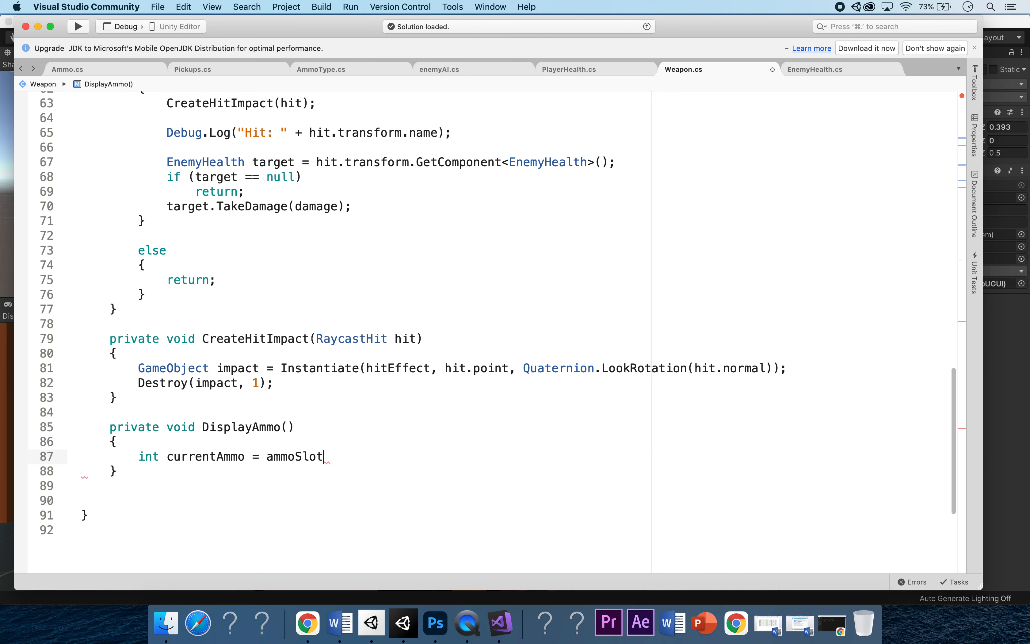
Finish with ammoSlot.GetCurrentAmmo(ammoType) and ammoText.text = currentAmmo.ToString()
double_click(295, 457)
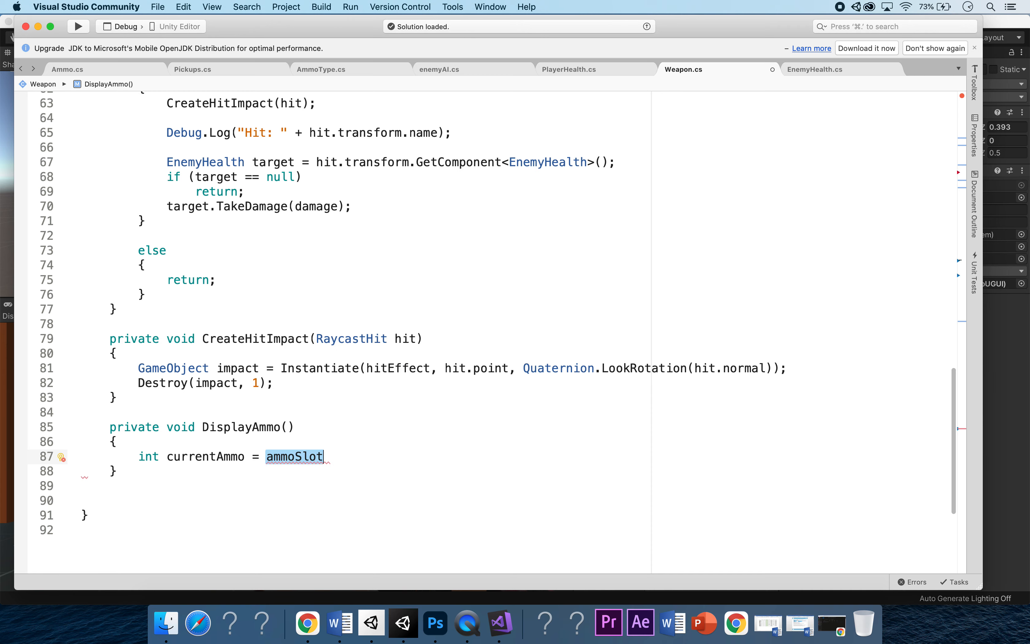
type(".get")
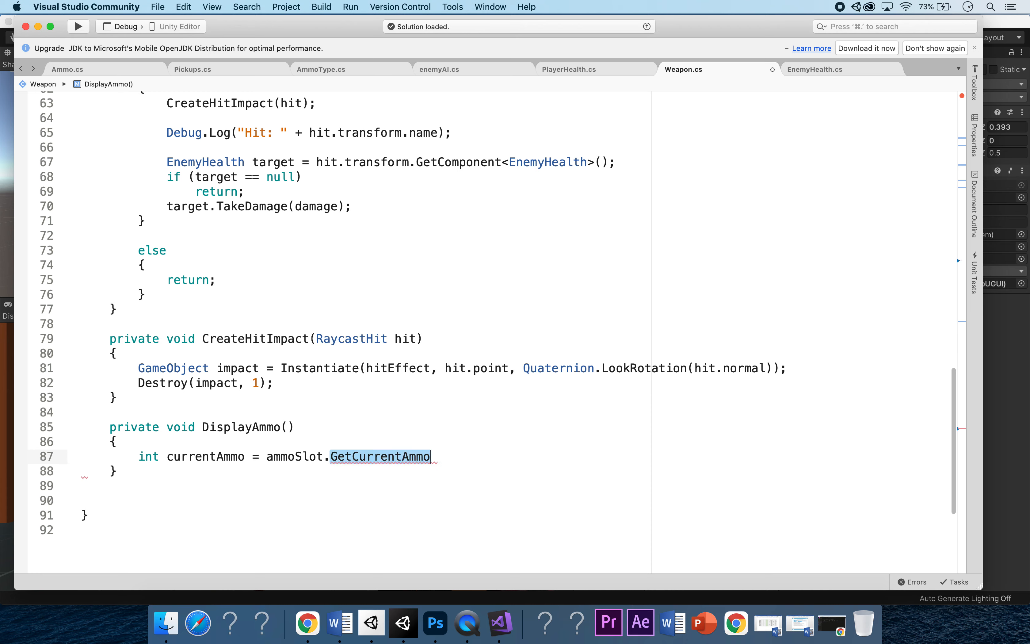
type("(ammoType")
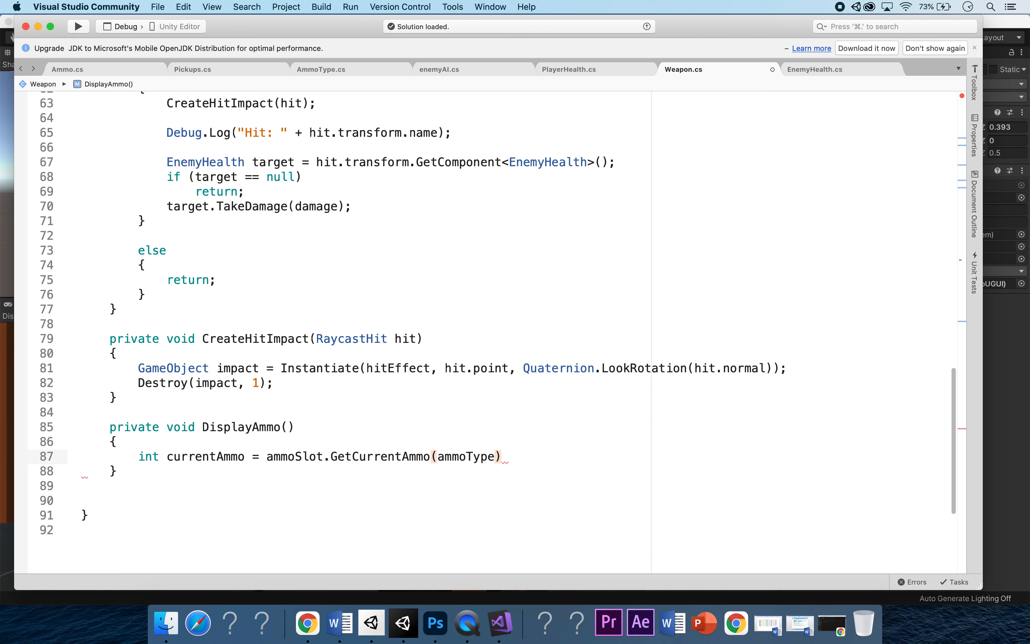
type(";")
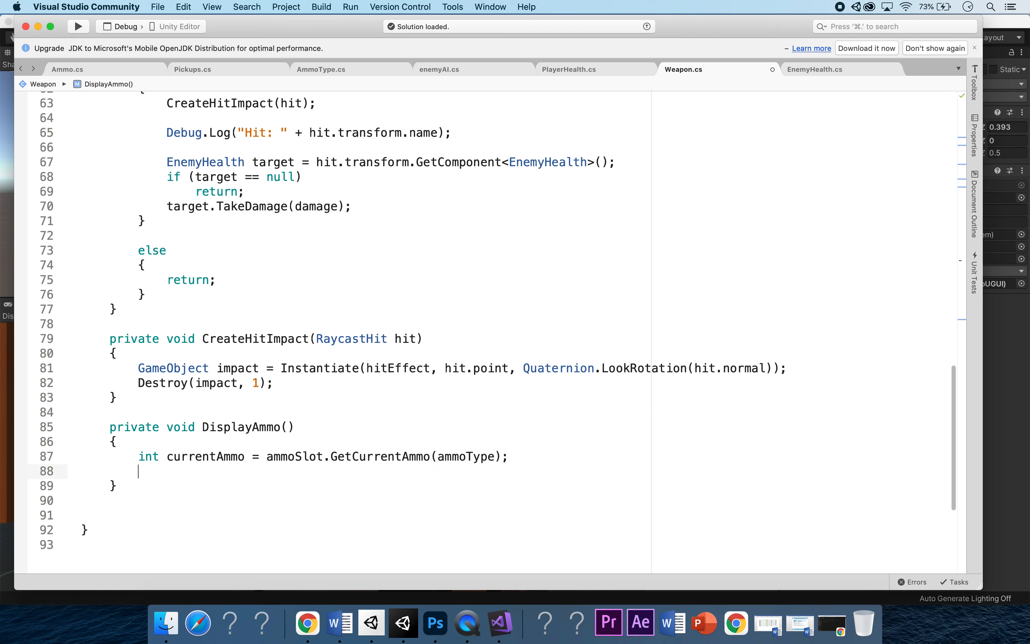
type("ammoText")
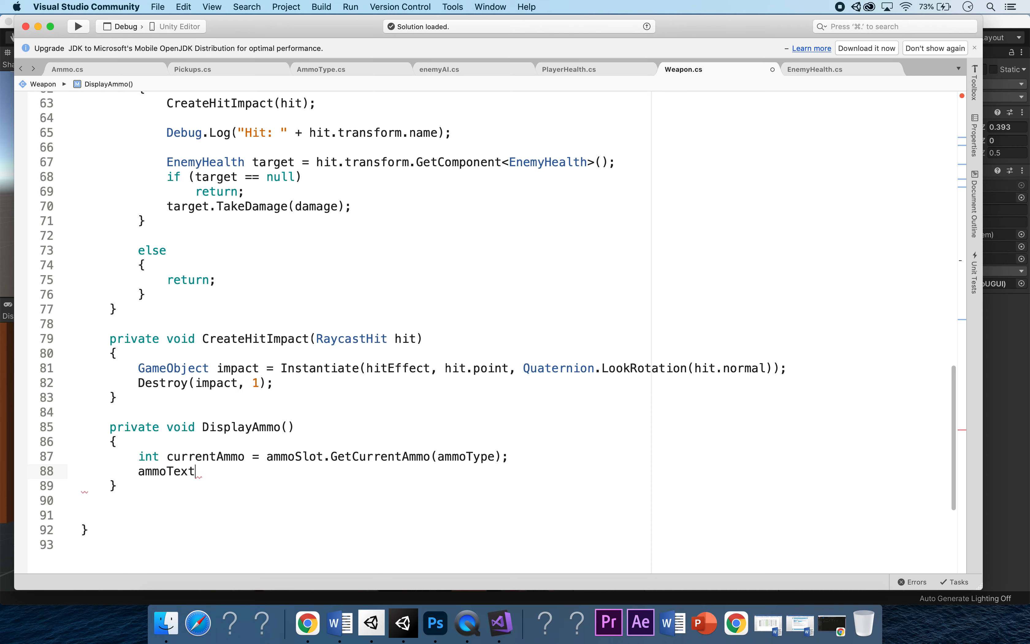
type(".text")
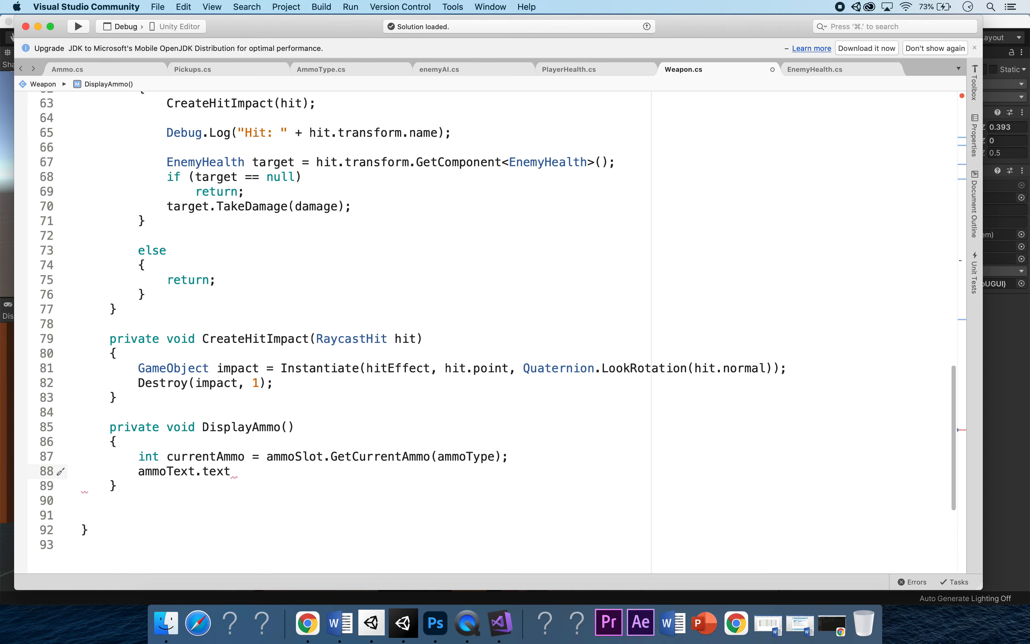
type("= currentAmmo")
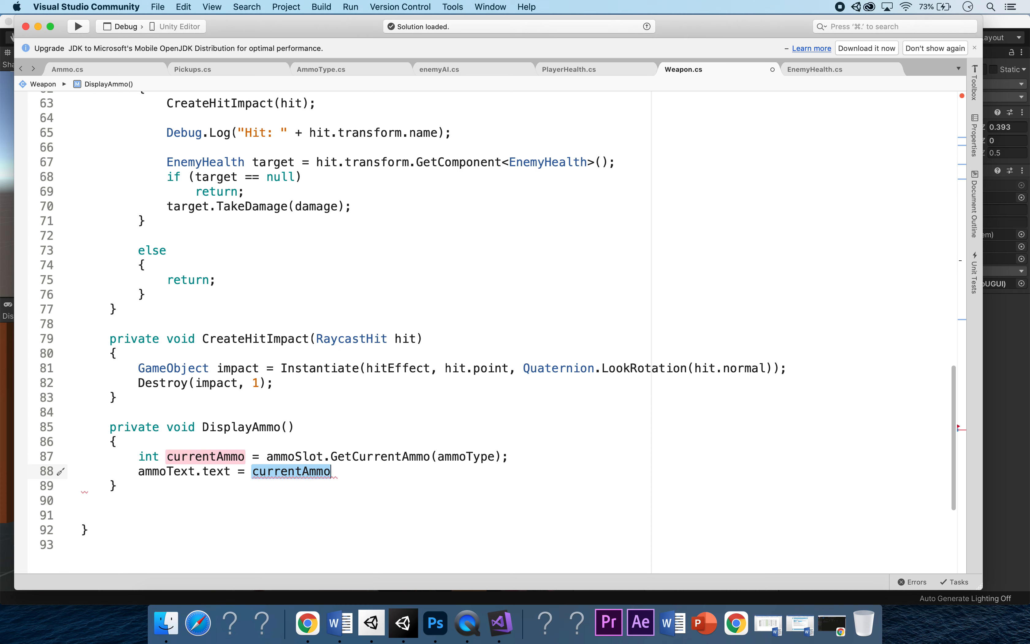
type(".ToString")
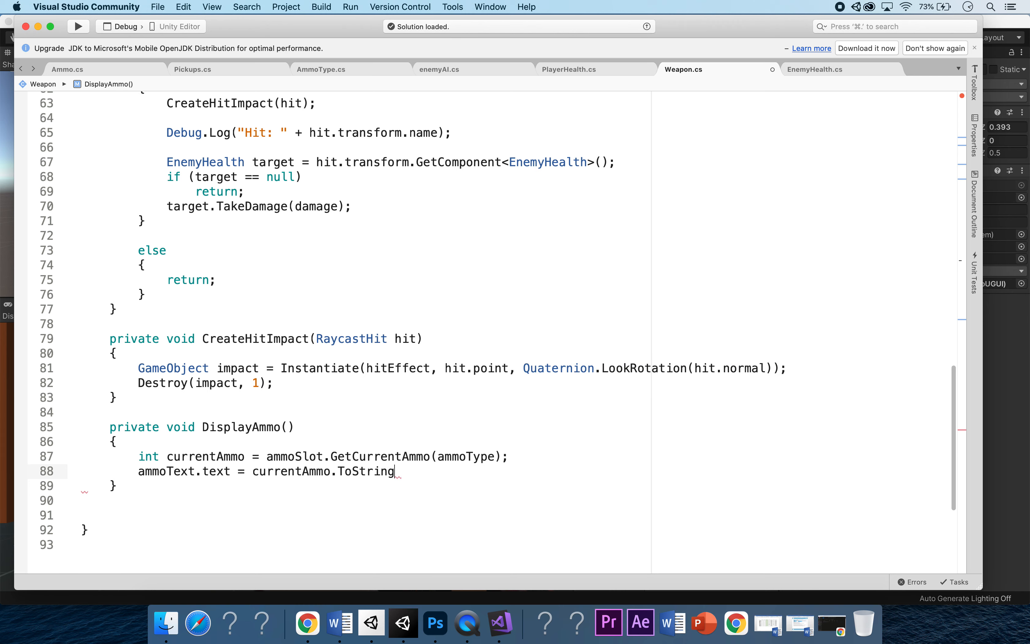
type("()")
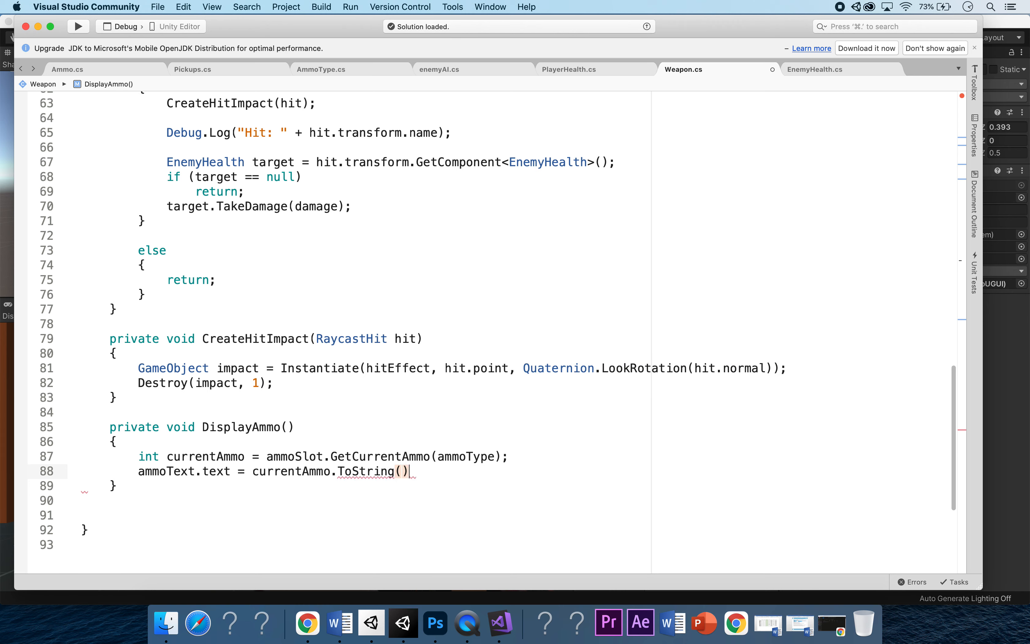
type(";")
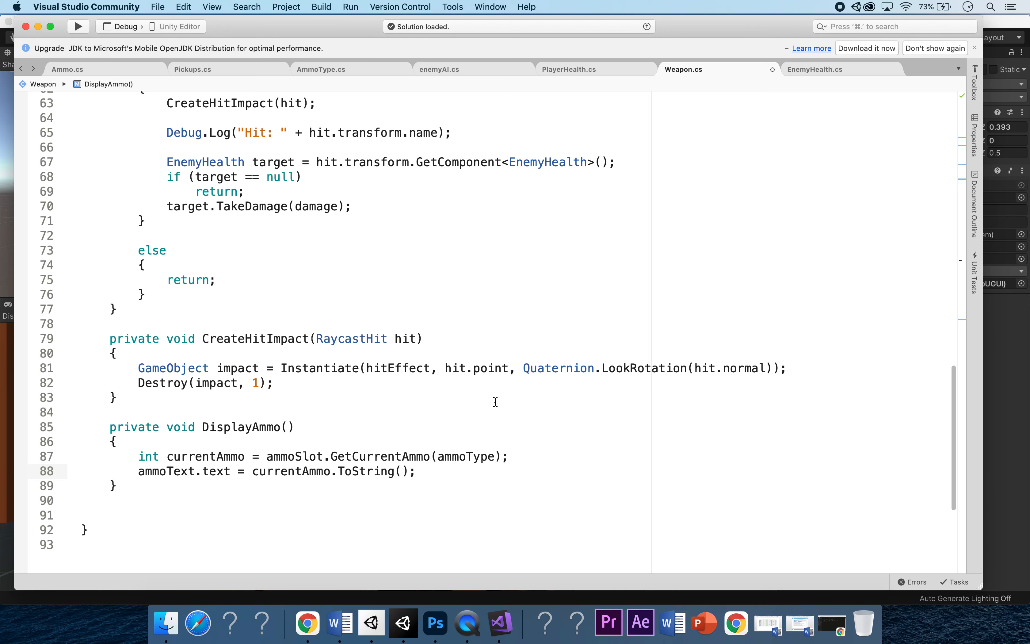
mouse_move(504, 361)
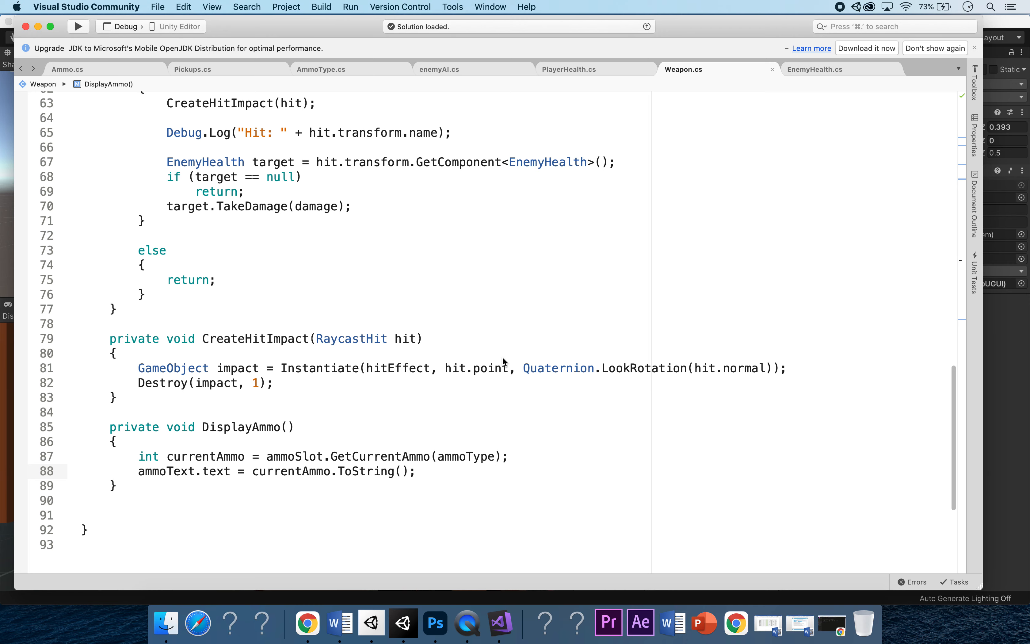
Add a DisplayAmmo(); call as the first line of Update() in Weapon.cs and save
scroll("down", 3)
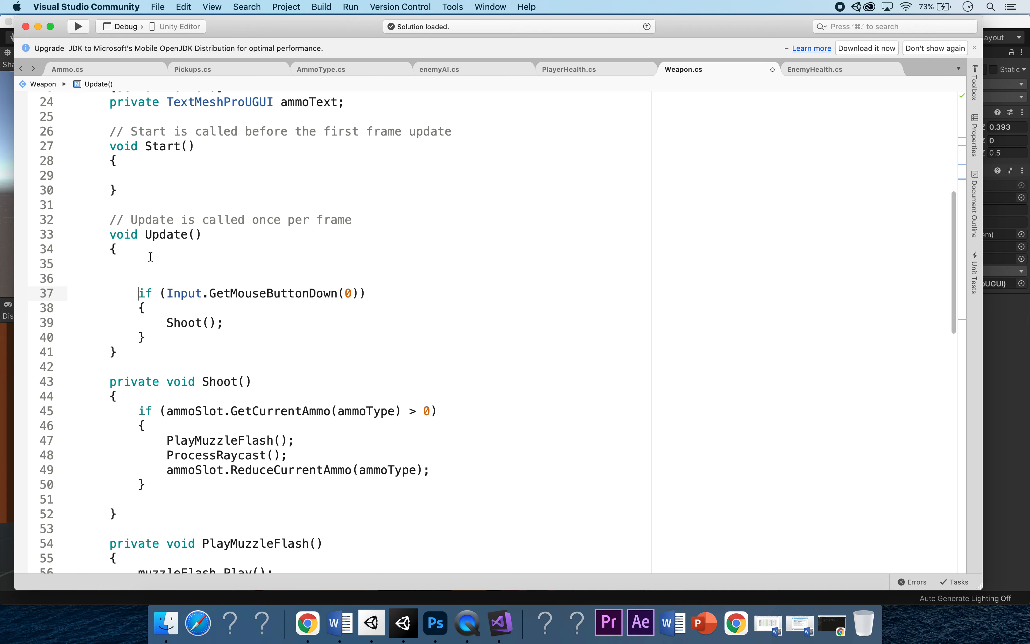
type("DisplayAmmo")
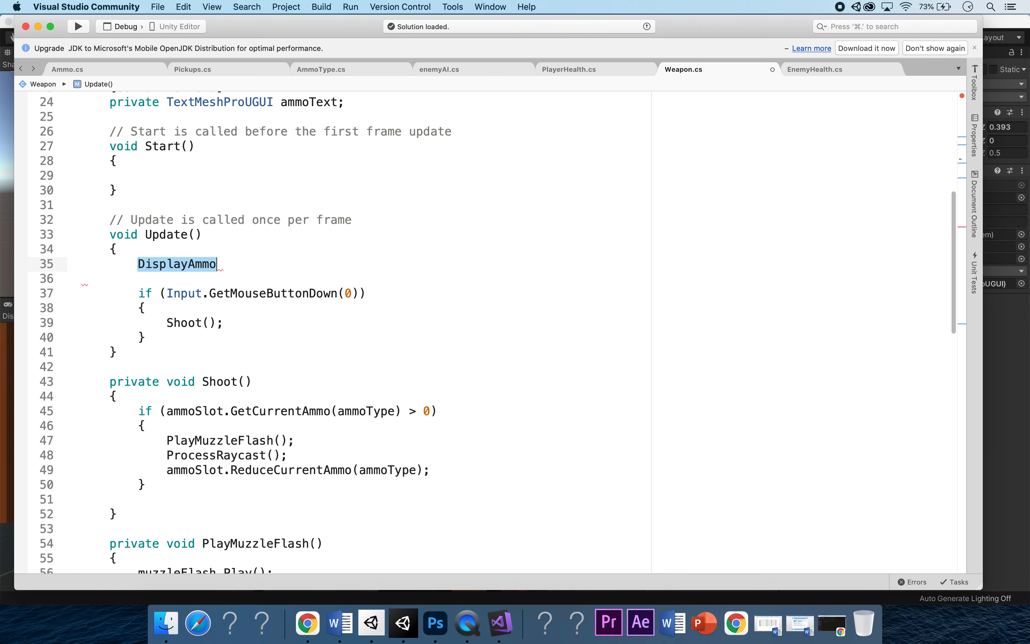
type("();")
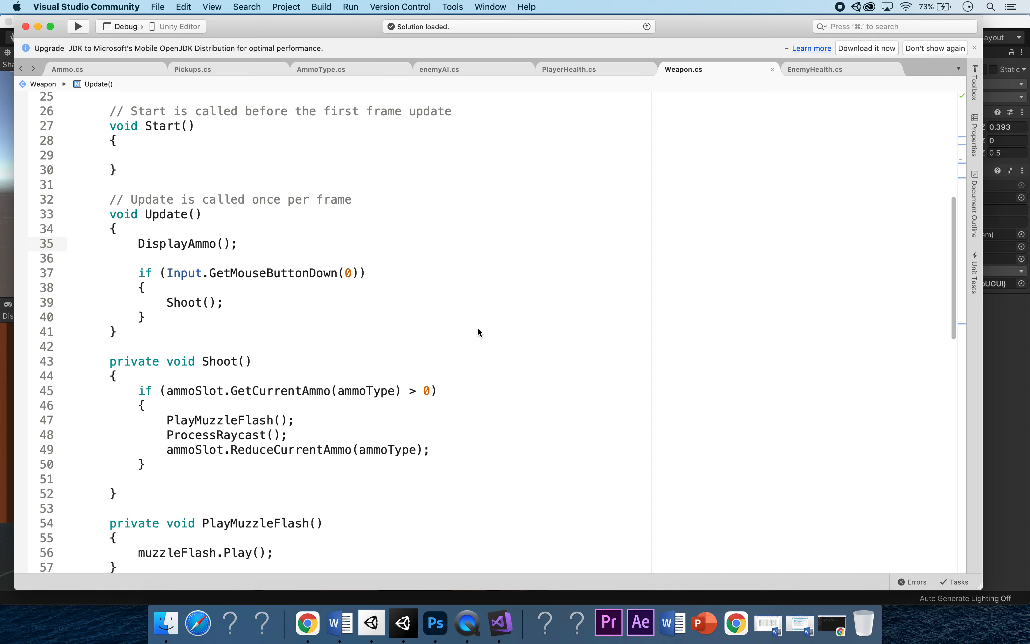
left_click(240, 245)
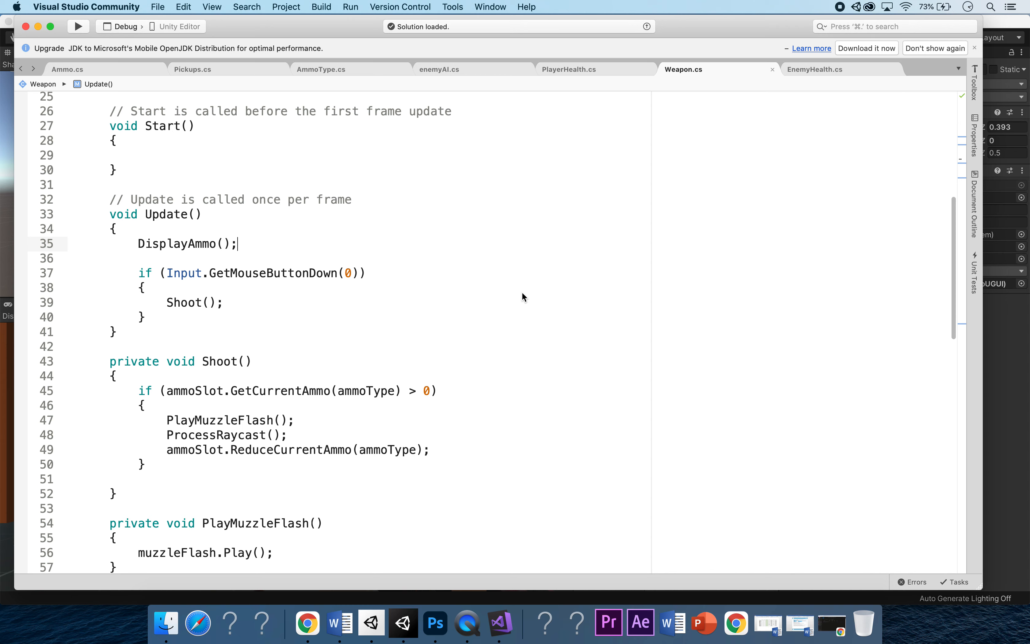
mouse_move(315, 316)
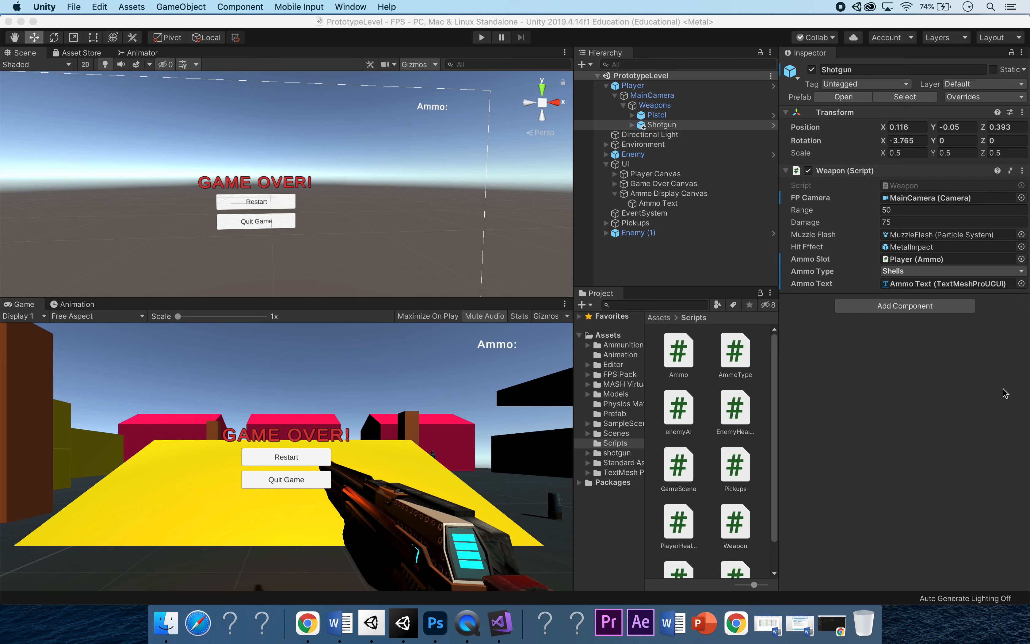
mouse_move(987, 389)
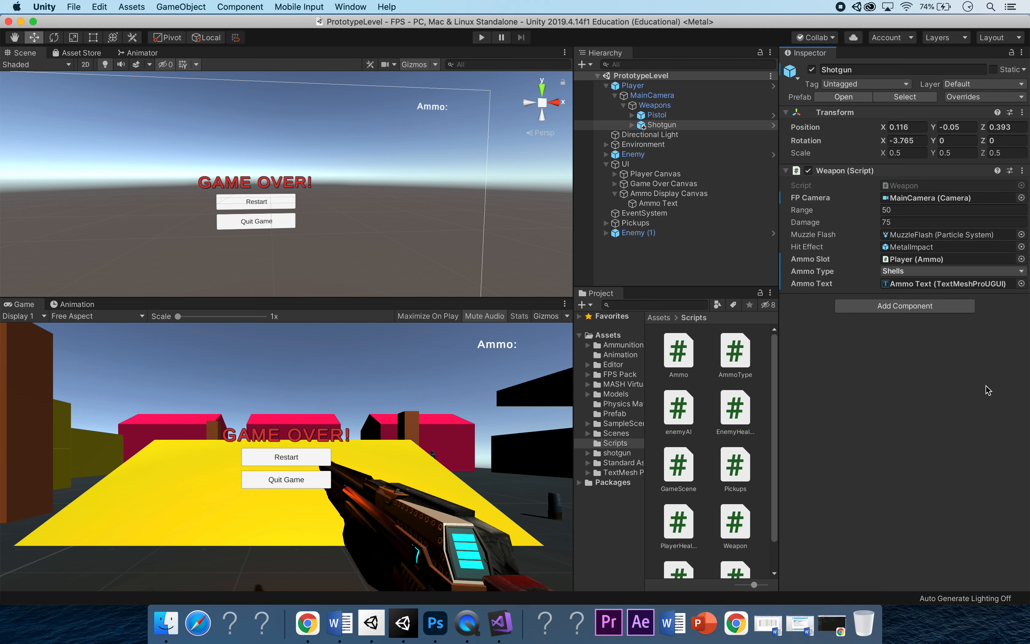
mouse_move(978, 388)
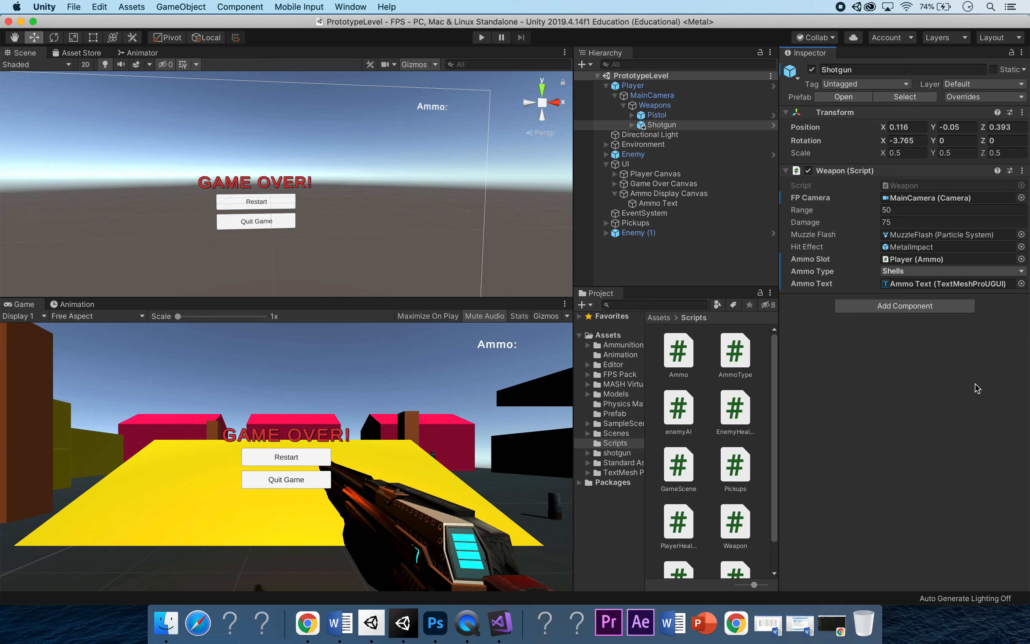
mouse_move(481, 50)
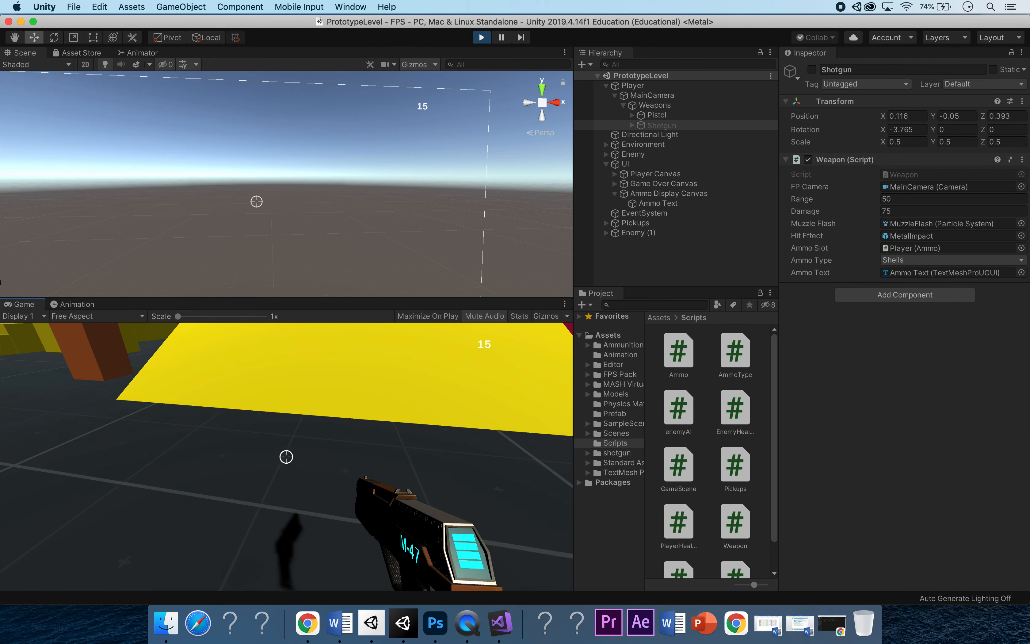
Play-test, firing repeatedly so the ammo counter drops from 15 to 0, then stop Play
left_click(285, 456)
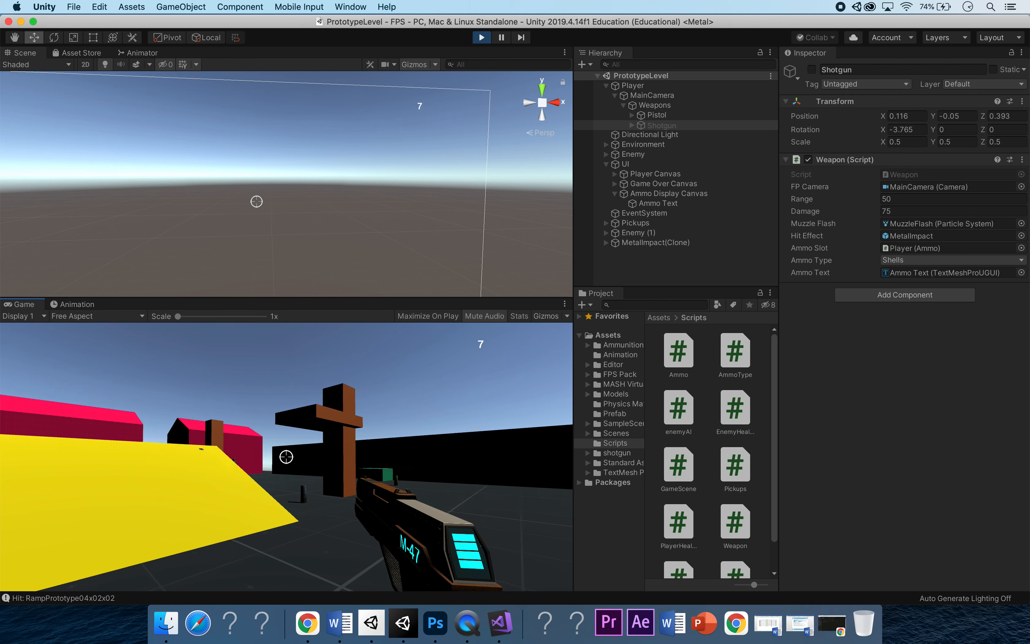
left_click(286, 457)
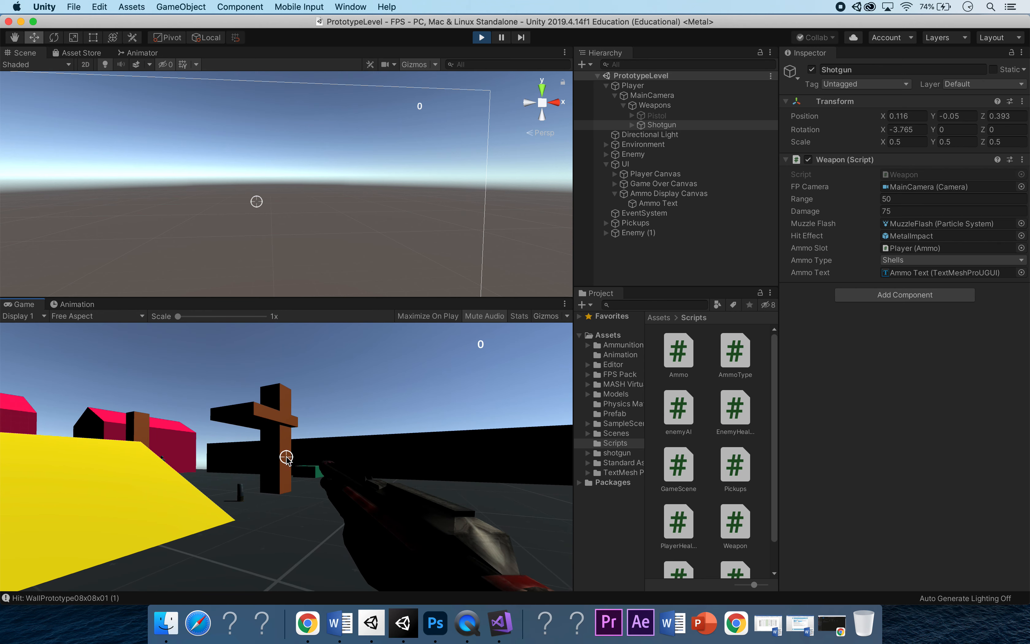
left_click(481, 36)
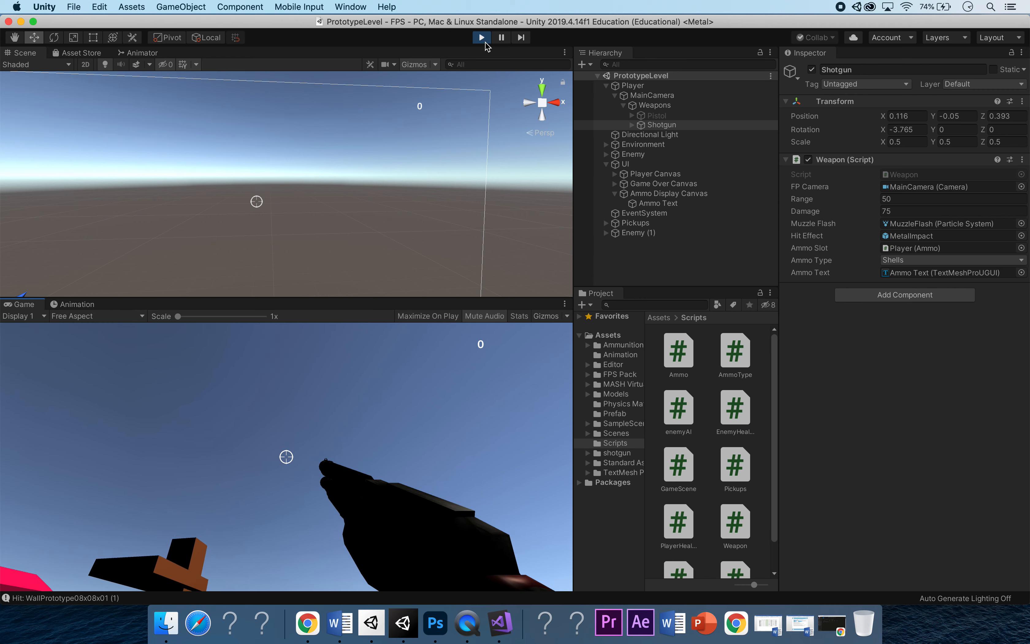
left_click(481, 37)
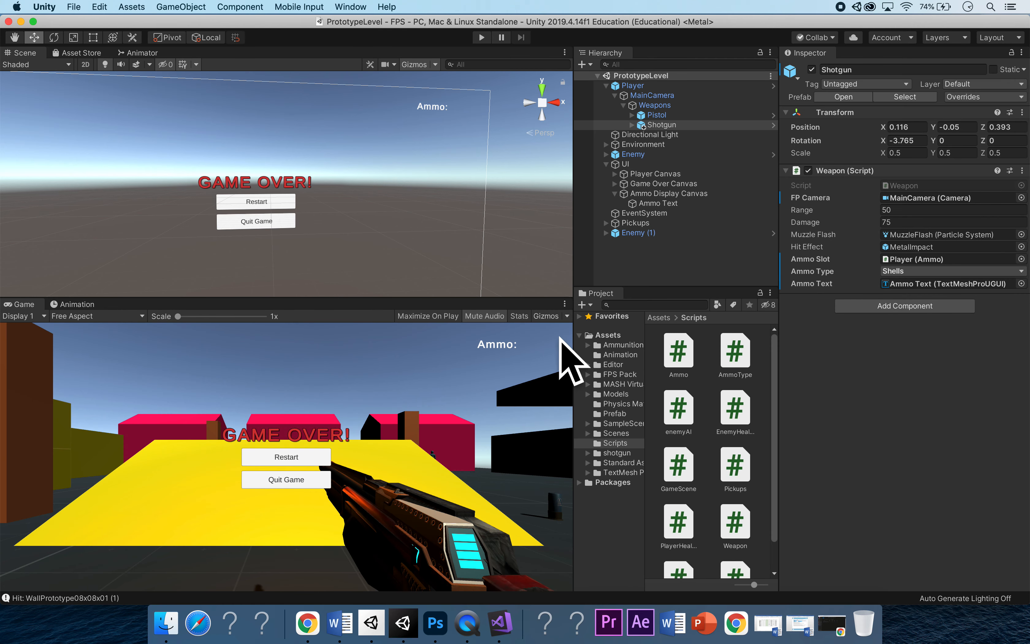
mouse_move(518, 325)
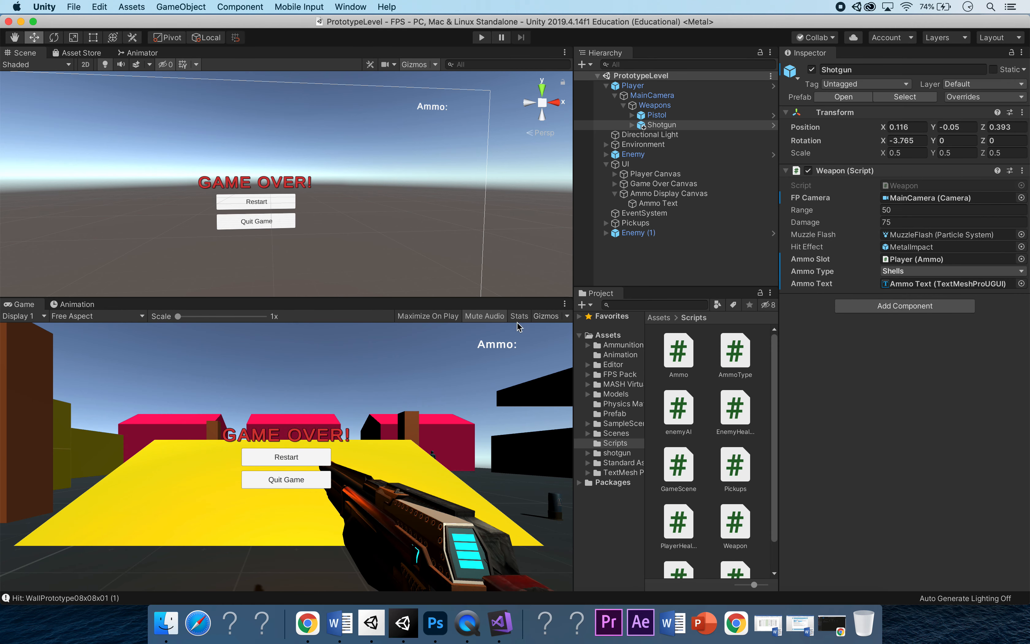
mouse_move(572, 271)
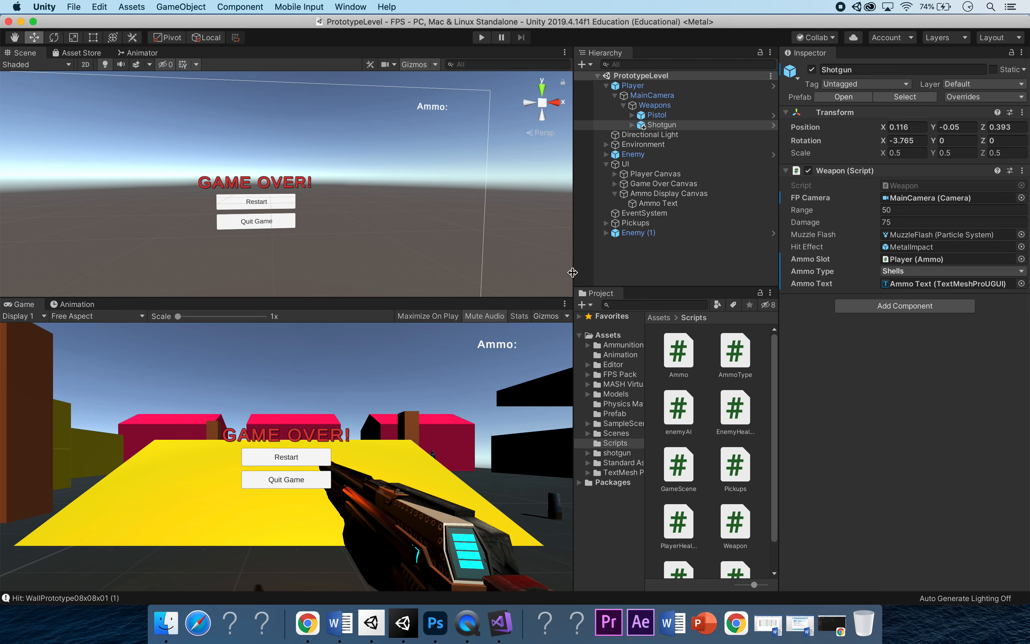
mouse_move(368, 225)
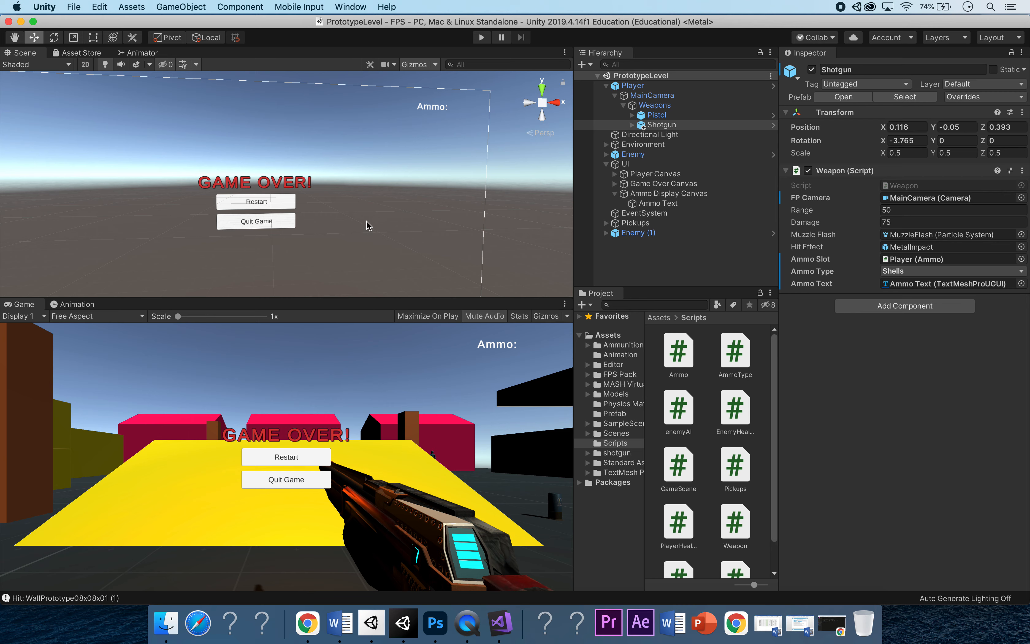
mouse_move(522, 348)
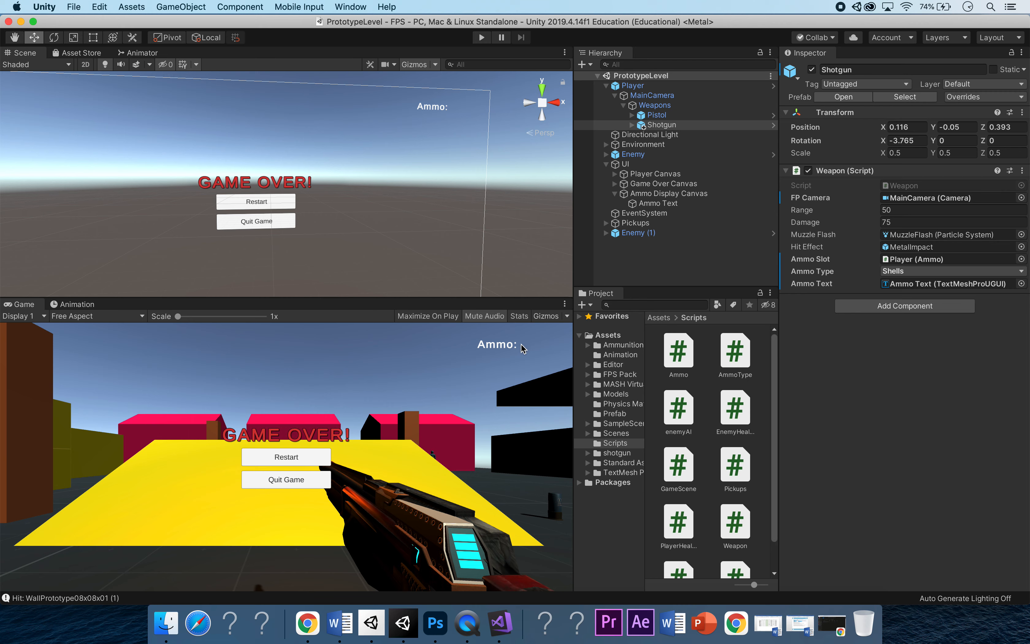
mouse_move(553, 212)
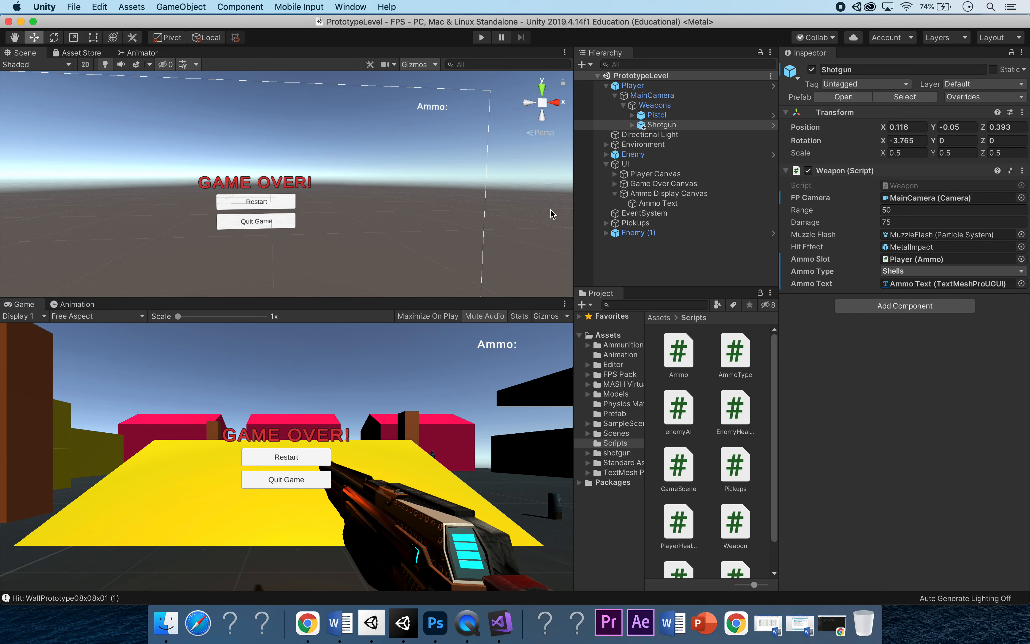
mouse_move(717, 238)
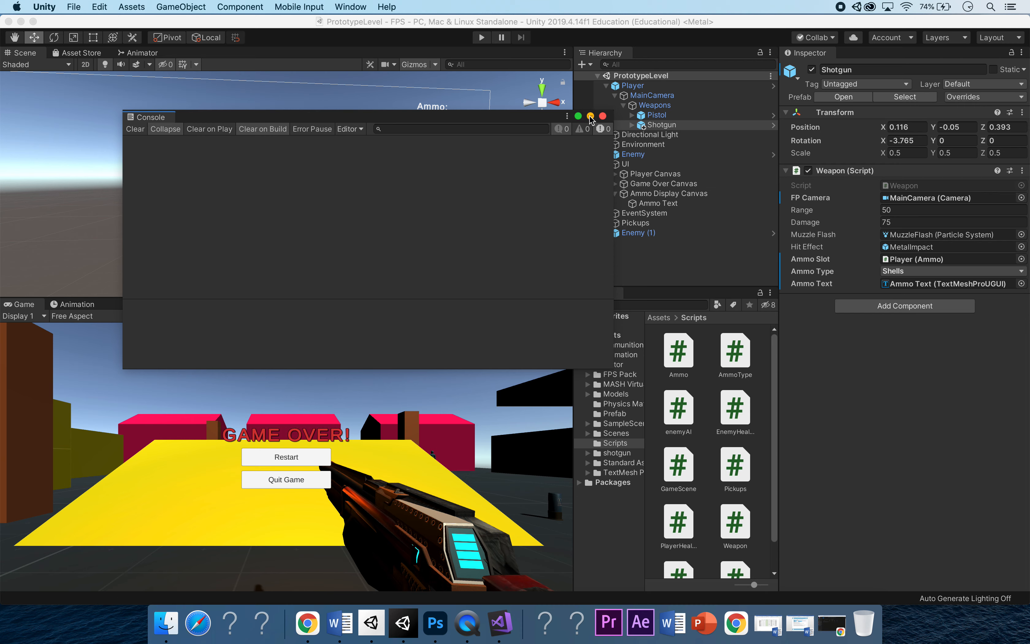
left_click(602, 116)
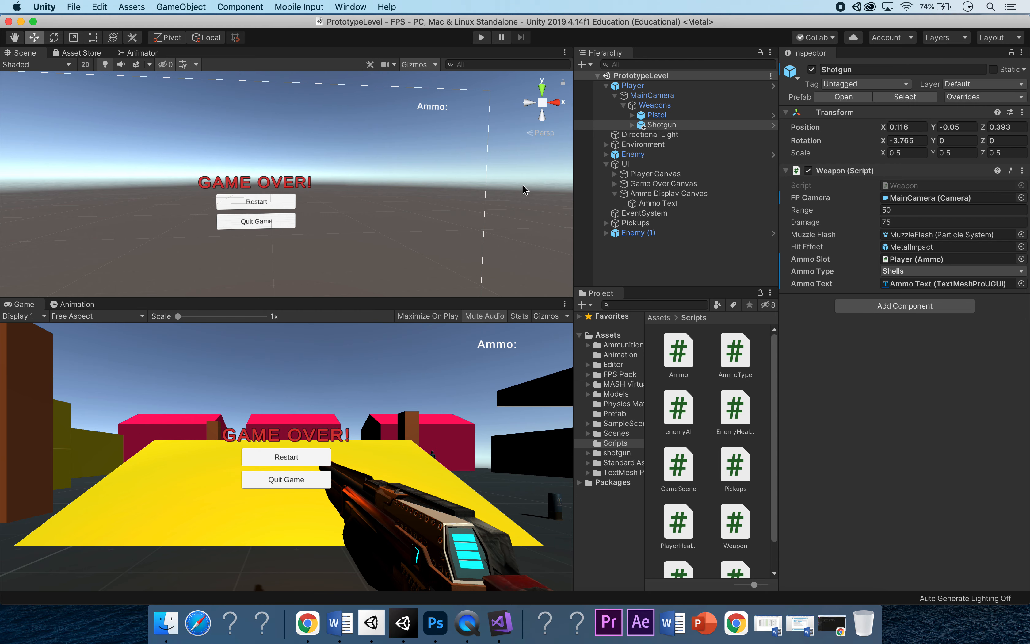
mouse_move(369, 230)
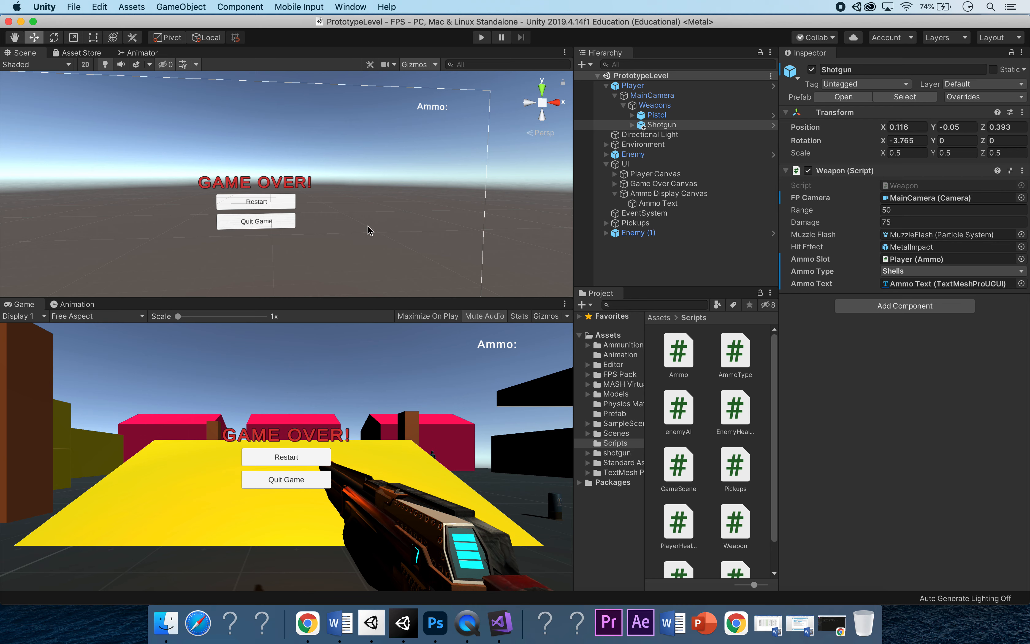
mouse_move(441, 375)
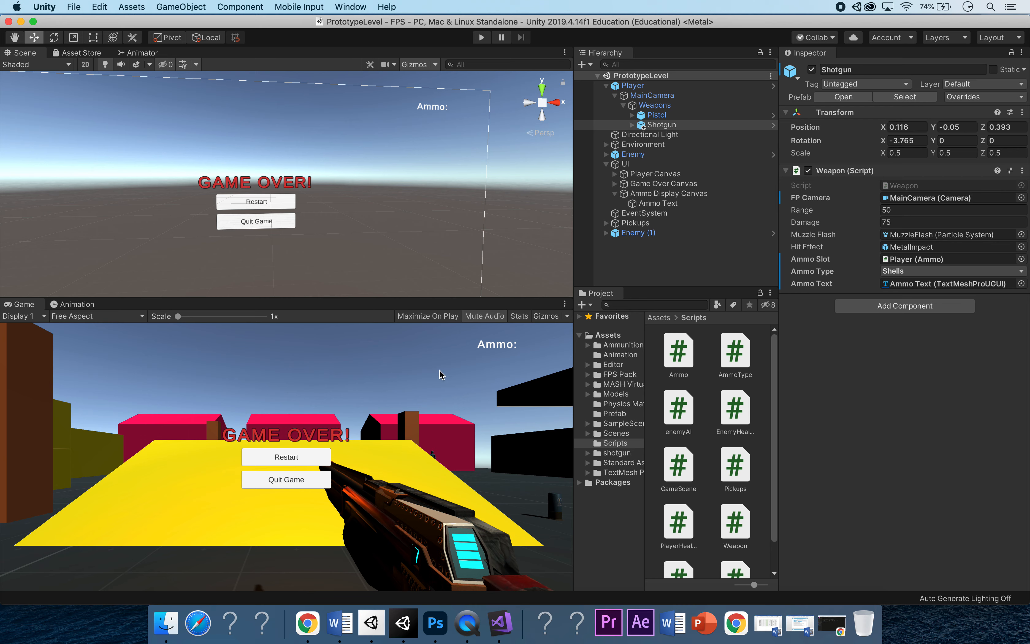
mouse_move(396, 400)
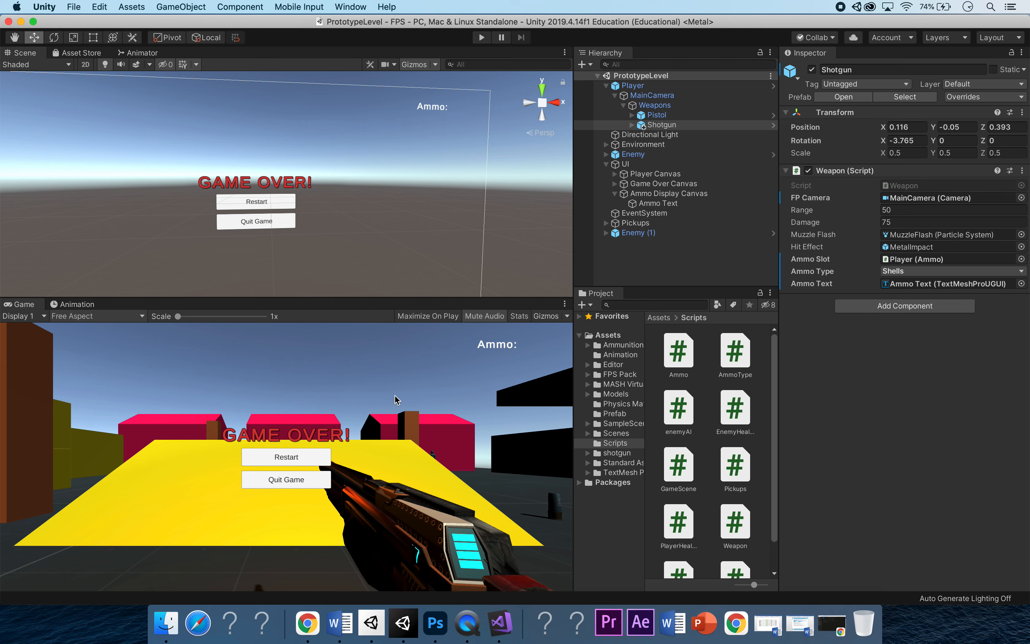
mouse_move(31, 475)
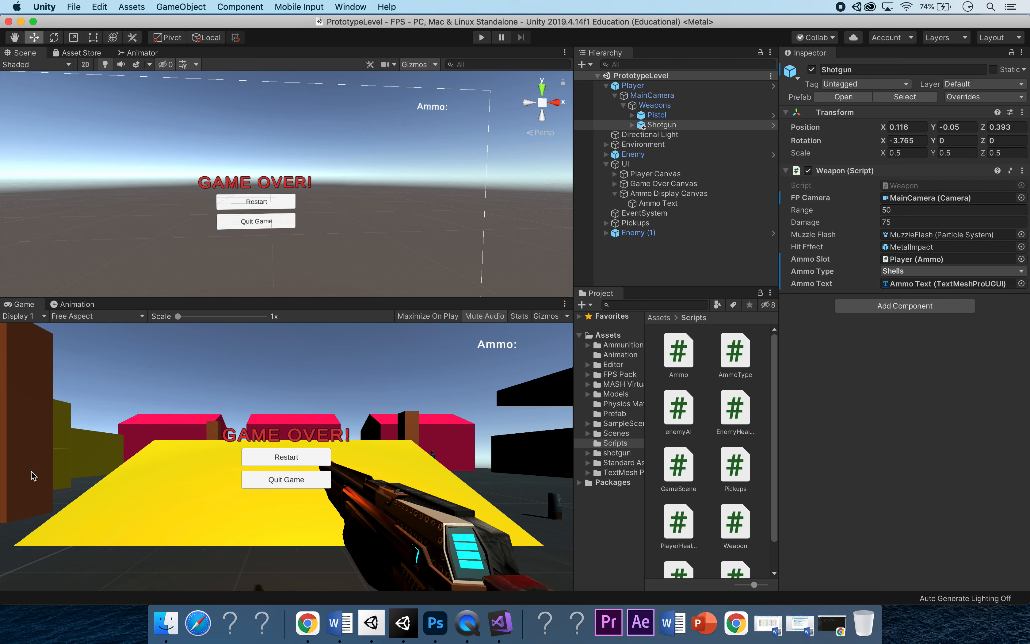
mouse_move(326, 407)
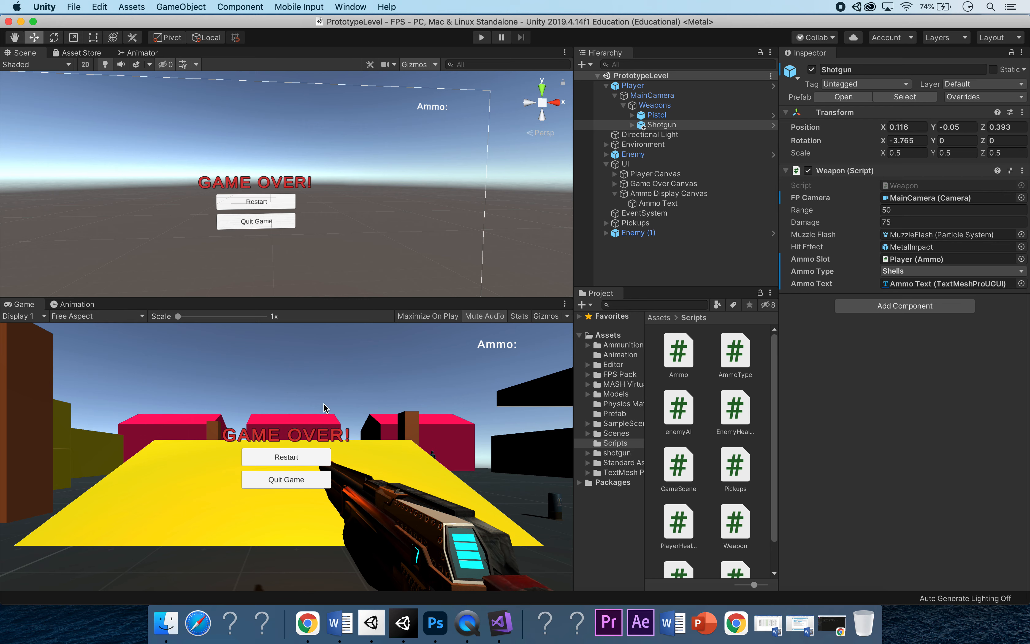
mouse_move(475, 444)
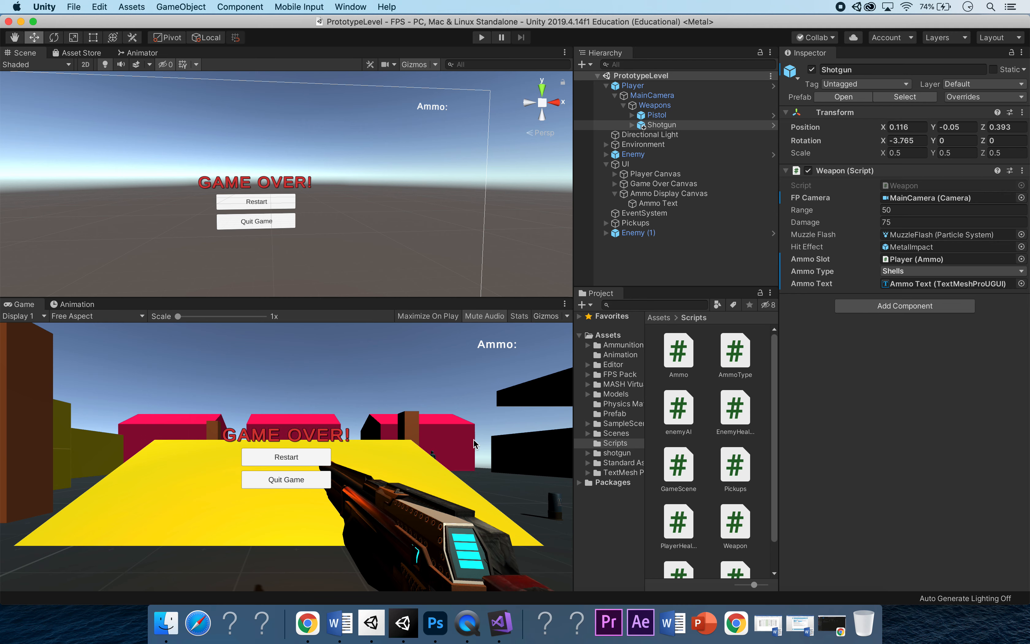
mouse_move(399, 349)
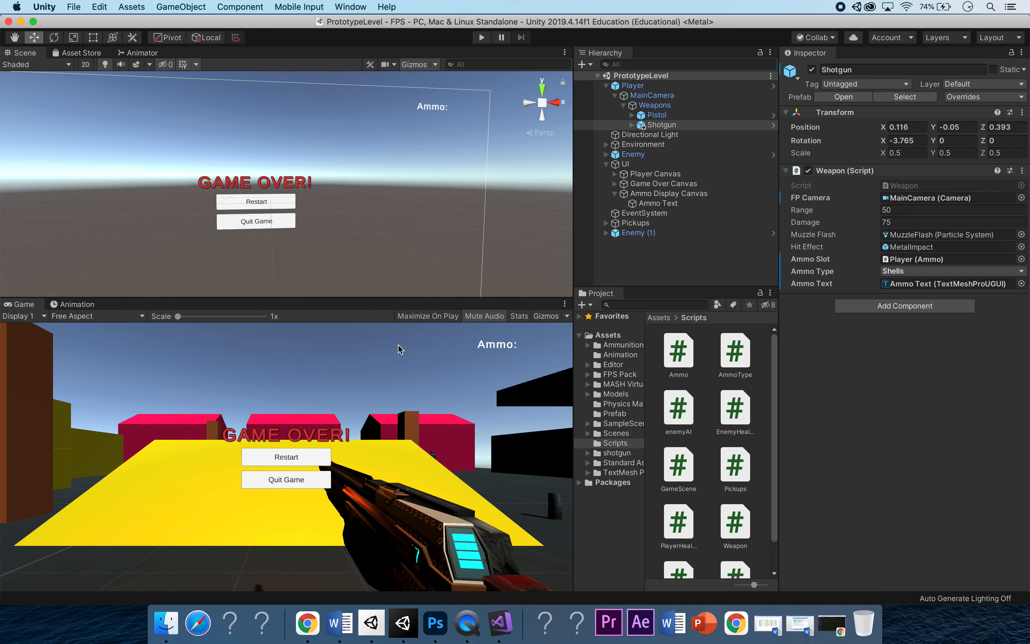
mouse_move(362, 386)
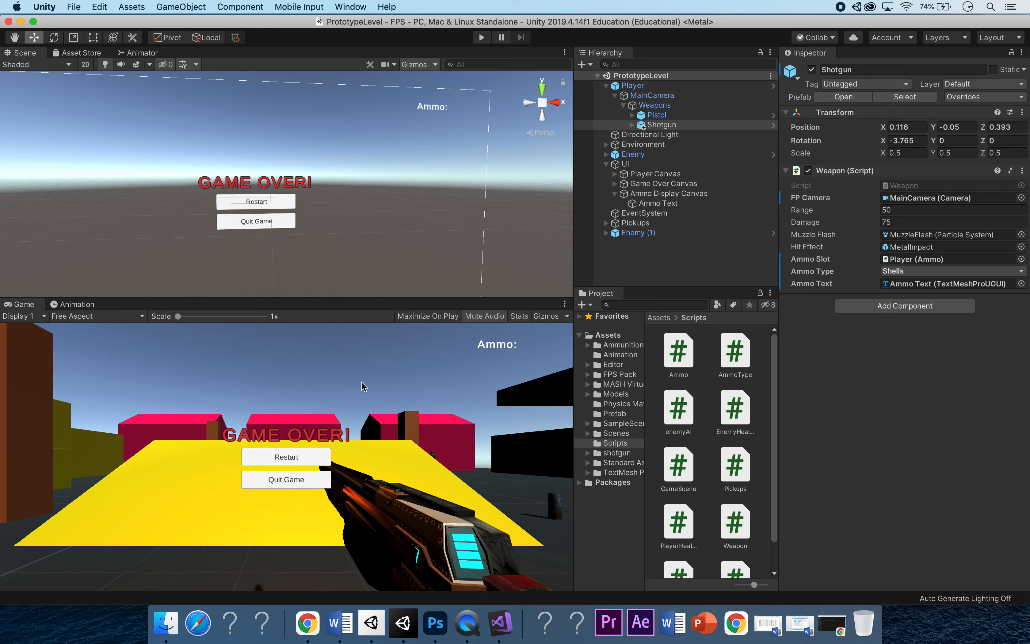
mouse_move(401, 355)
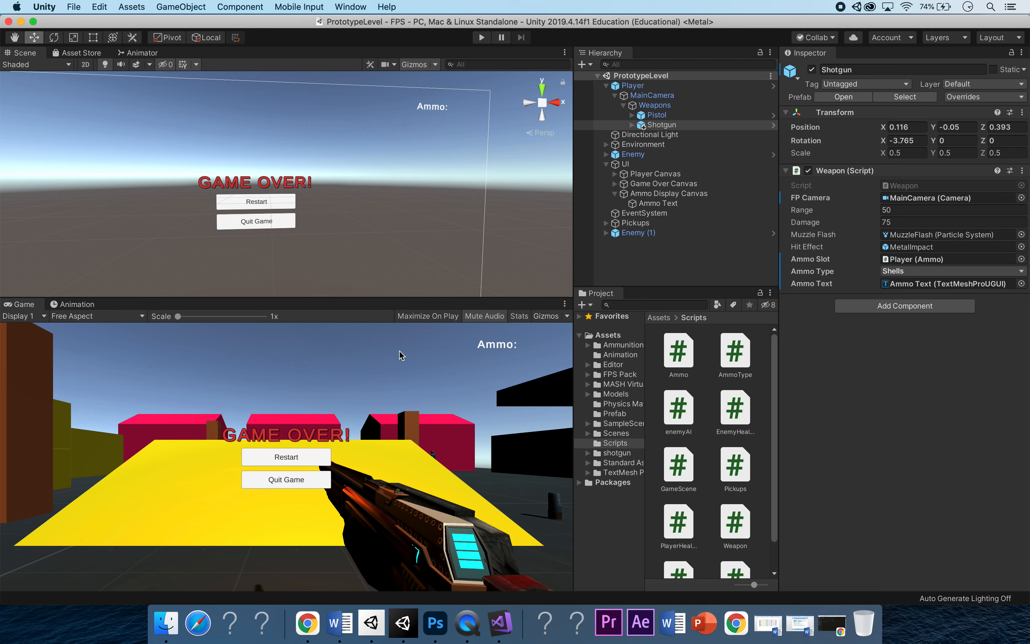
mouse_move(721, 277)
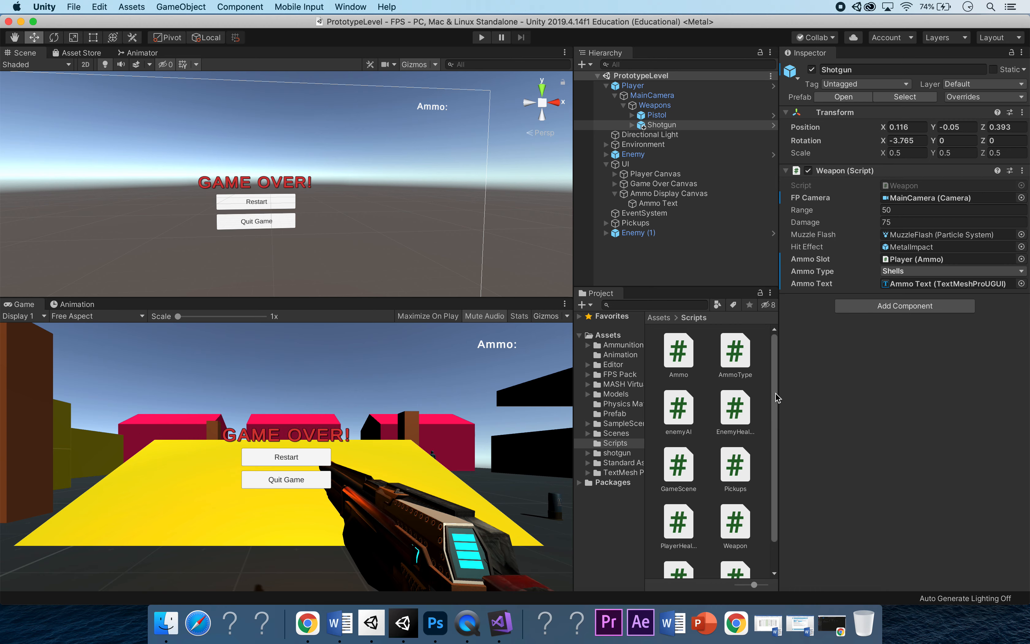
mouse_move(371, 590)
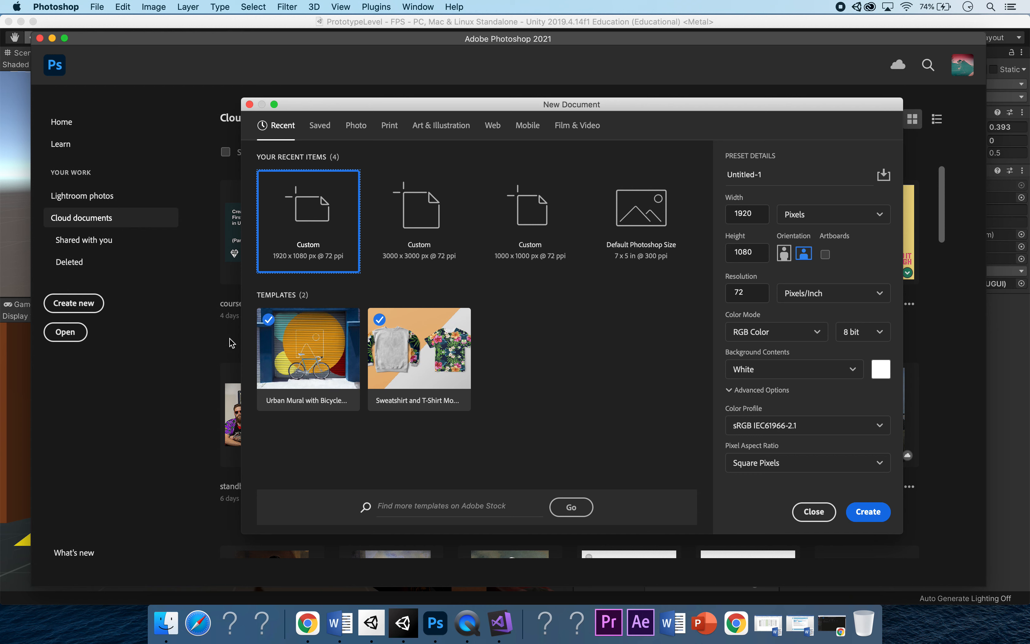
mouse_move(731, 230)
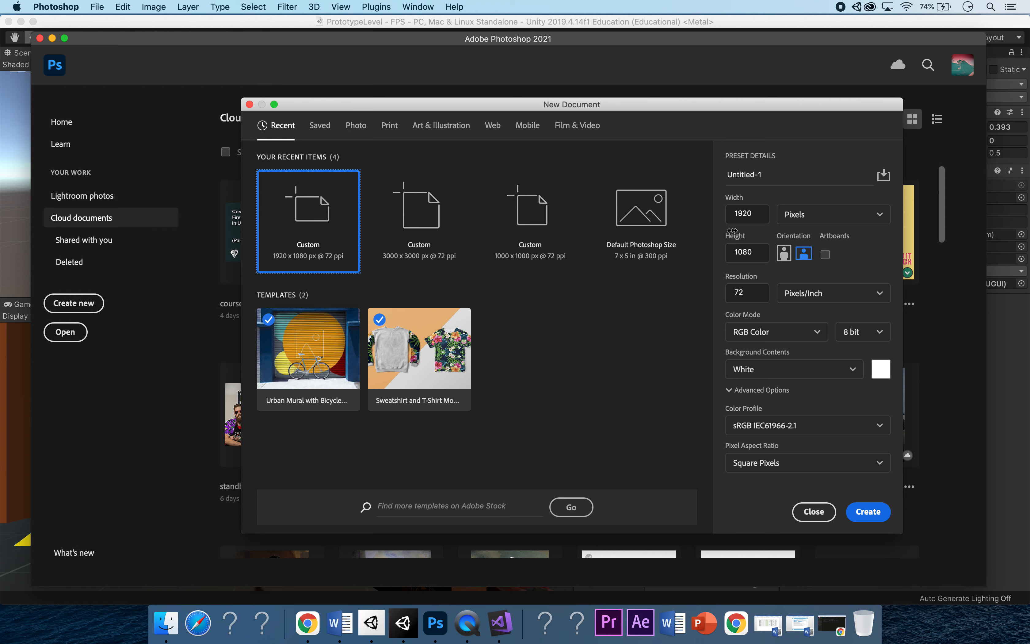
Create a new blank 1920 × 1080 px, 72 ppi white document
left_click(746, 214)
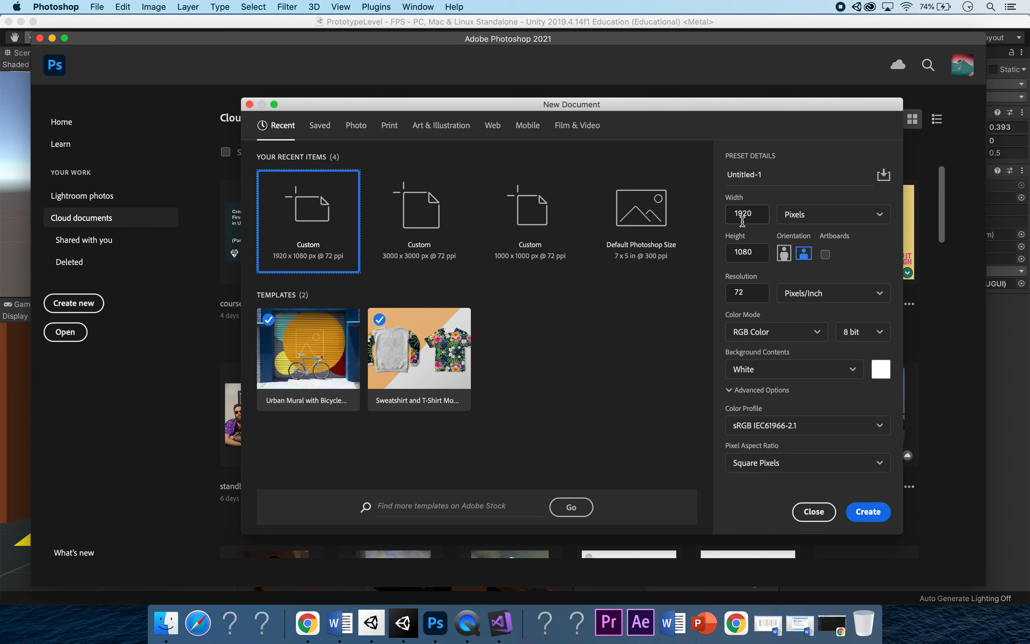
mouse_move(731, 300)
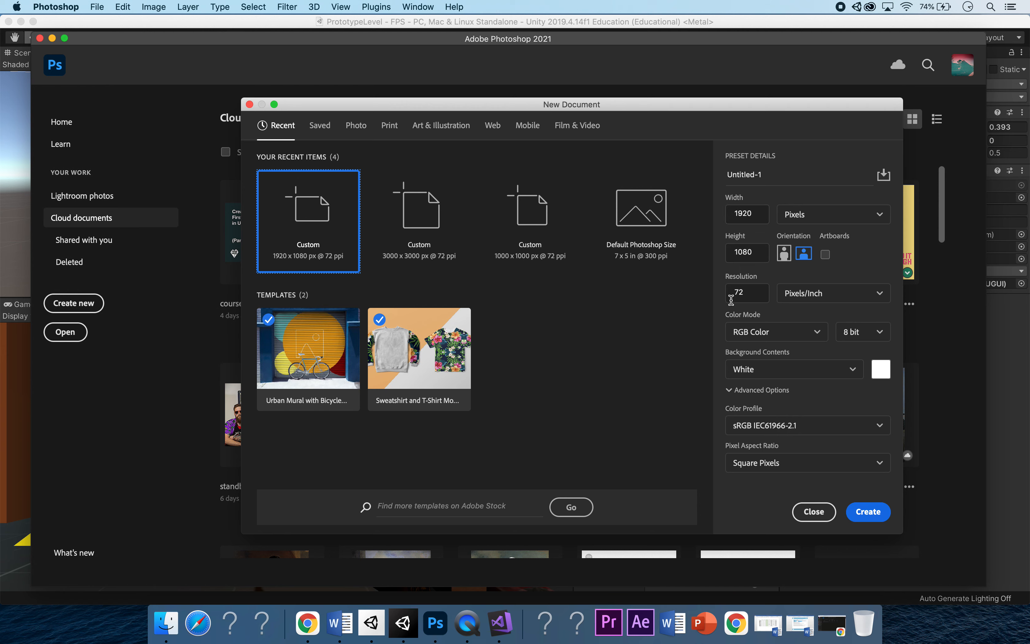
mouse_move(681, 265)
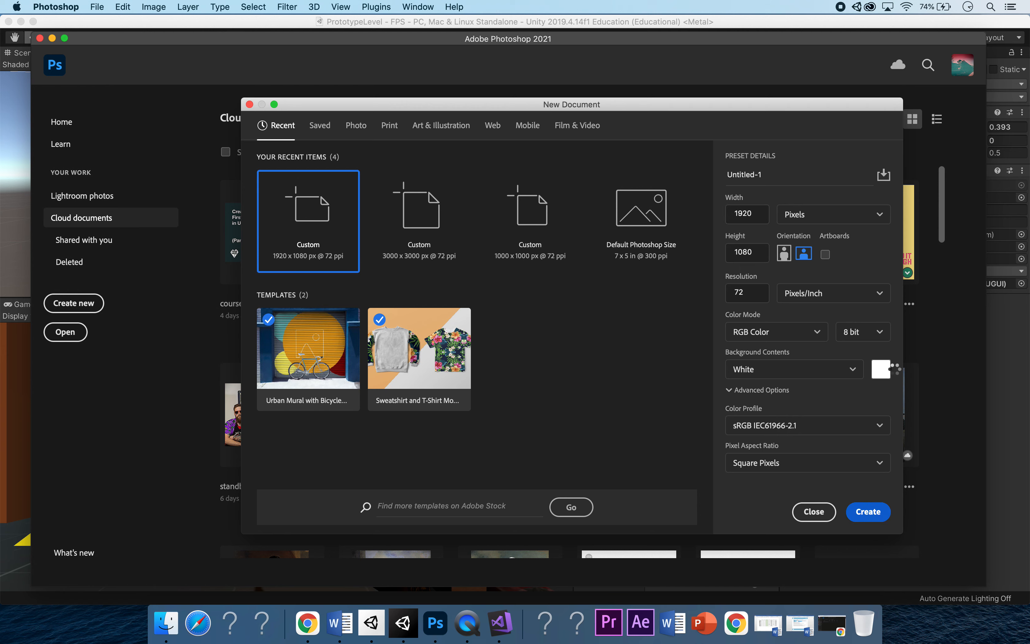
left_click(867, 512)
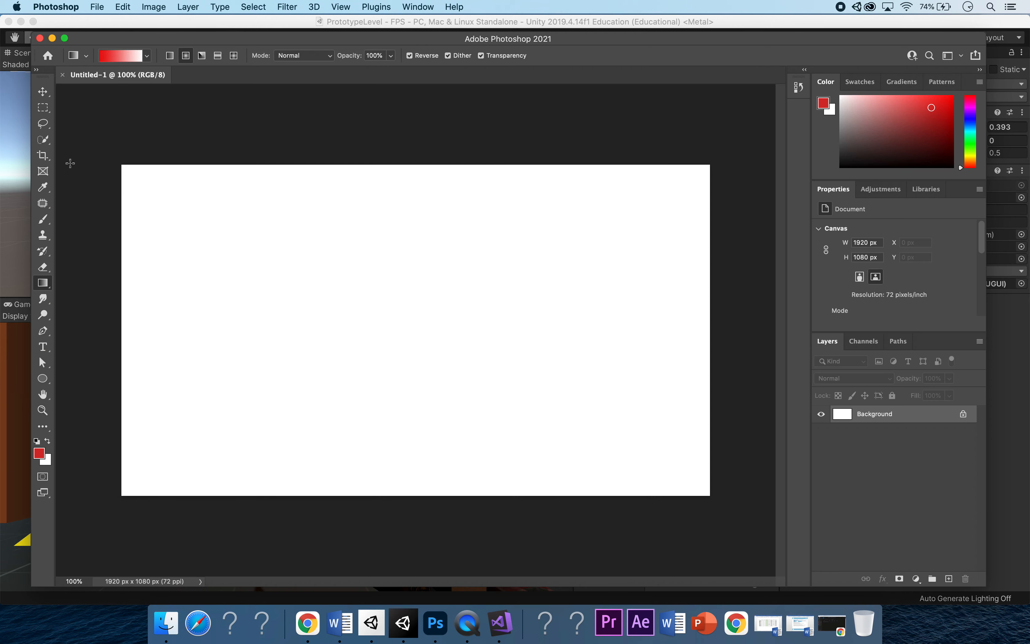
mouse_move(302, 113)
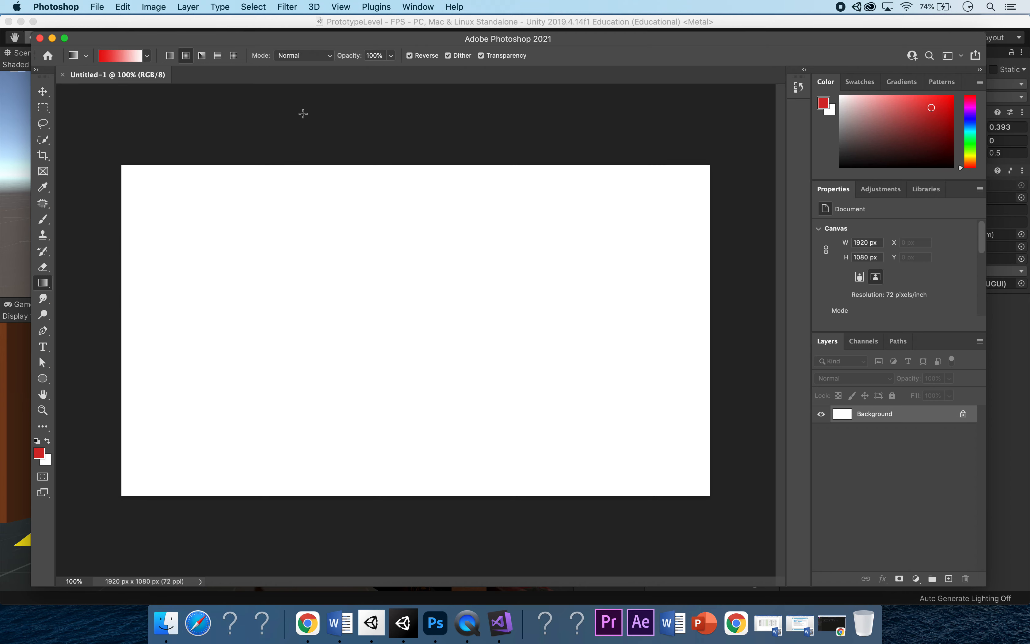
mouse_move(566, 203)
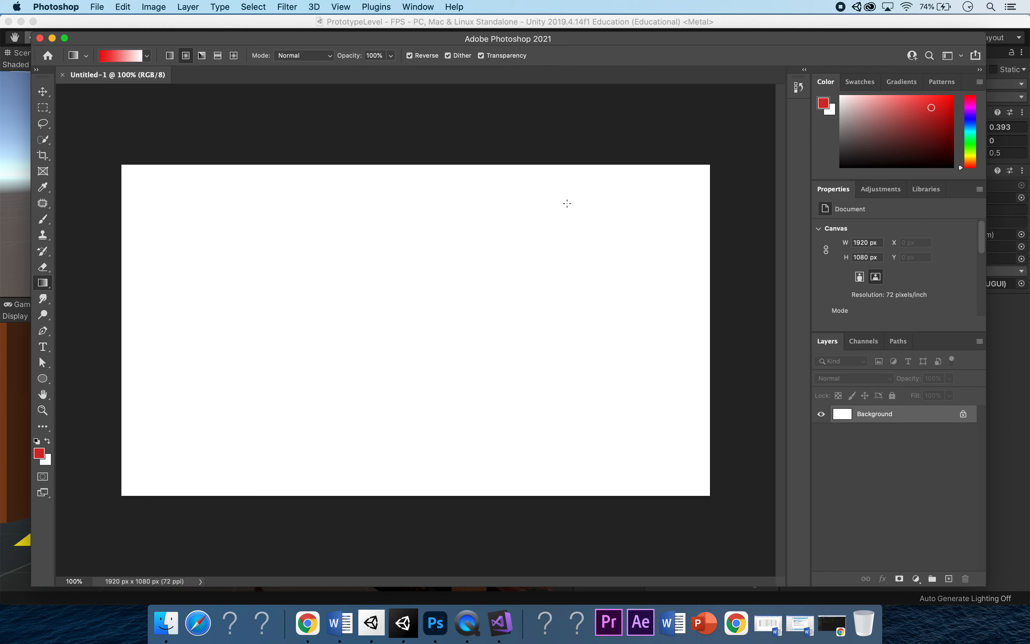
mouse_move(850, 441)
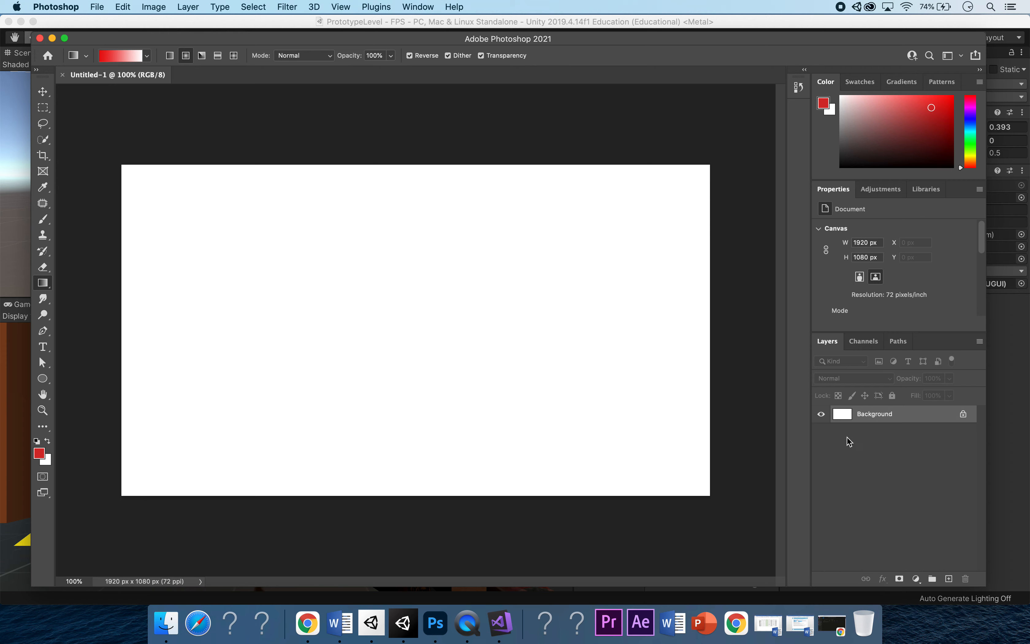
Add an empty layer named Damage above Background and pick the Gradient tool
left_click(188, 7)
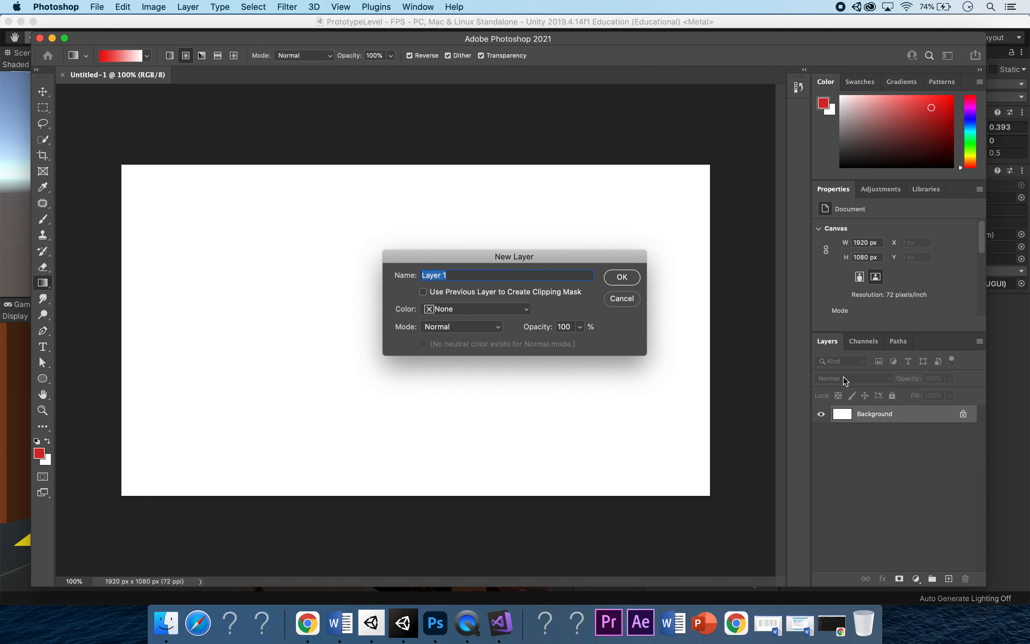
mouse_move(846, 380)
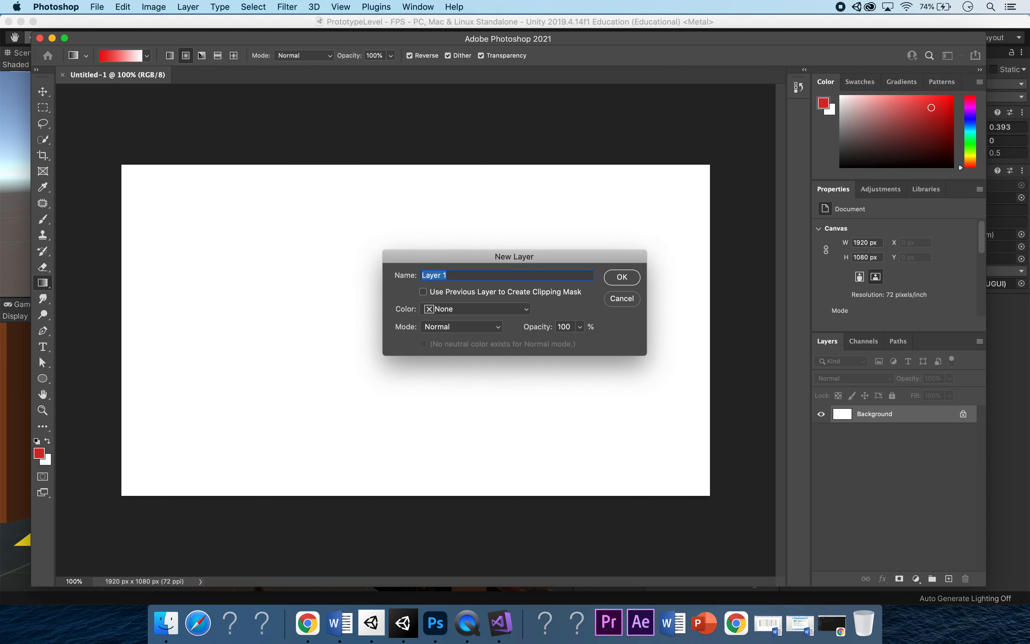
left_click(620, 277)
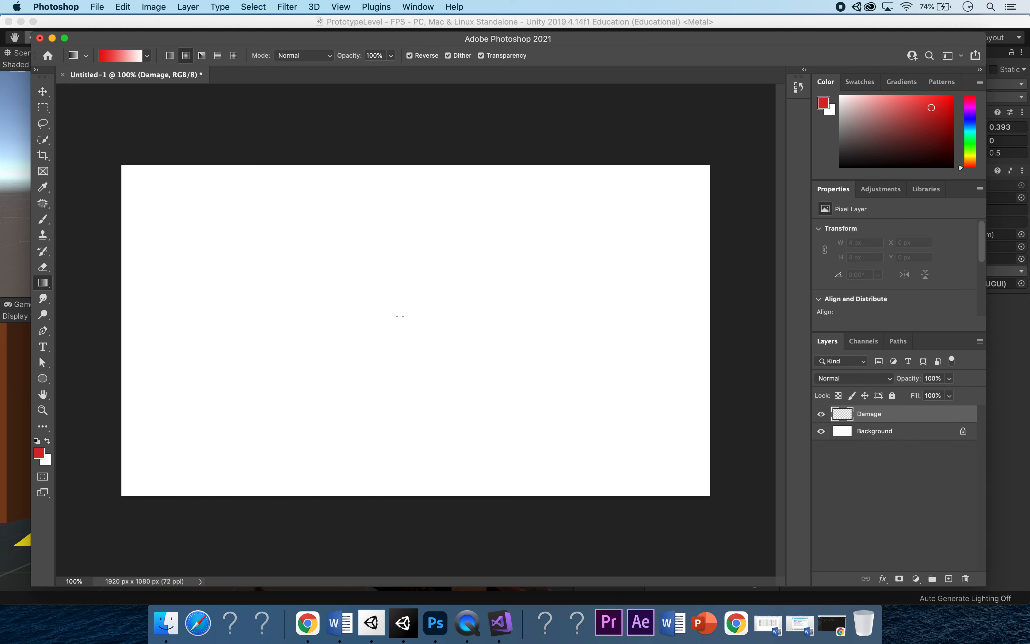
mouse_move(40, 287)
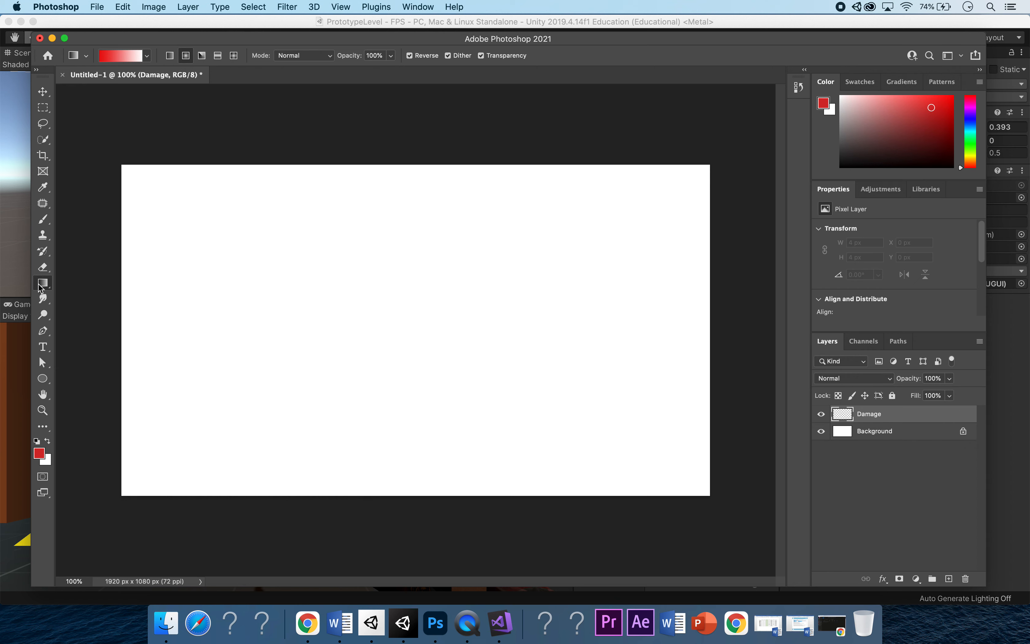
left_click(43, 283)
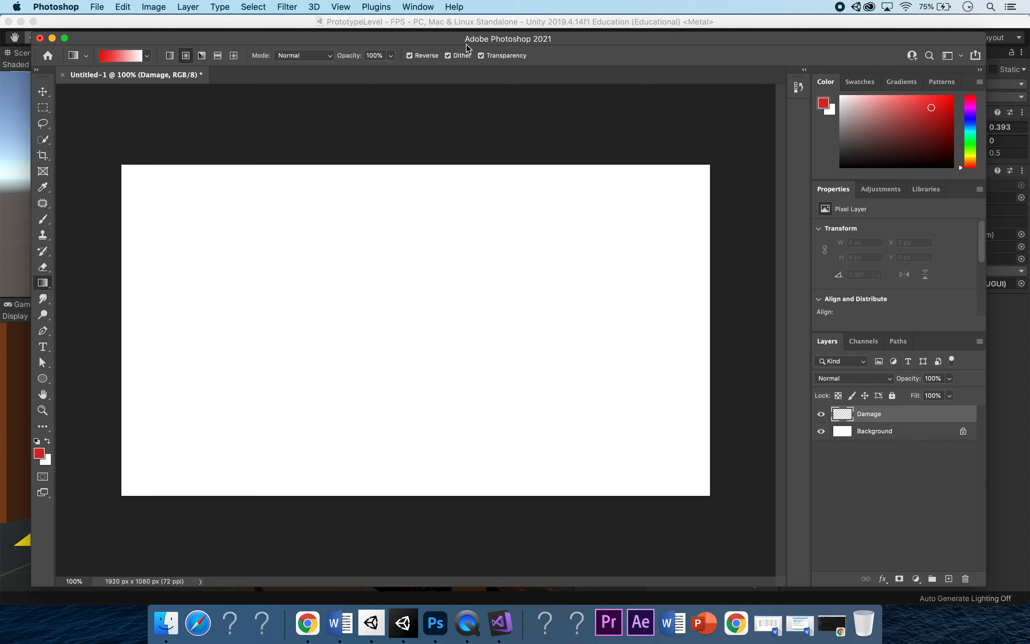
mouse_move(492, 134)
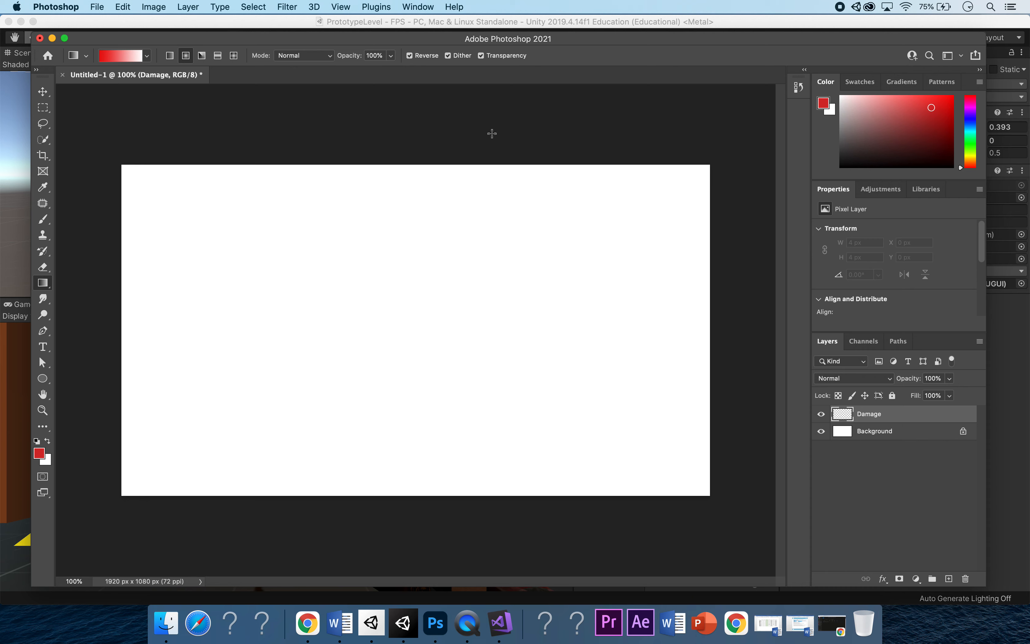
mouse_move(260, 227)
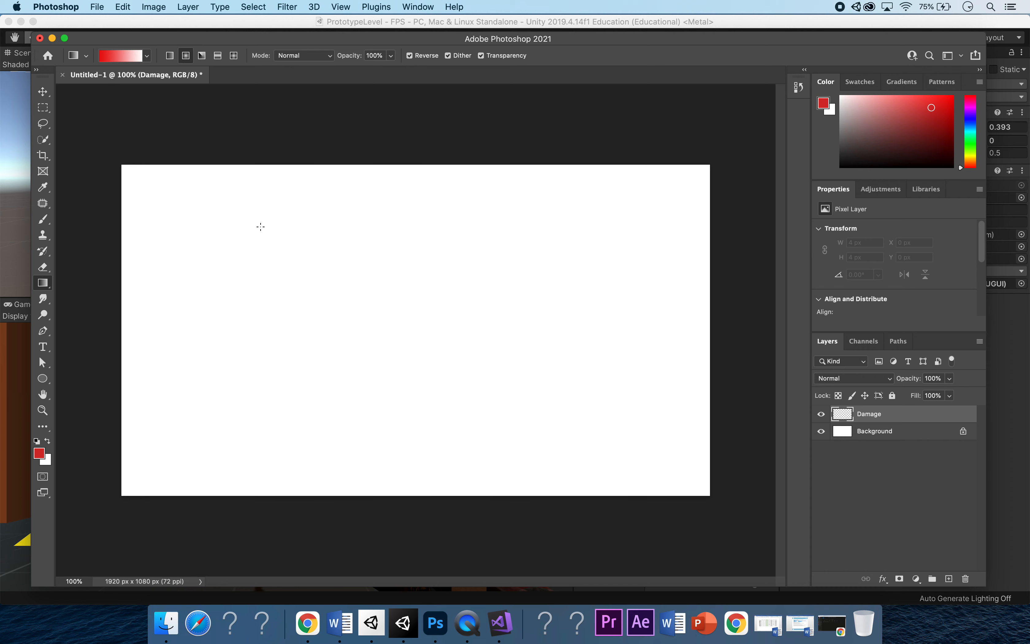
mouse_move(232, 414)
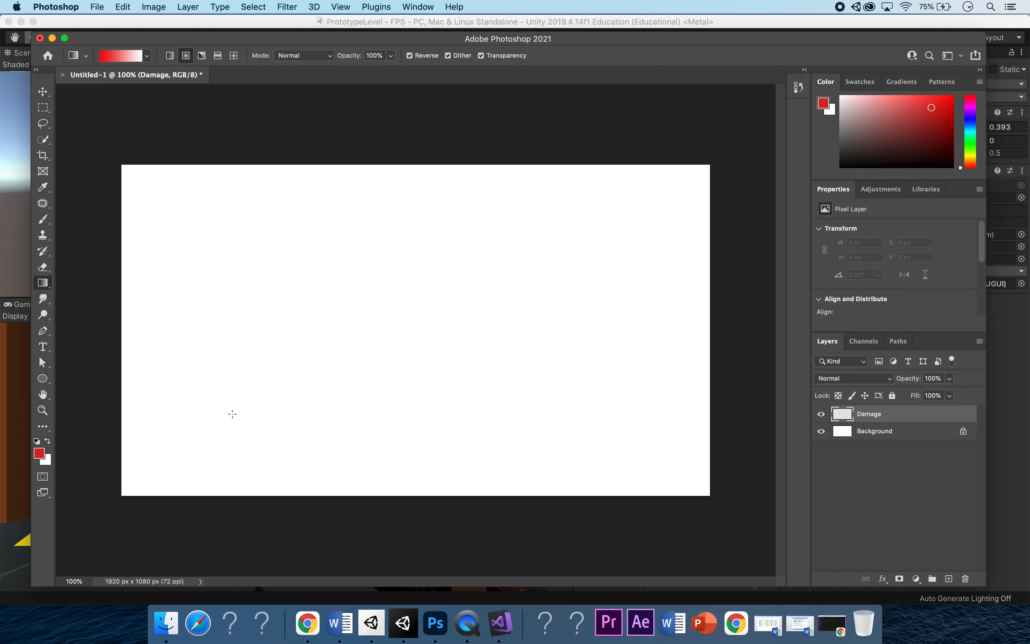
mouse_move(572, 289)
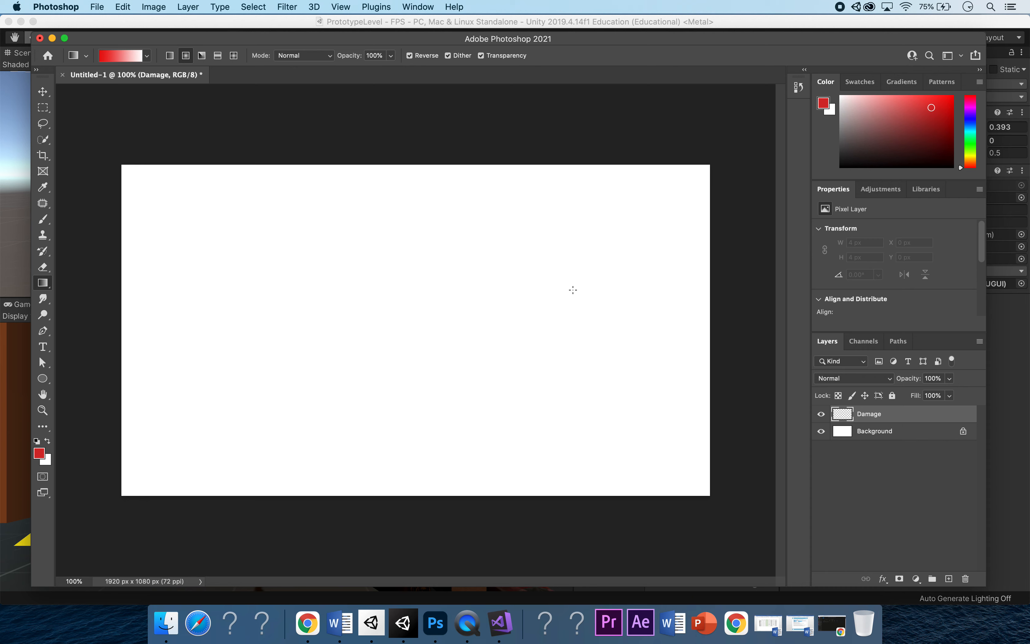
mouse_move(493, 260)
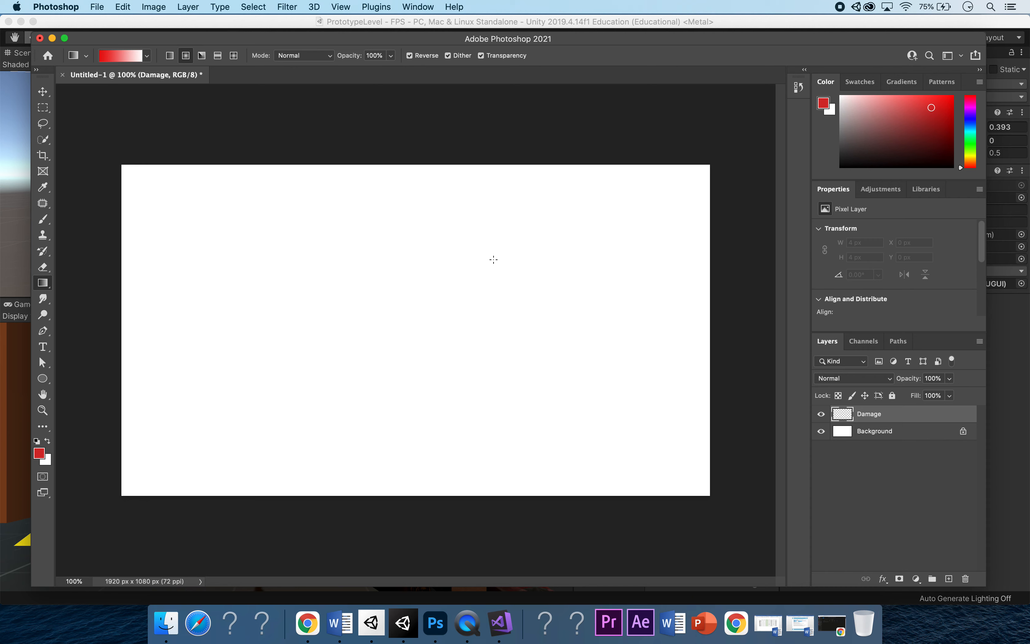
mouse_move(326, 8)
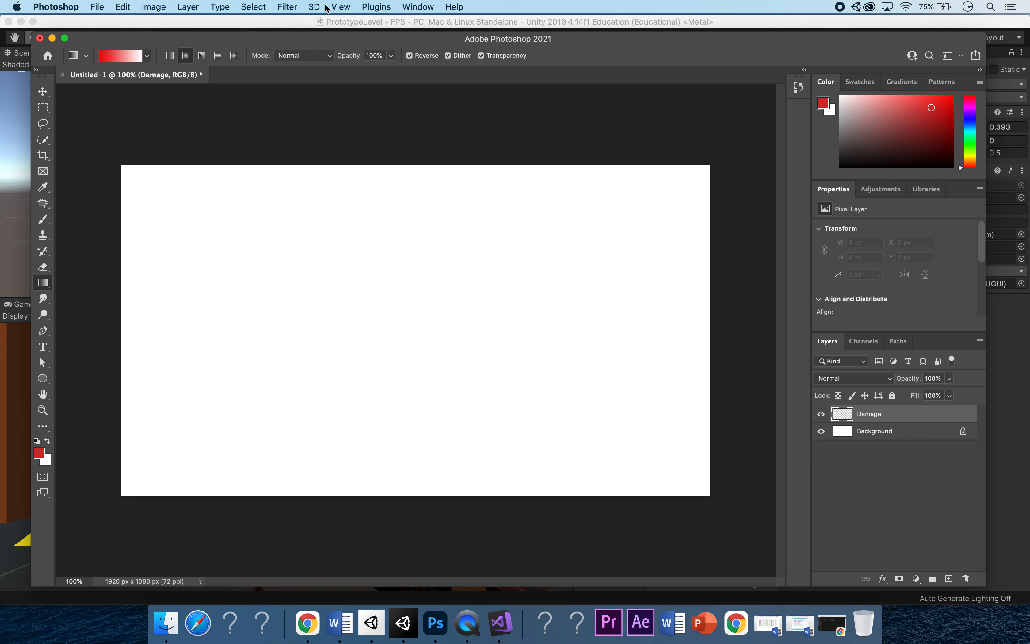
Add a vertical and a horizontal guide at 50% so they cross at the canvas centre
left_click(340, 6)
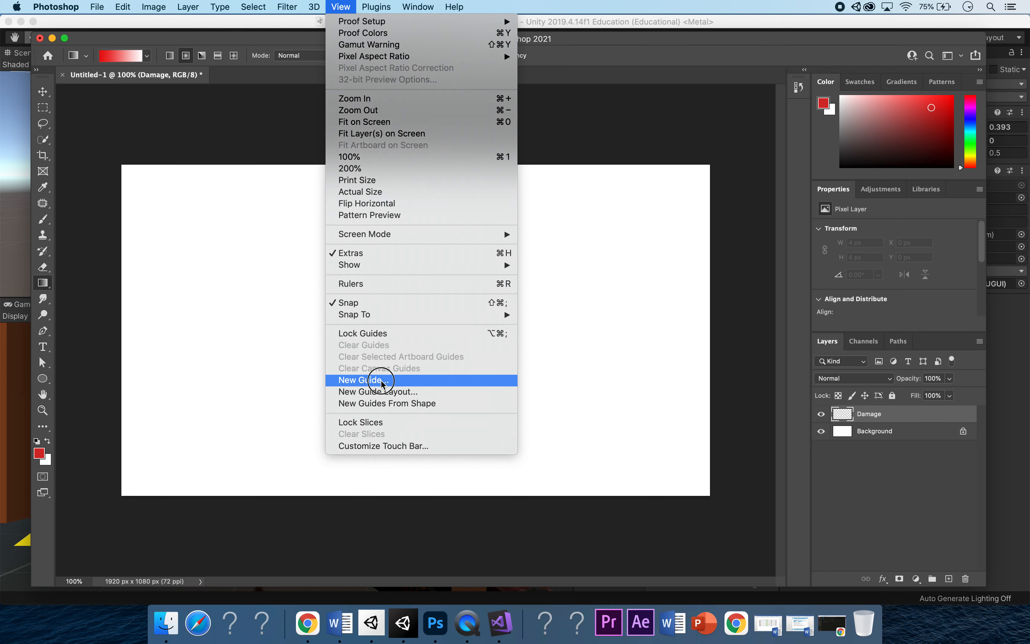
left_click(362, 379)
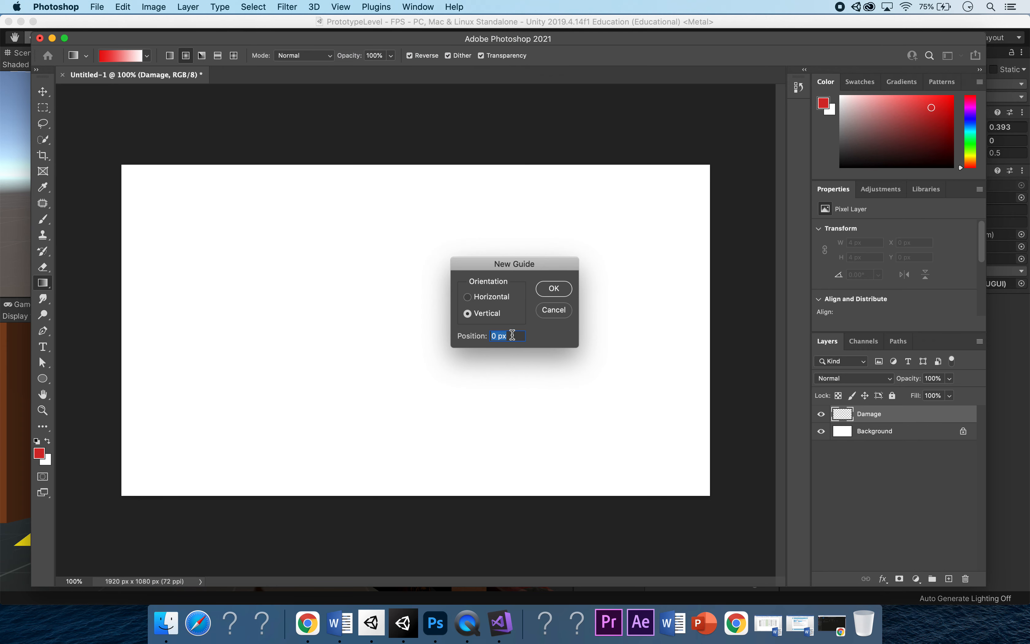
type("50%")
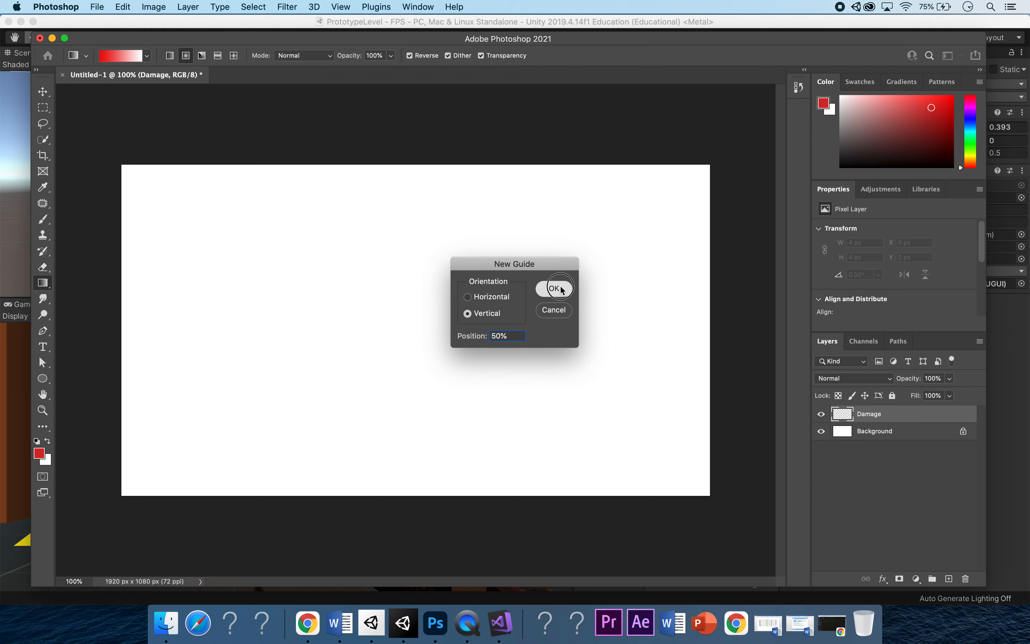
left_click(555, 288)
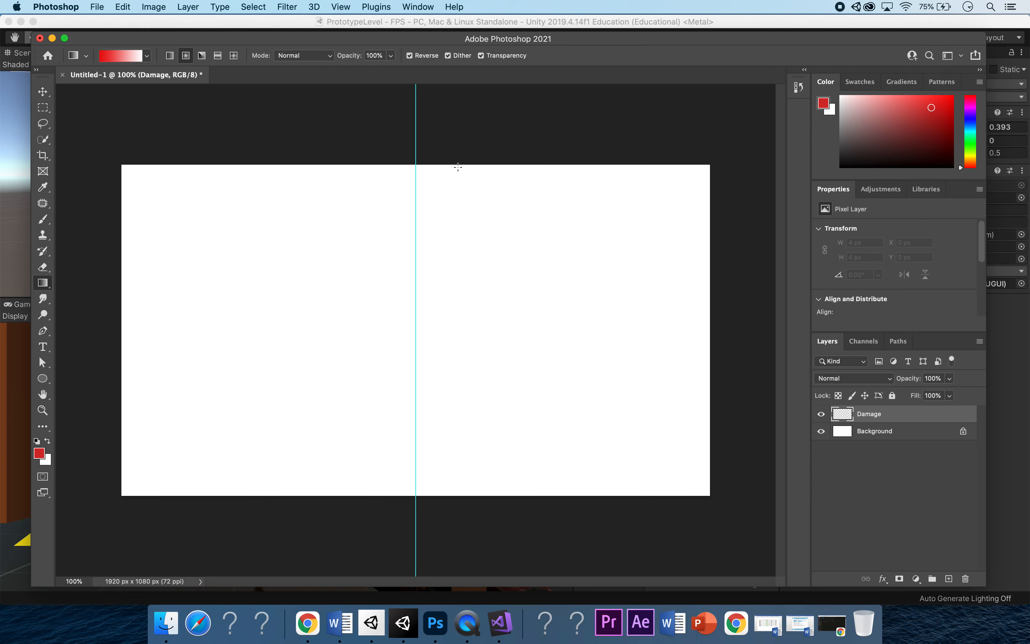
left_click(340, 7)
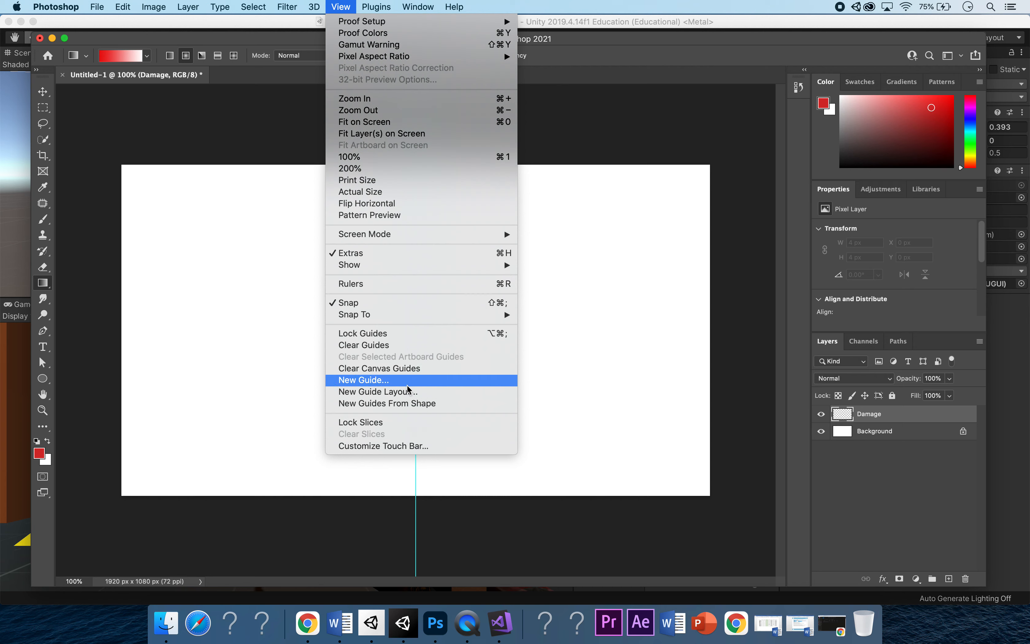
left_click(362, 379)
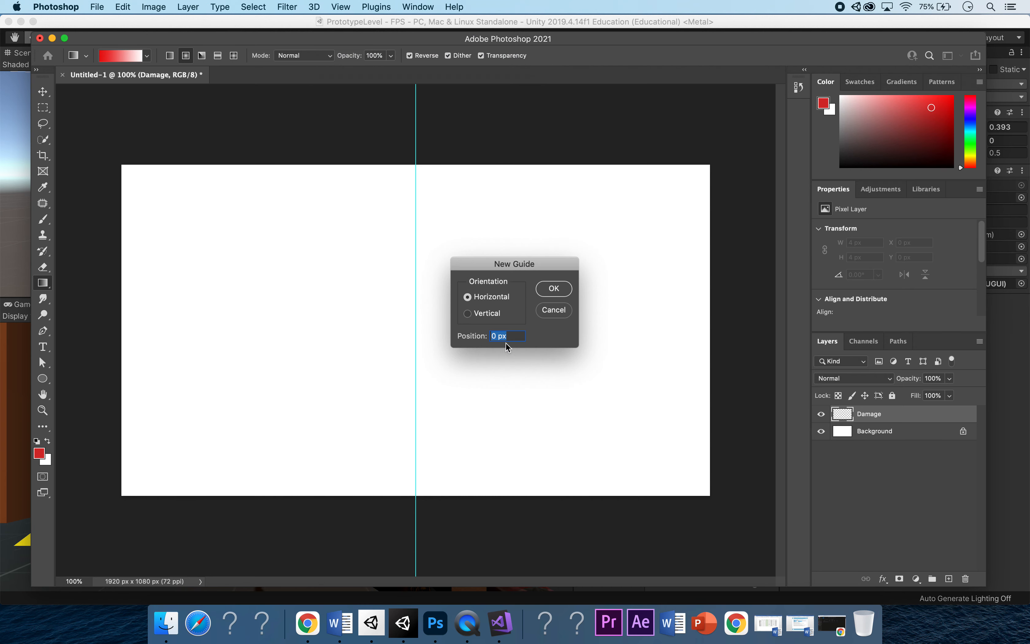
type("50%")
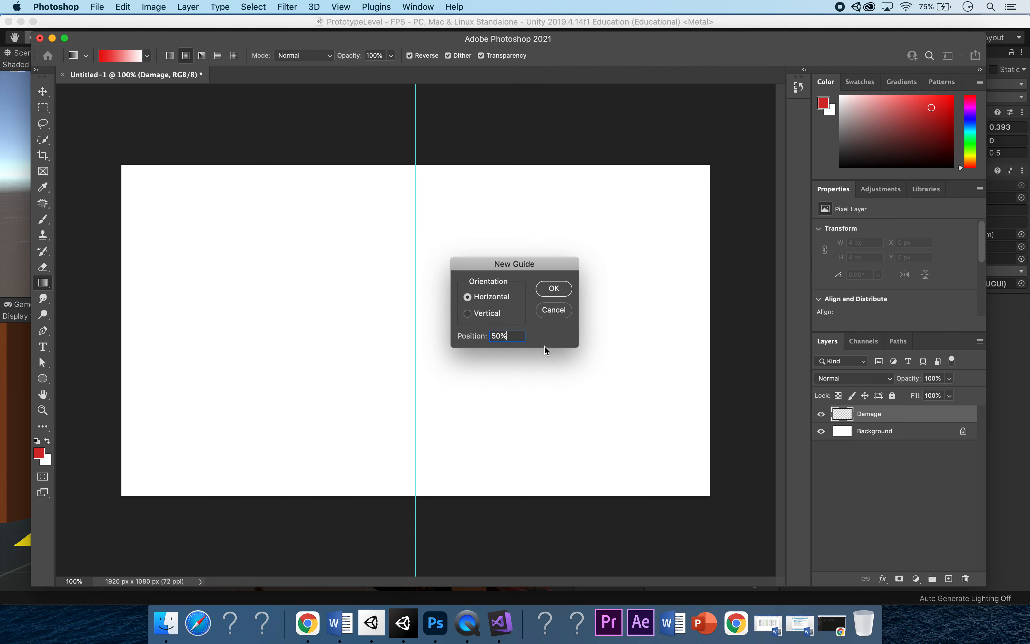
left_click(552, 288)
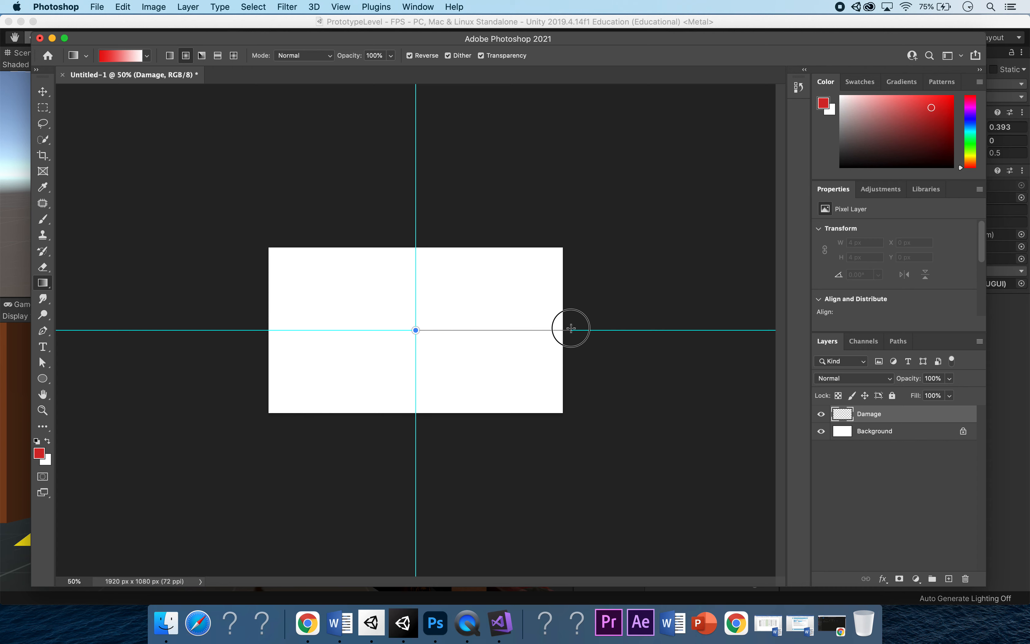
Drag a radial gradient from the guide intersection outward, white centre fading to red edges
left_click_drag(415, 330, 570, 329)
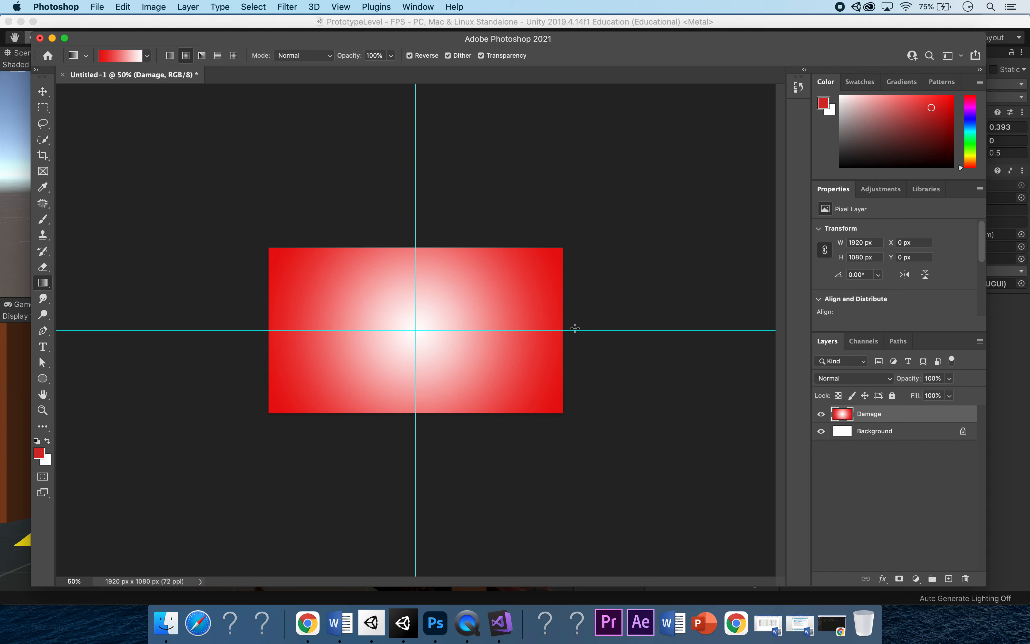
mouse_move(326, 284)
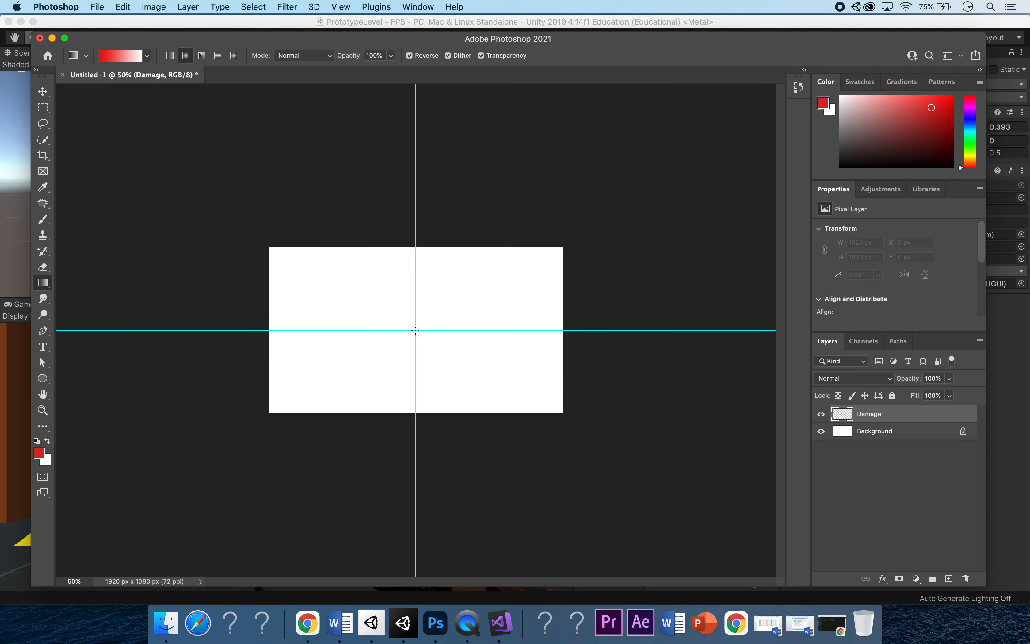
mouse_move(607, 333)
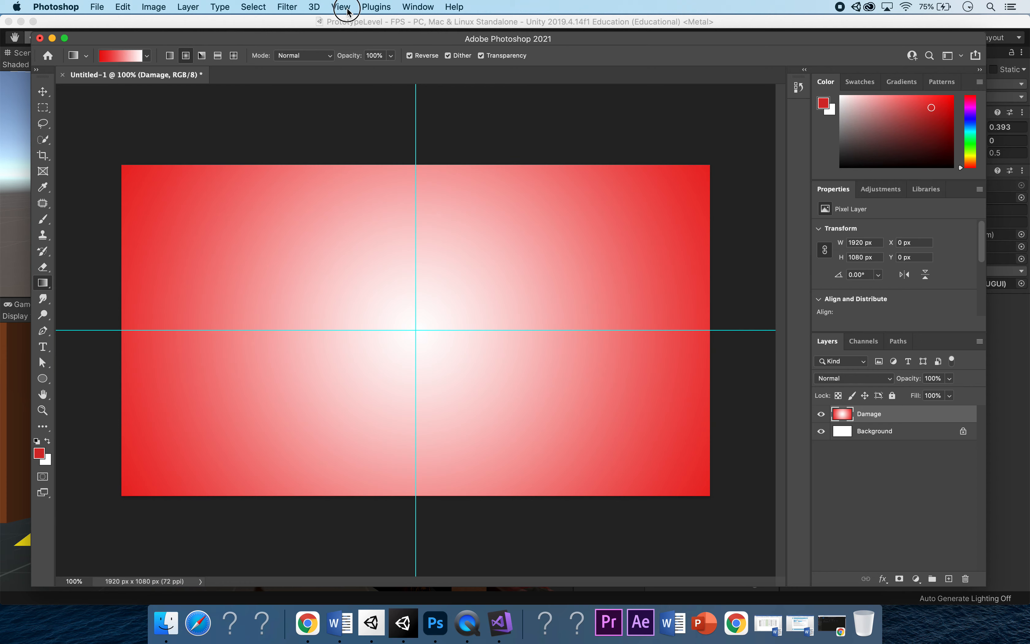
Clear the guides and unlock the Background layer for deletion
left_click(340, 6)
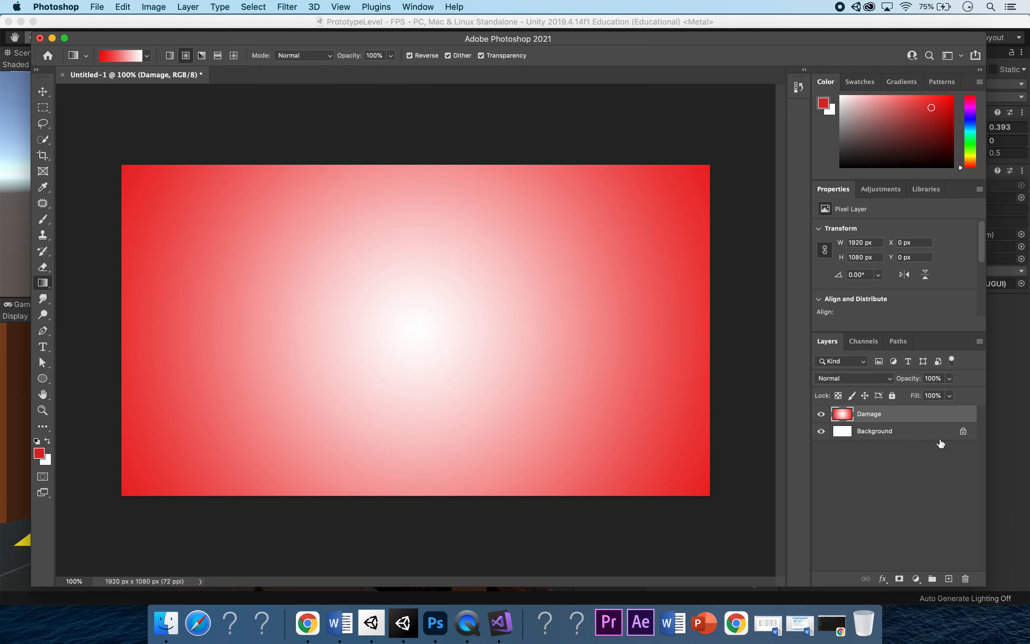
double_click(875, 431)
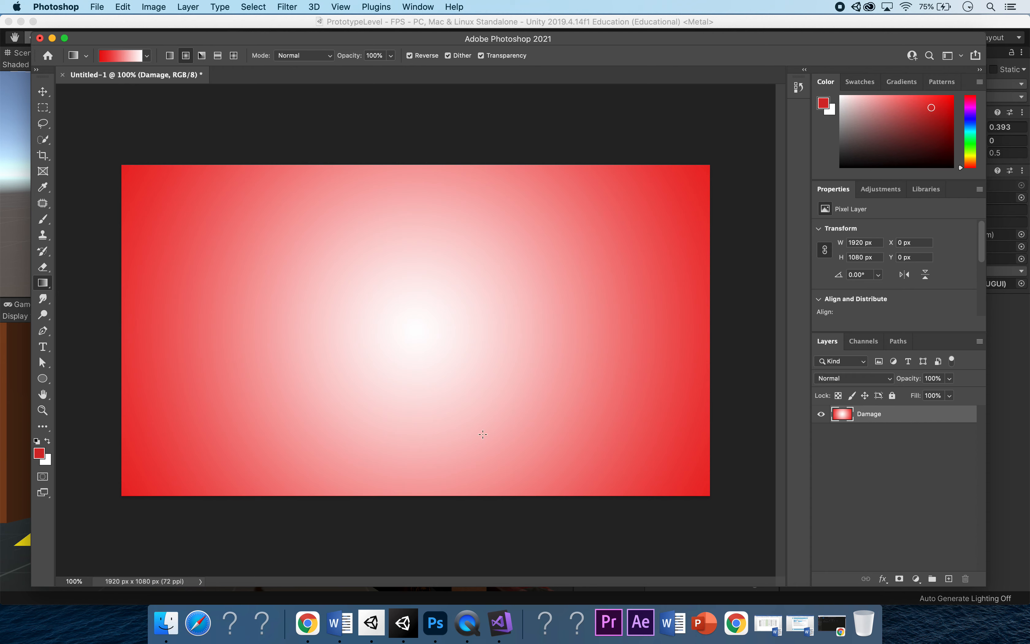
In the Gradient Editor, switch to the Basics Foreground to Transparent preset
left_click(146, 56)
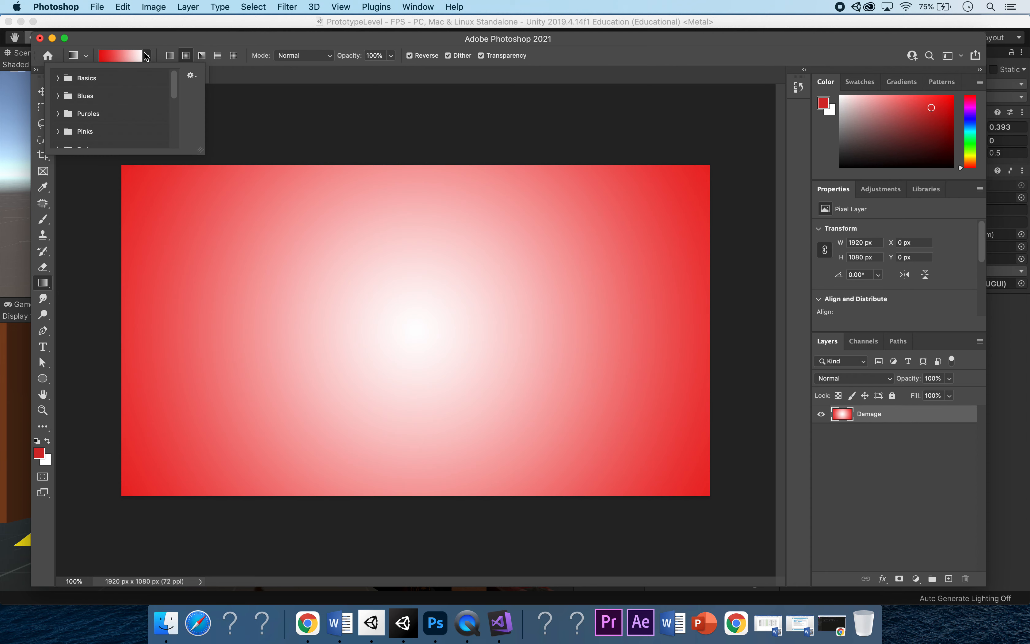
left_click(146, 55)
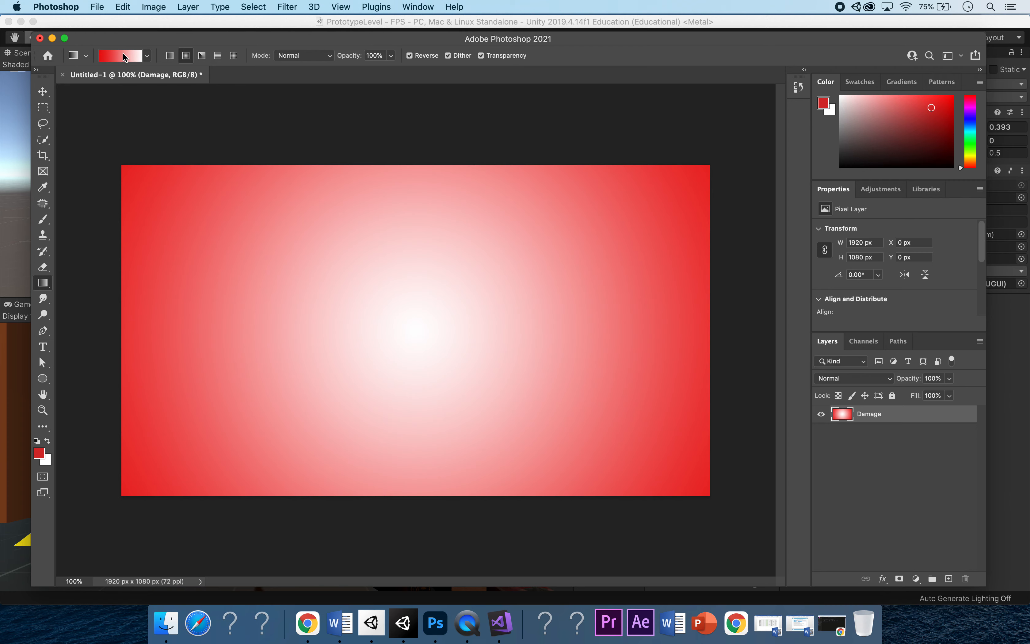
left_click(120, 55)
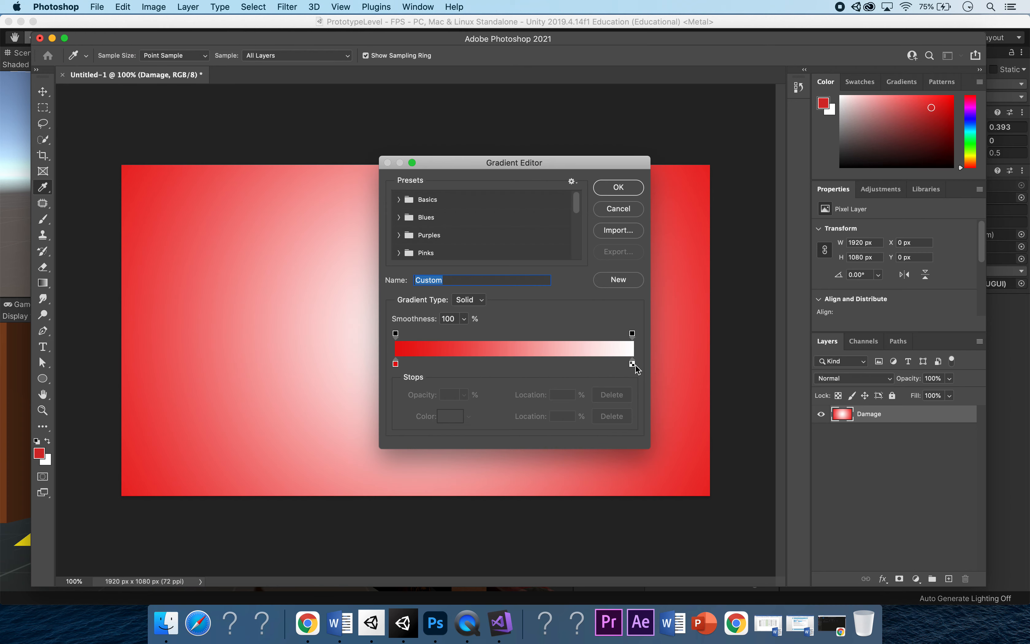
left_click(633, 363)
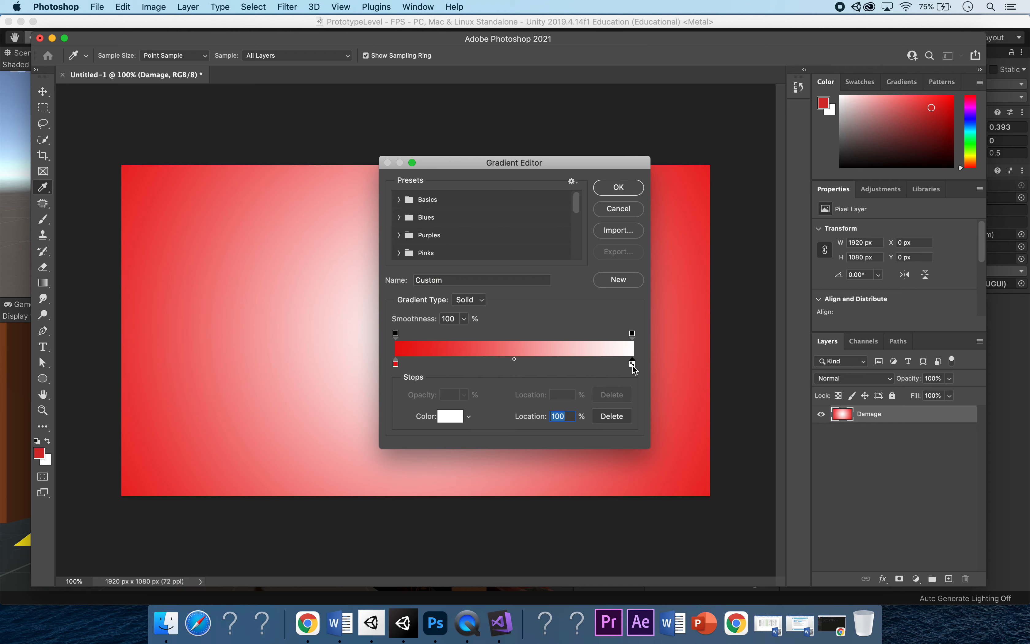
mouse_move(519, 191)
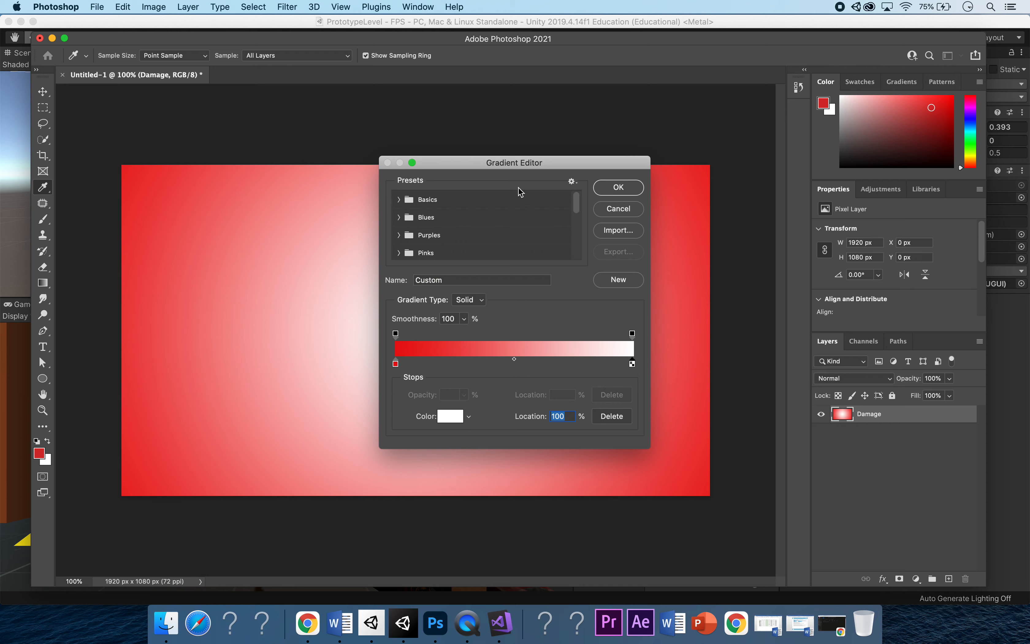
left_click(398, 199)
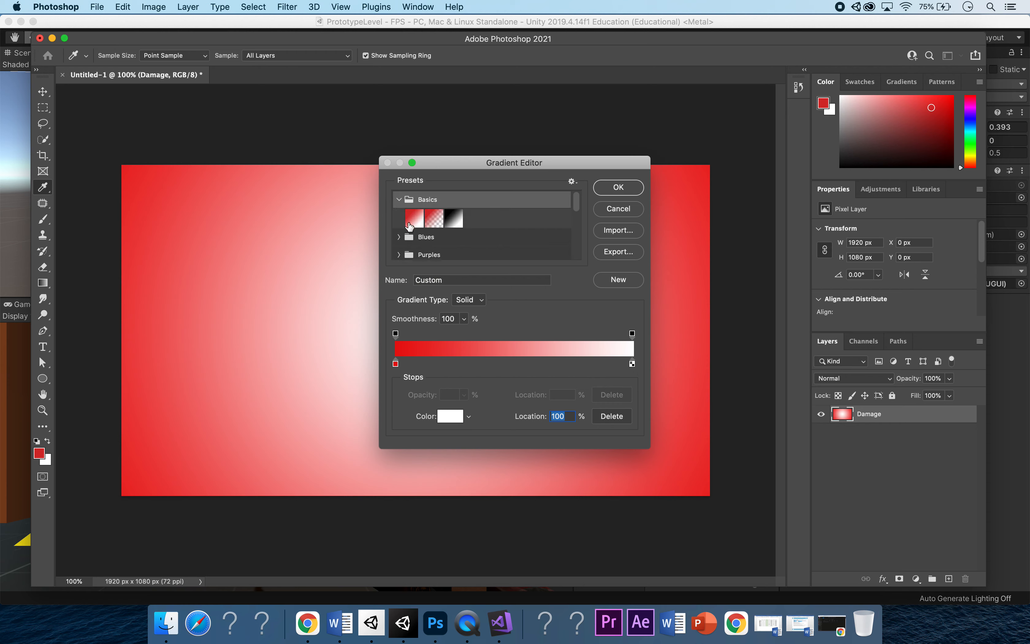
left_click(434, 219)
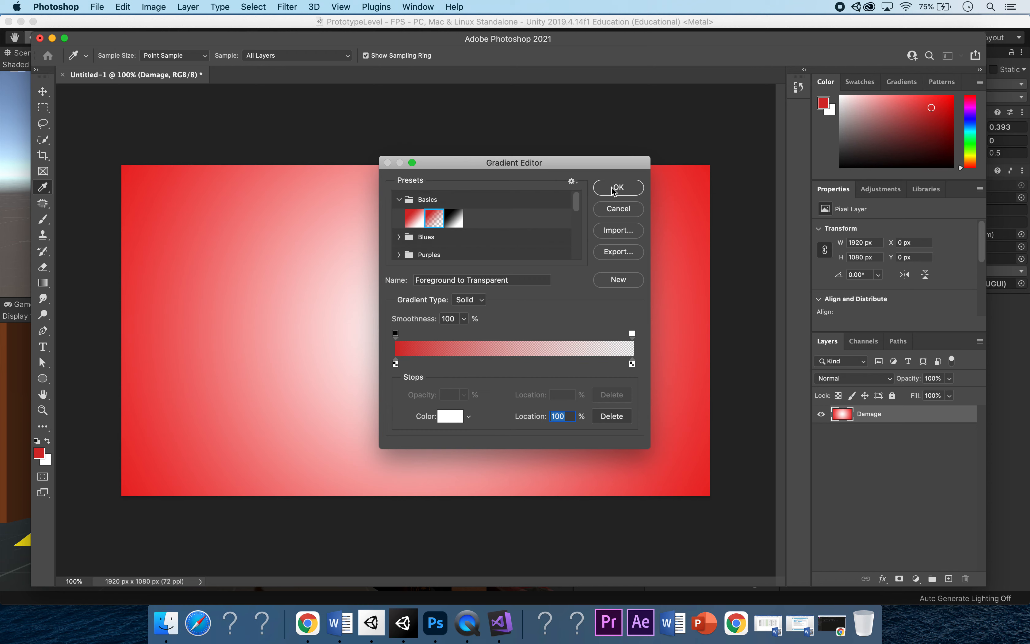
left_click(617, 187)
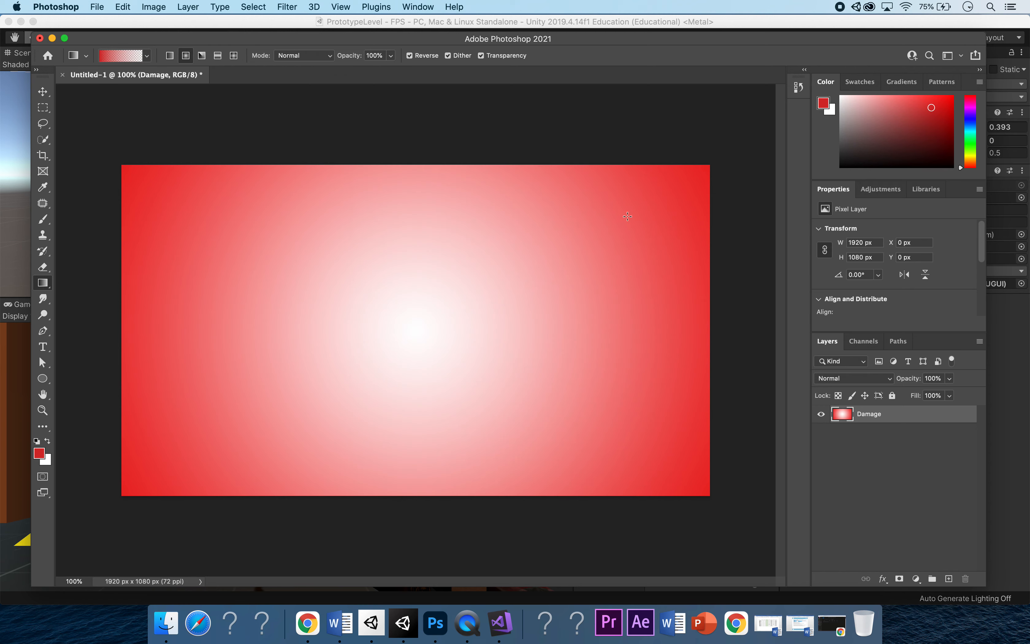
mouse_move(340, 7)
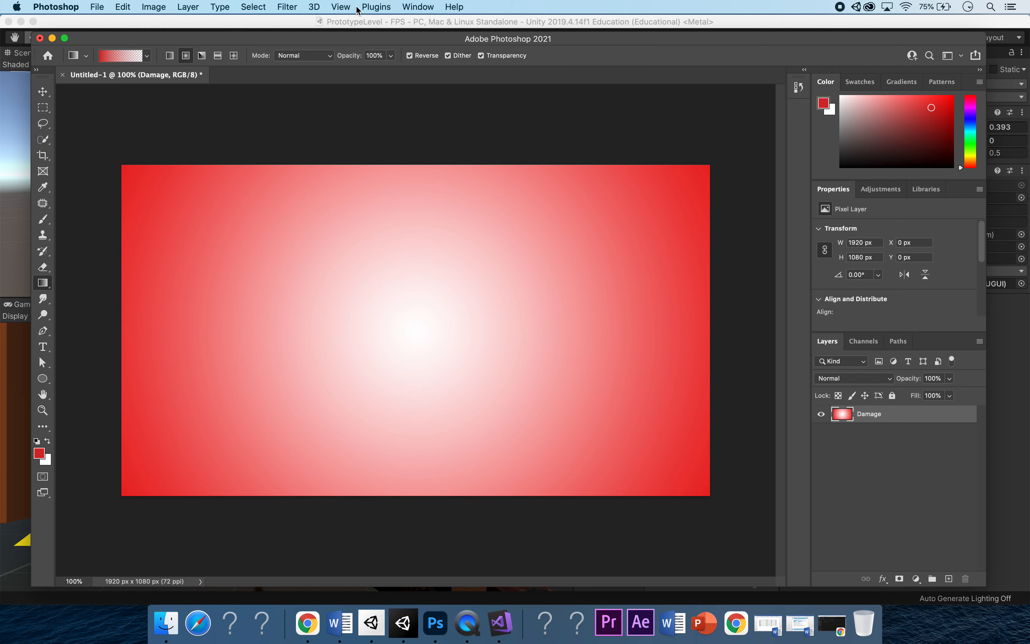
Add a horizontal guide at 50% and a vertical guide at 50% crossing at the centre
left_click(340, 7)
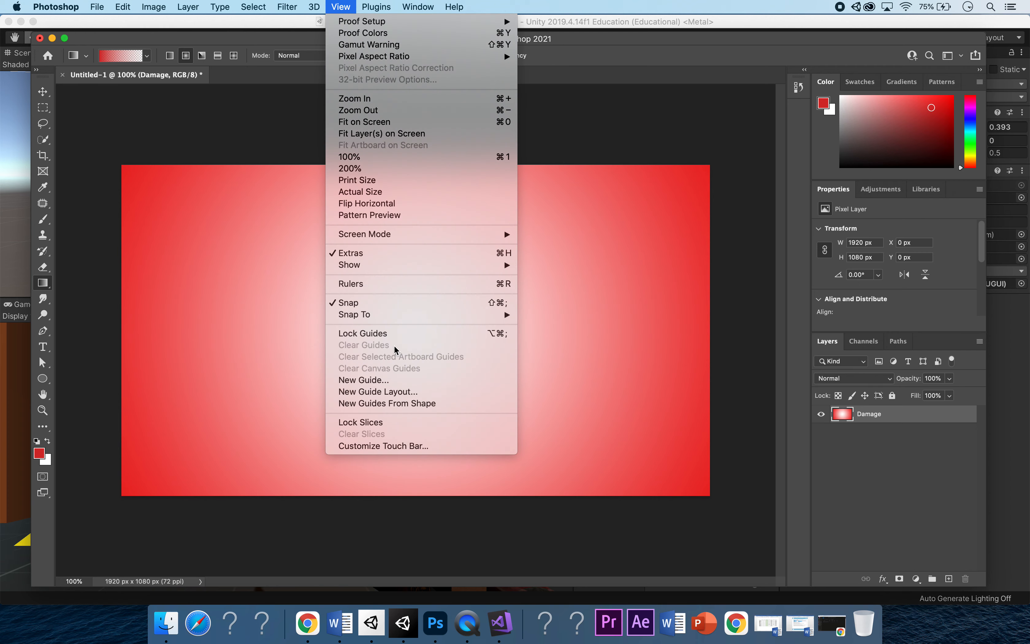
mouse_move(391, 380)
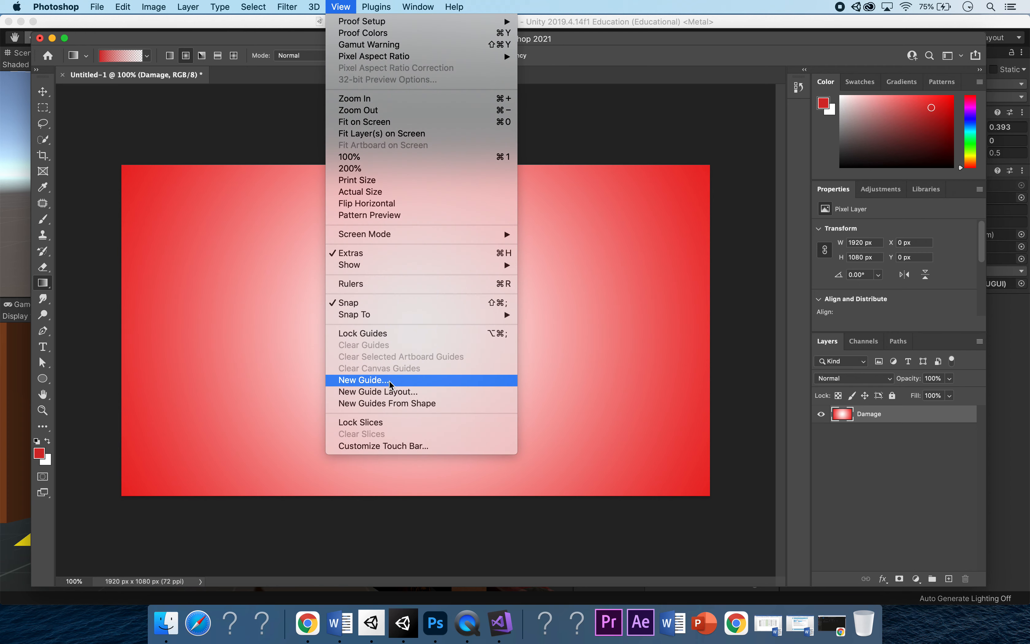
left_click(362, 380)
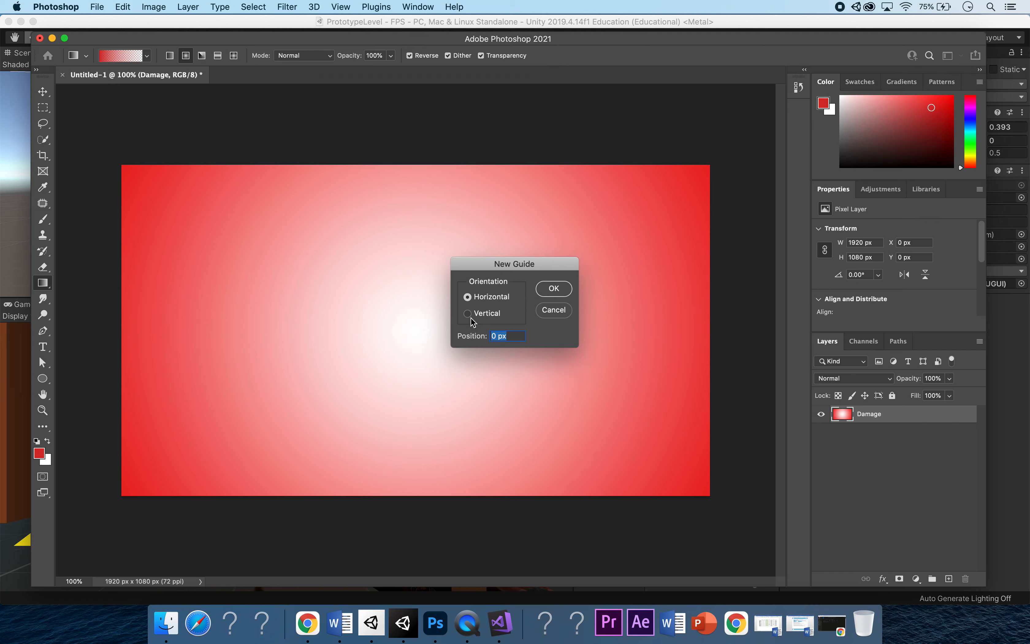
type("50%")
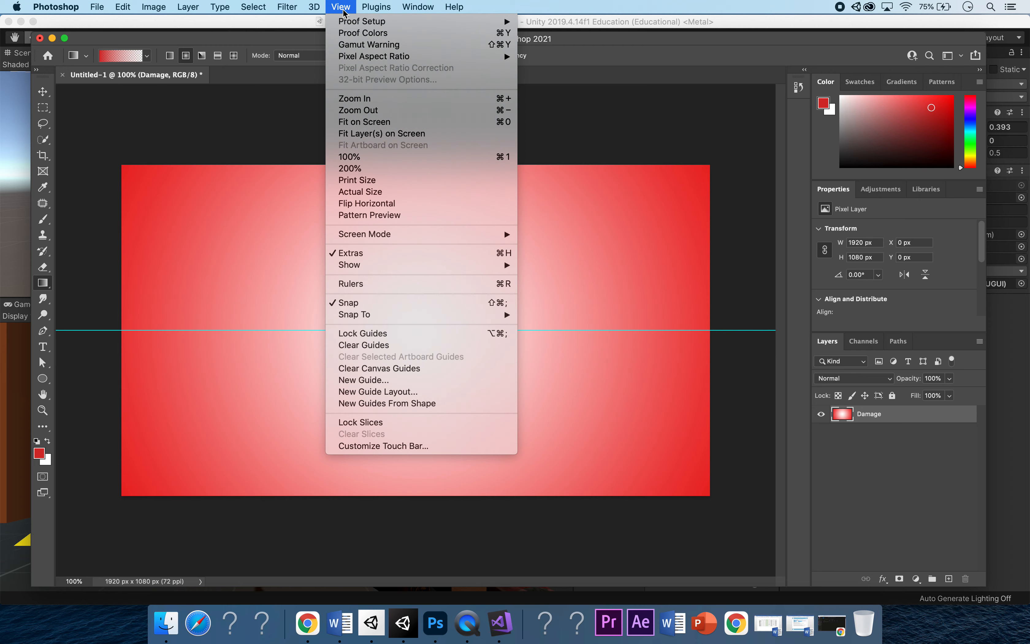
mouse_move(363, 344)
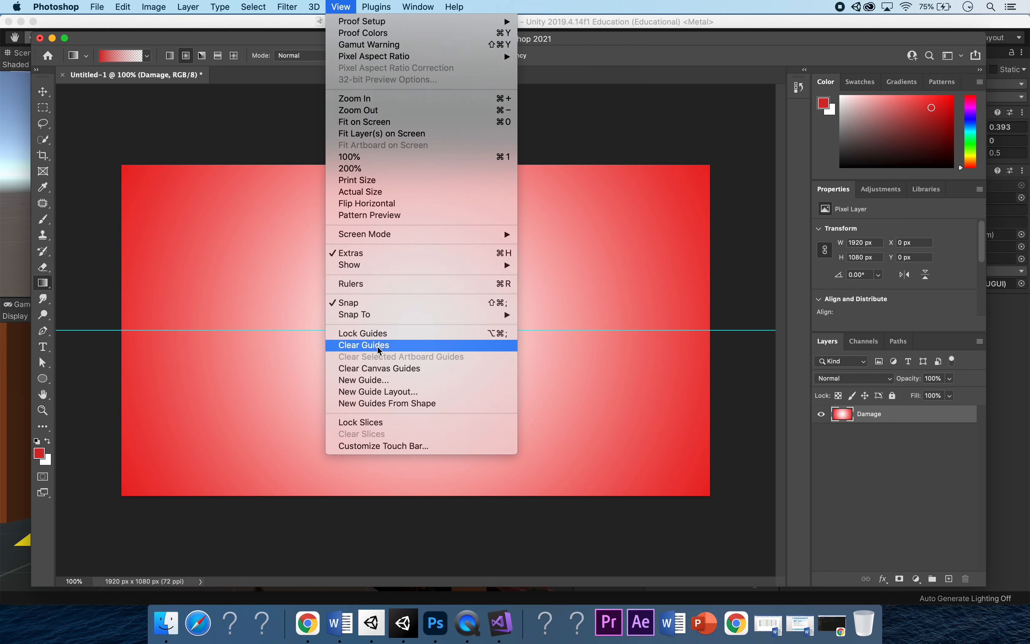
left_click(363, 379)
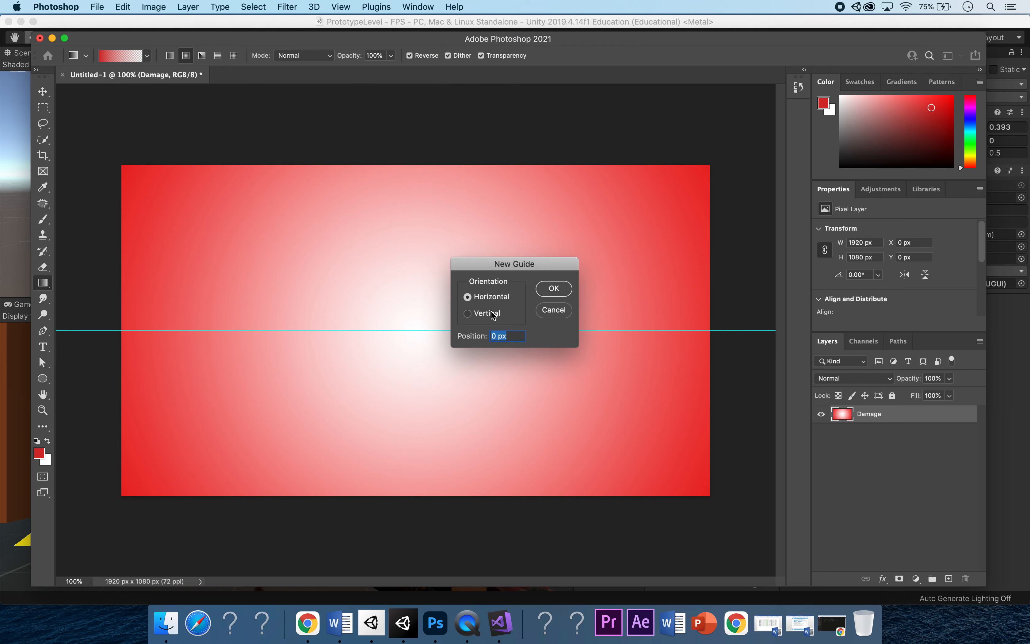
left_click(467, 313)
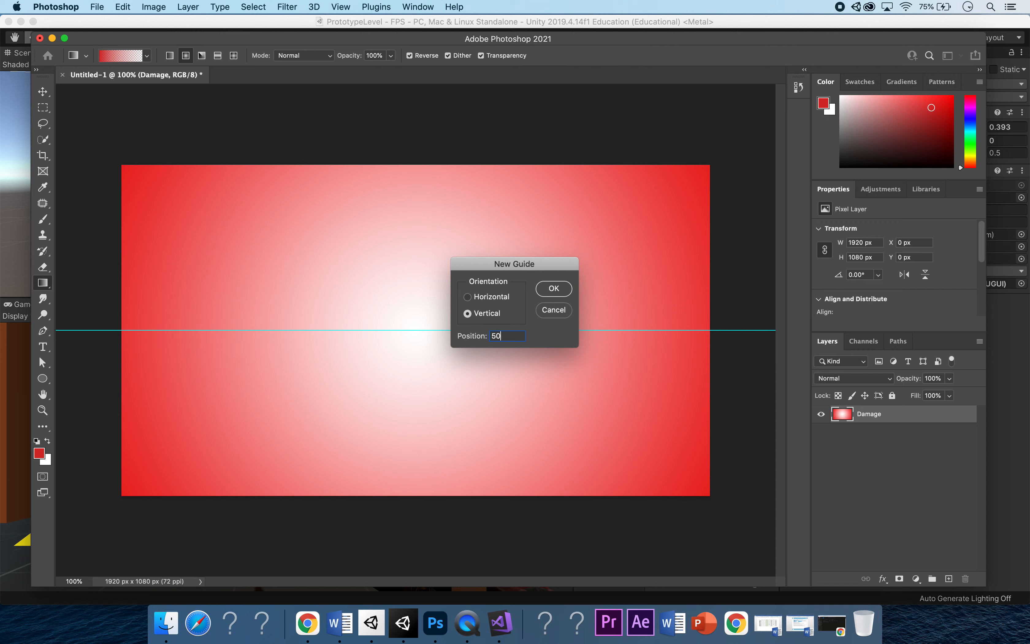
left_click(553, 288)
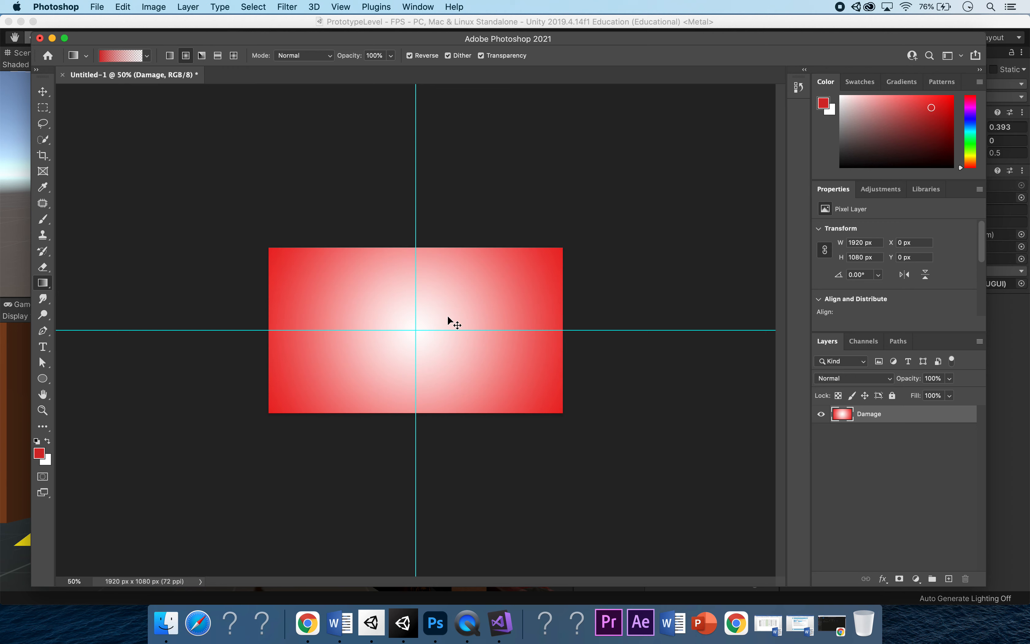
mouse_move(554, 349)
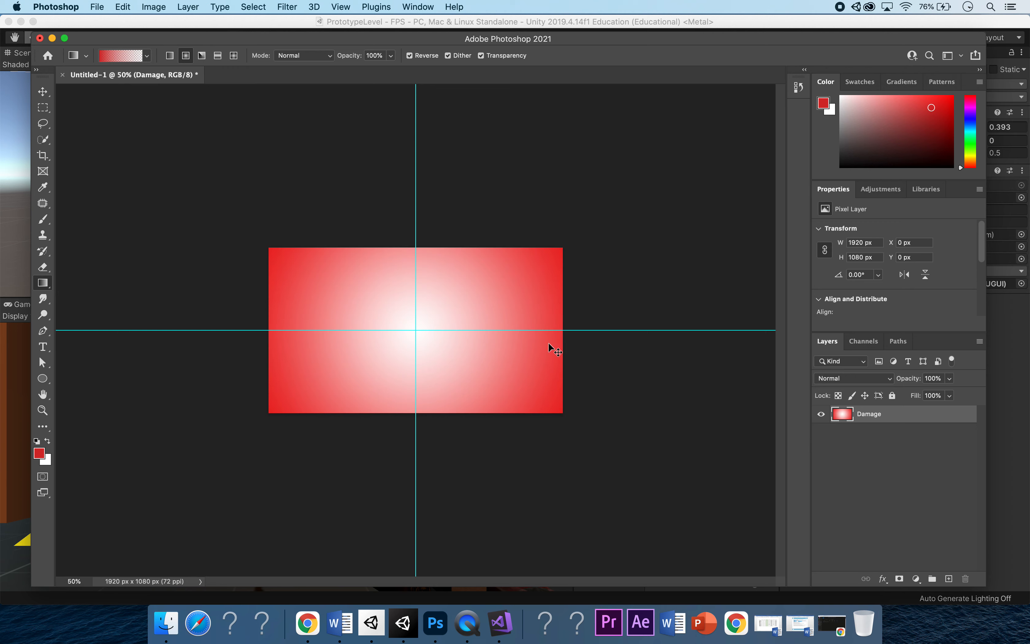
On a fresh transparent layer, drag a radial red-to-transparent vignette from the centre outward
left_click(949, 579)
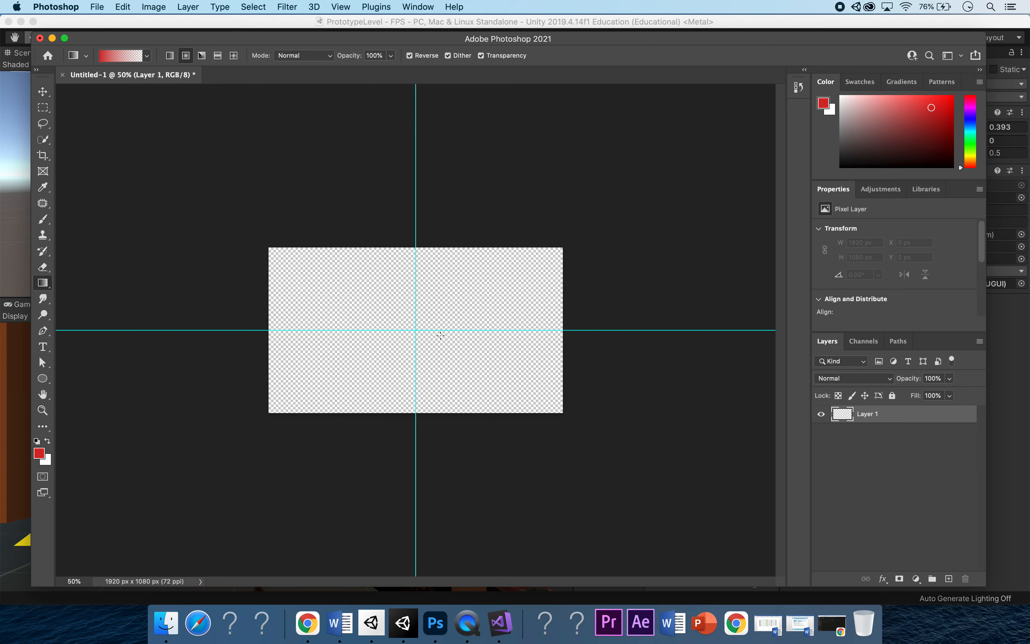
mouse_move(415, 329)
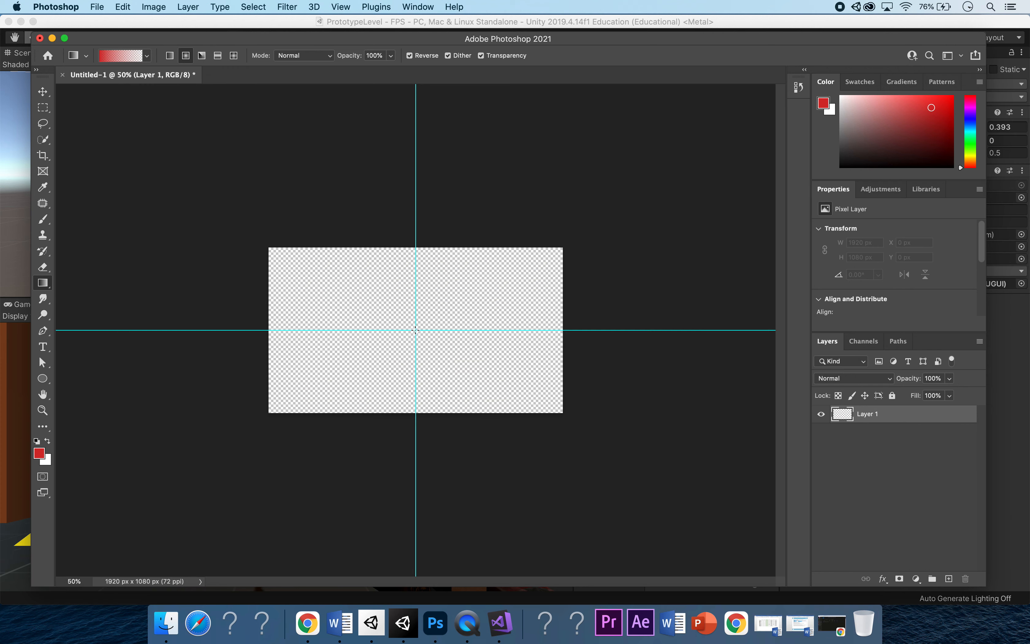
left_click_drag(415, 330, 634, 351)
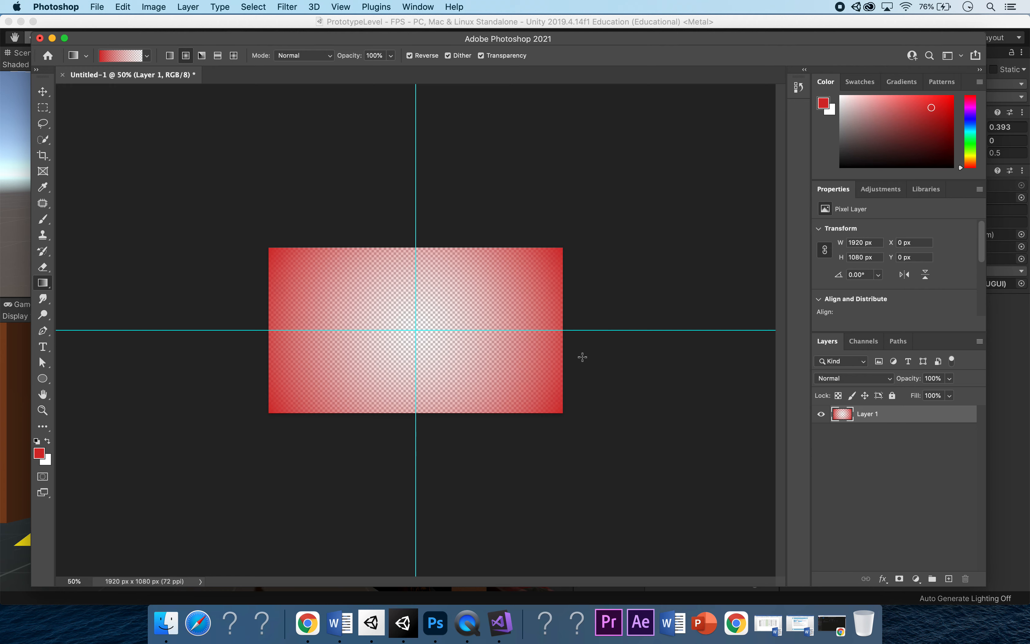
mouse_move(263, 265)
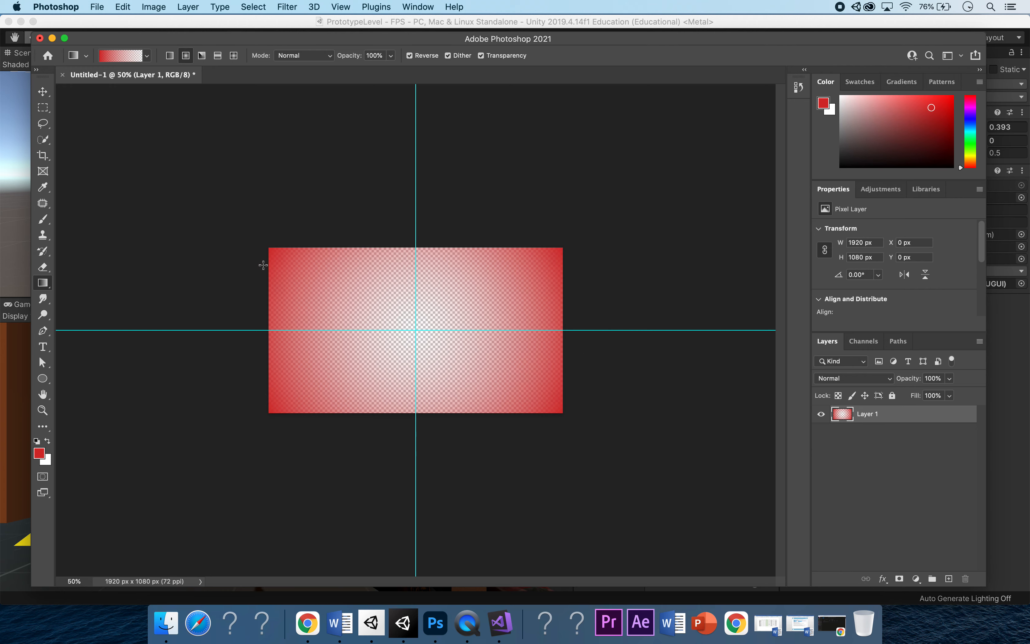
mouse_move(366, 371)
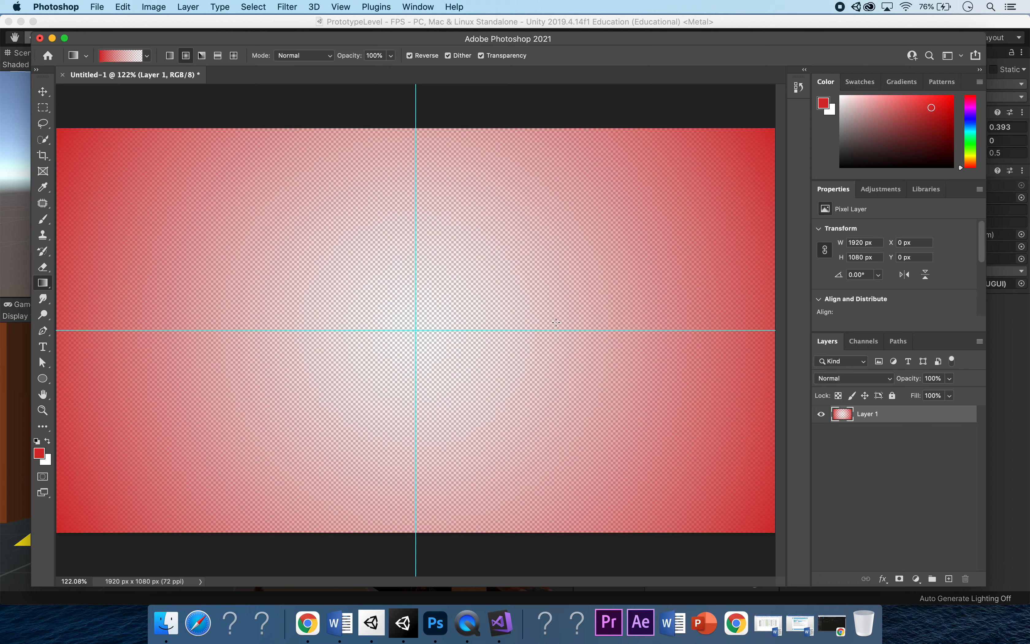
mouse_move(521, 287)
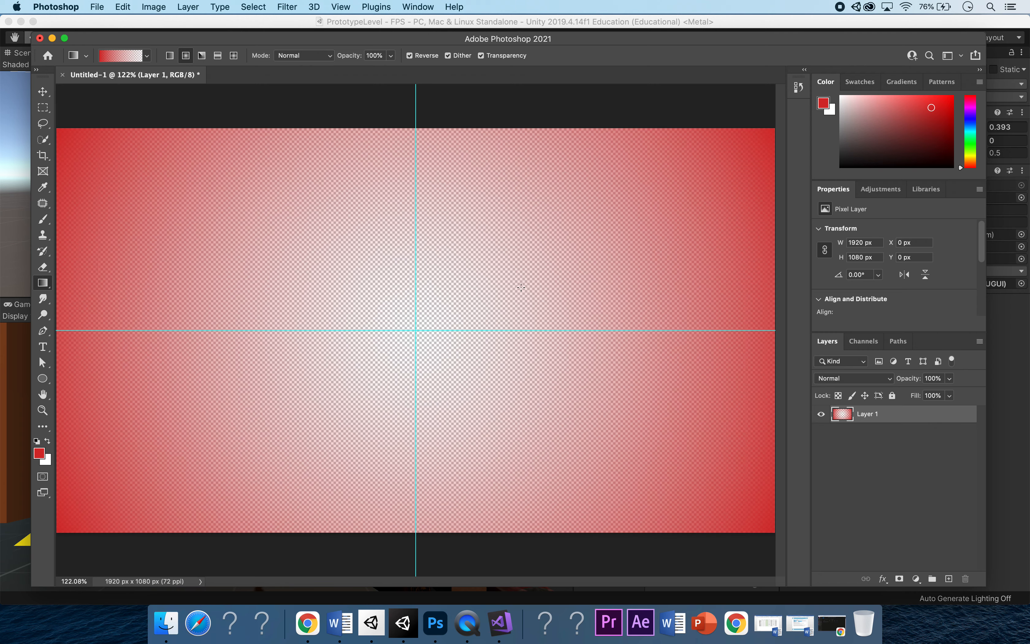
mouse_move(82, 21)
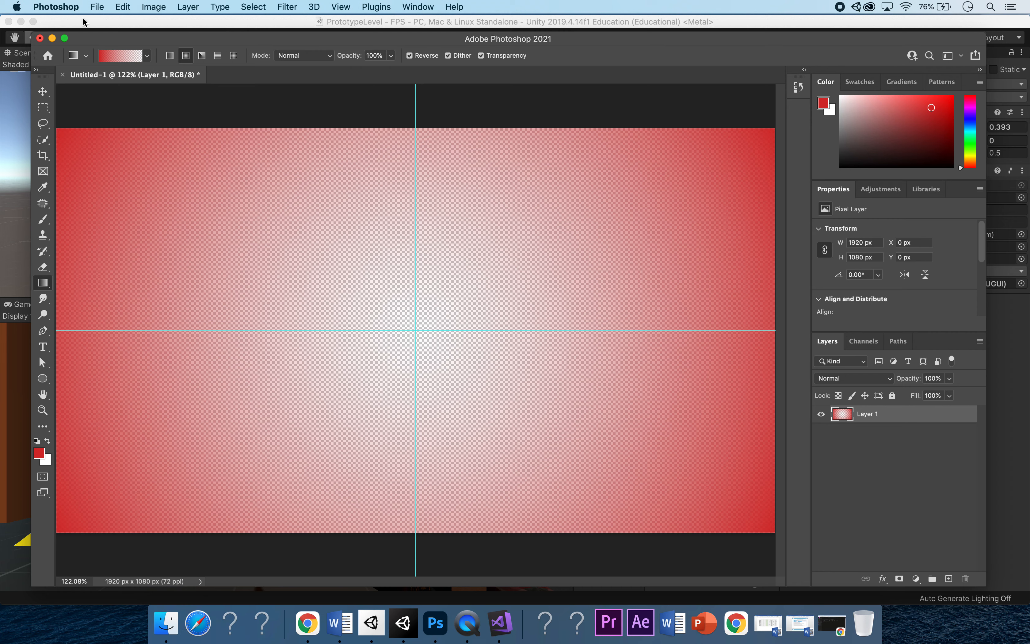
Save the vignette to the Desktop as DamageScreen.png and bring up the Unity dock options
left_click(97, 7)
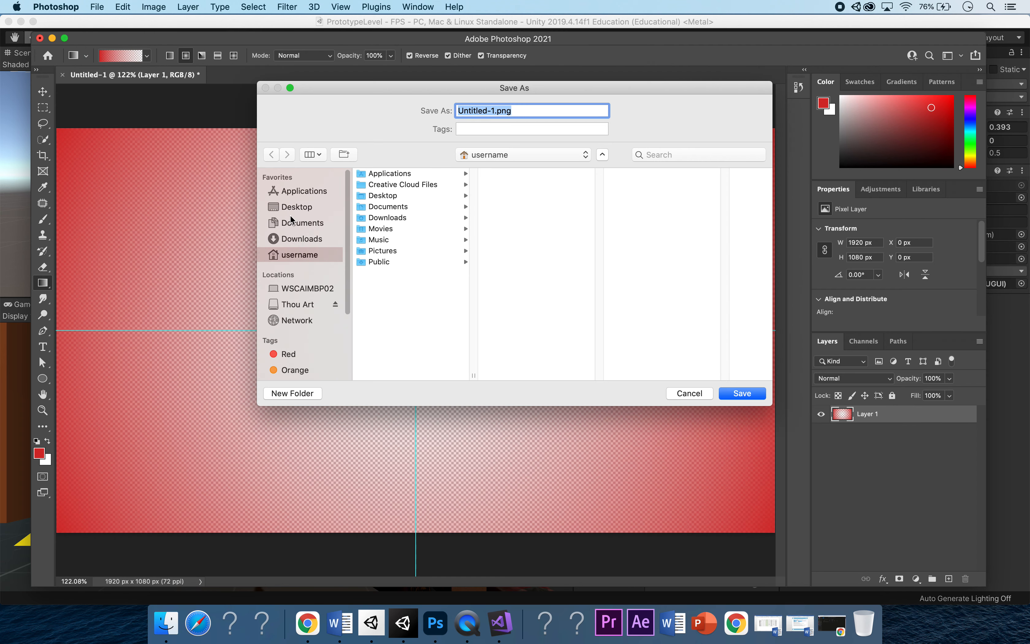
left_click(295, 206)
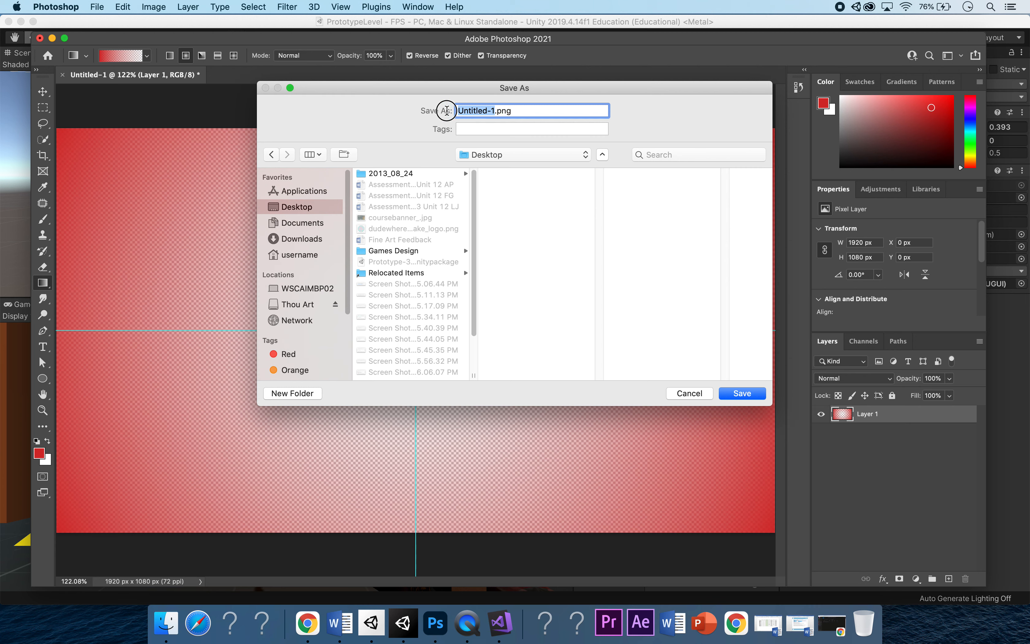
type("DamageScreen.png")
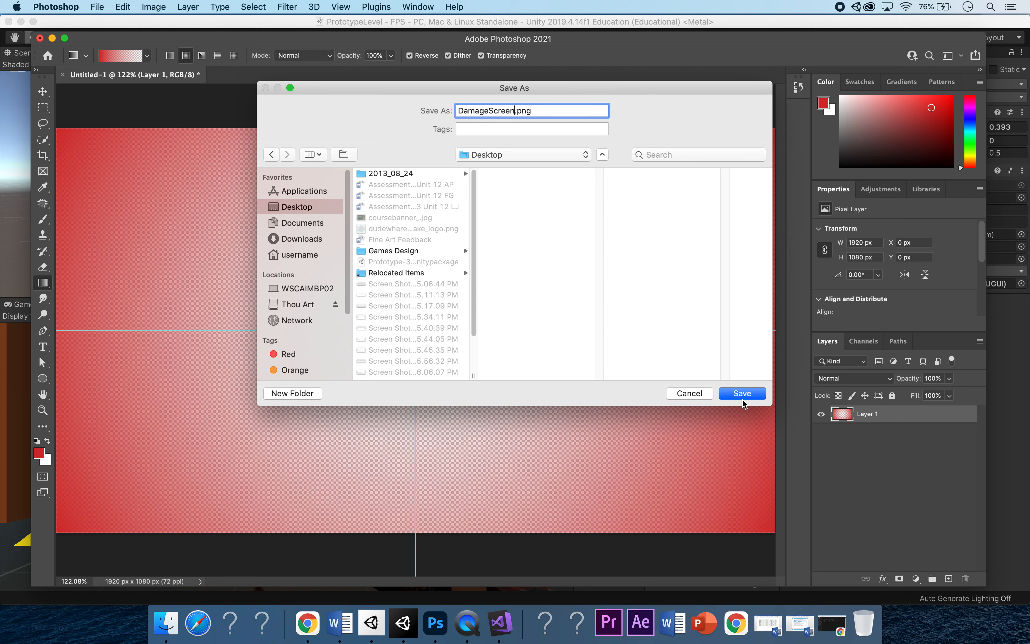
left_click(741, 393)
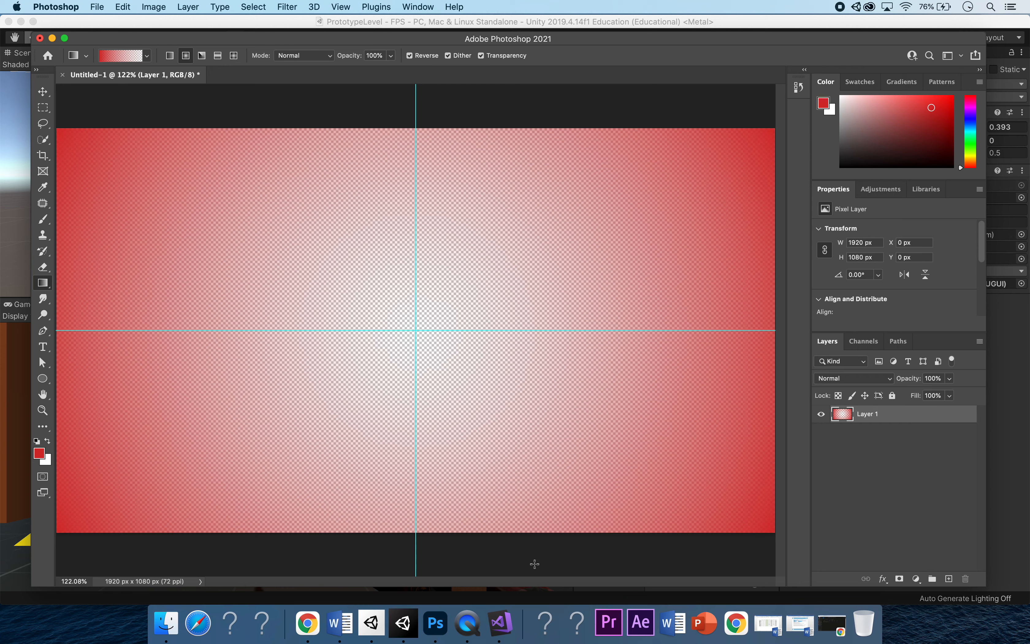
mouse_move(434, 622)
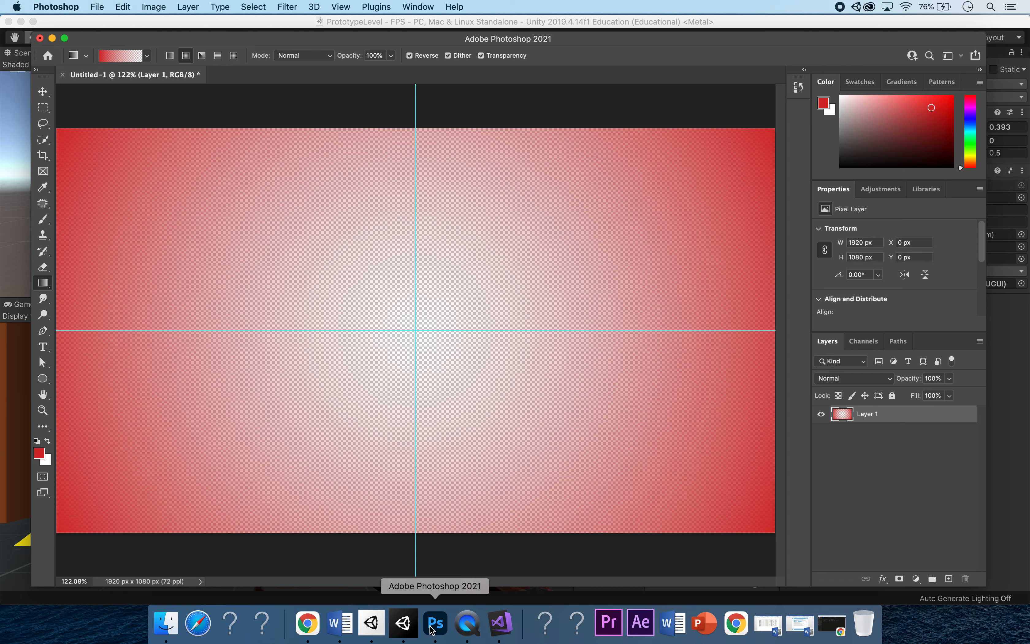
right_click(435, 623)
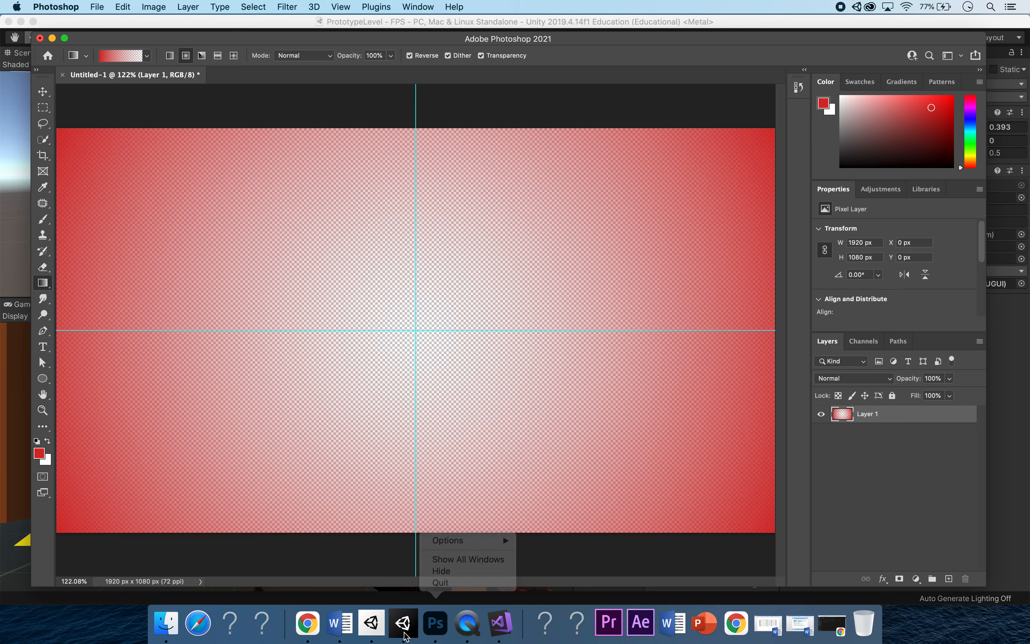
Drag DamageScreen.png from the Desktop Finder window into the project's Assets and select it
left_click(402, 623)
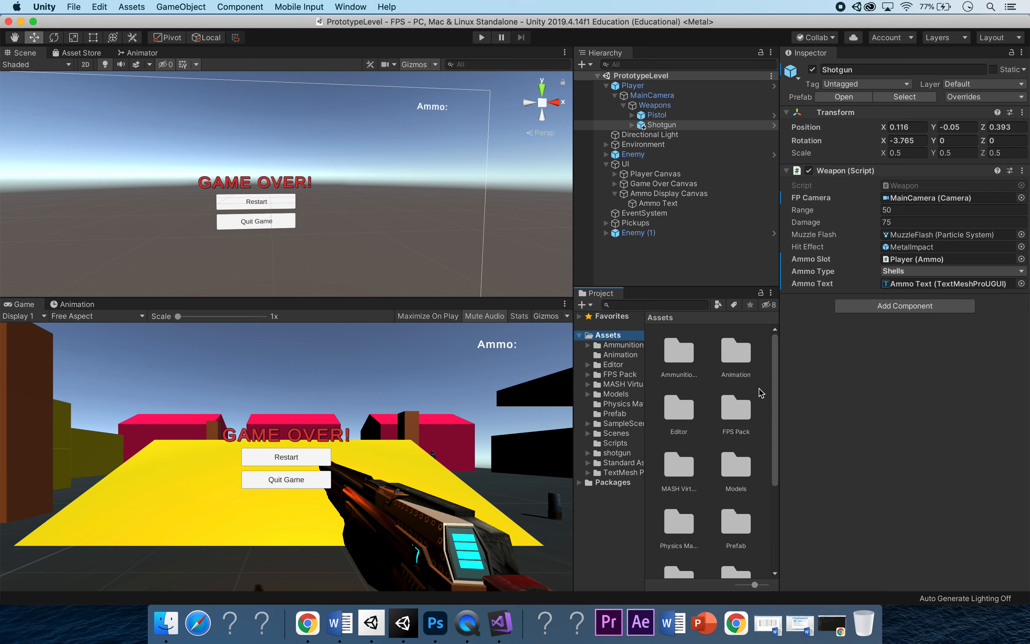
scroll("down", 3)
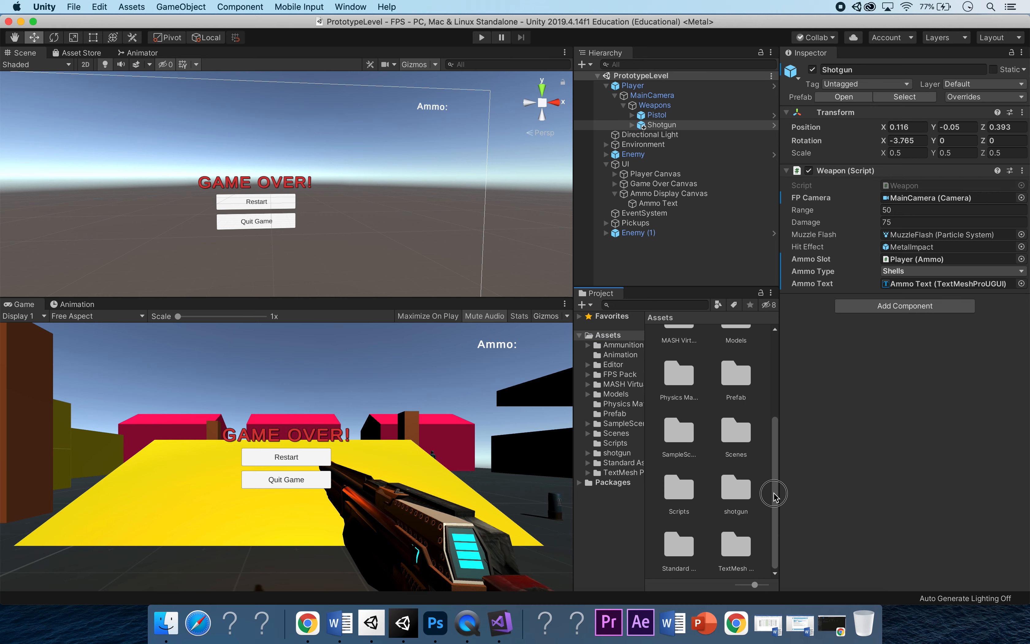
mouse_move(166, 620)
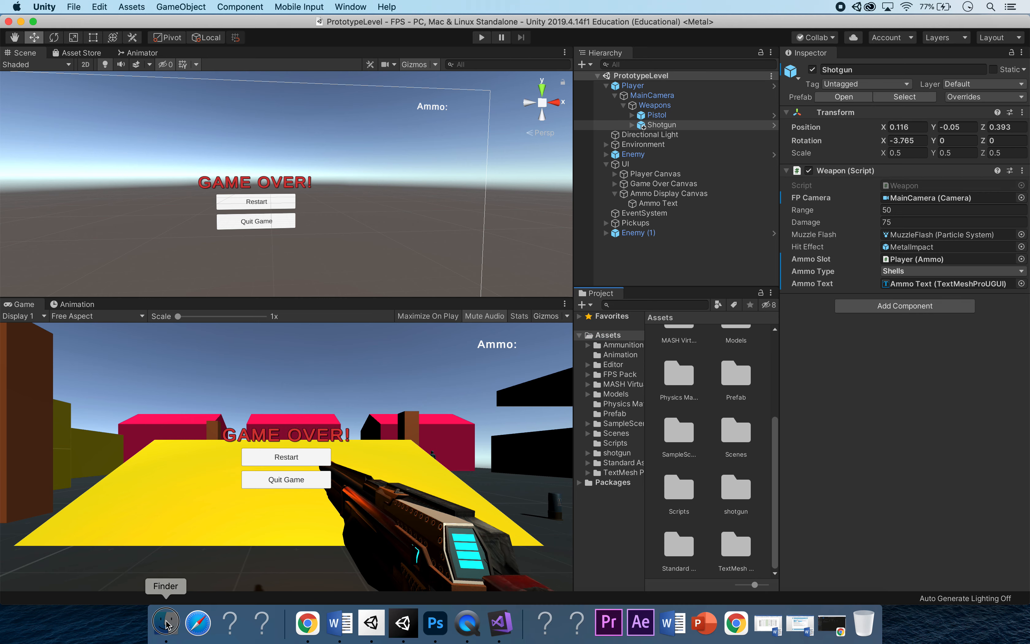
left_click(166, 622)
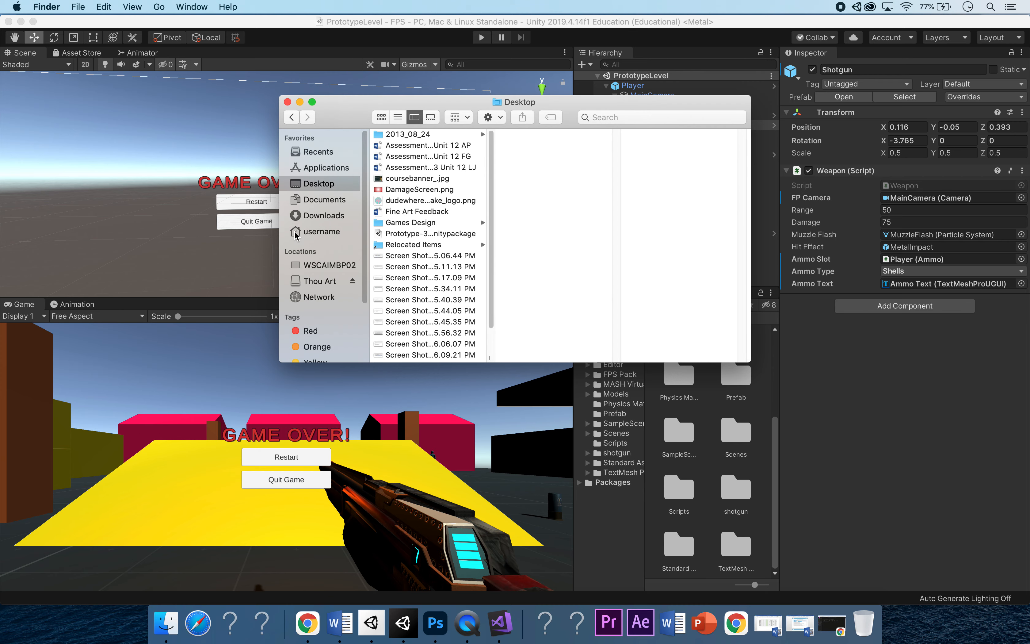
left_click(417, 190)
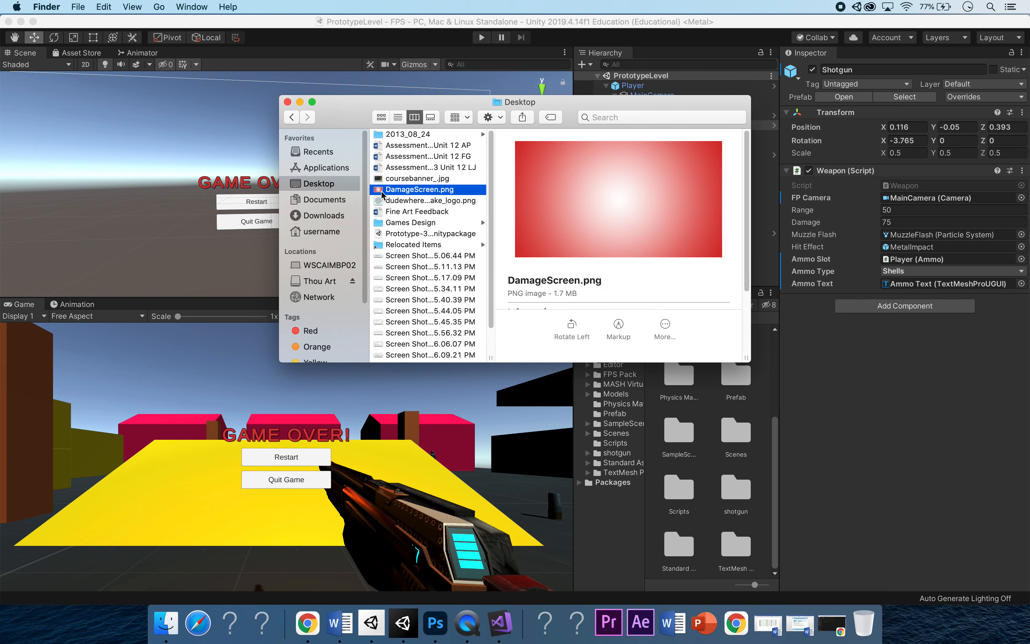
left_click_drag(429, 190, 667, 450)
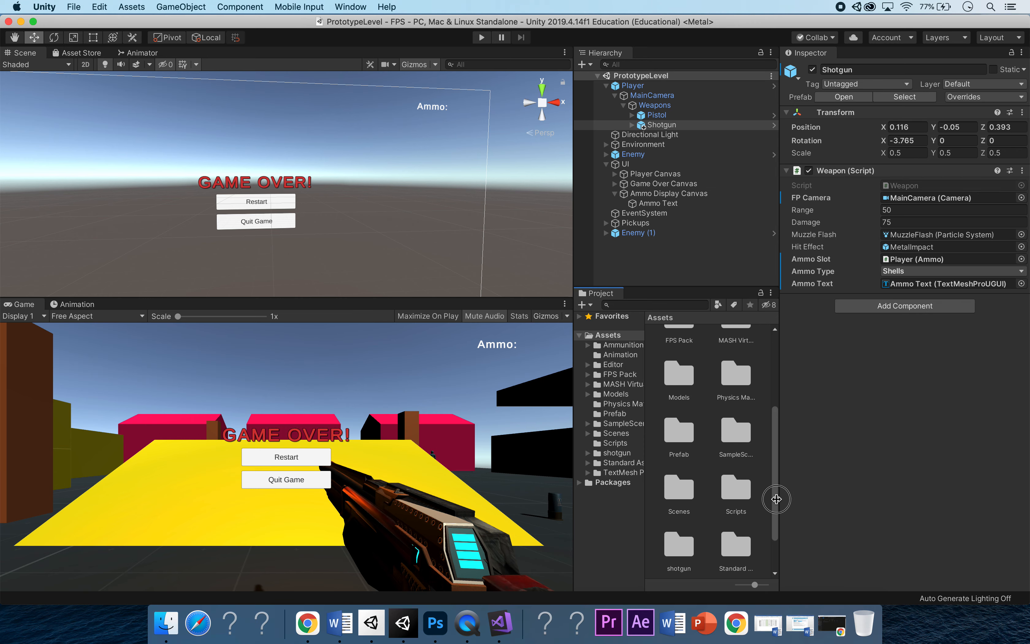
left_click(679, 407)
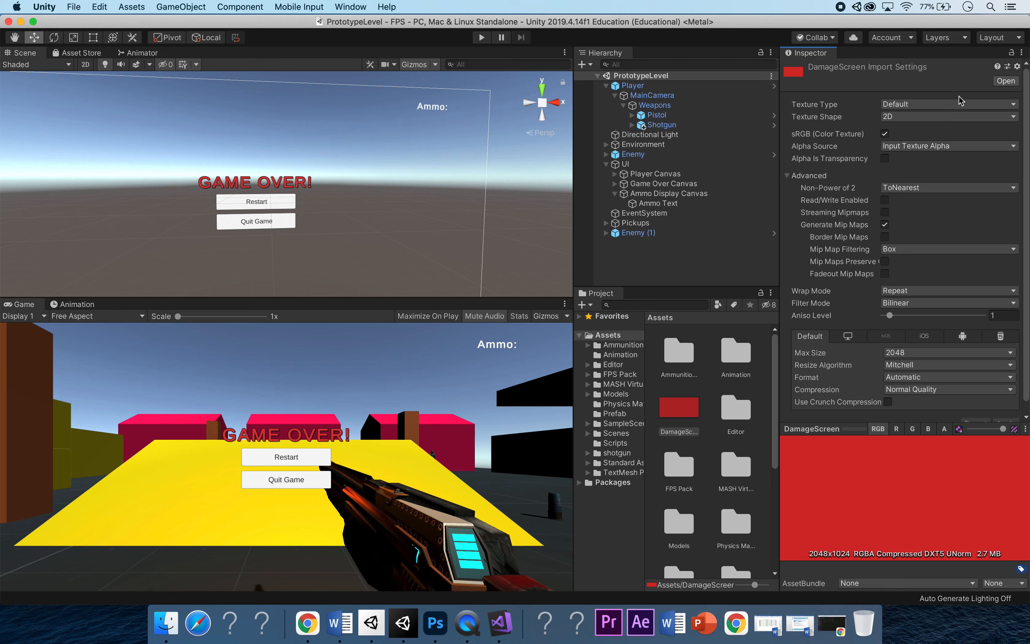
Set the DamageScreen texture type to Sprite (2D and UI) and apply the import settings
left_click(948, 117)
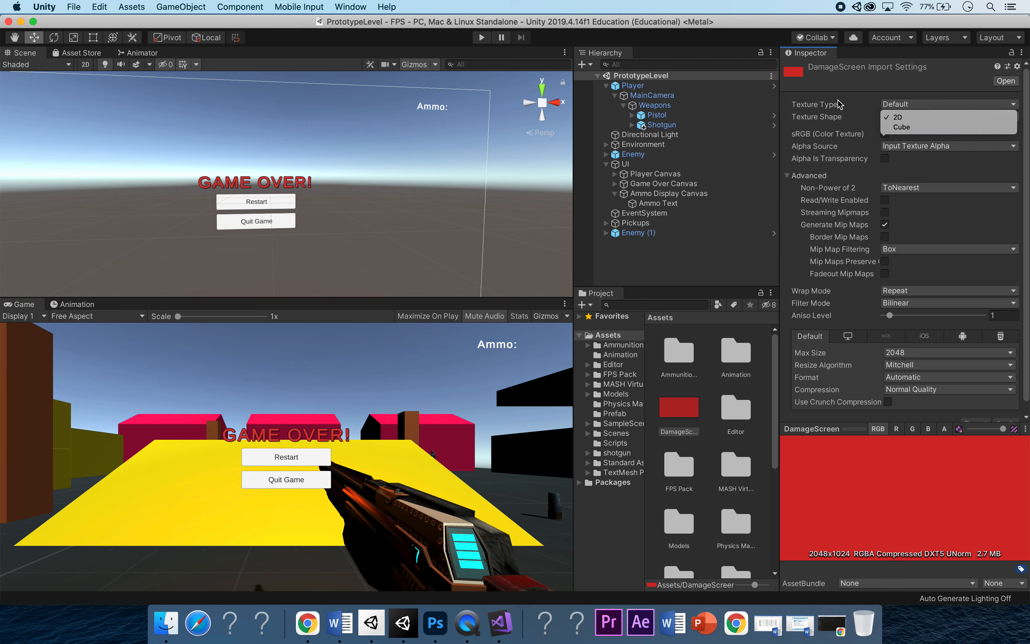
left_click(946, 103)
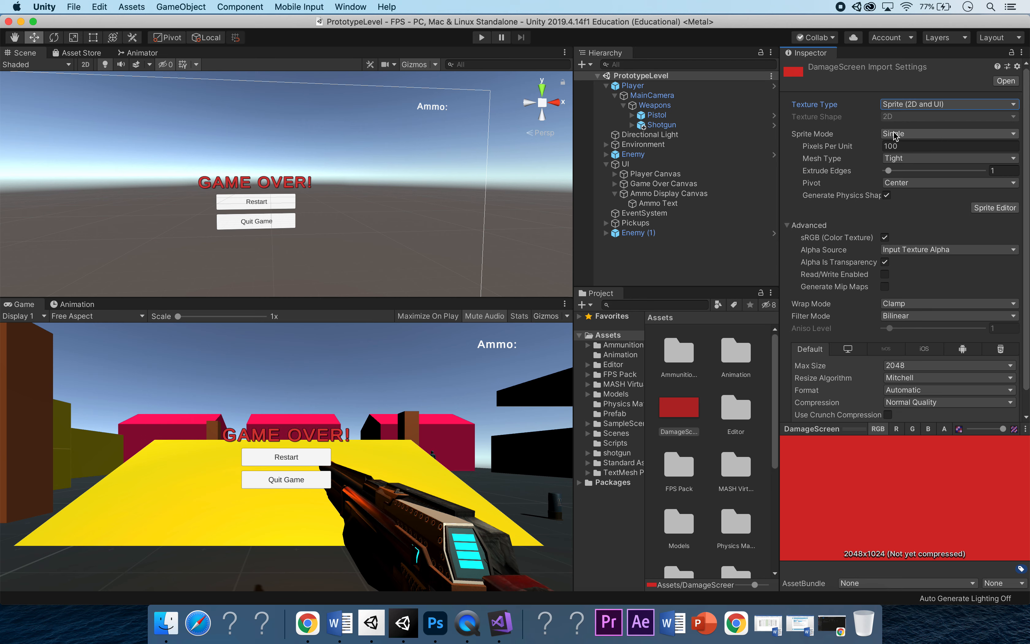
mouse_move(900, 284)
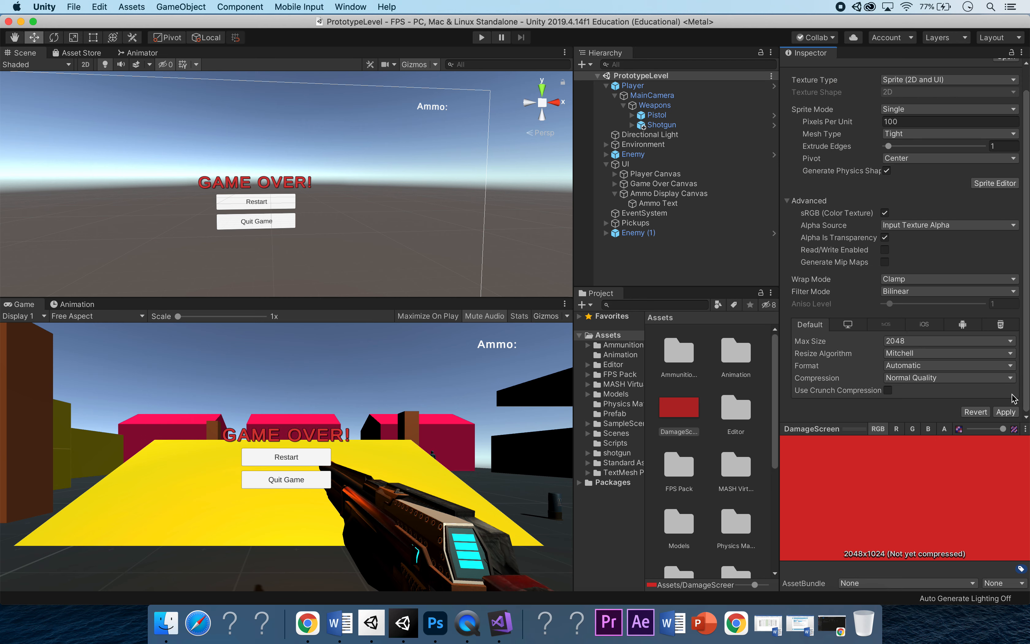
left_click(1006, 412)
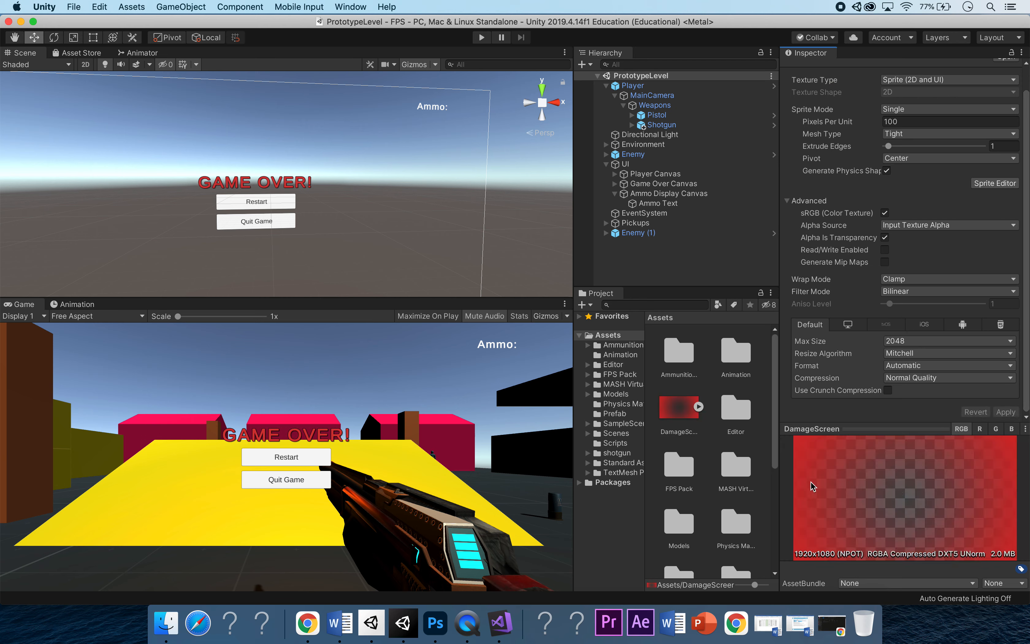
mouse_move(988, 531)
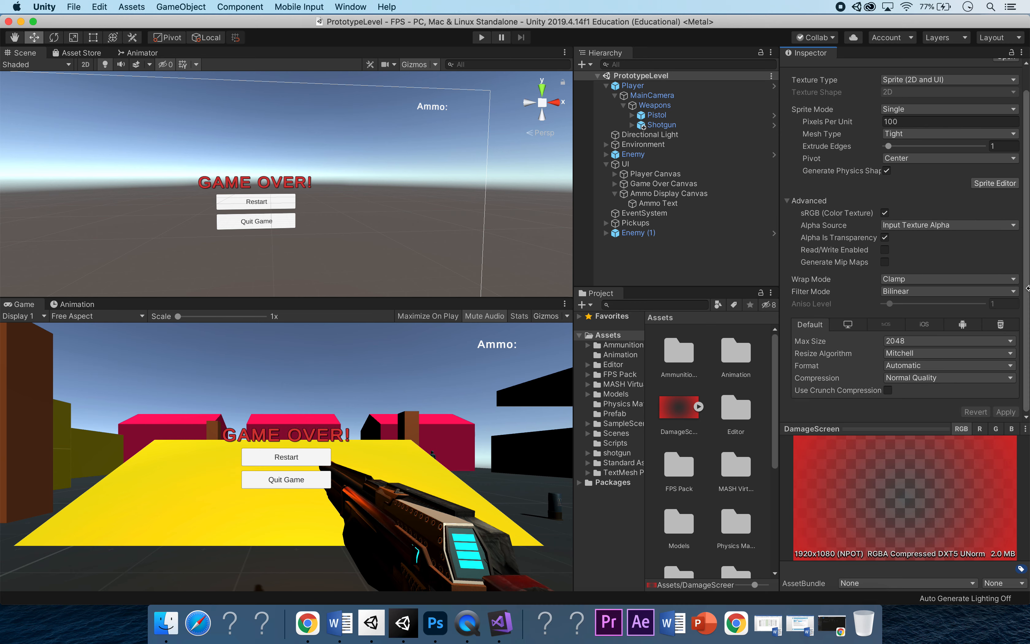
left_click(637, 233)
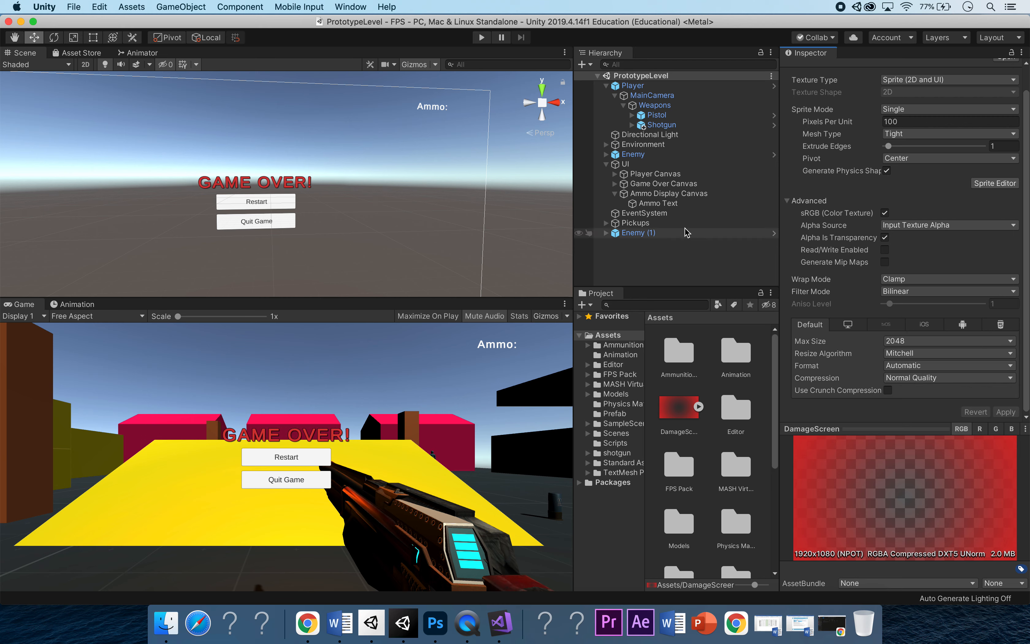
mouse_move(631, 236)
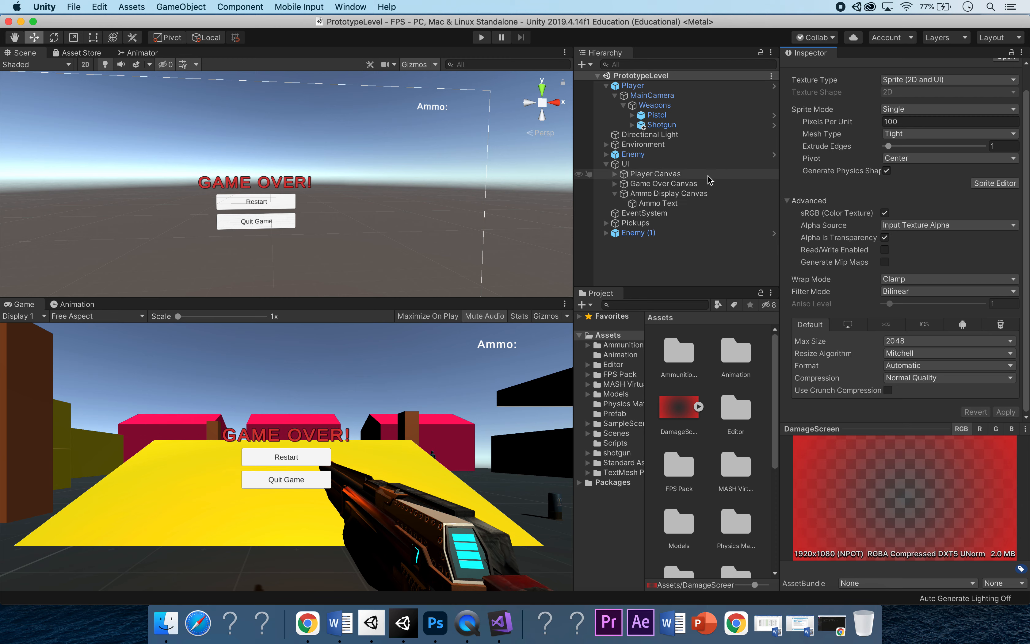
mouse_move(683, 197)
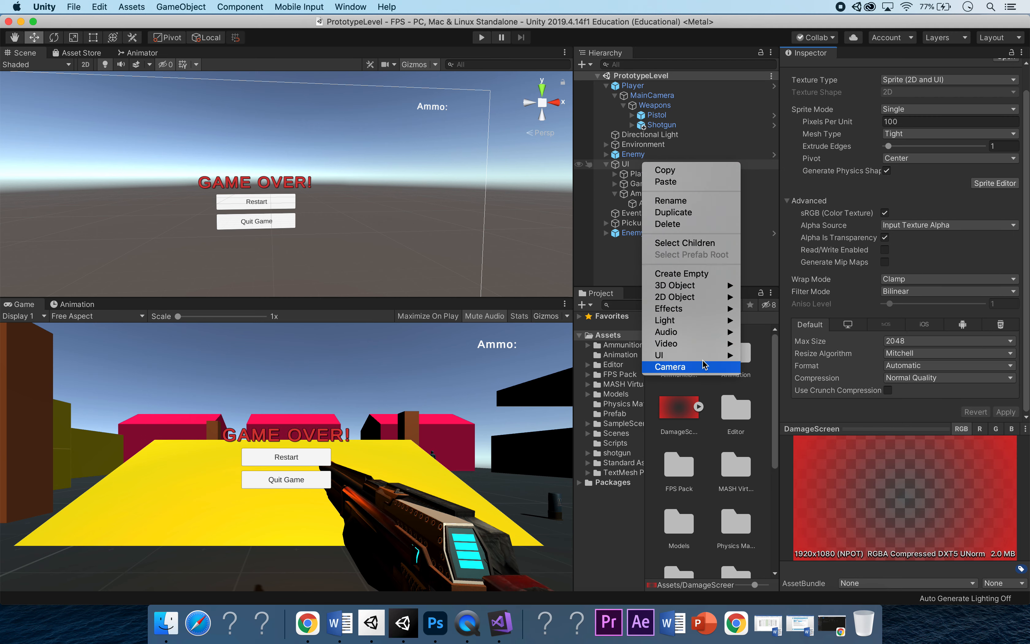
mouse_move(659, 355)
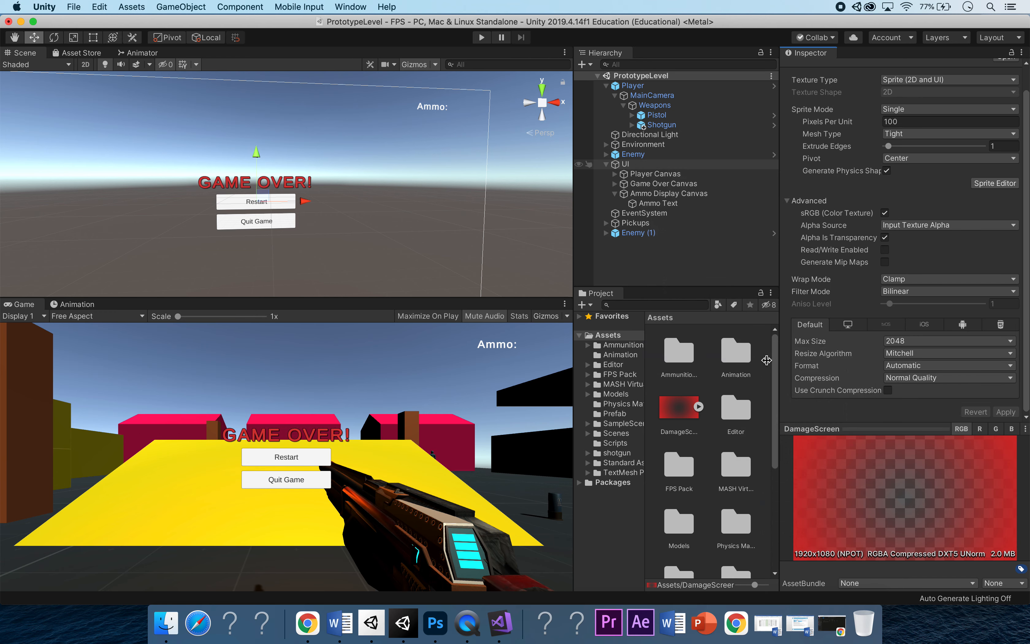
Add a Canvas under UI and rename it to Damage Display Canvas
left_click(644, 203)
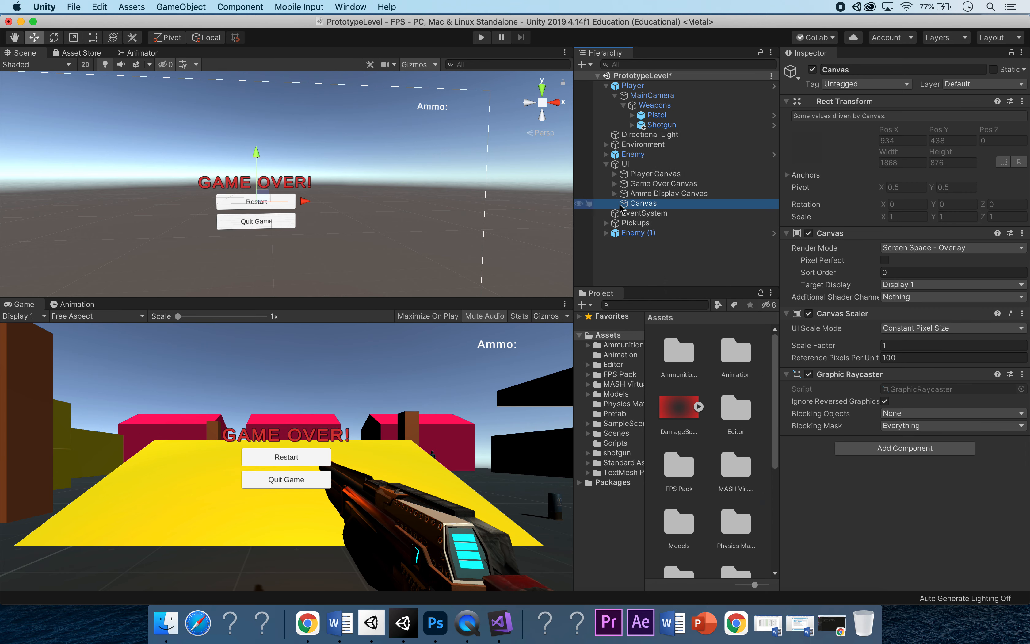
left_click(606, 193)
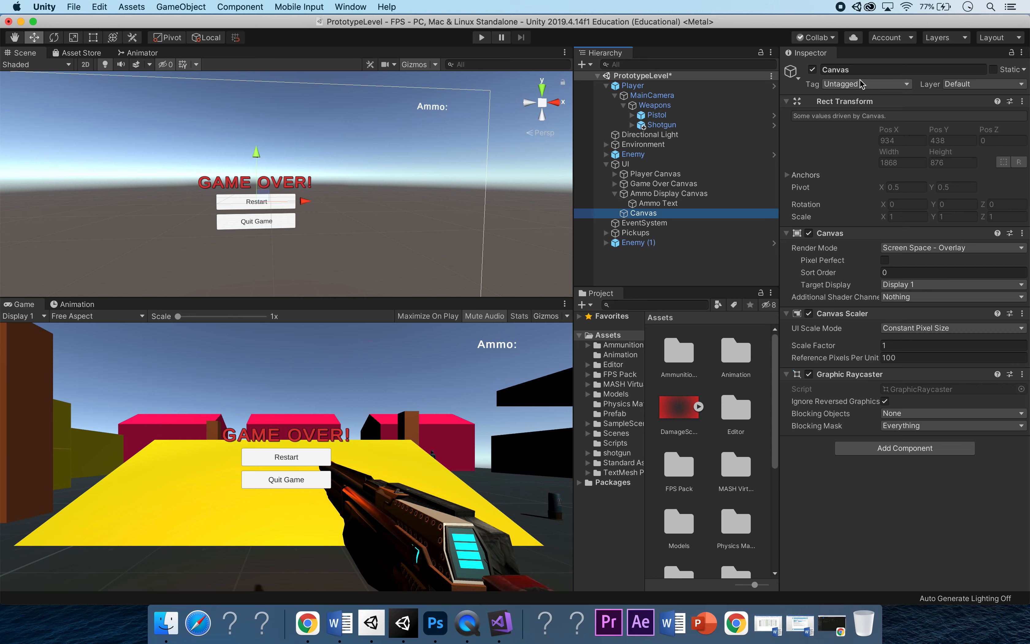
double_click(834, 69)
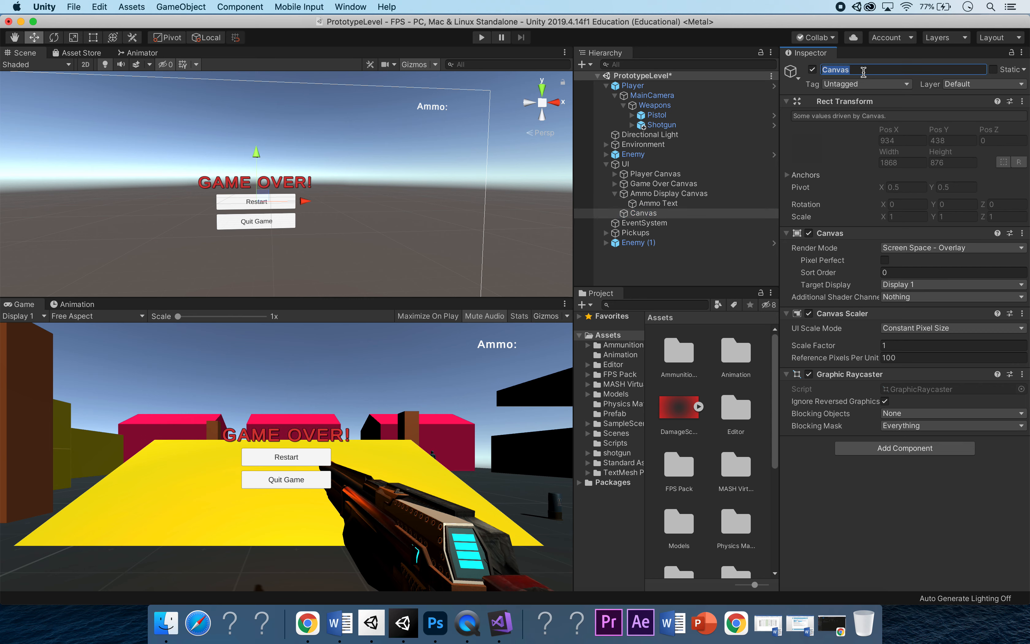
type("Damage Sc")
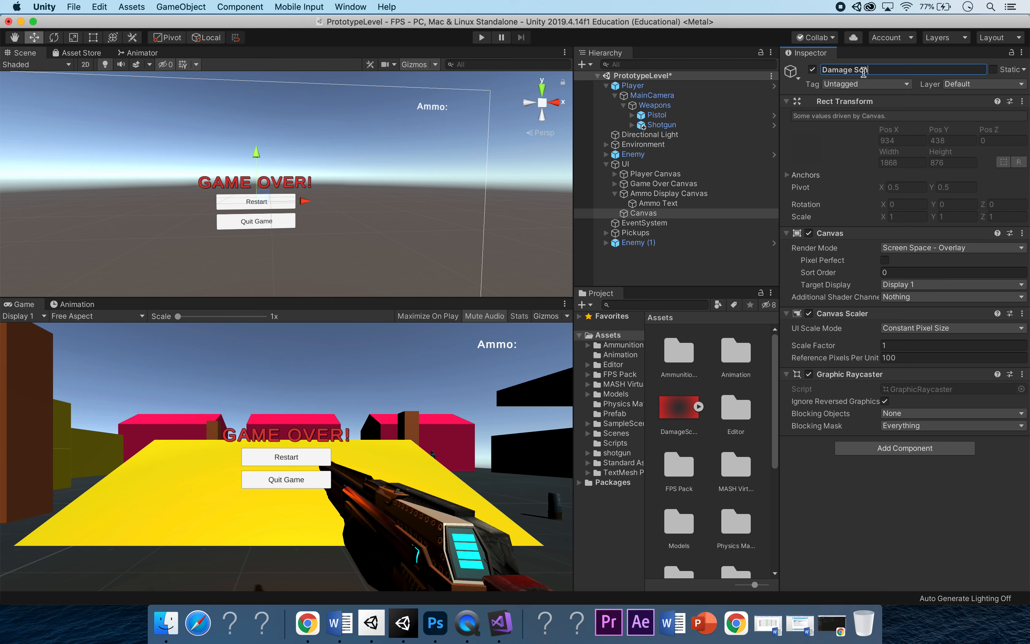
key("Backspace")
type("Display")
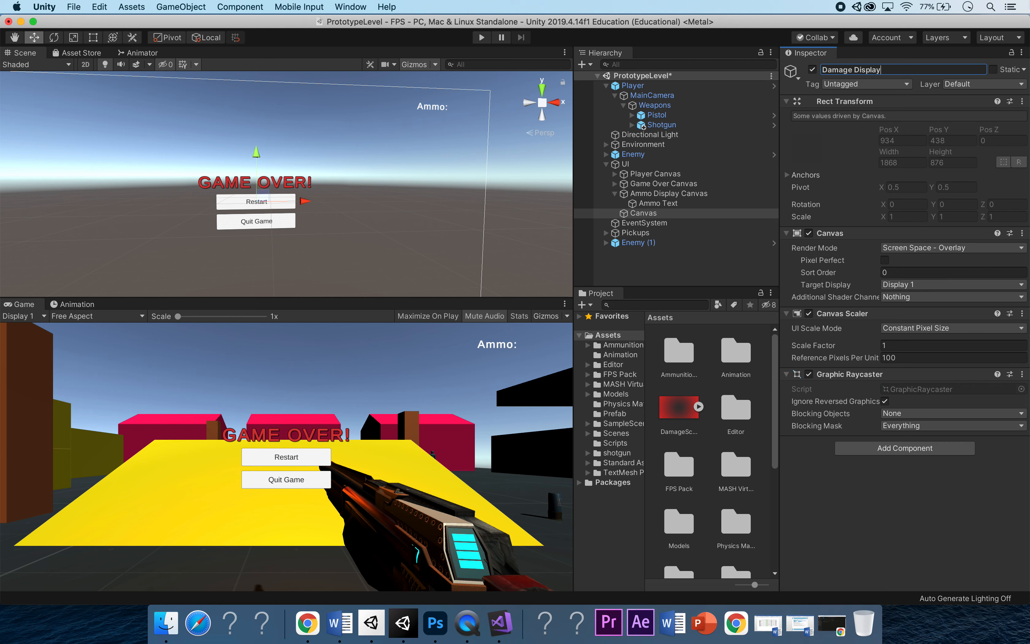
type("Canvas")
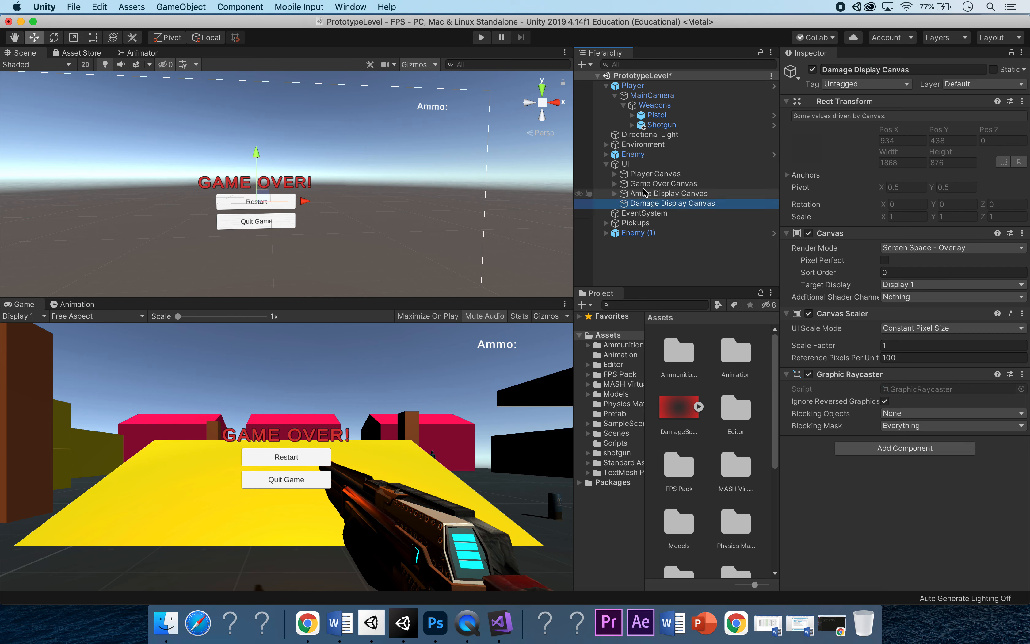
Compare the canvases' sort orders (Game Over at 2) and return to Damage Display Canvas to set it above
left_click(664, 183)
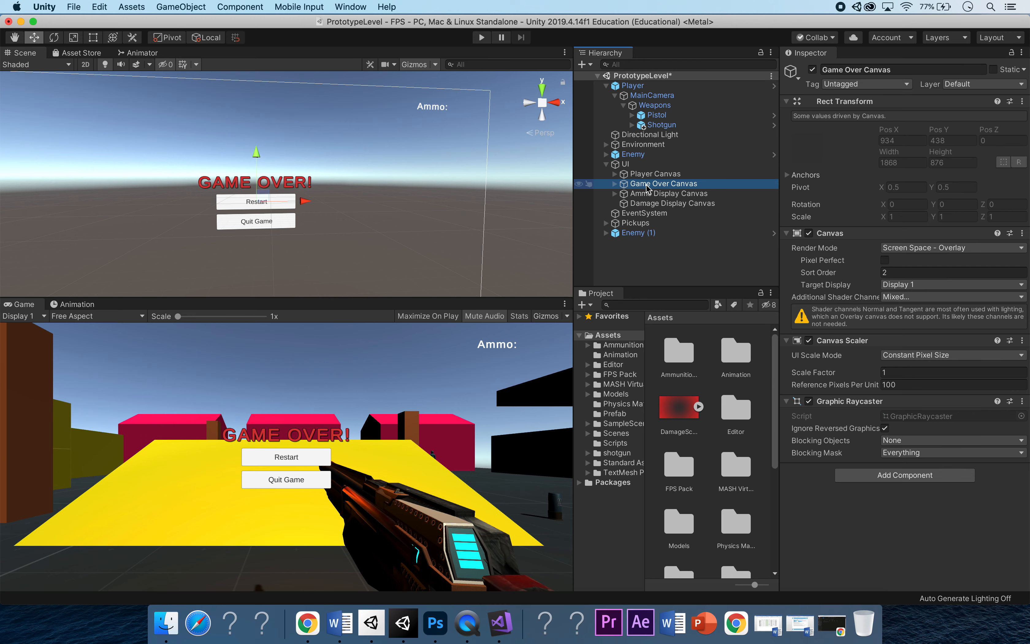
left_click(669, 193)
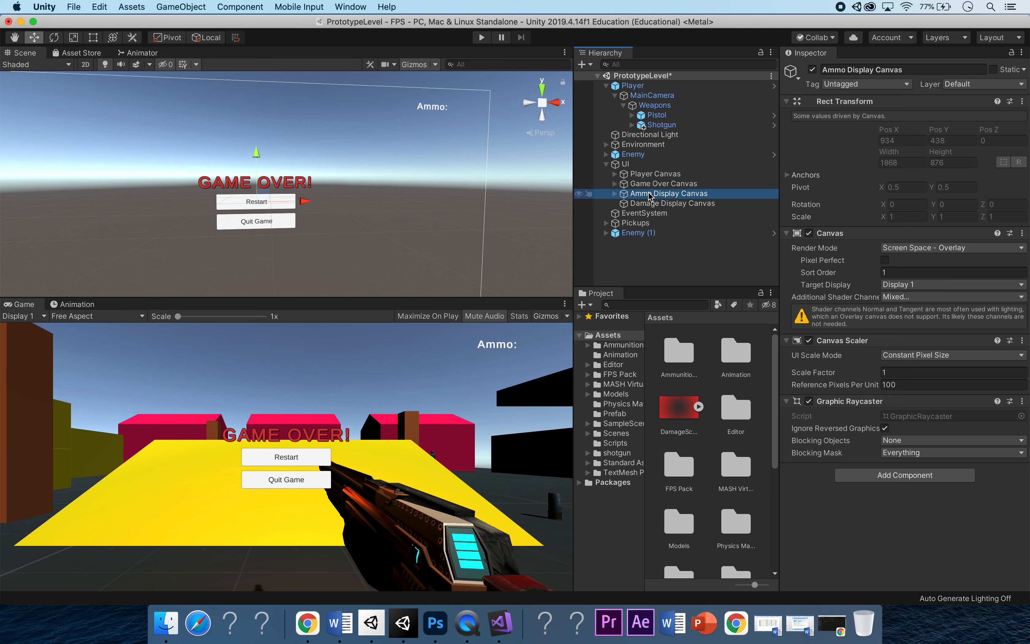
left_click(655, 174)
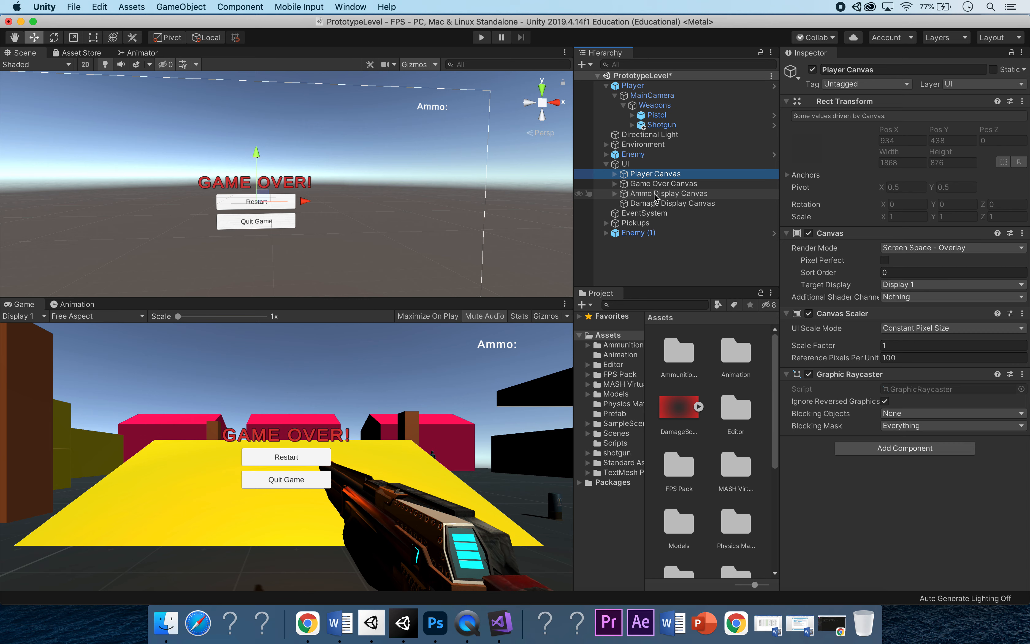
left_click(672, 203)
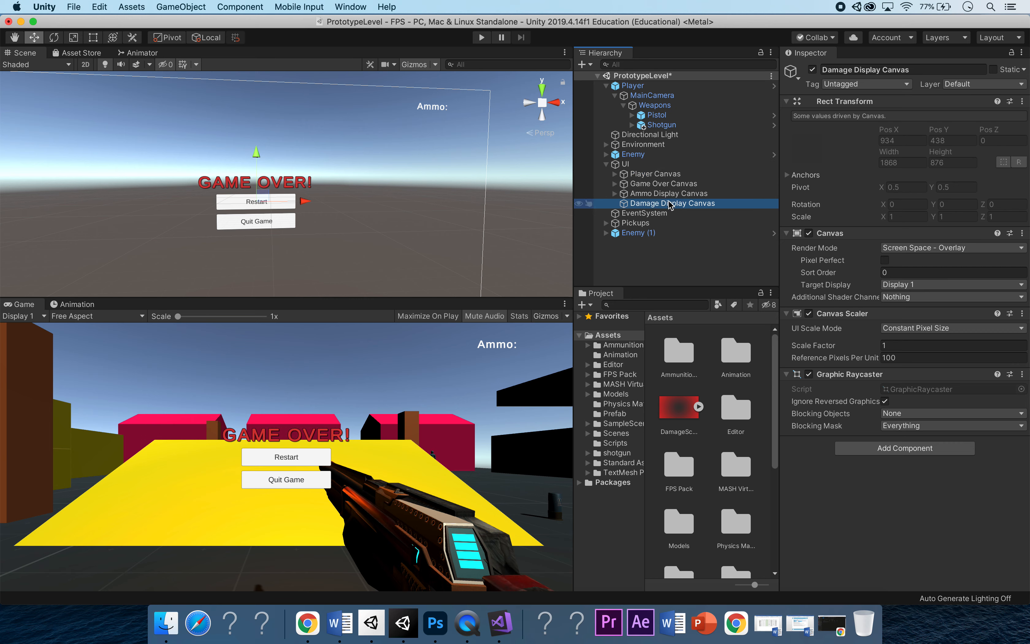
left_click(664, 183)
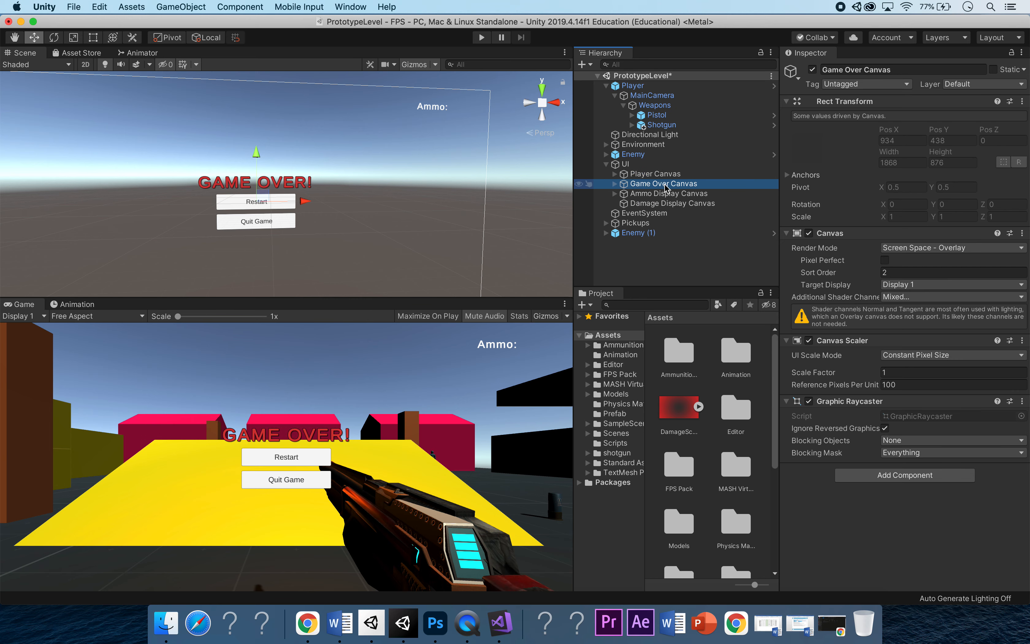
left_click(953, 272)
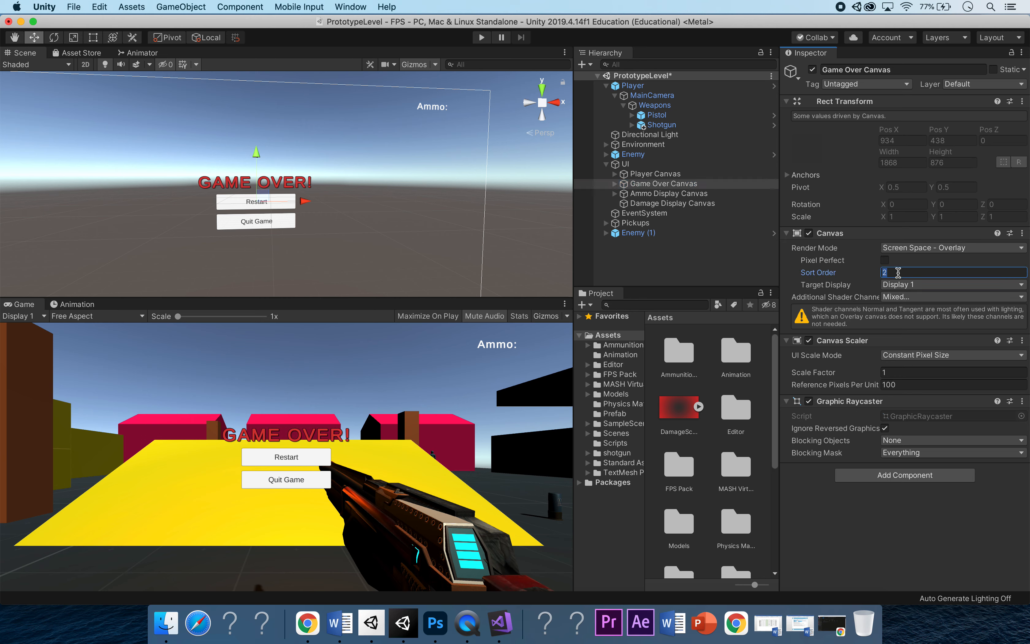
left_click(671, 203)
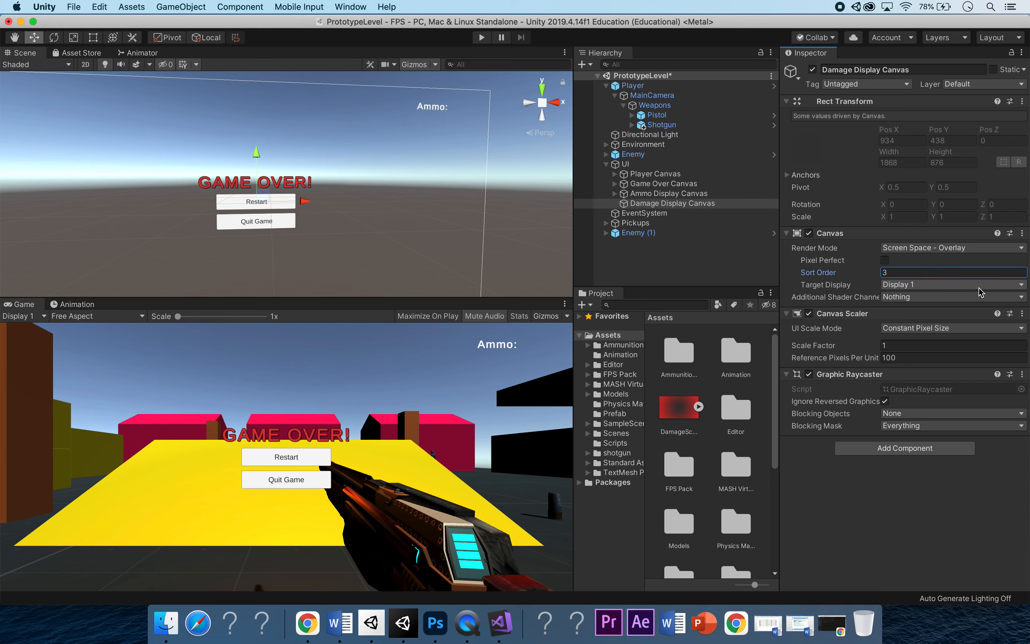
mouse_move(365, 452)
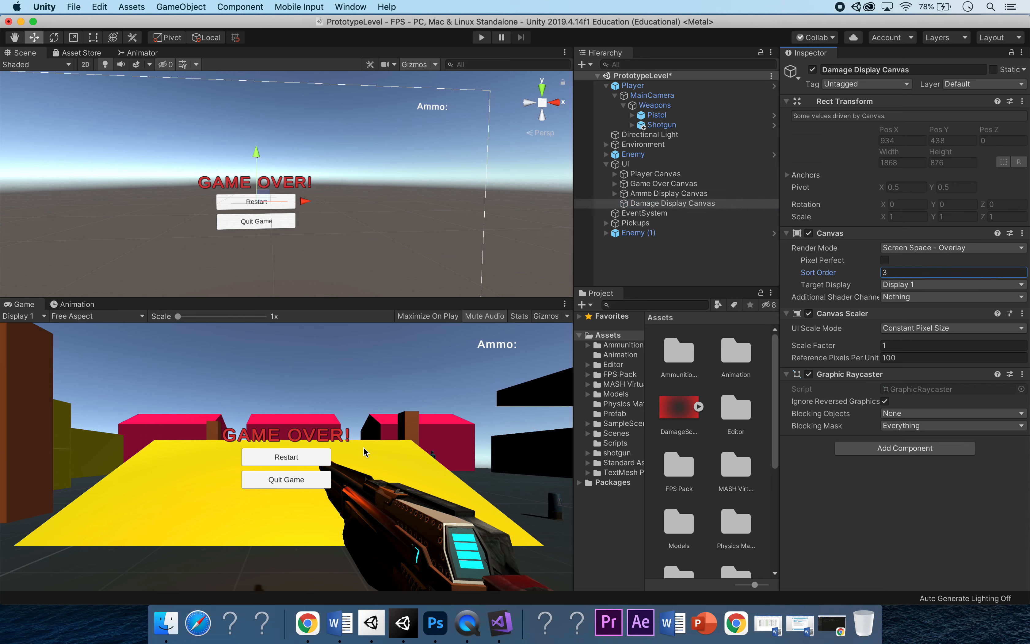
mouse_move(541, 380)
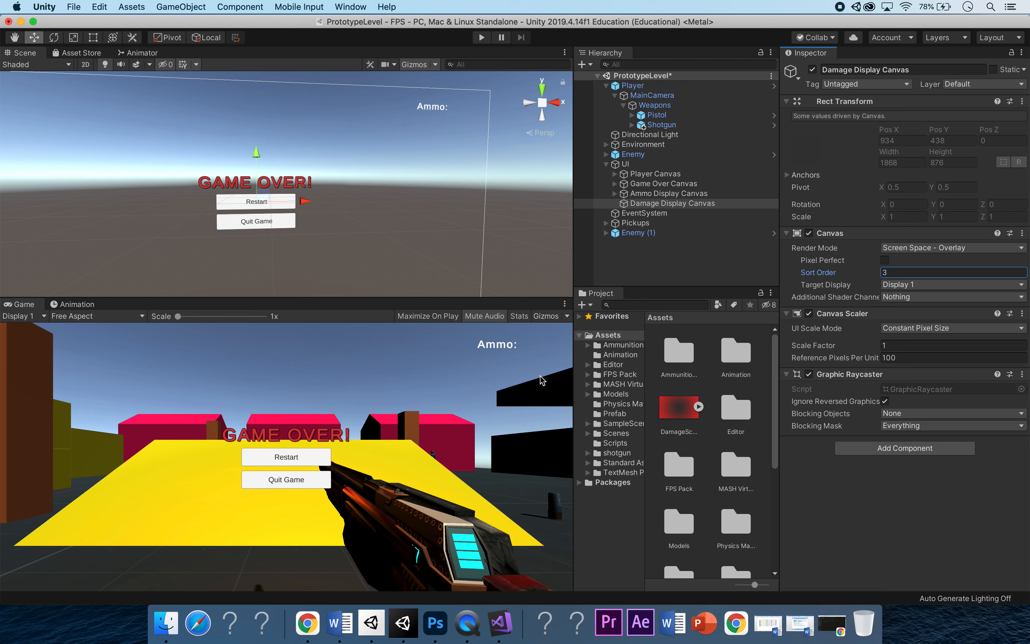
mouse_move(490, 350)
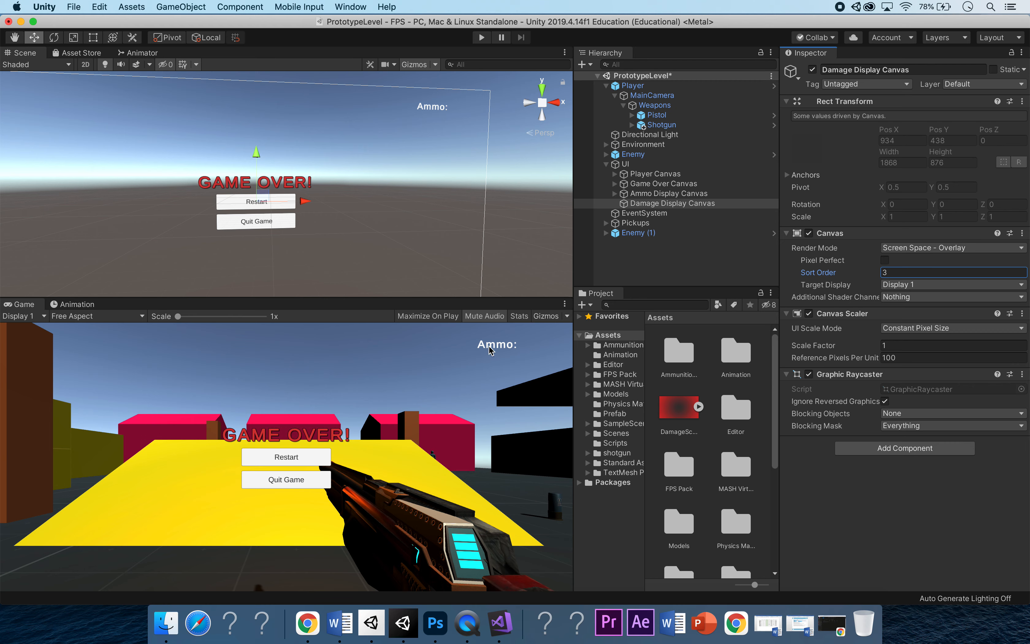
mouse_move(252, 485)
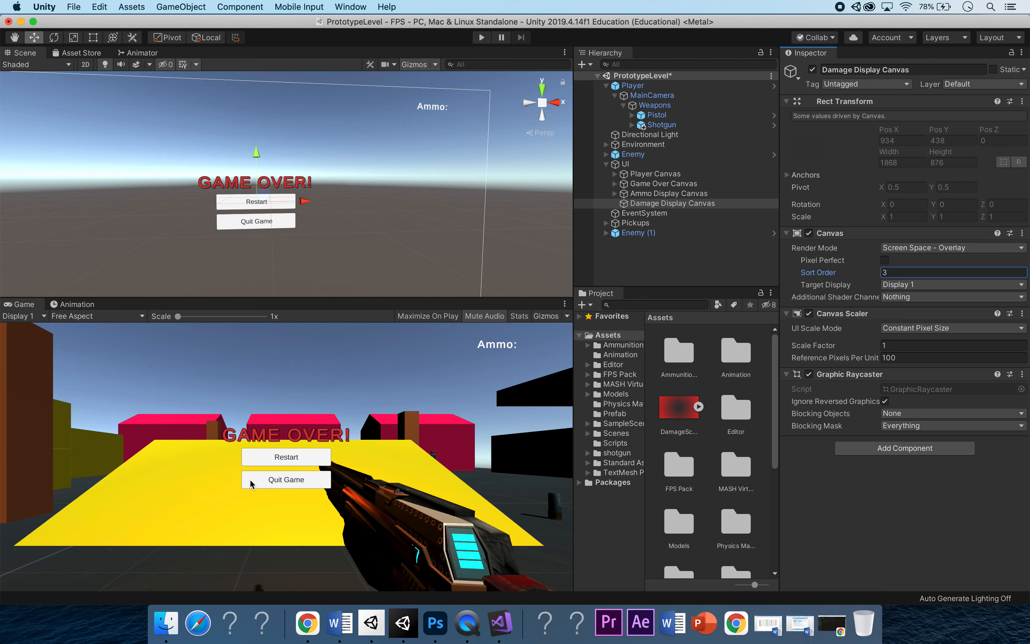
mouse_move(262, 466)
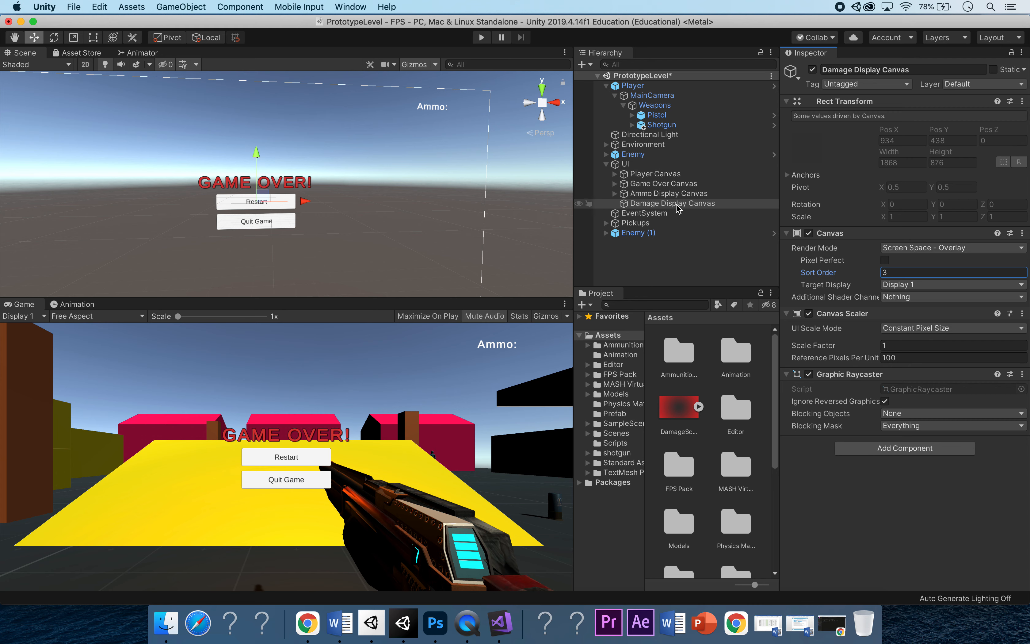
mouse_move(695, 208)
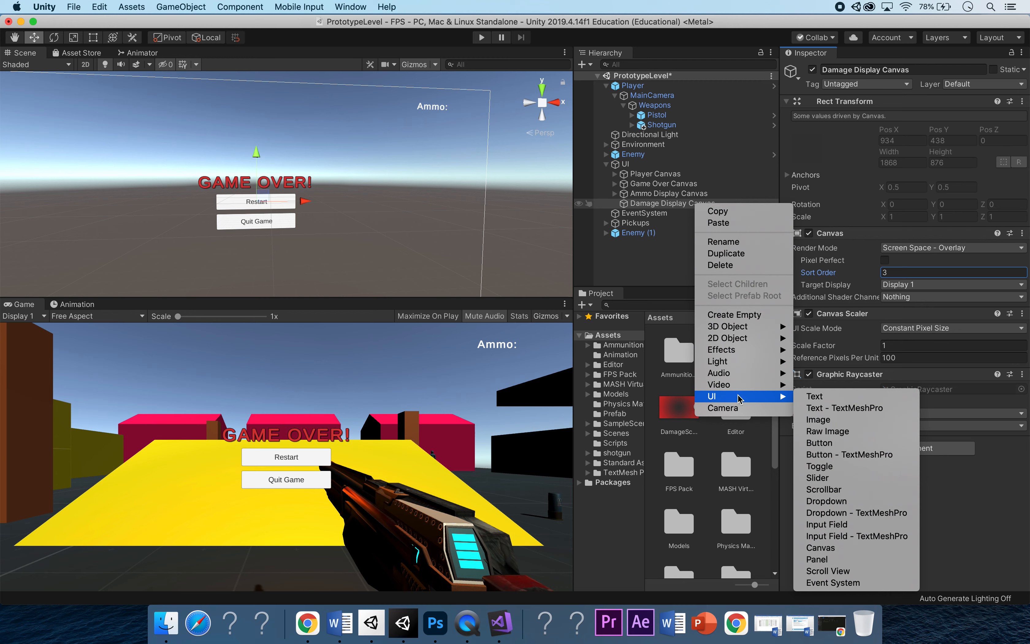
mouse_move(818, 419)
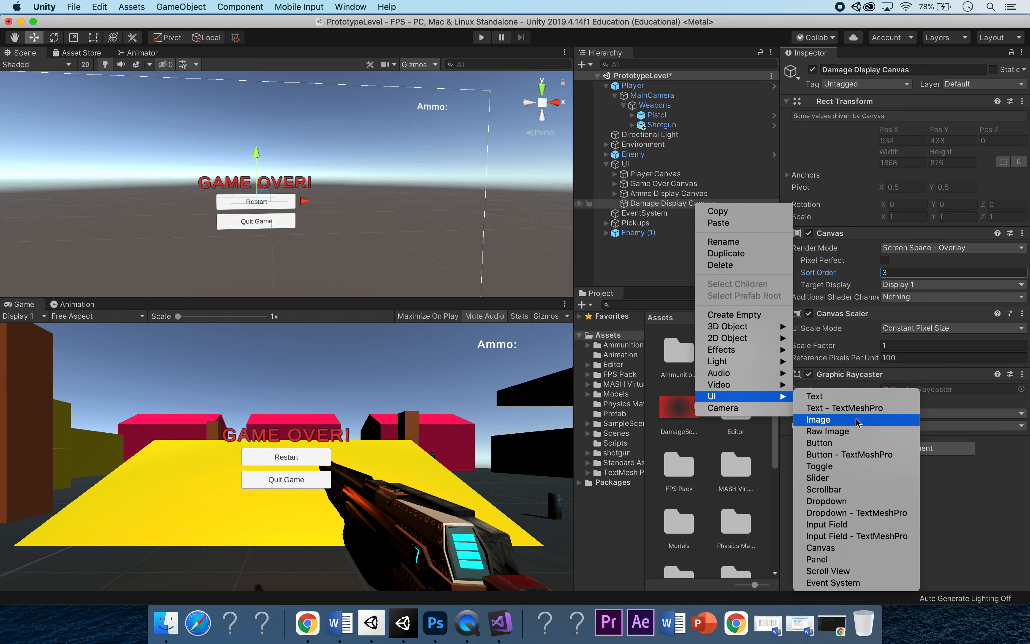
Add a child Image object inside Damage Display Canvas
left_click(818, 420)
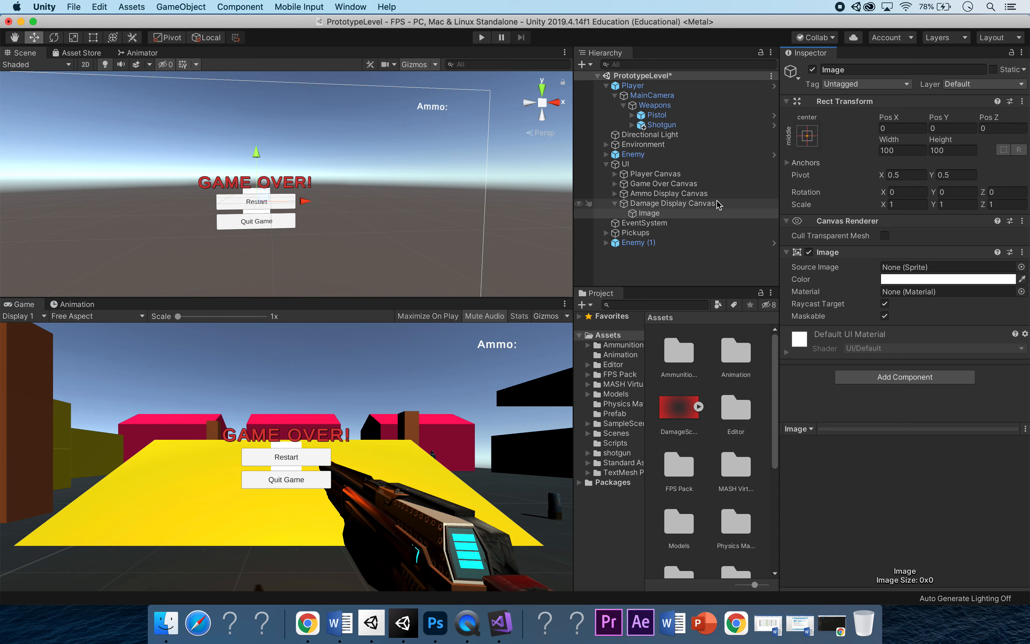
mouse_move(716, 205)
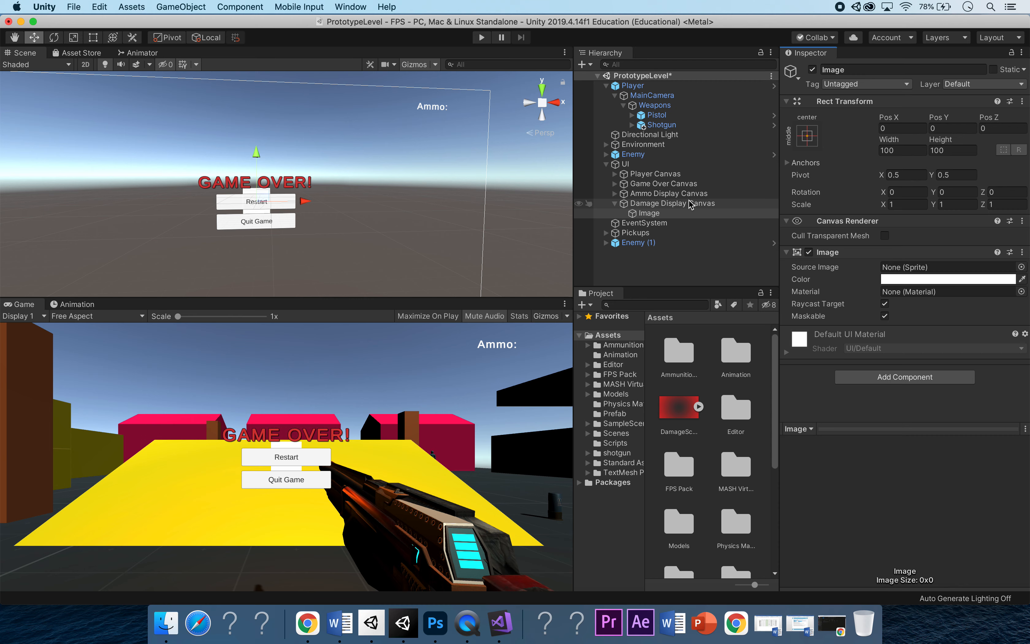
mouse_move(609, 208)
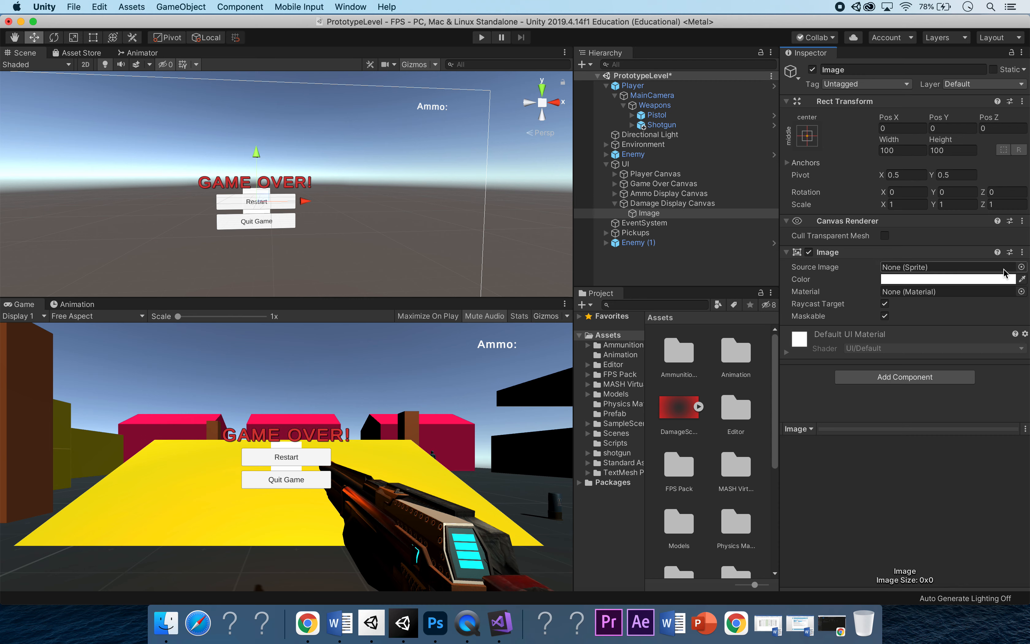
mouse_move(913, 278)
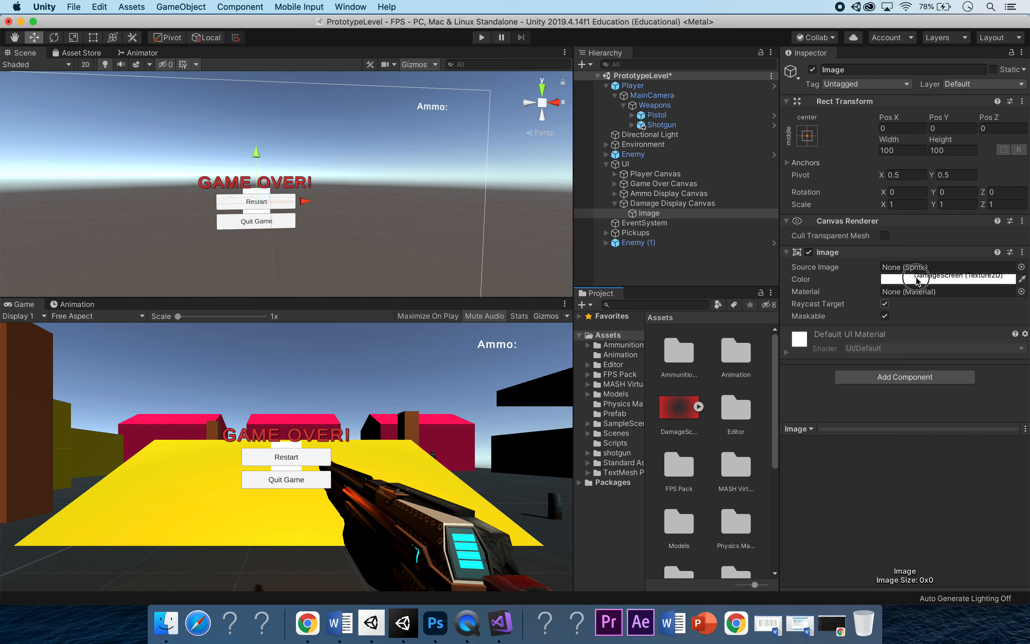
Assign the DamageScreen sprite to the Image and stretch it to cover the whole canvas
left_click(906, 277)
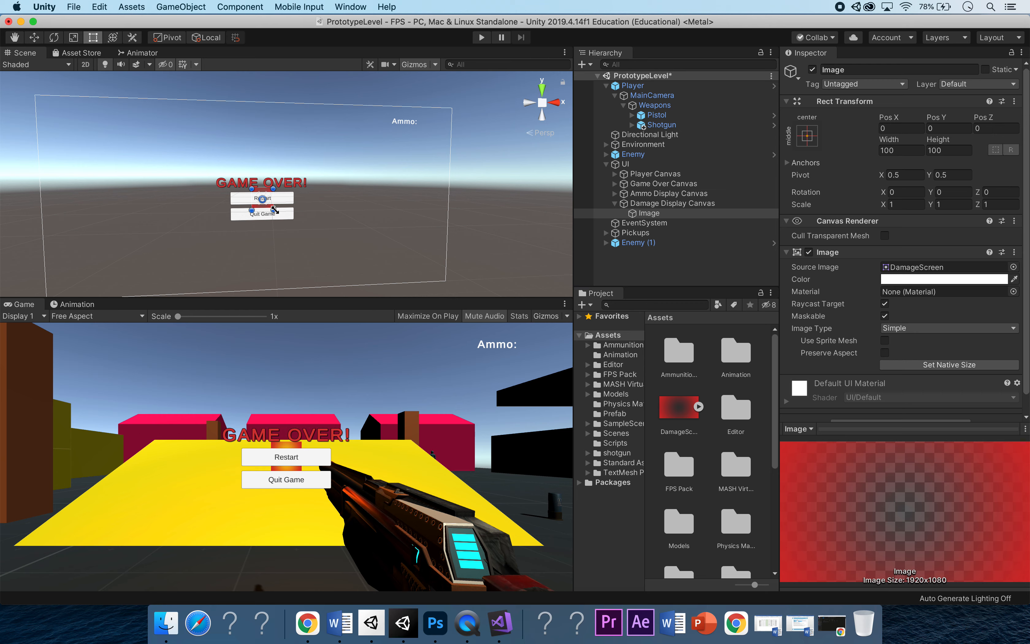
left_click_drag(269, 191, 444, 283)
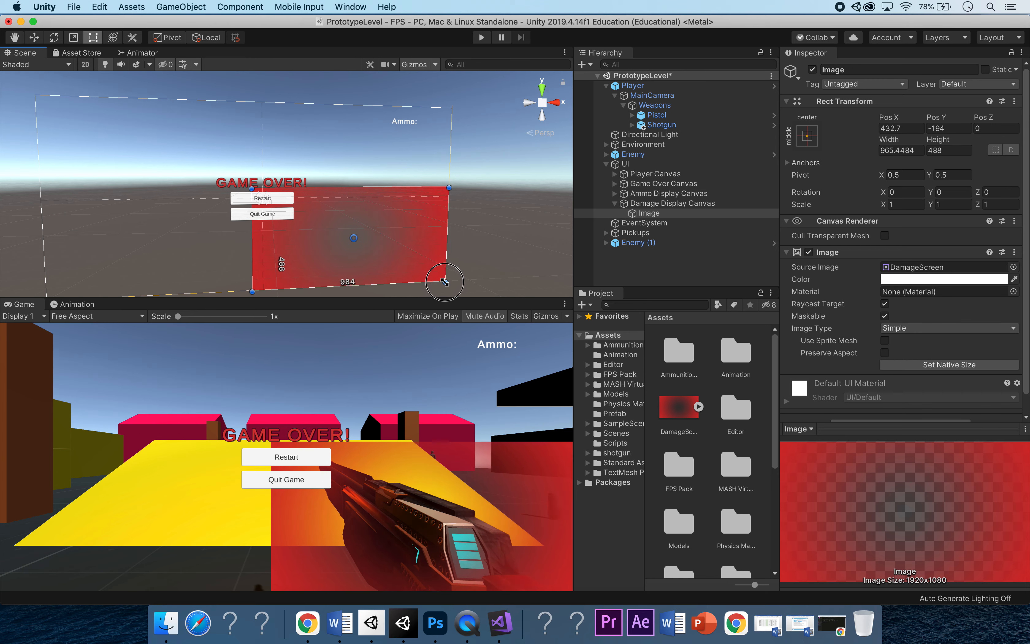
left_click_drag(446, 282, 449, 281)
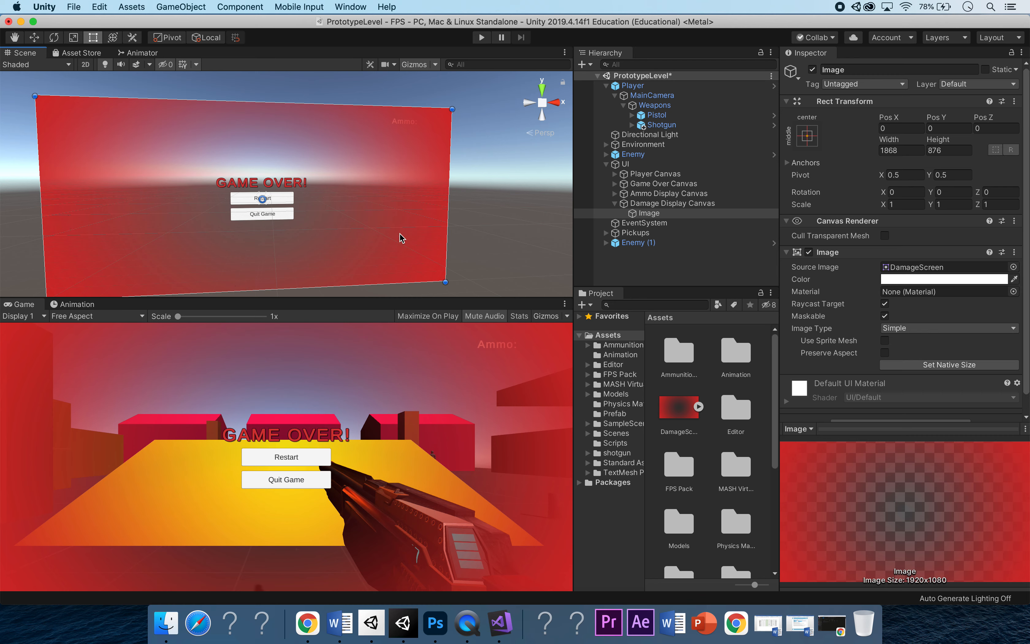
left_click(712, 270)
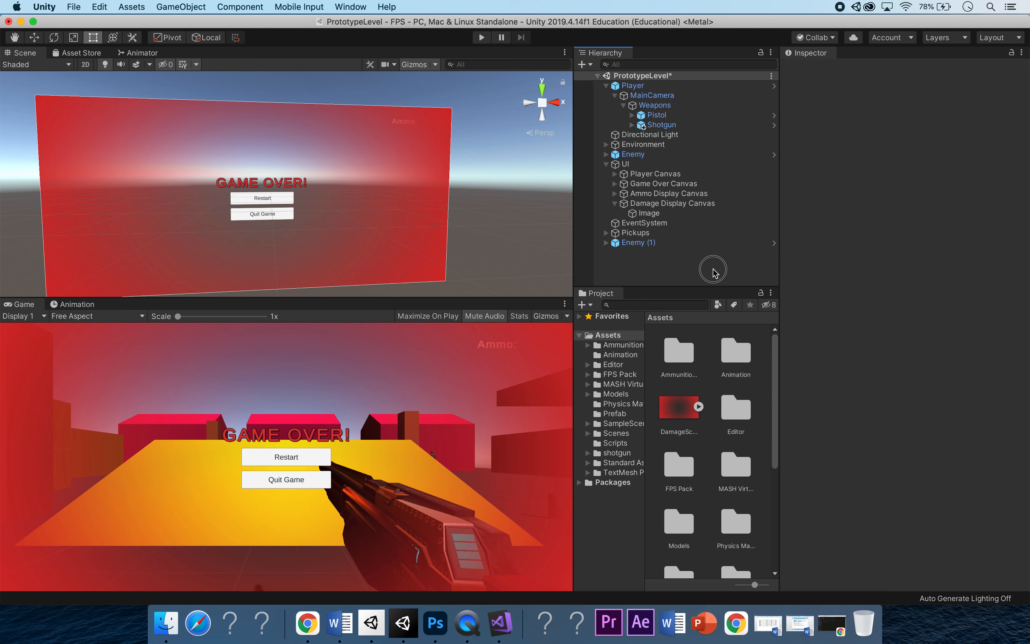
mouse_move(683, 203)
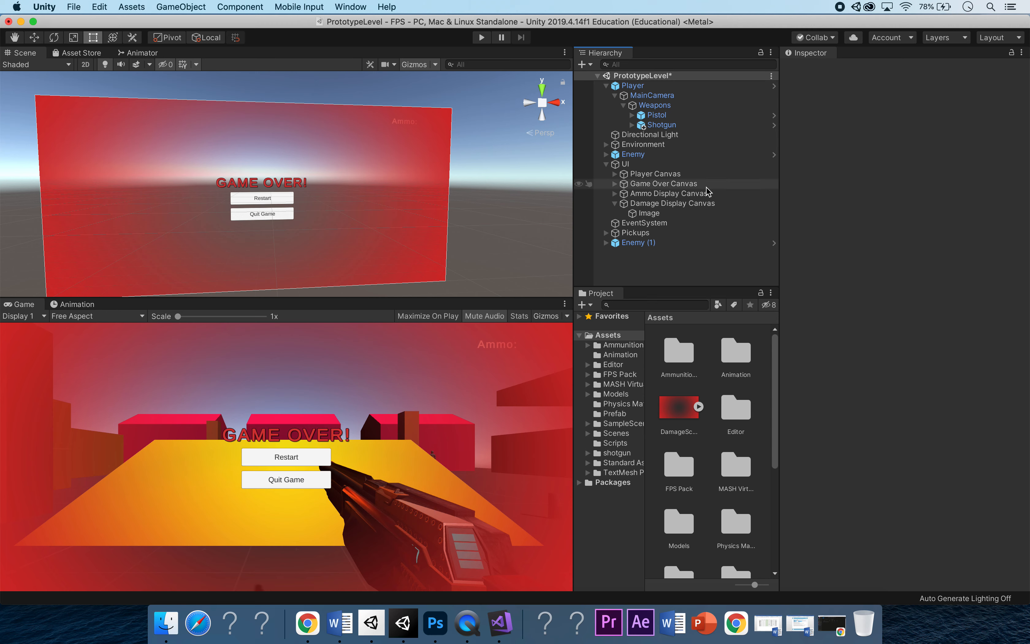
Set Ammo Display Canvas sort order to 4 so it sits above the damage overlay
left_click(671, 203)
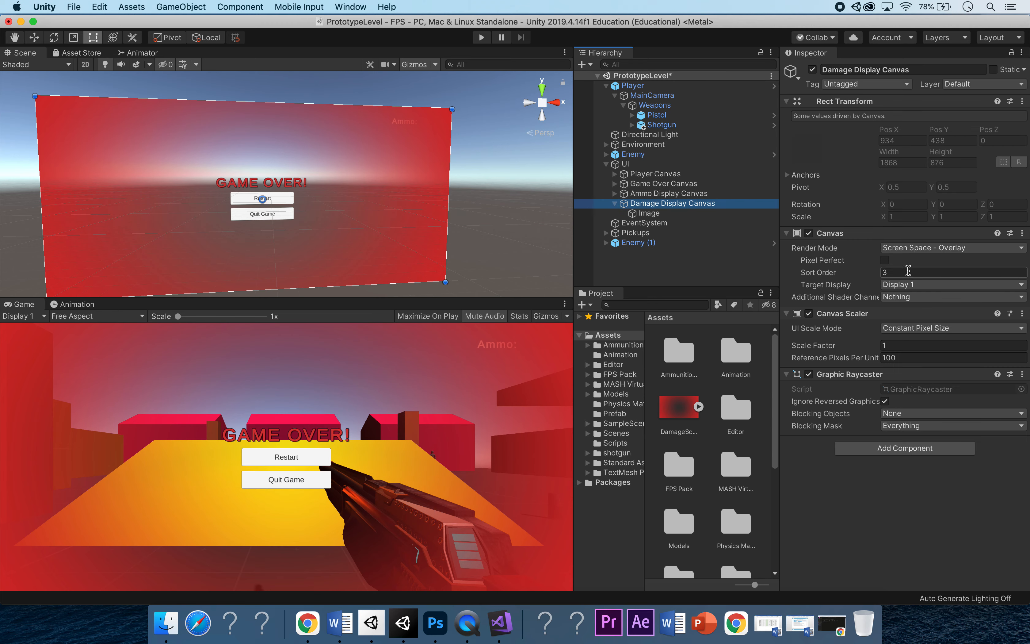
left_click(668, 194)
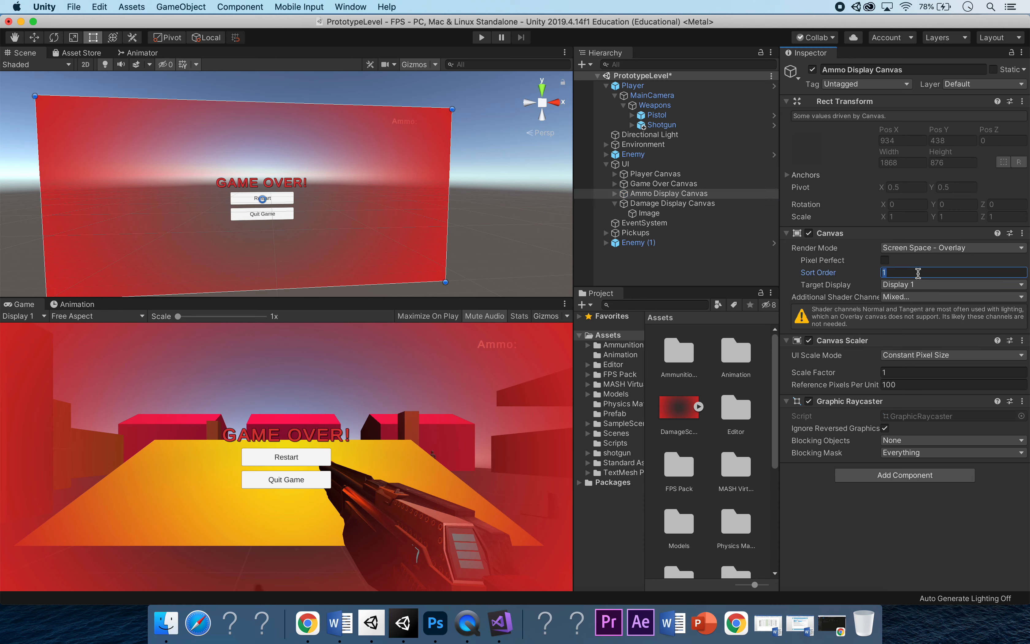
type("4")
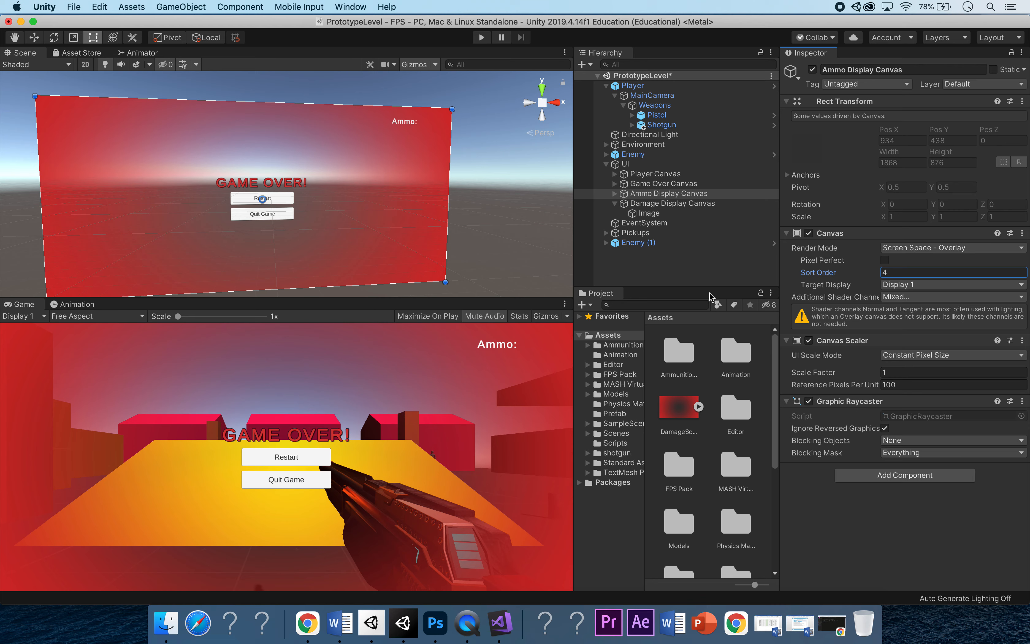
mouse_move(706, 268)
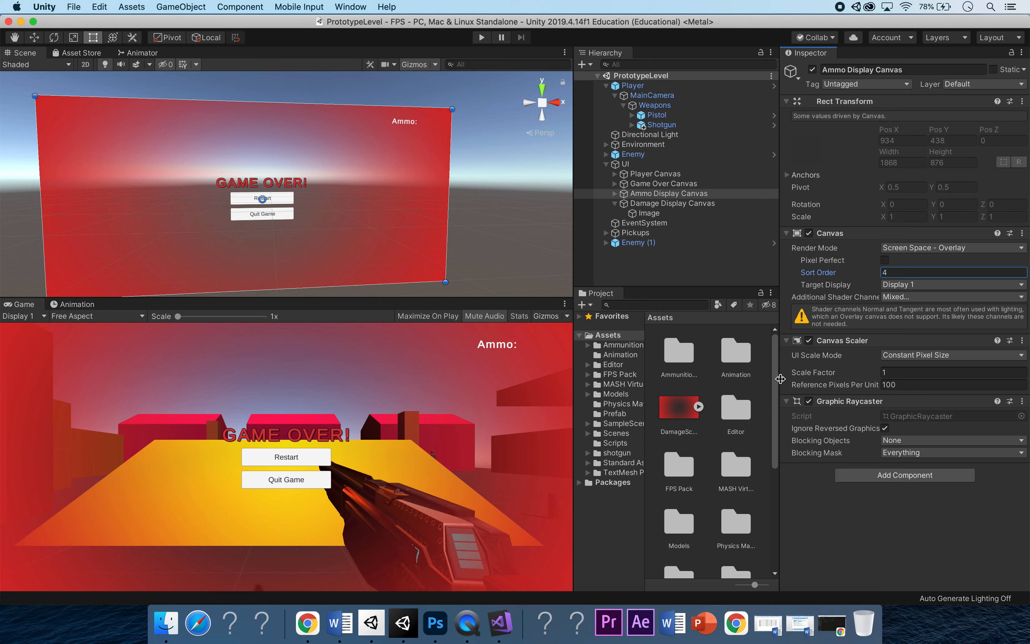
mouse_move(777, 376)
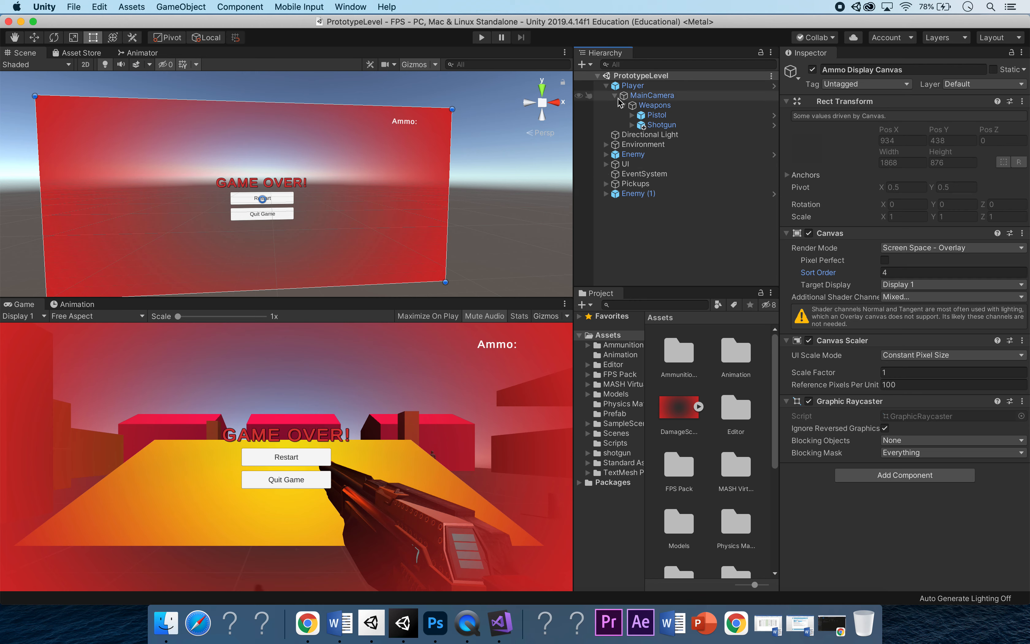
Collapse Player, go to Assets/Scripts and start creating the DamageDisplay C# script
left_click(598, 85)
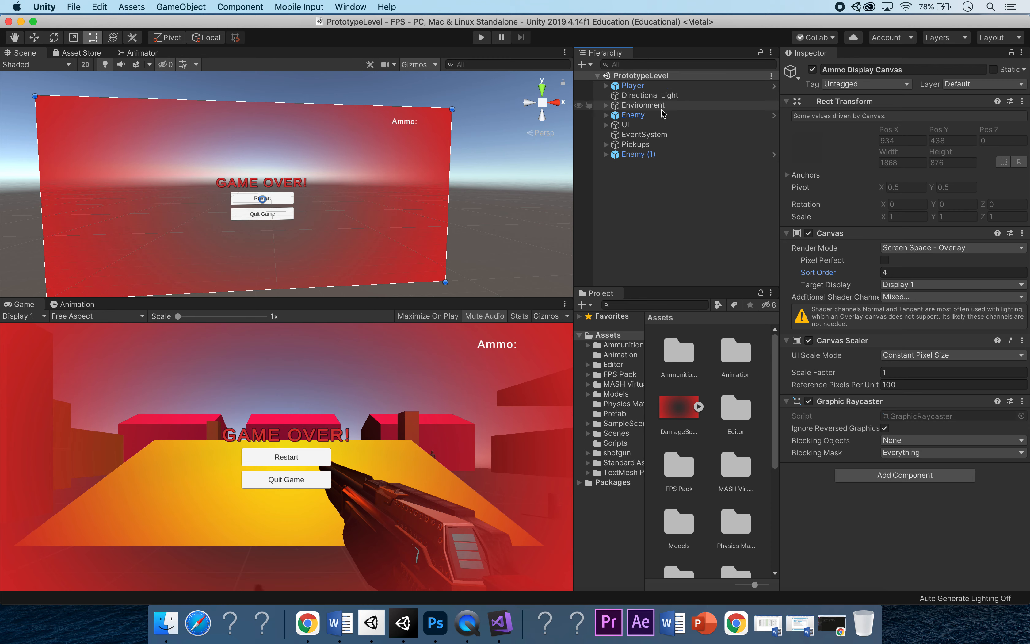
mouse_move(625, 392)
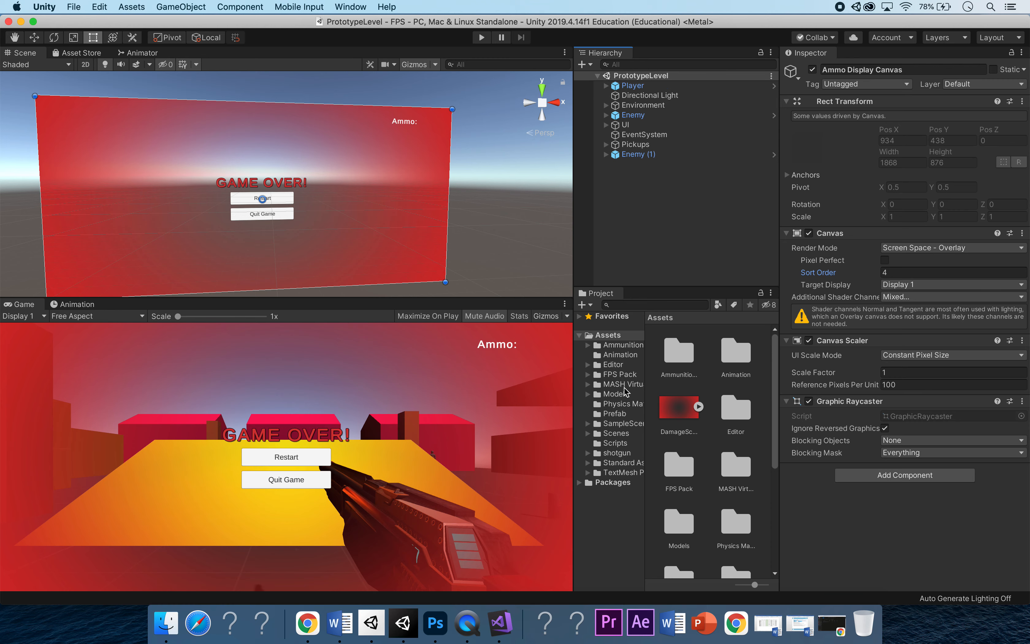
left_click(616, 443)
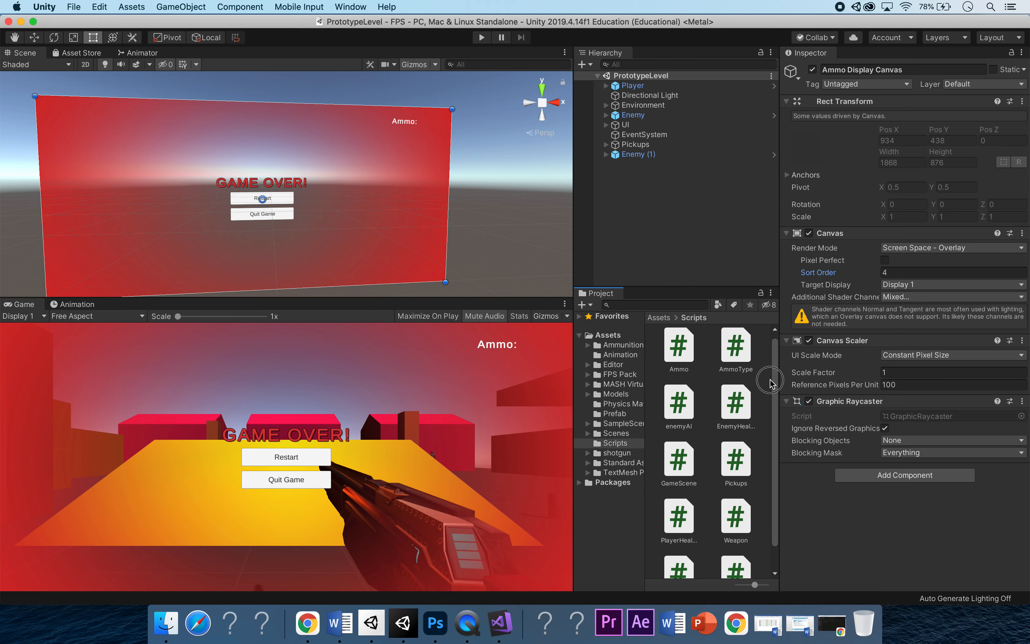
right_click(677, 381)
type("DamageDisplay")
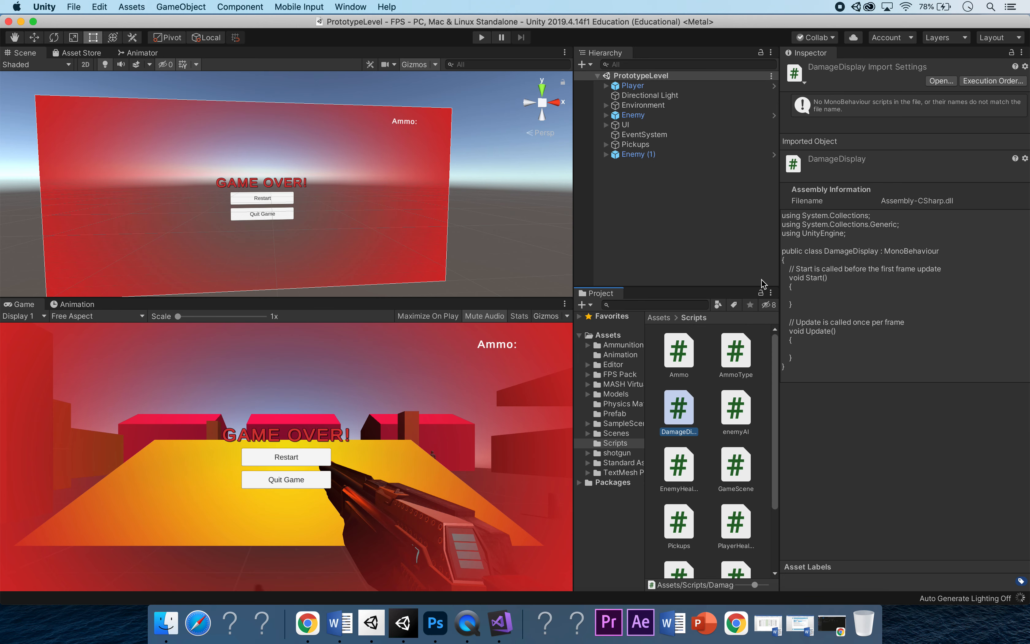
mouse_move(820, 271)
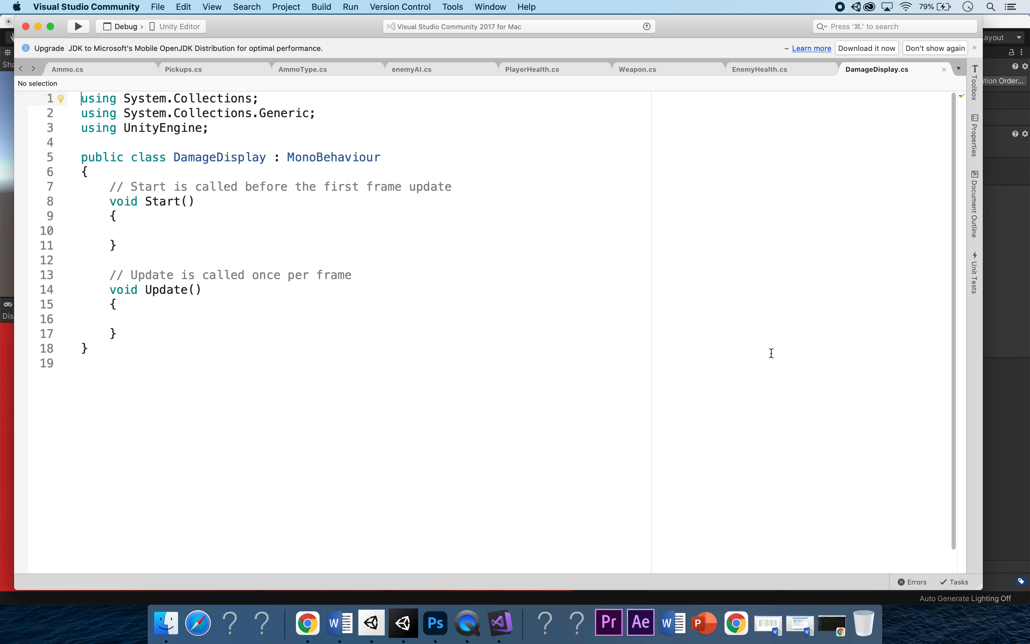
mouse_move(896, 394)
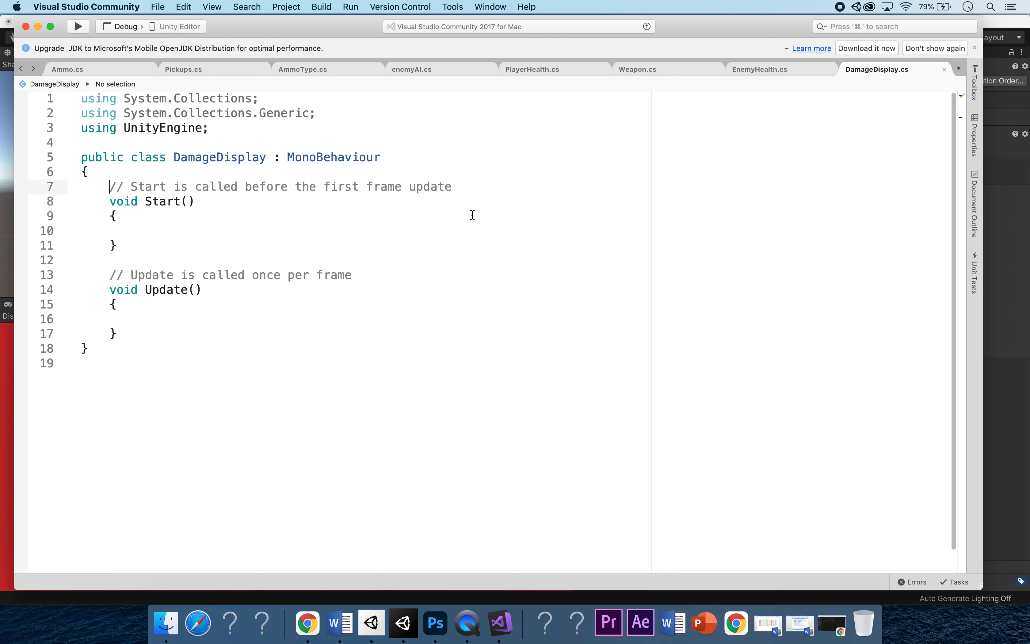
Declare [SerializeField] private Canvas damageCanvas; at the top of the class
key("Return")
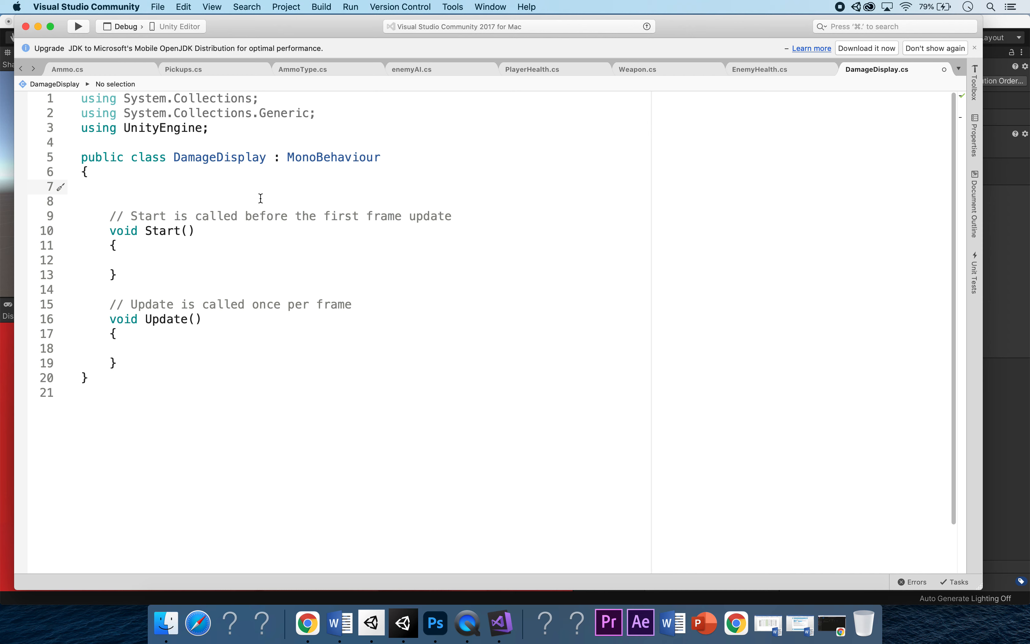
type("private Canvas")
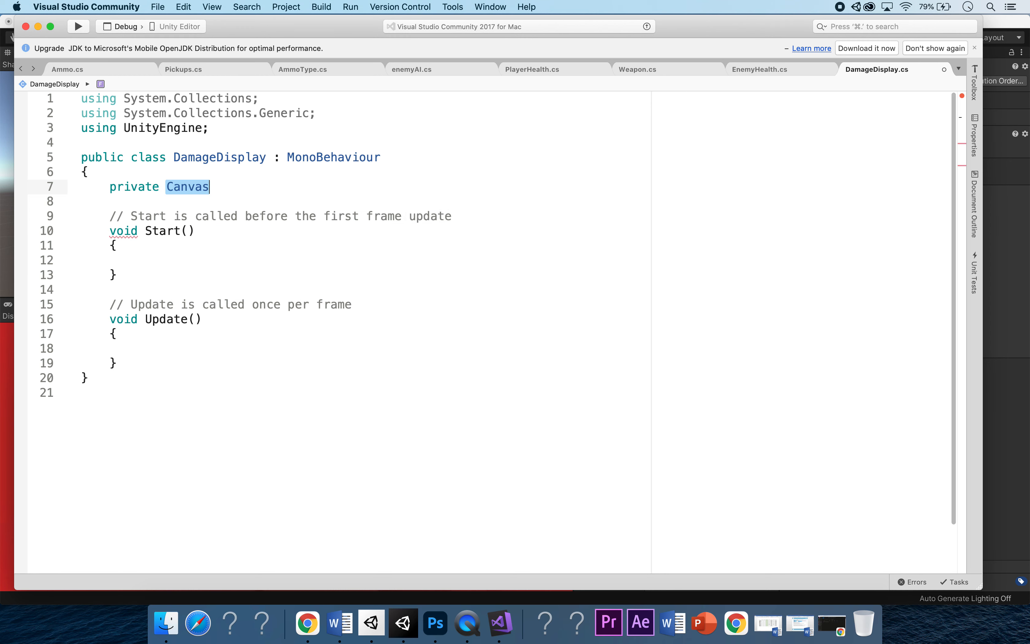
type("dama")
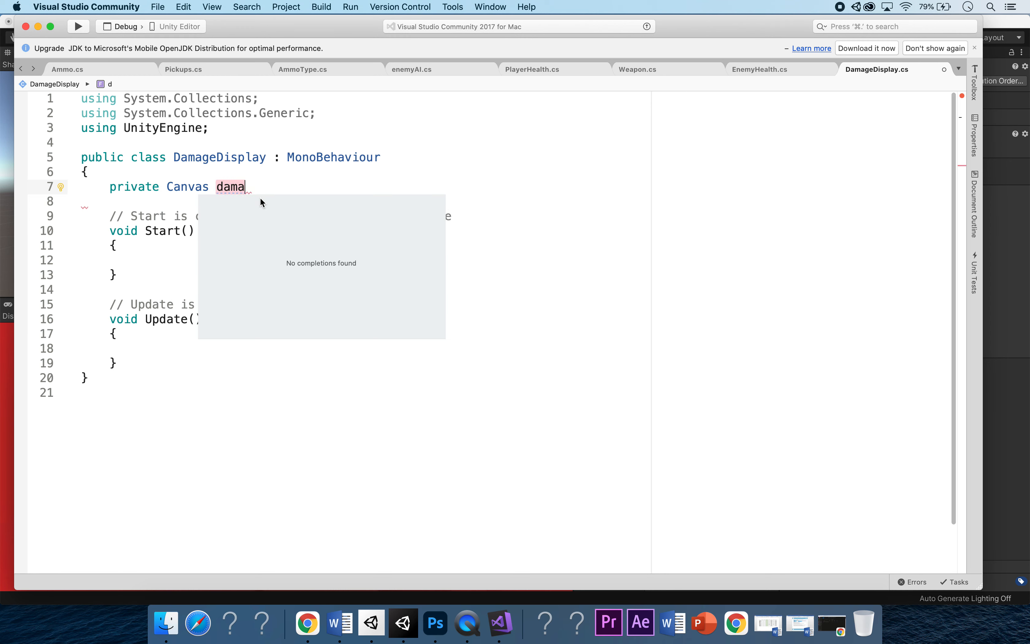
type("geCanvas")
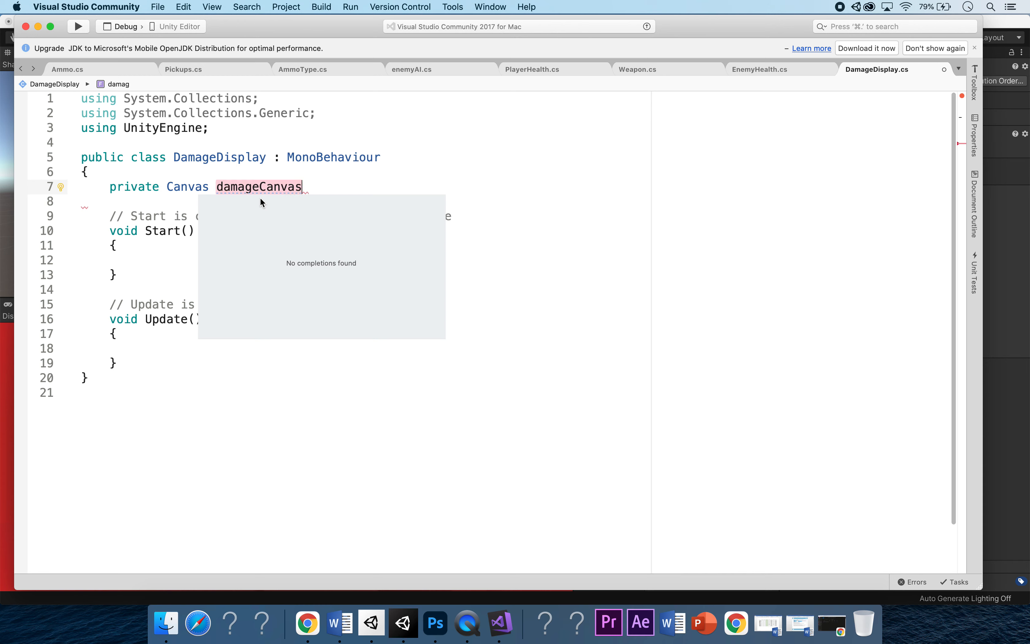
type(";")
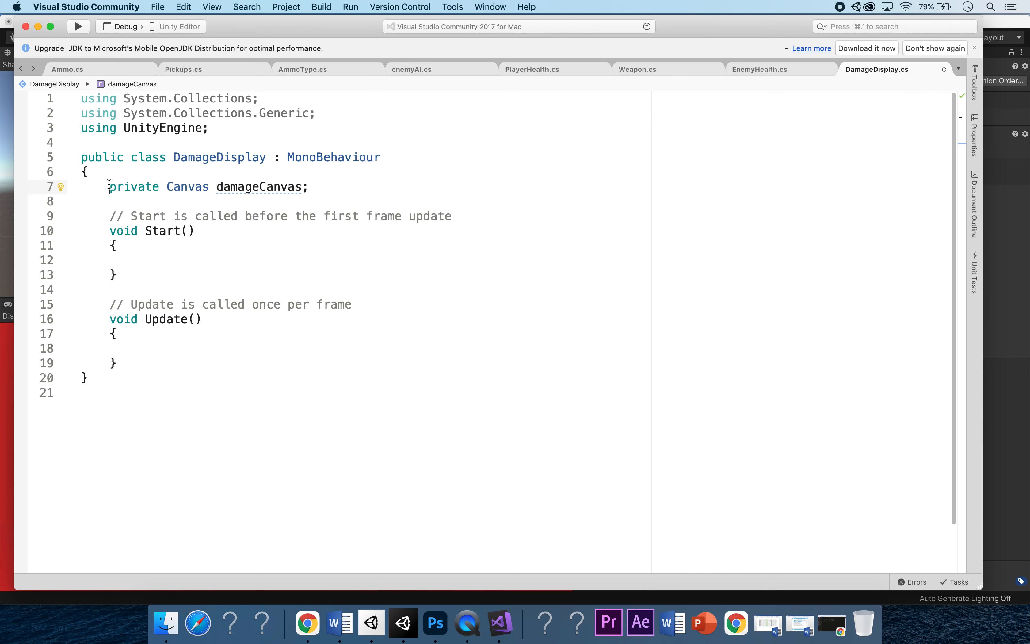
key("Return")
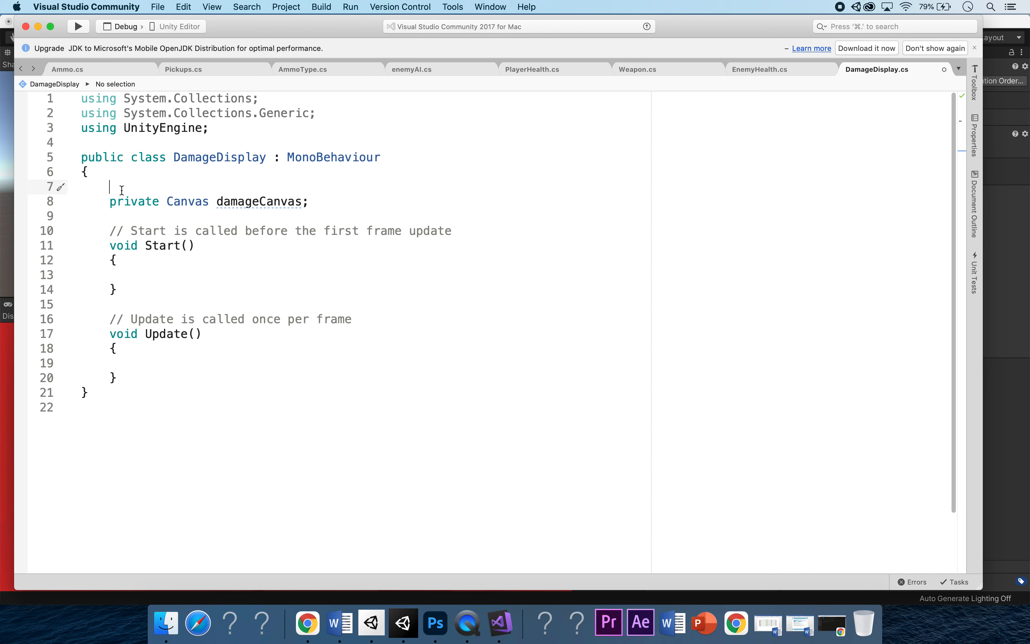
type("[ser")
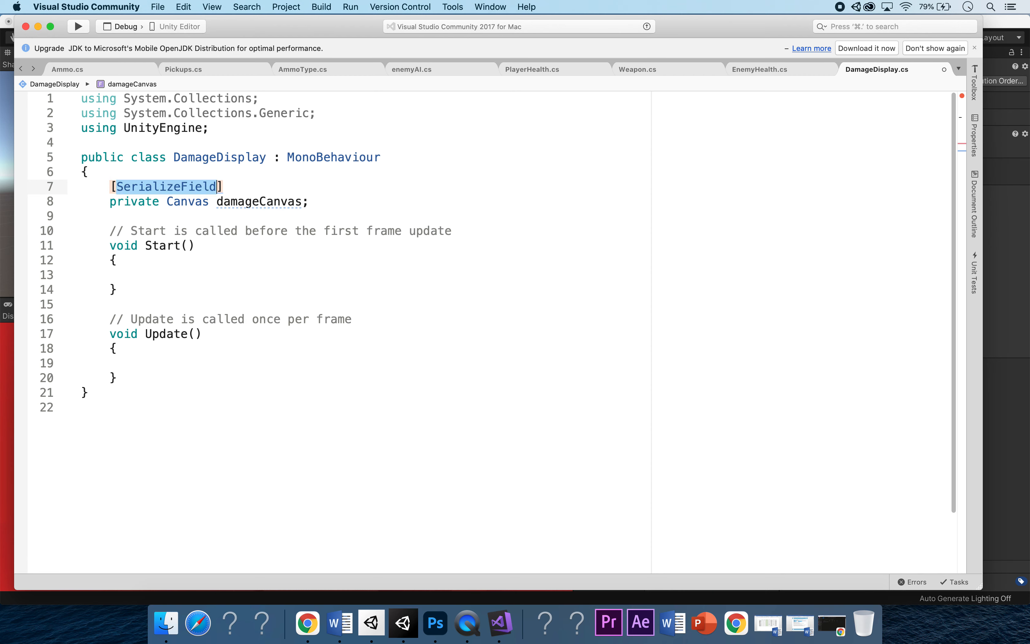
left_click(309, 202)
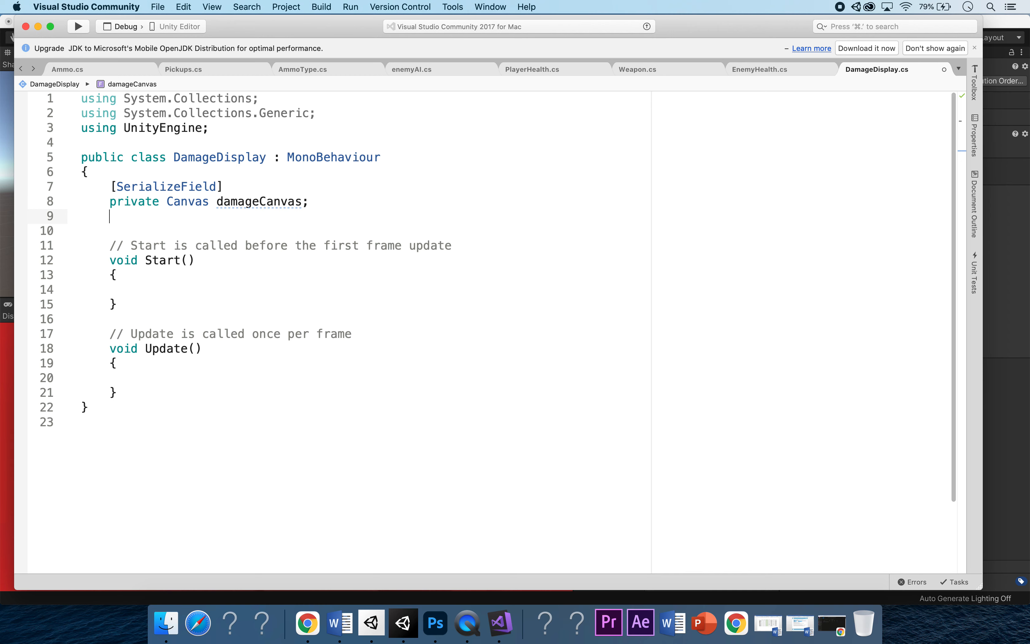
Declare private float impactTime = 0.3f; below the canvas field
type("private float")
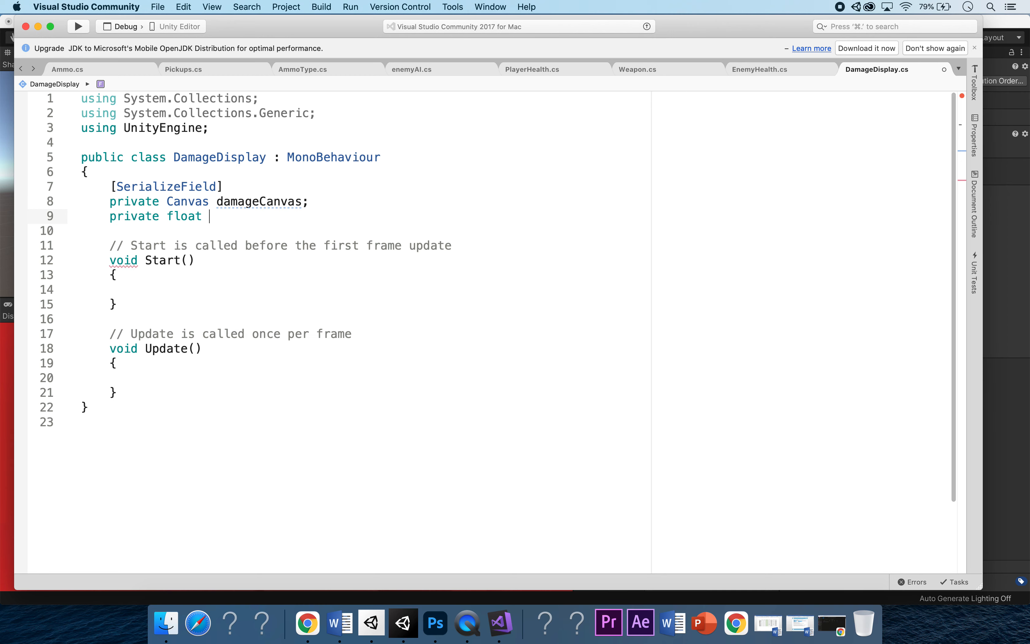
type("impact")
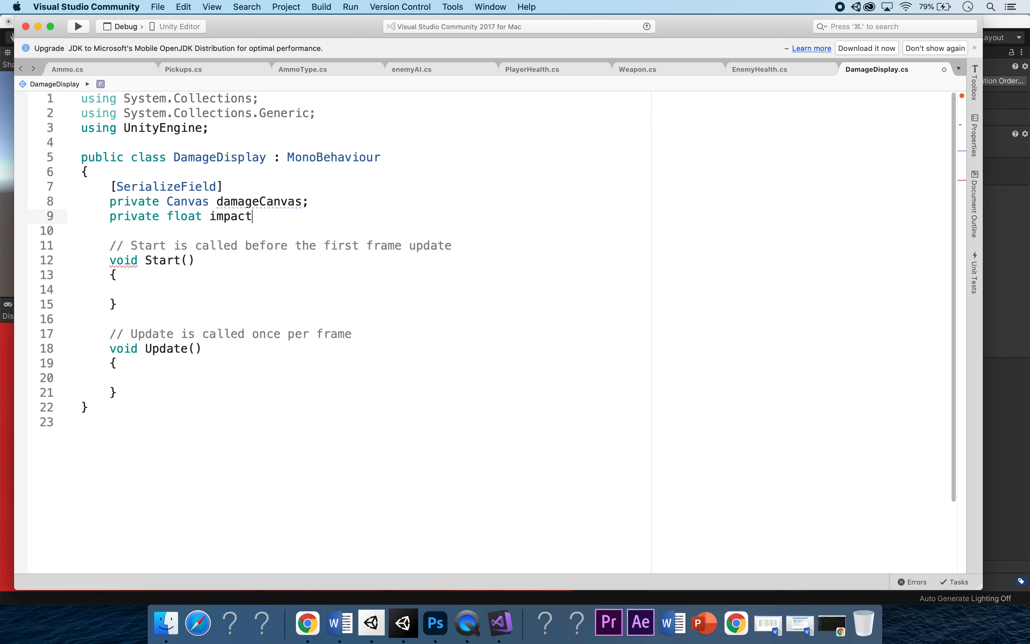
double_click(230, 216)
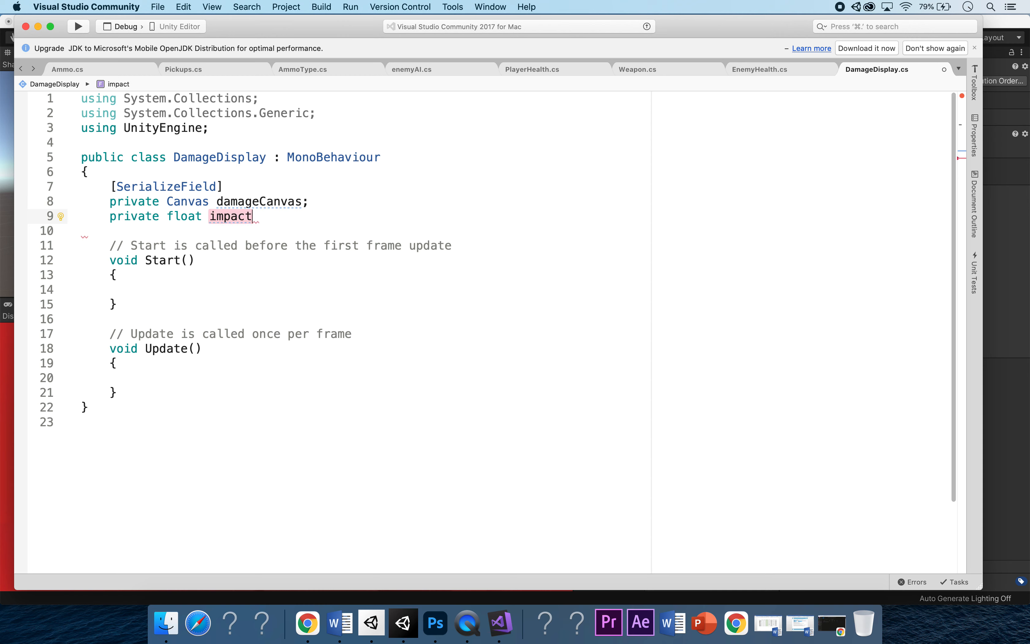
type("Time;")
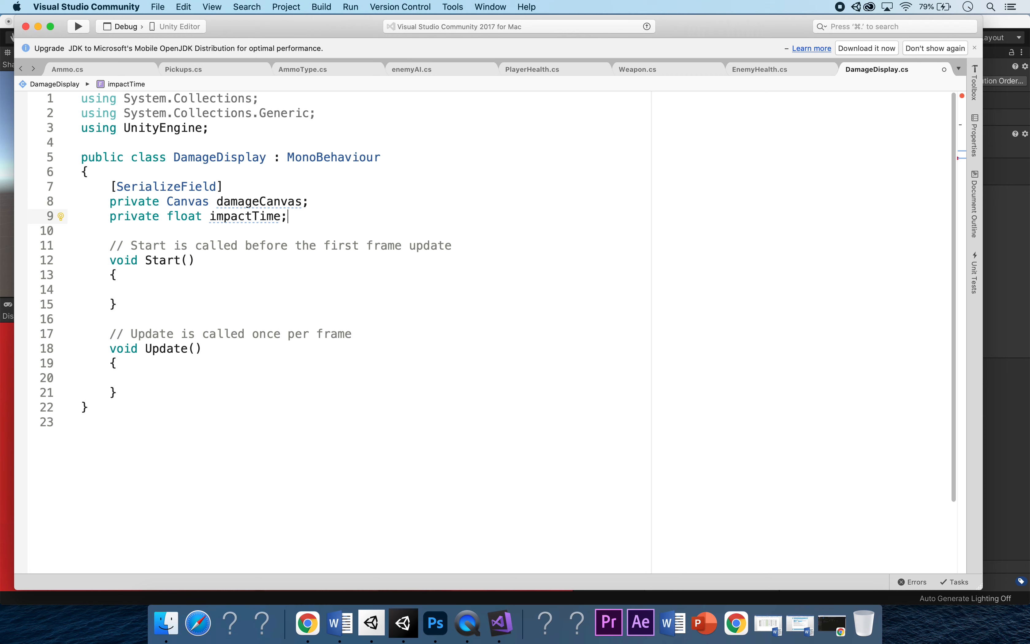
type("=")
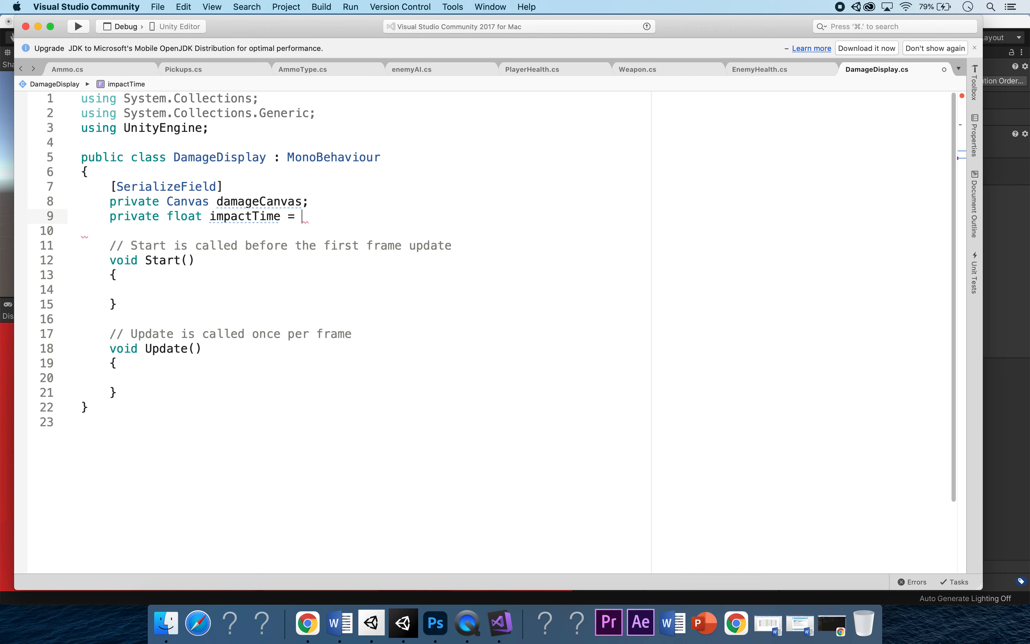
type("0.3f")
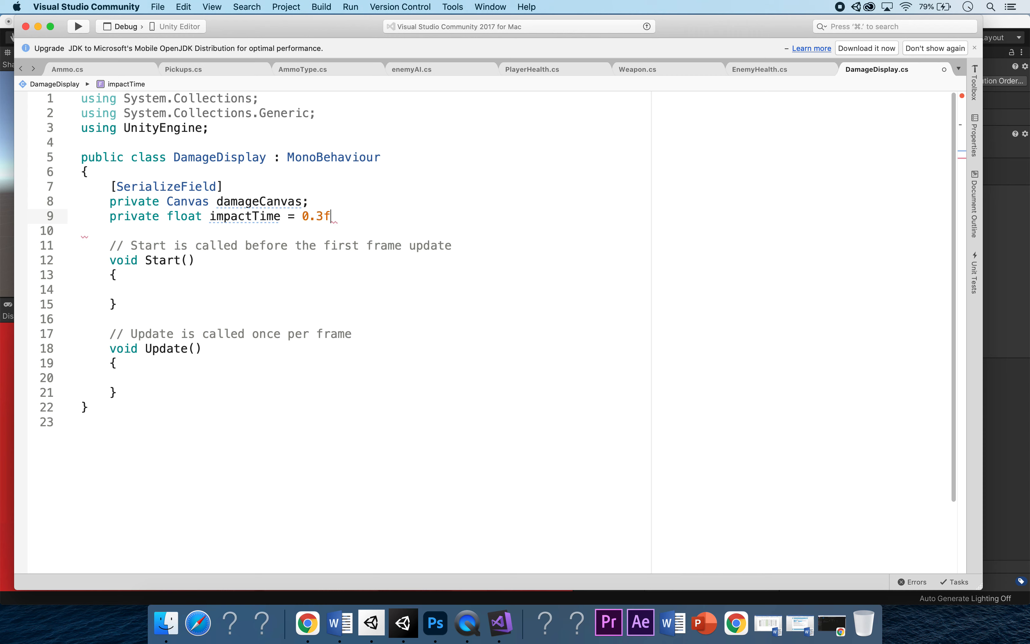
mouse_move(403, 622)
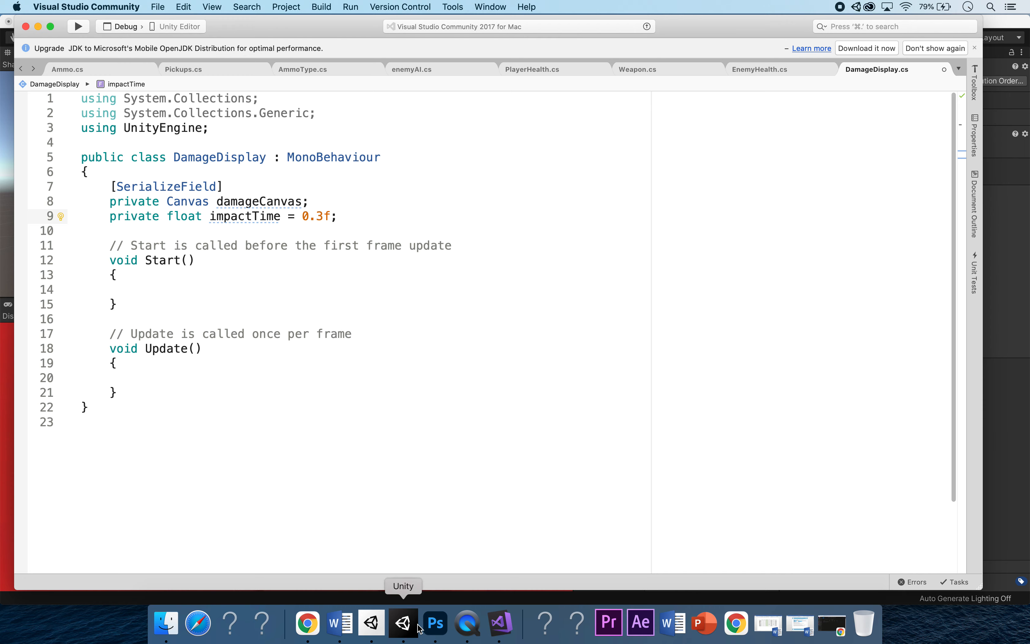
Rename the Image under Damage Display Canvas to 'Impact Screen' in the Inspector
left_click(403, 622)
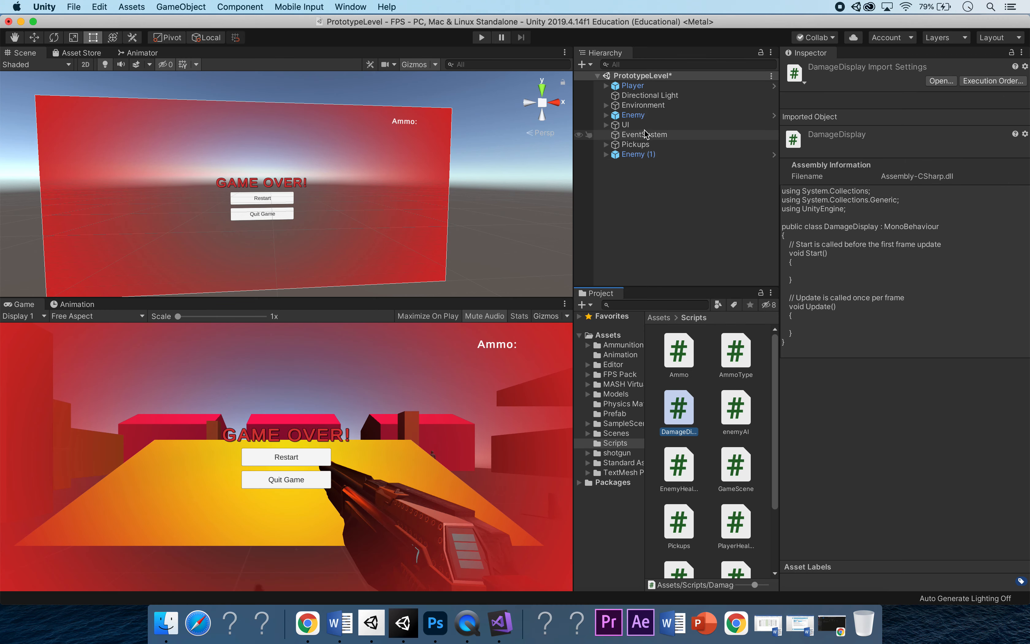
left_click(606, 125)
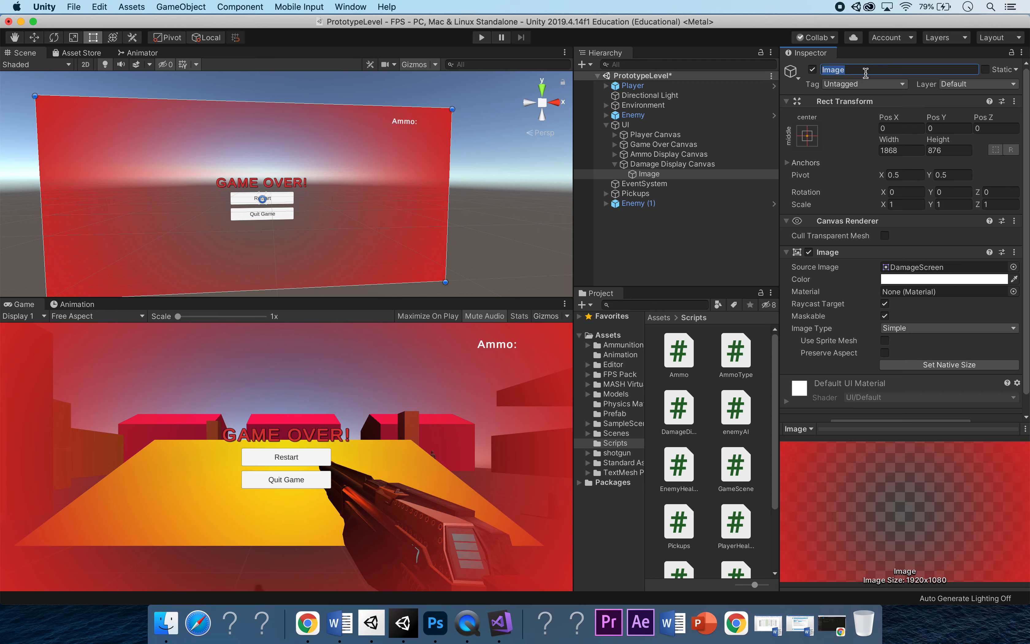
type("Impact")
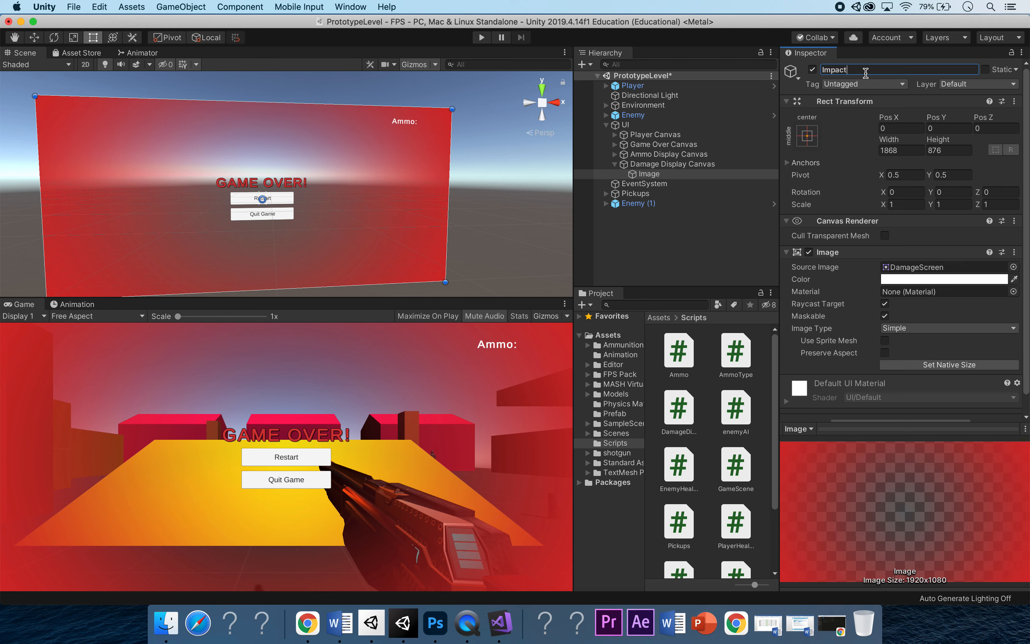
type("Scnre")
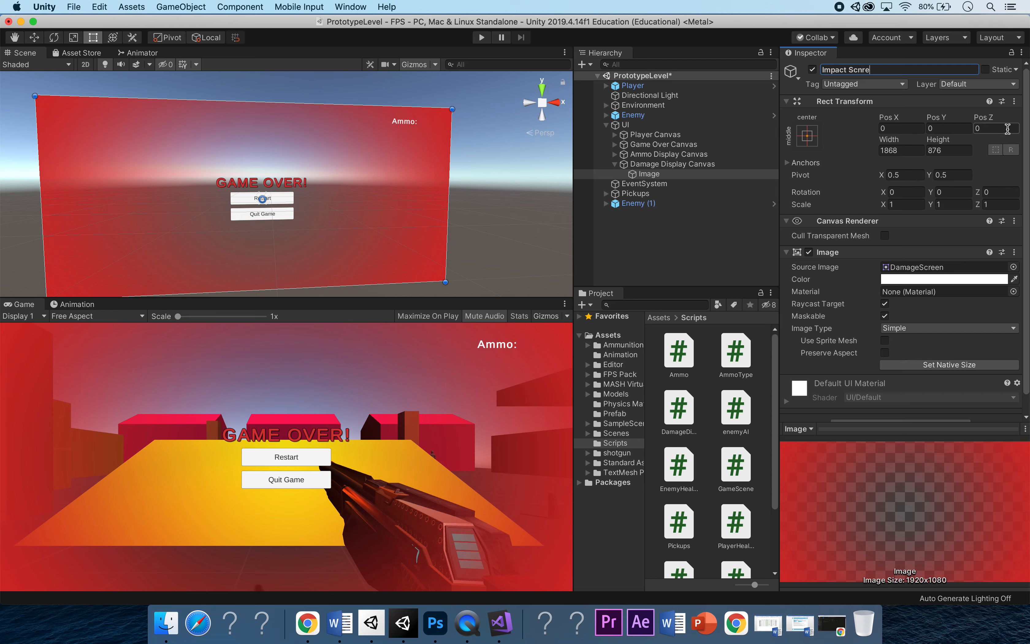
type("Impact Screen")
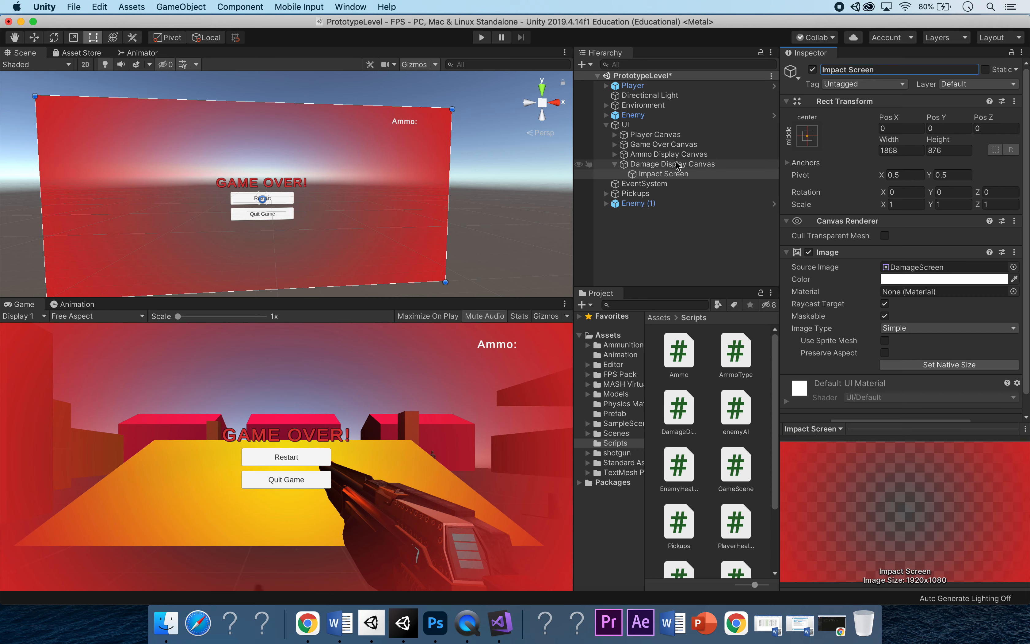
mouse_move(844, 194)
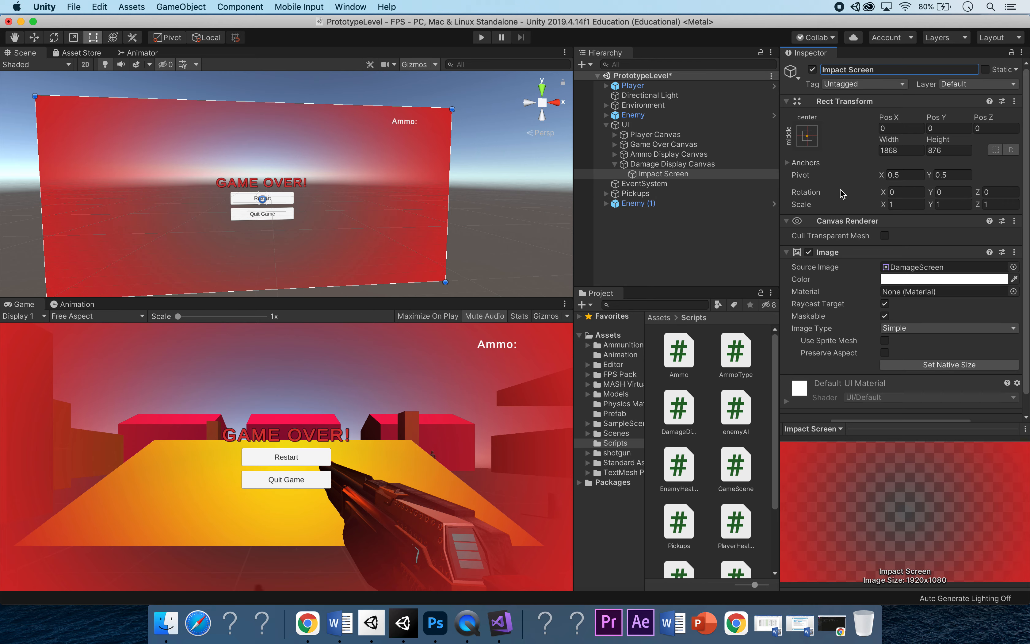
mouse_move(496, 623)
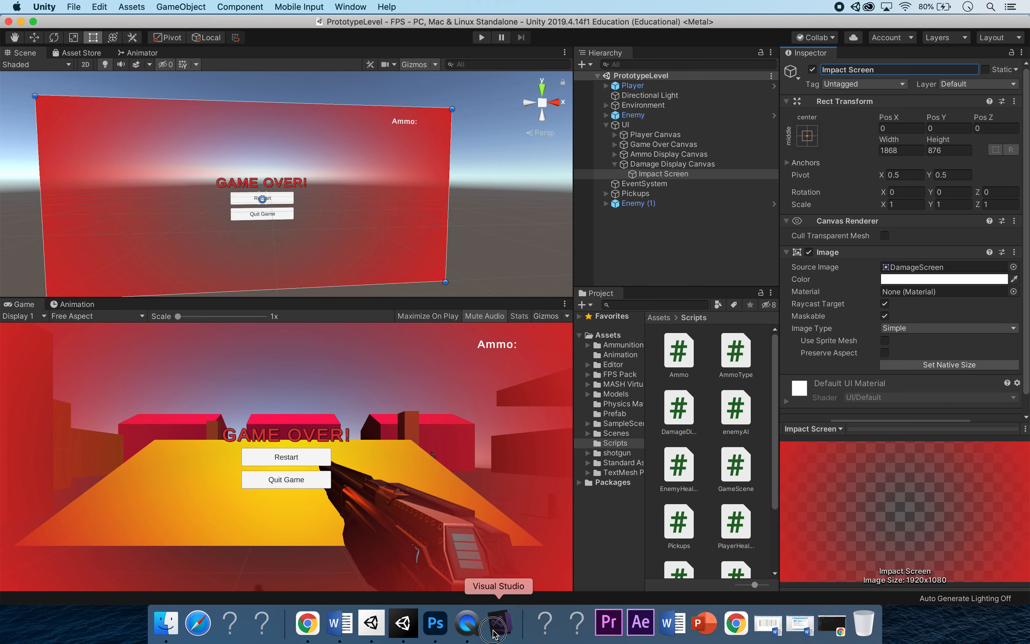
In DamageDisplay.Start(), write damageCanvas.enabled = false so the canvas is hidden at startup
left_click(498, 624)
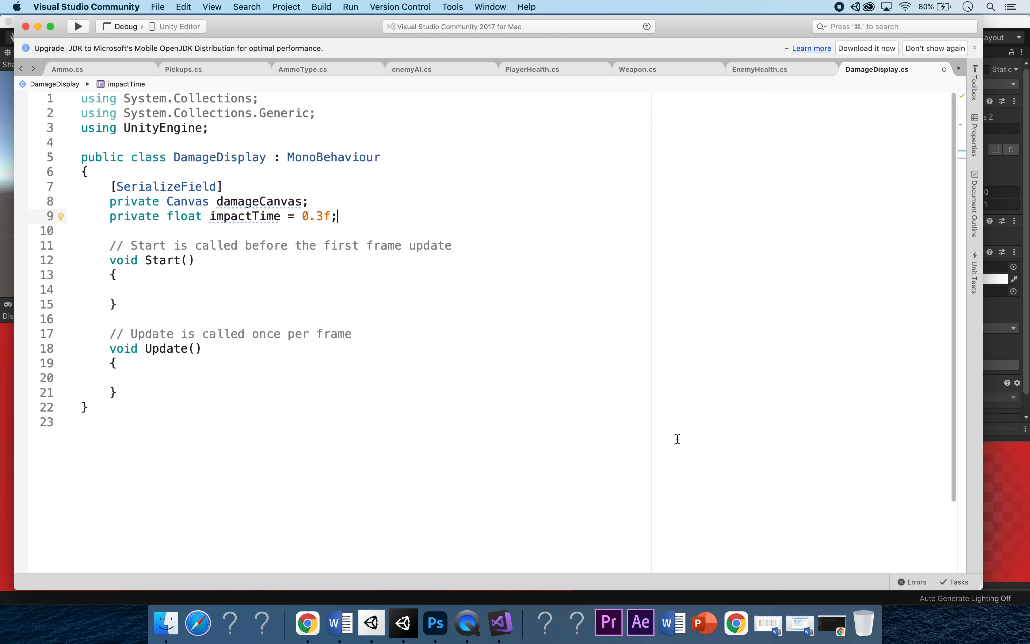
mouse_move(679, 475)
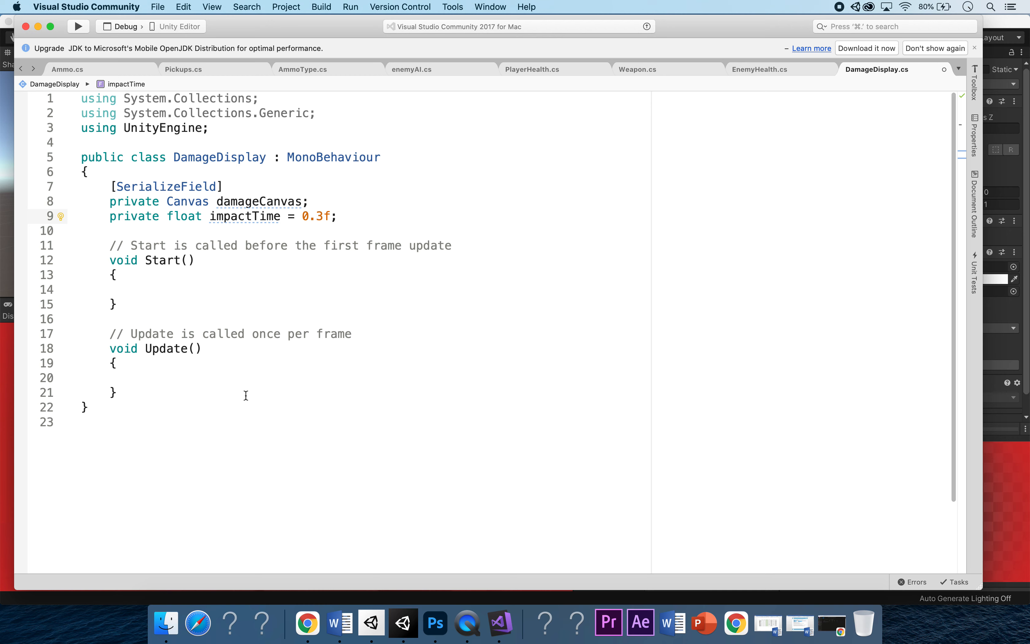
mouse_move(156, 329)
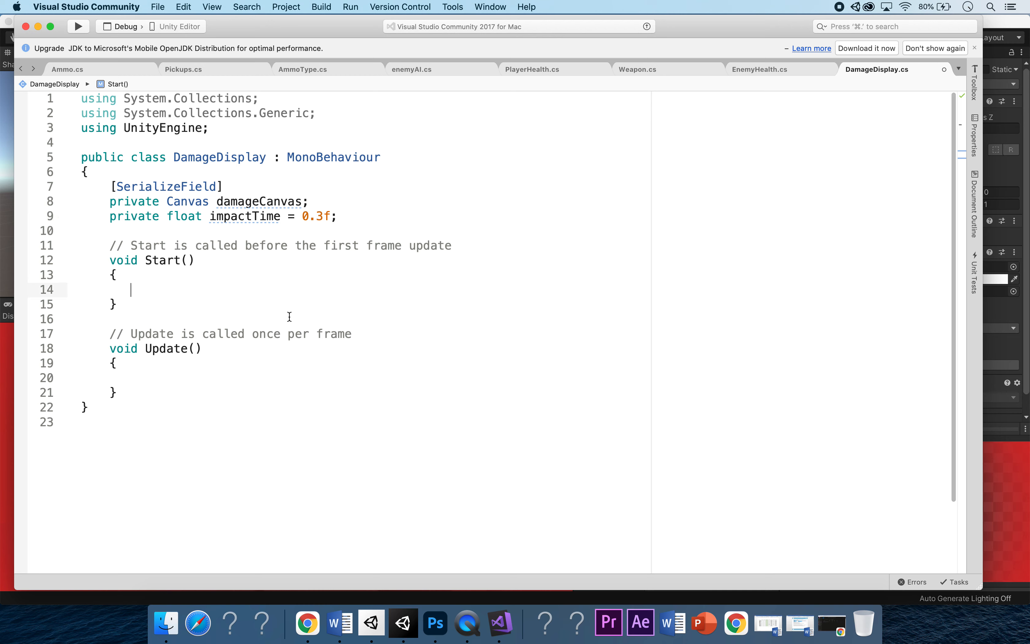
type("damageCanvas")
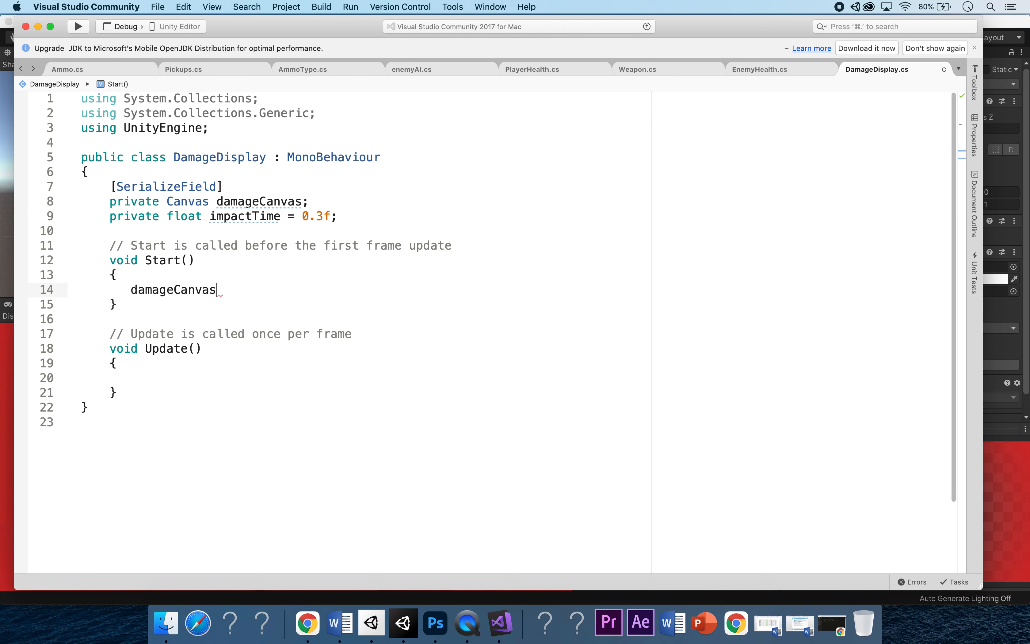
type(".")
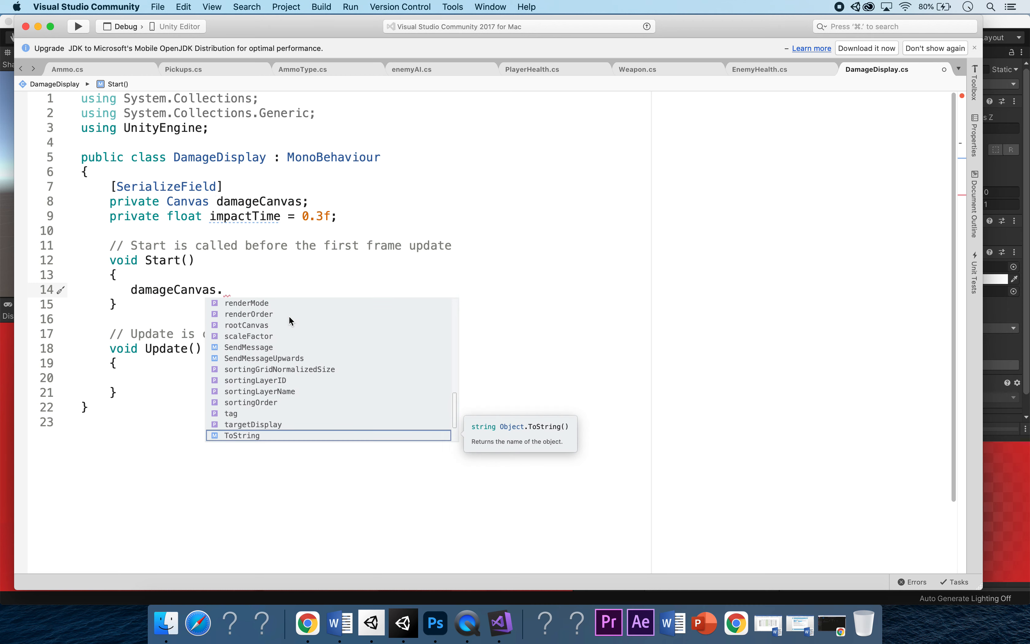
type("enabled = false;")
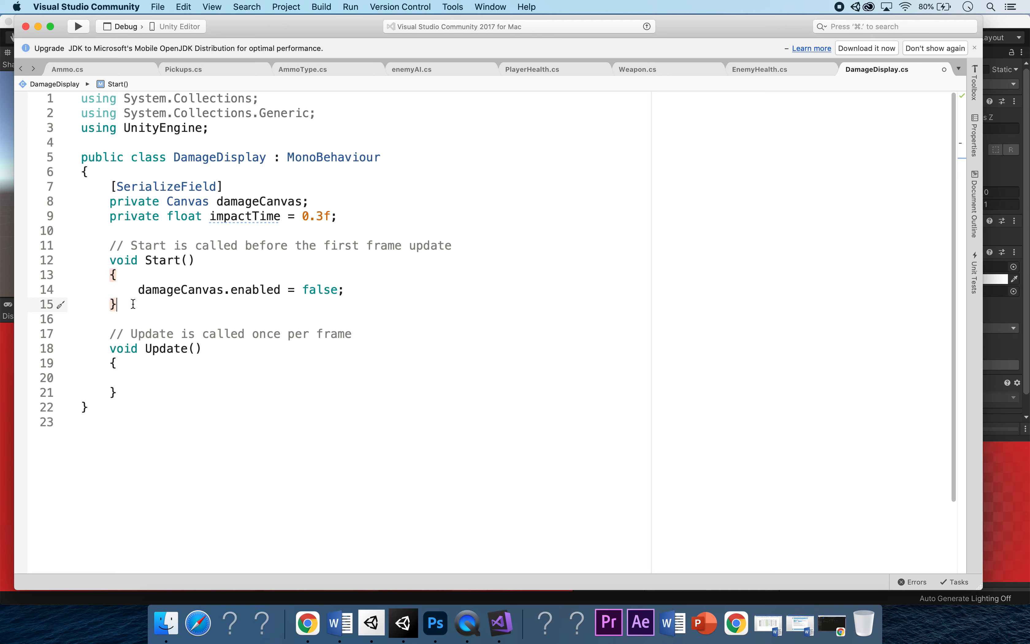
Declare a new public void ShowDamage() method below Start
key("Enter")
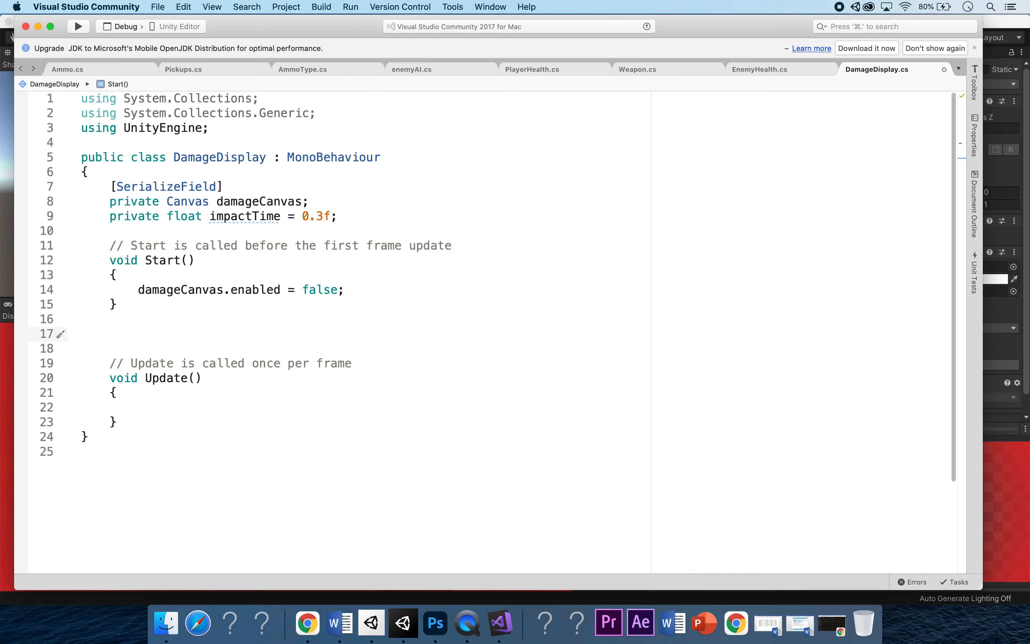
left_click(110, 334)
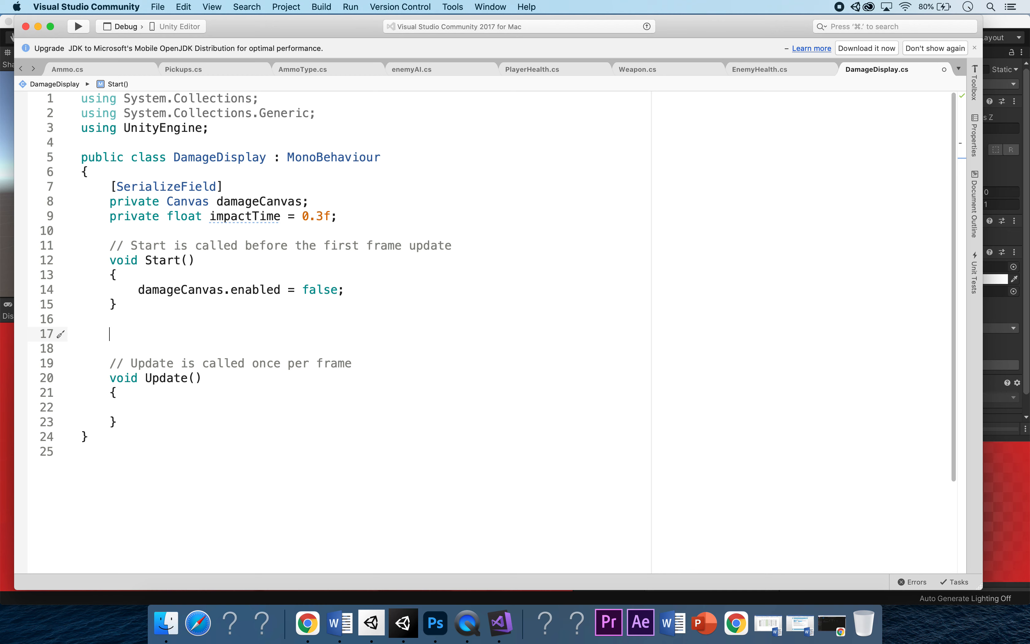
type("public void")
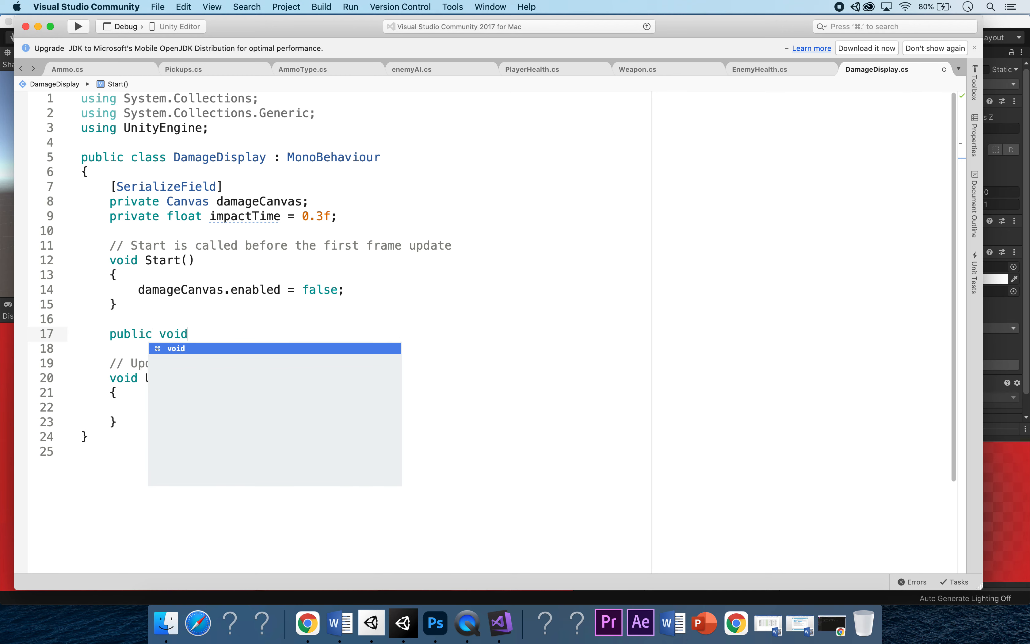
type("ShowDam")
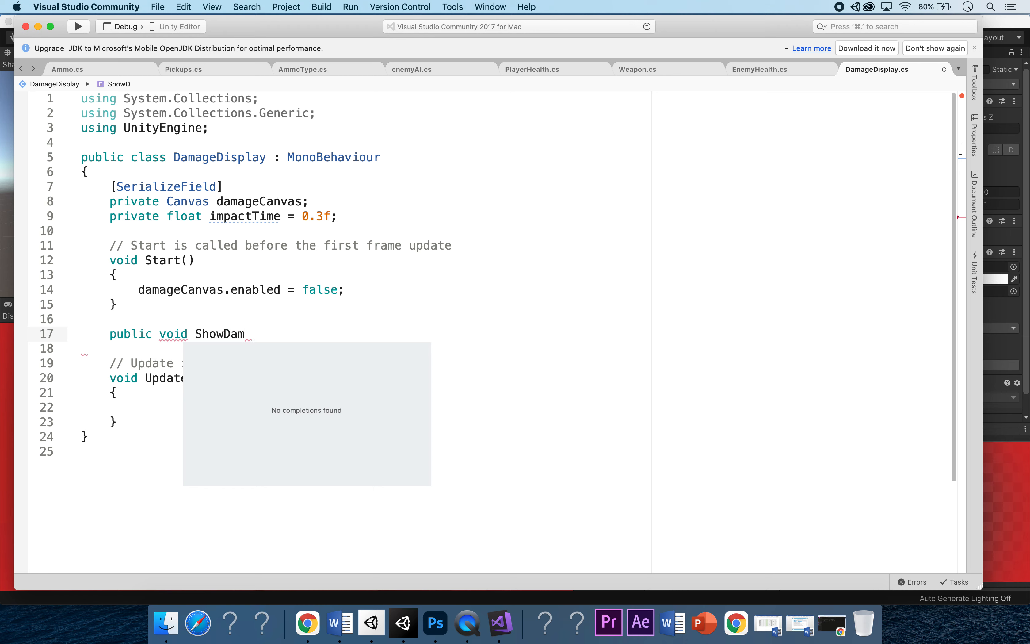
type("age()")
left_click(359, 348)
type("{")
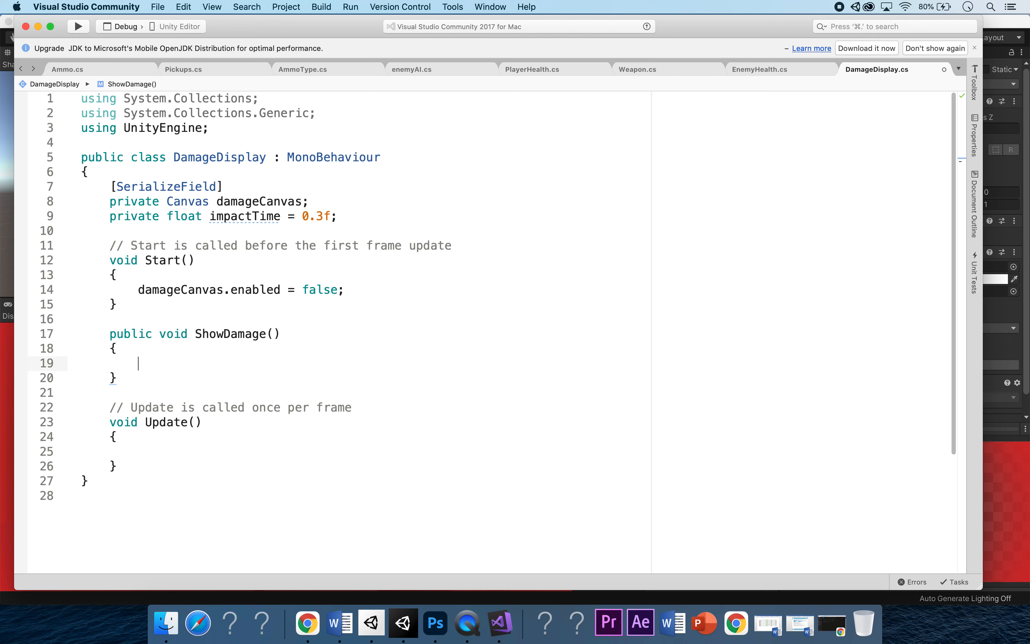
Inside ShowDamage, call StartCoroutine(ShowImpactScreen()); and begin an IEnumerator below
type("StartCoroutine")
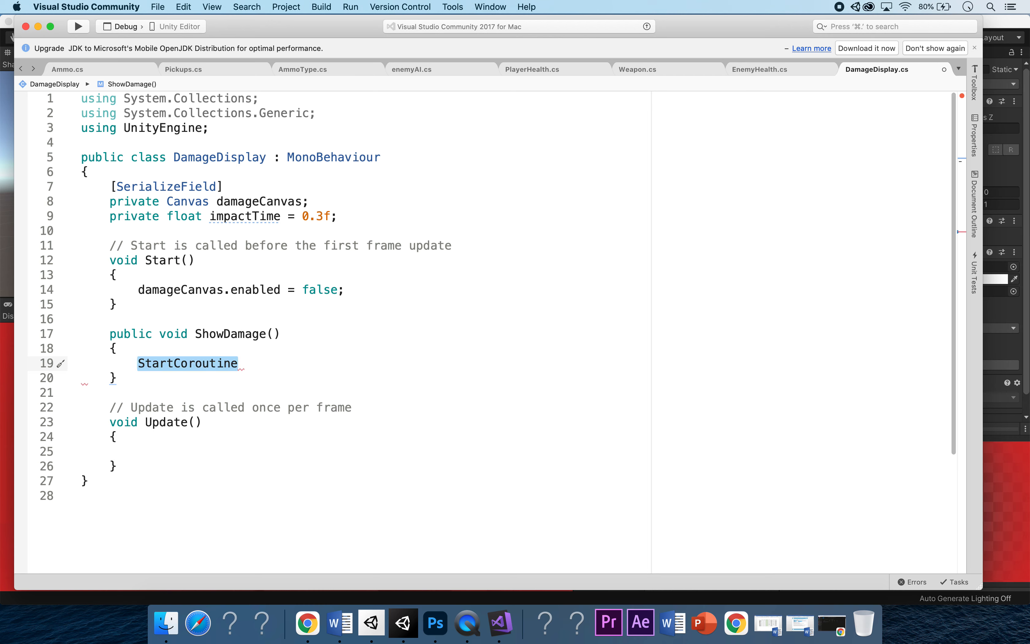
type("(ShowImpact")
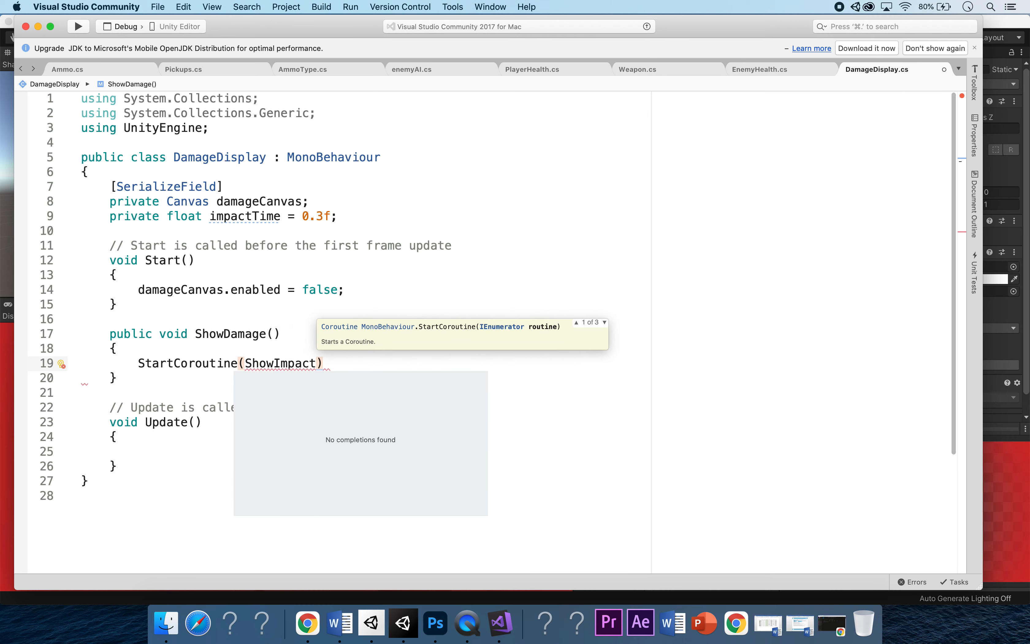
type("Screen")
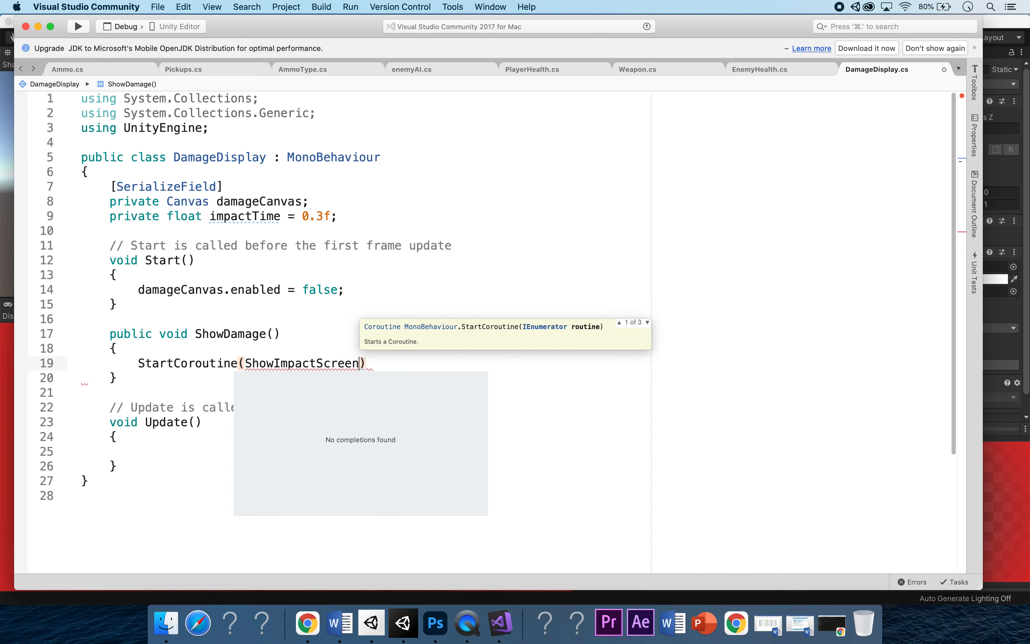
type("()")
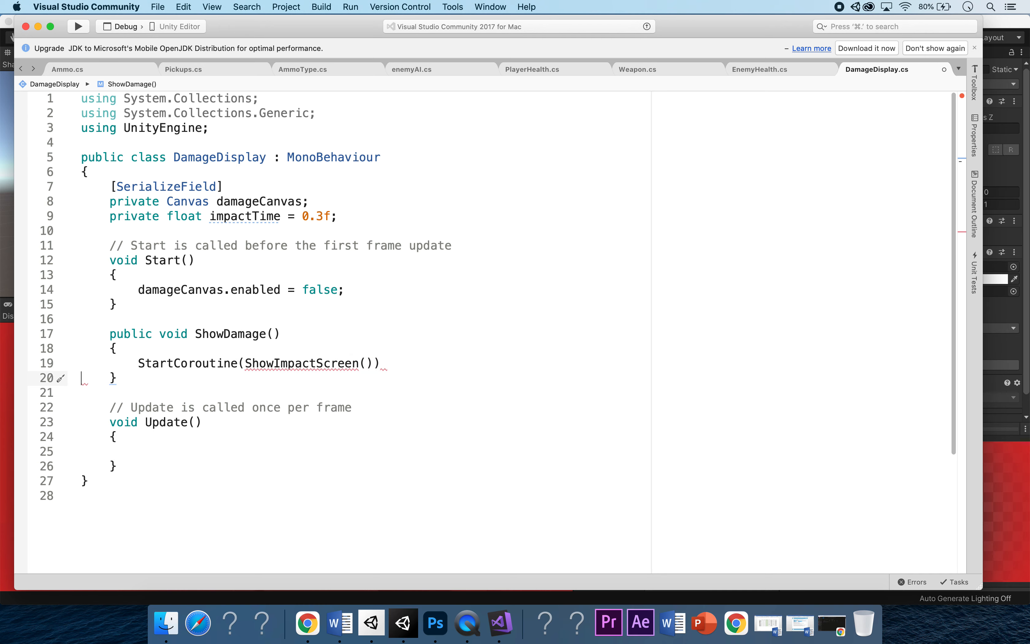
type(";")
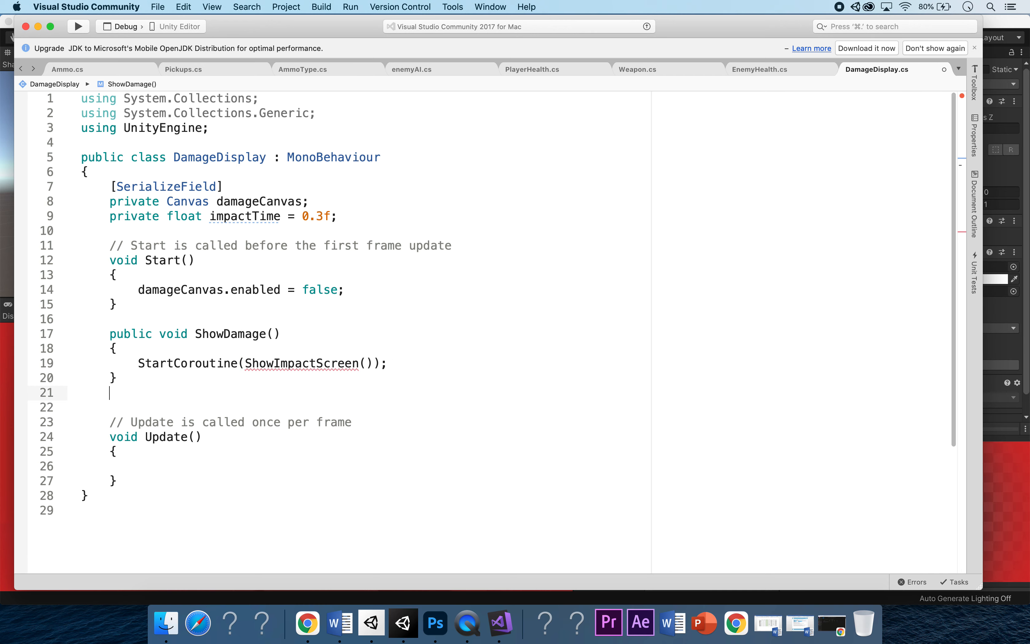
type("Ien")
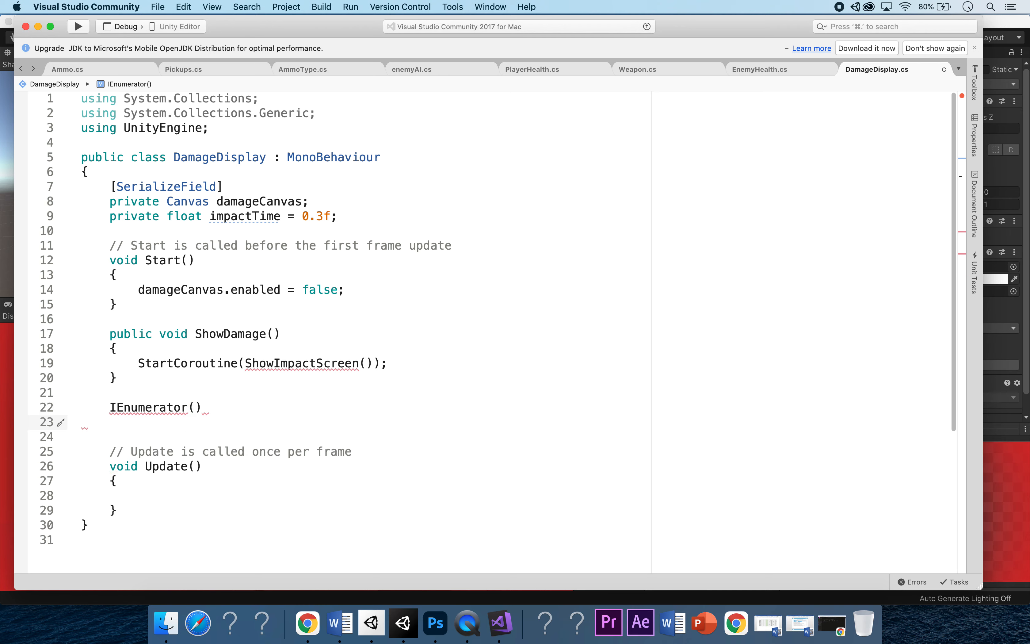
Declare the IEnumerator ShowImpactScreen() coroutine and open its body
double_click(148, 407)
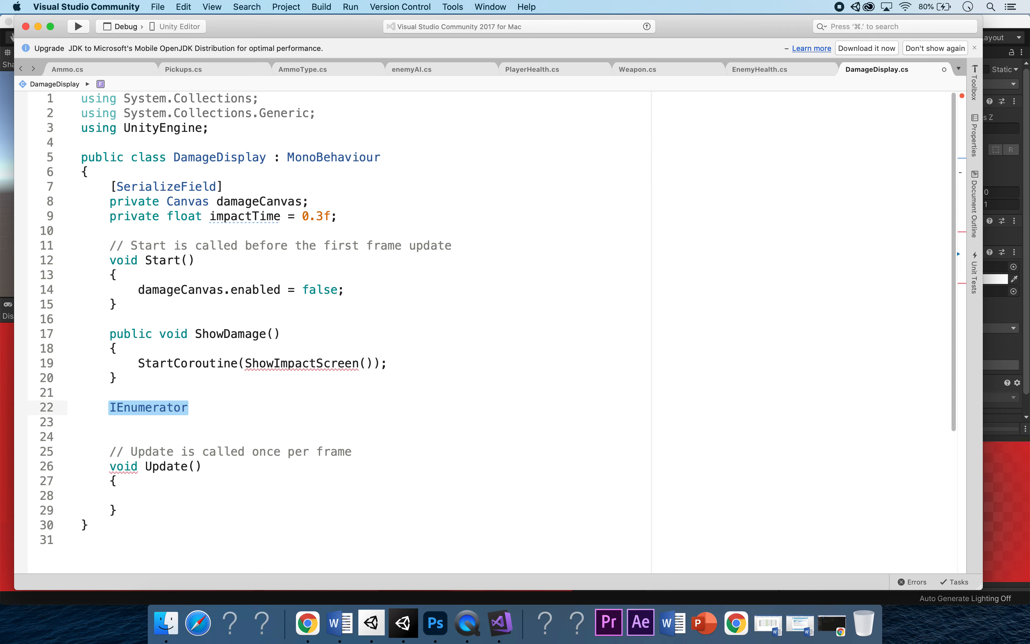
type("Show")
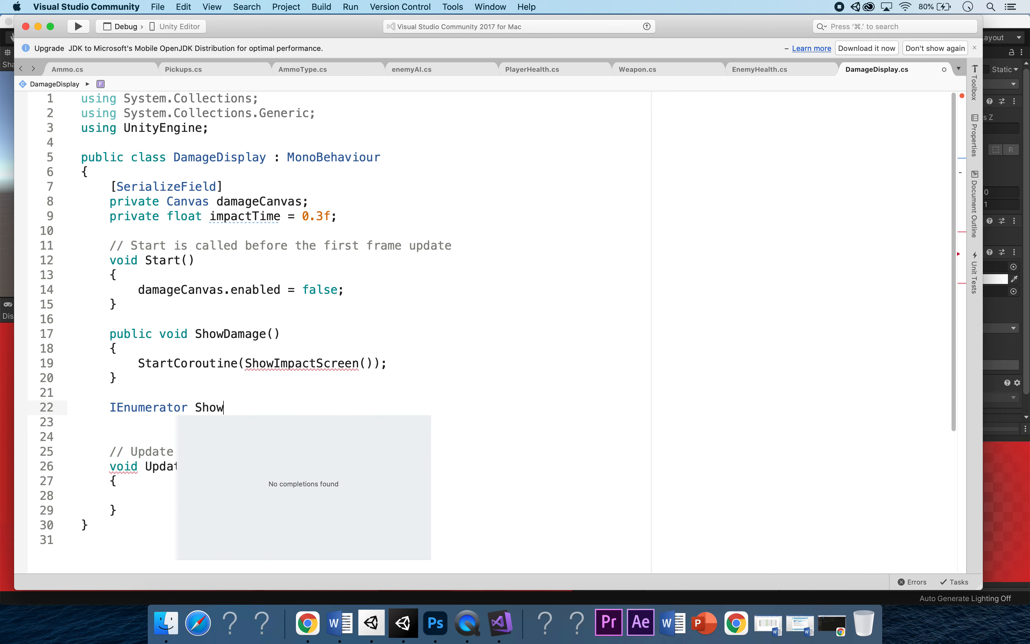
type("Impact")
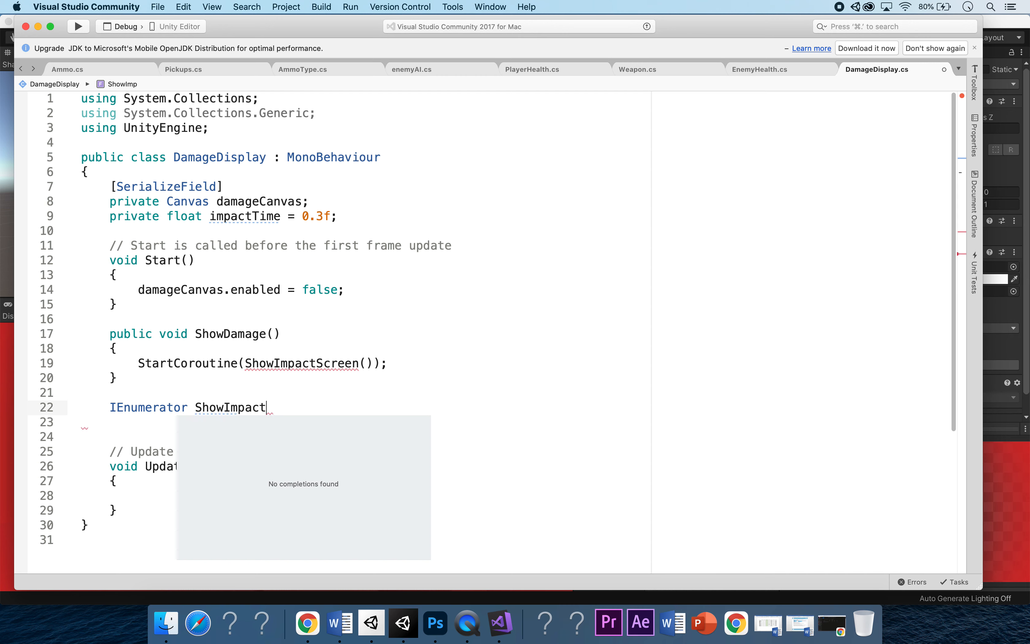
type("Screen")
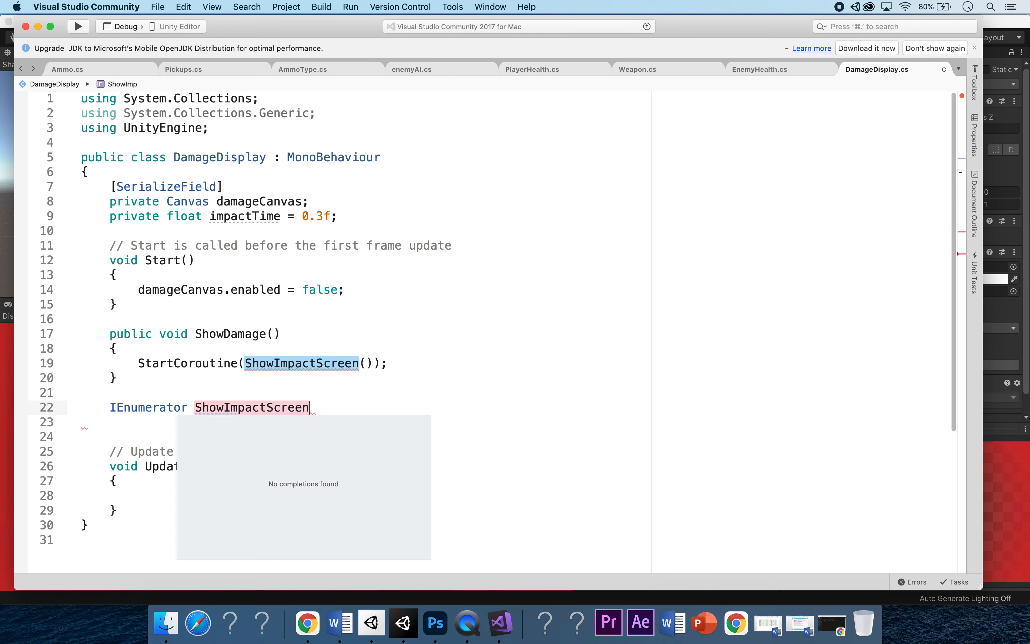
type("()")
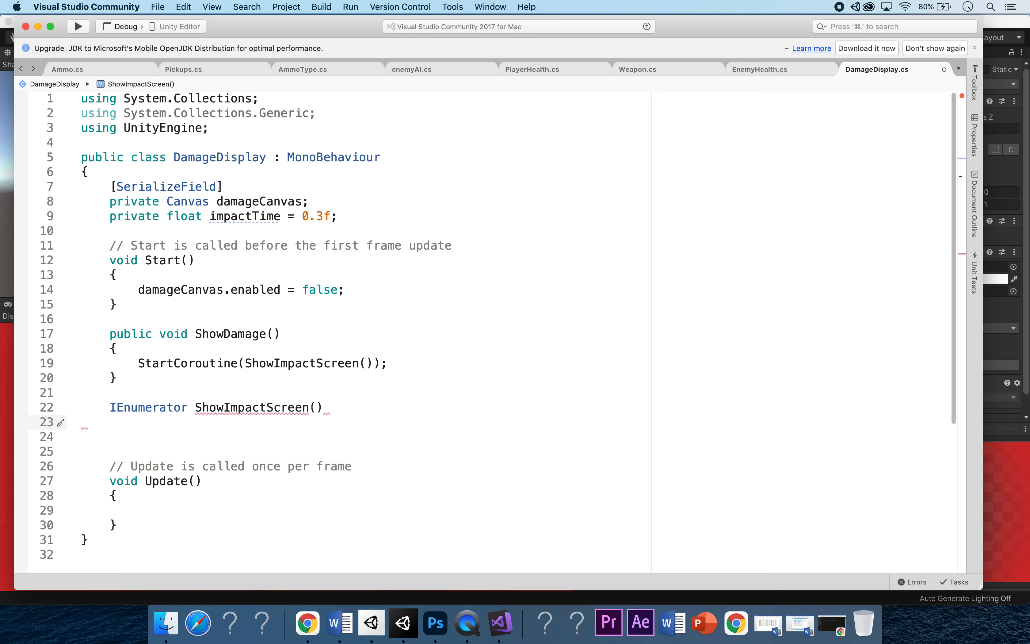
key("Return")
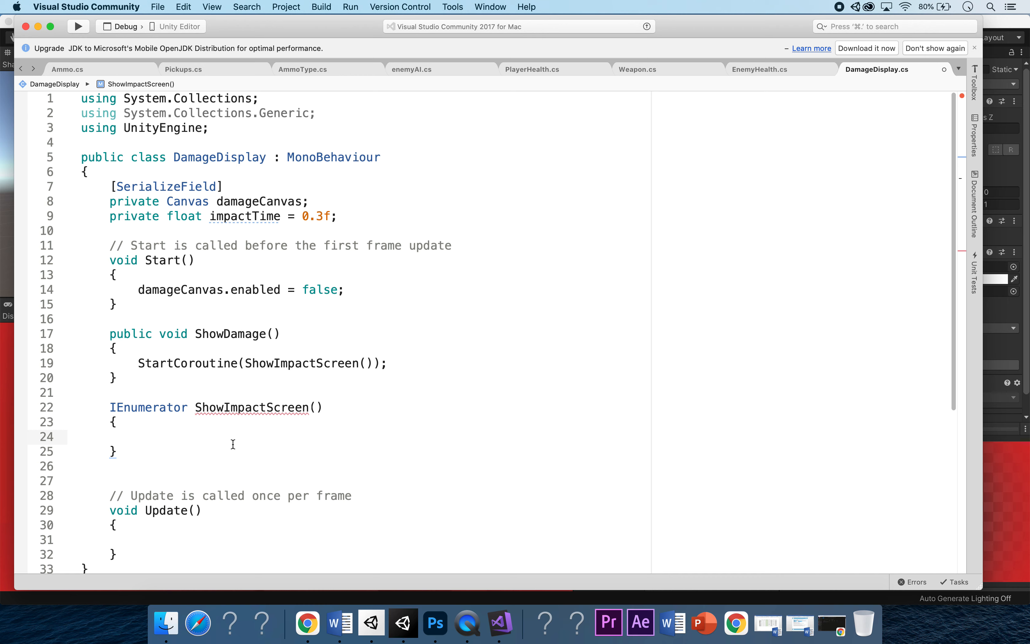
Set damageCanvas.enabled = true, then yield return new WaitForSeconds(impactTime);
type("damageCanvas")
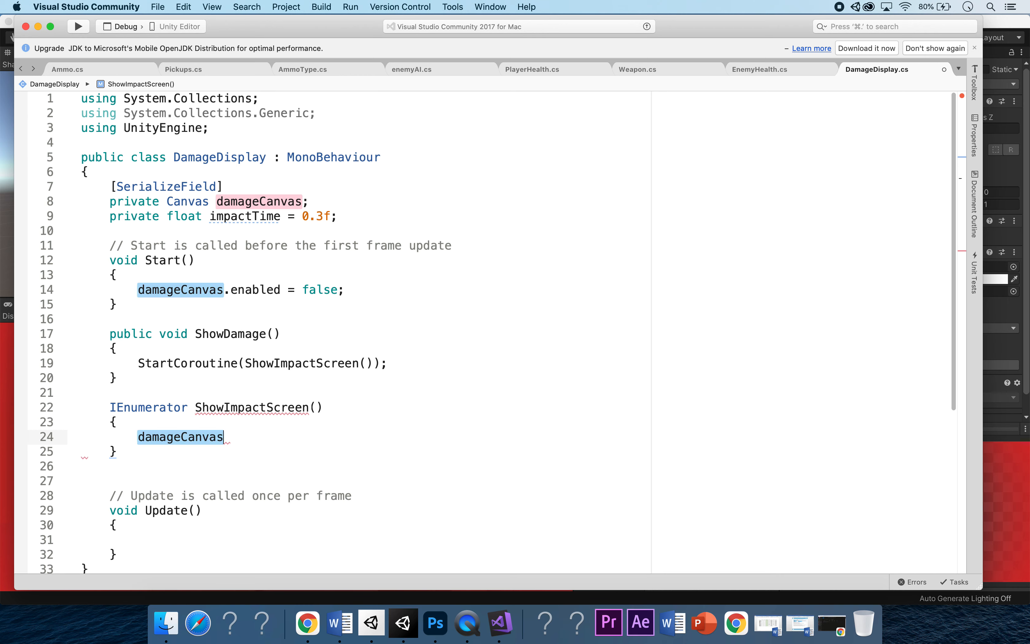
type(".enabled")
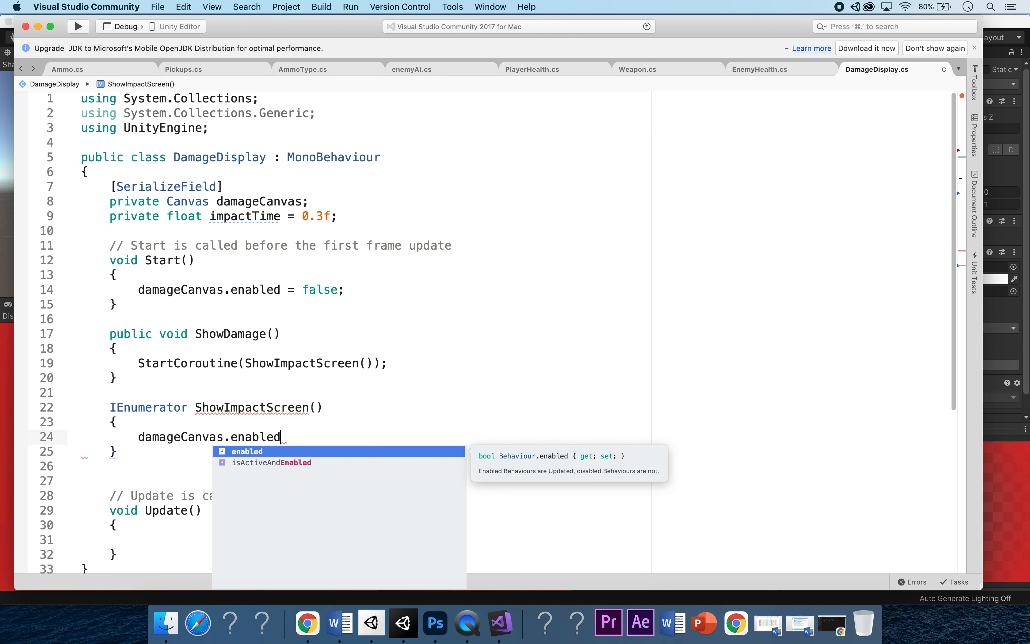
type("= true")
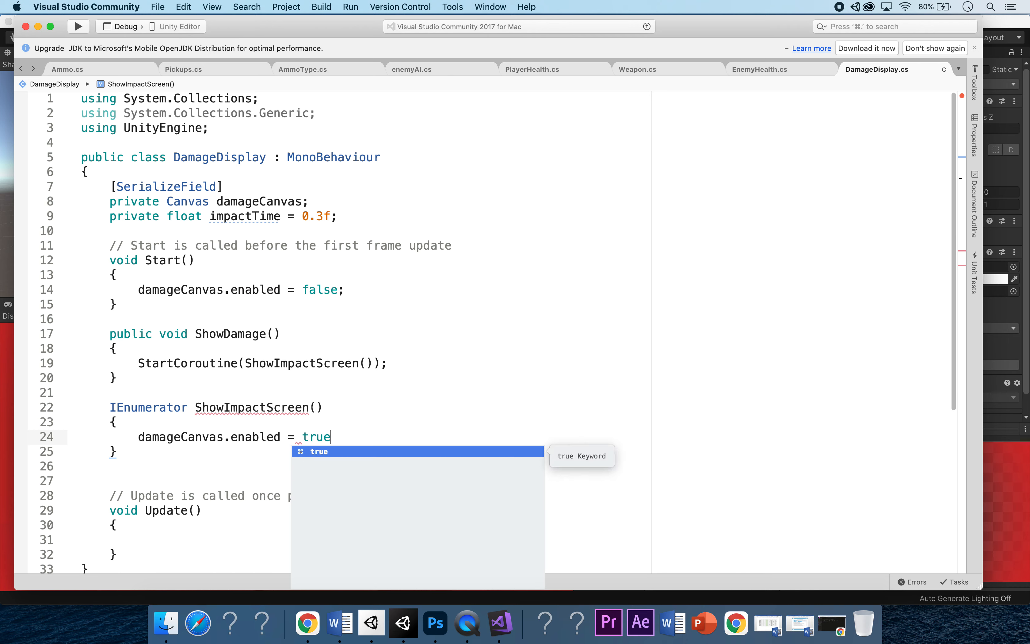
type(";")
type("yield retur")
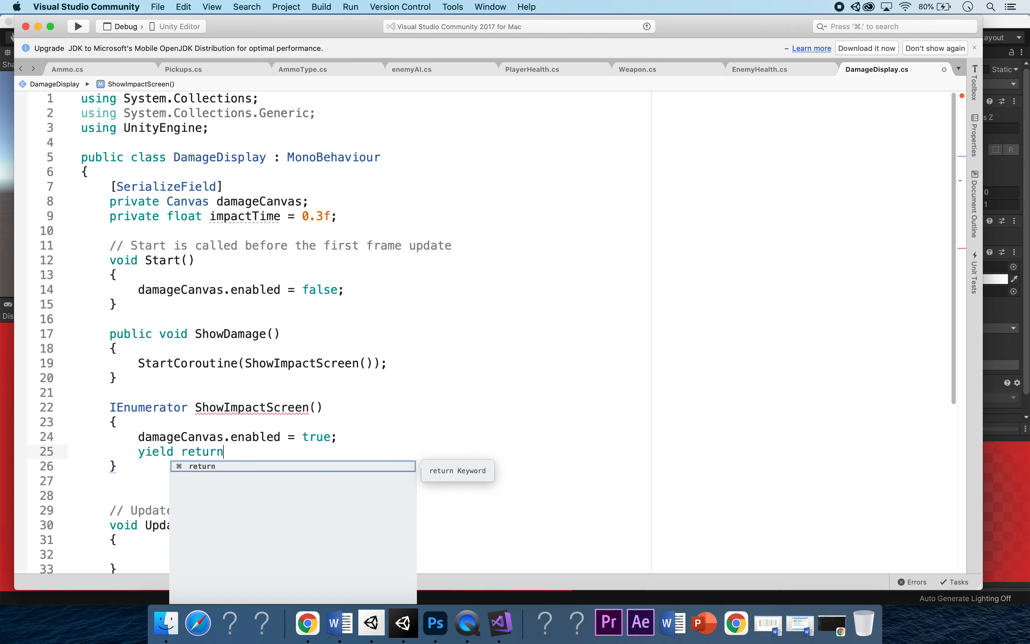
type("new ()")
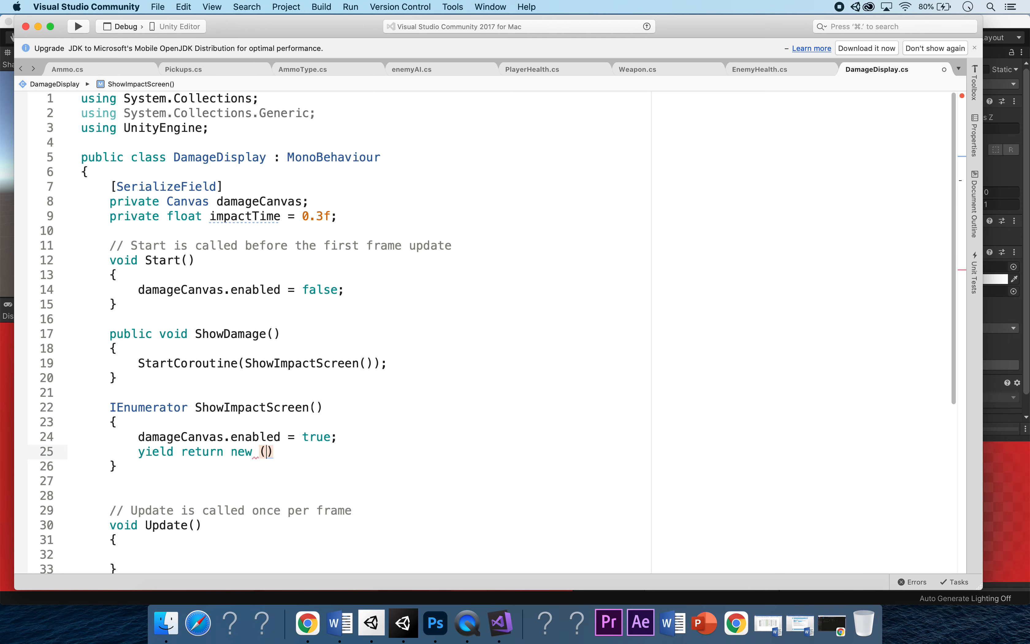
type("wa")
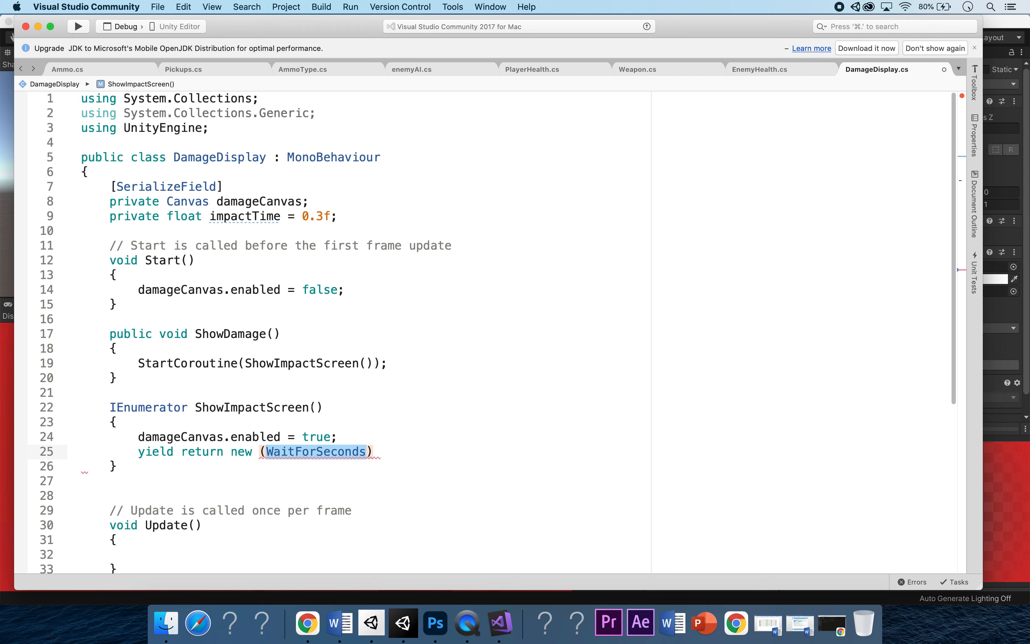
type("impactTime)")
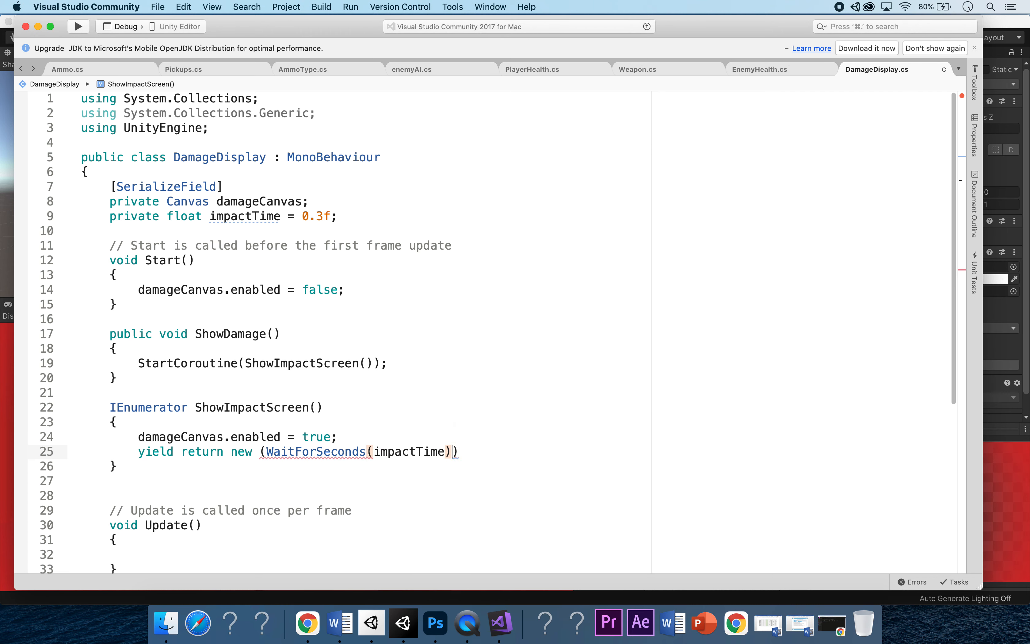
type(";")
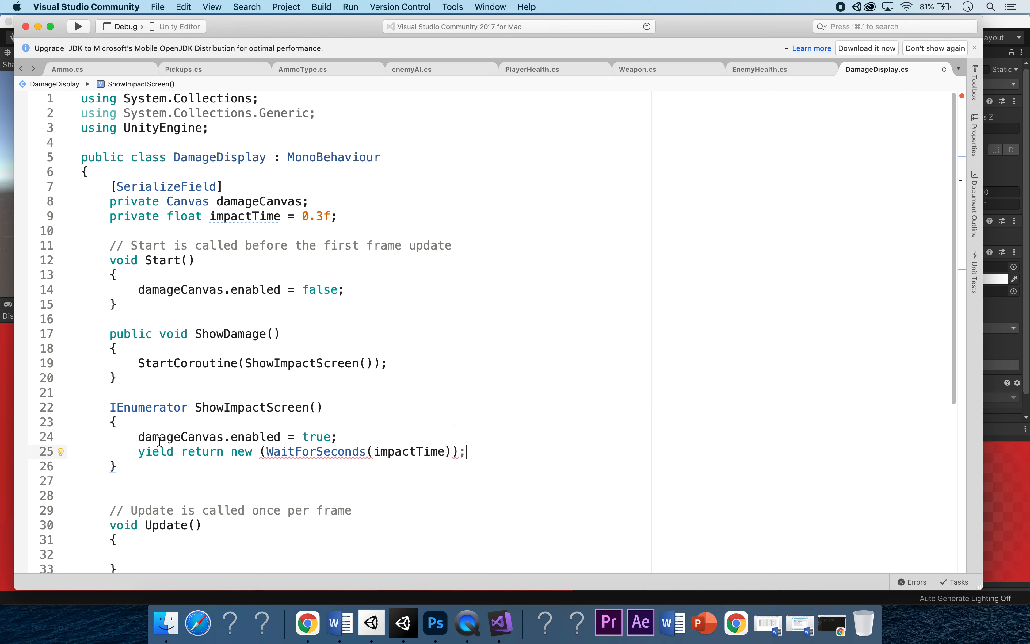
double_click(315, 451)
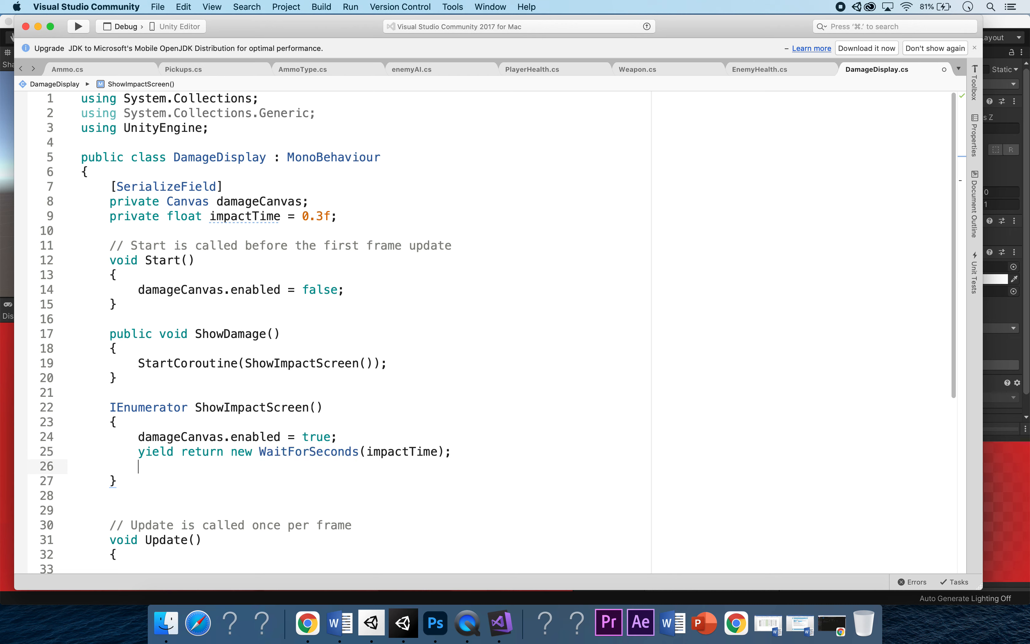
Set damageCanvas.enabled = false after the wait and save the script
type("damageCanvas")
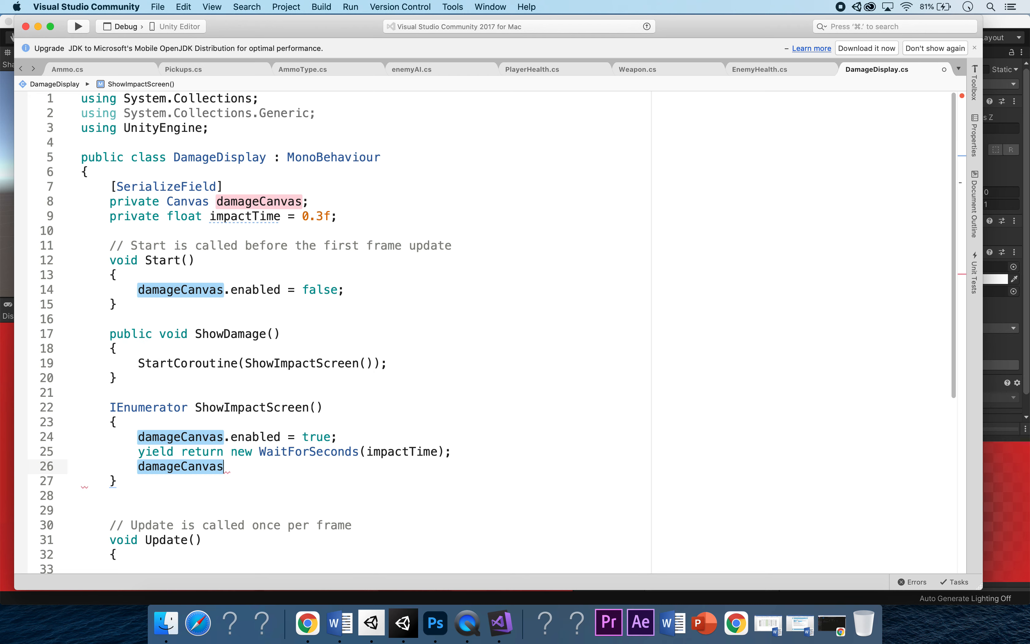
type(".enabled = false;")
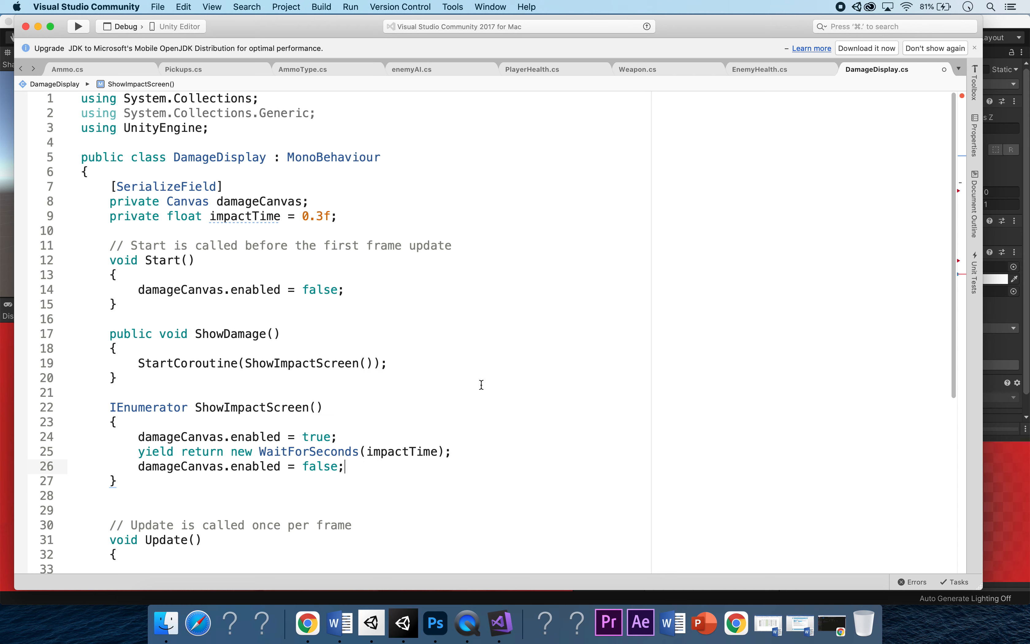
mouse_move(473, 379)
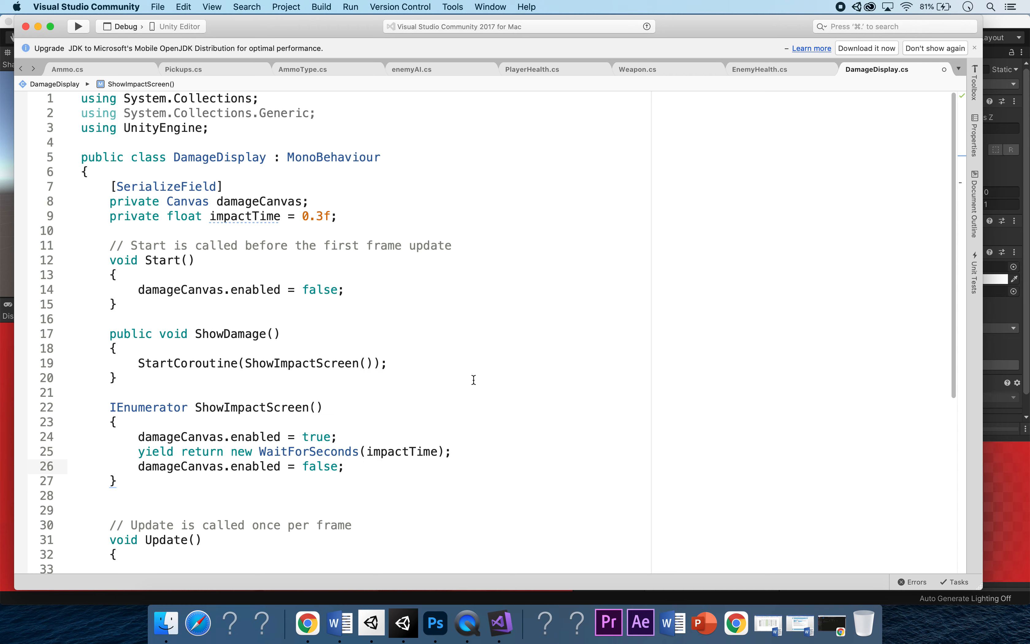
left_click(344, 467)
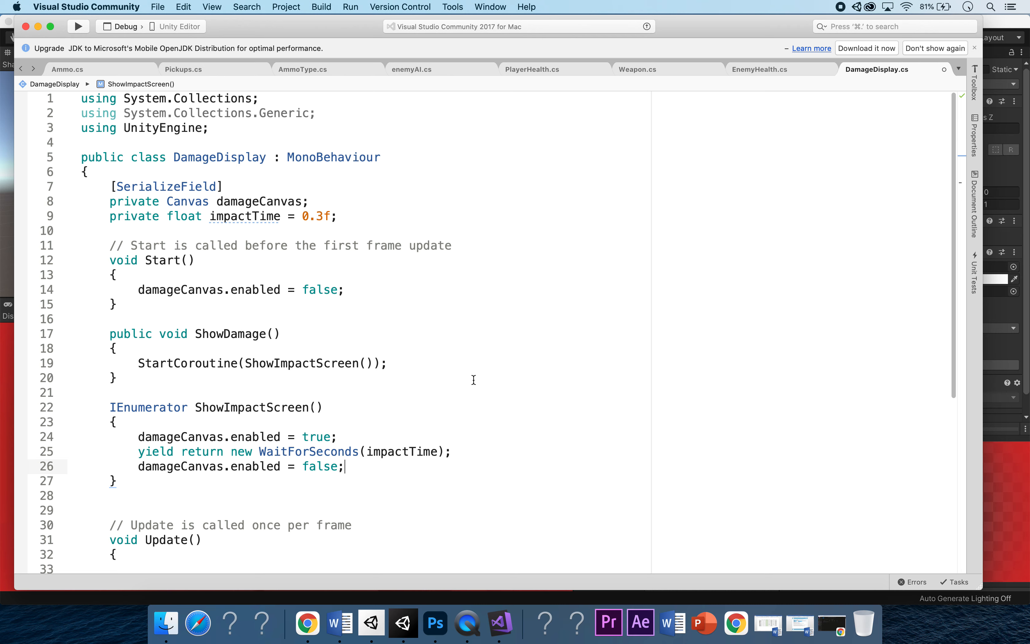
mouse_move(471, 378)
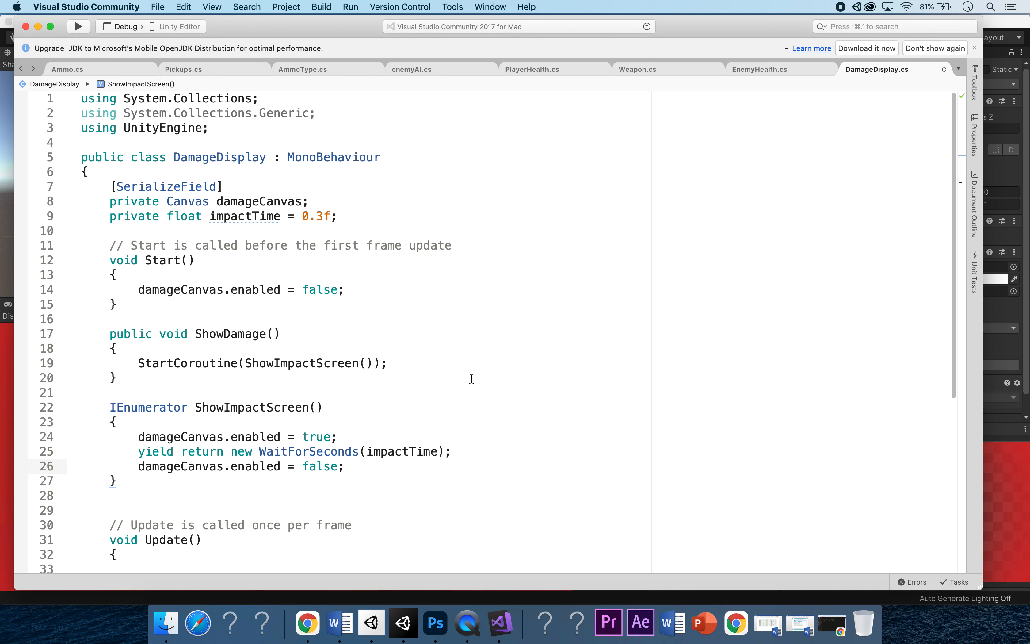
mouse_move(248, 381)
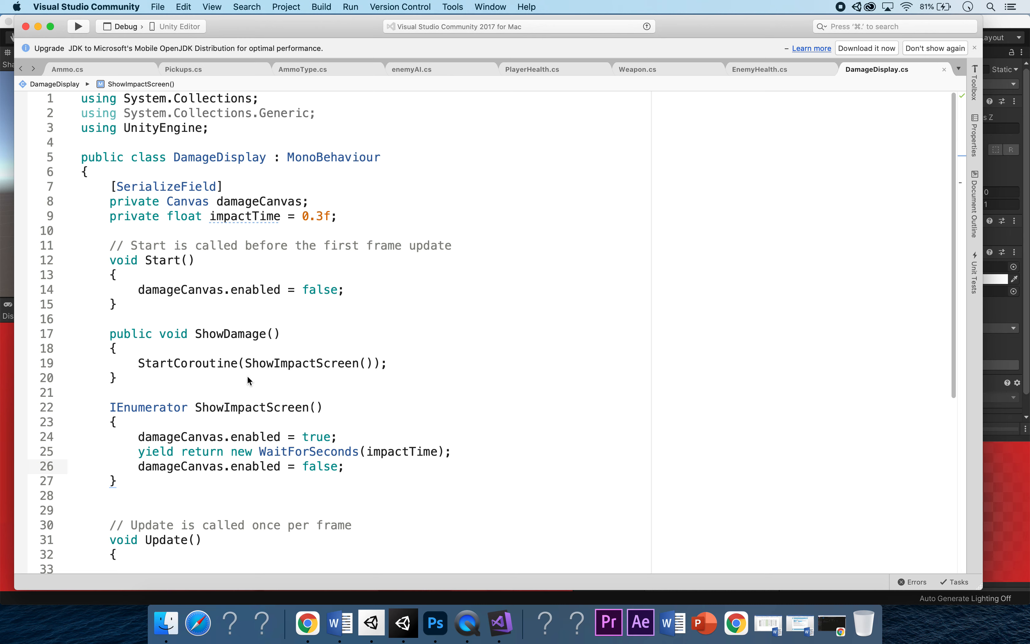
mouse_move(581, 395)
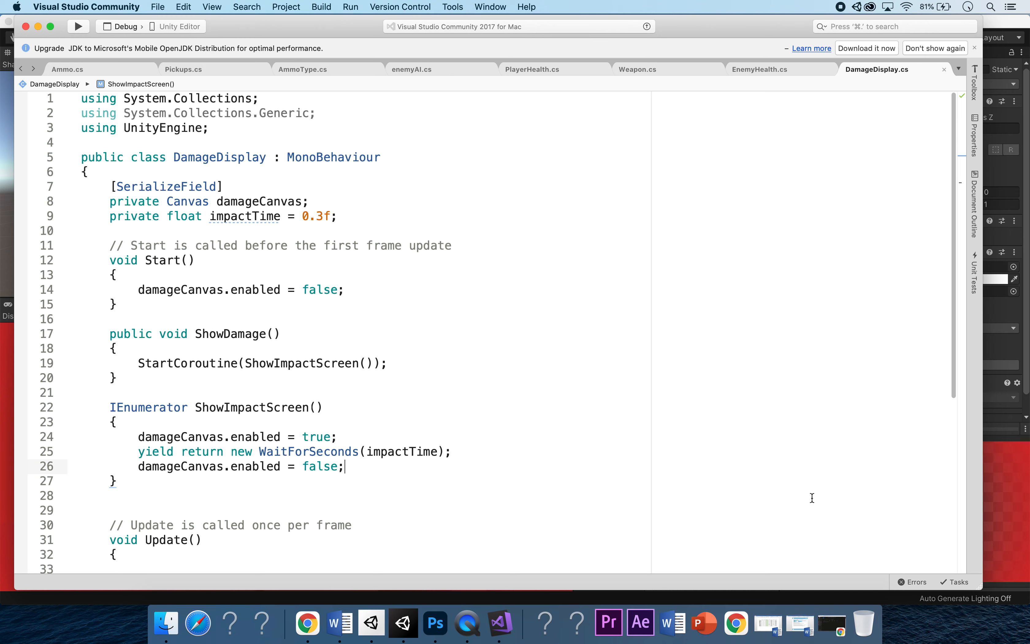
mouse_move(352, 415)
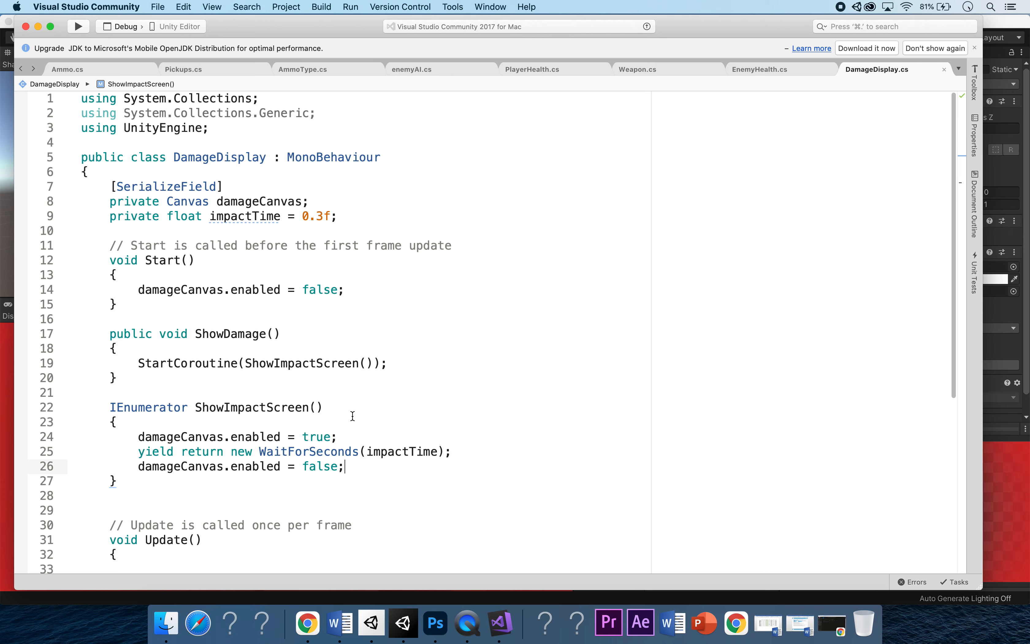
mouse_move(442, 353)
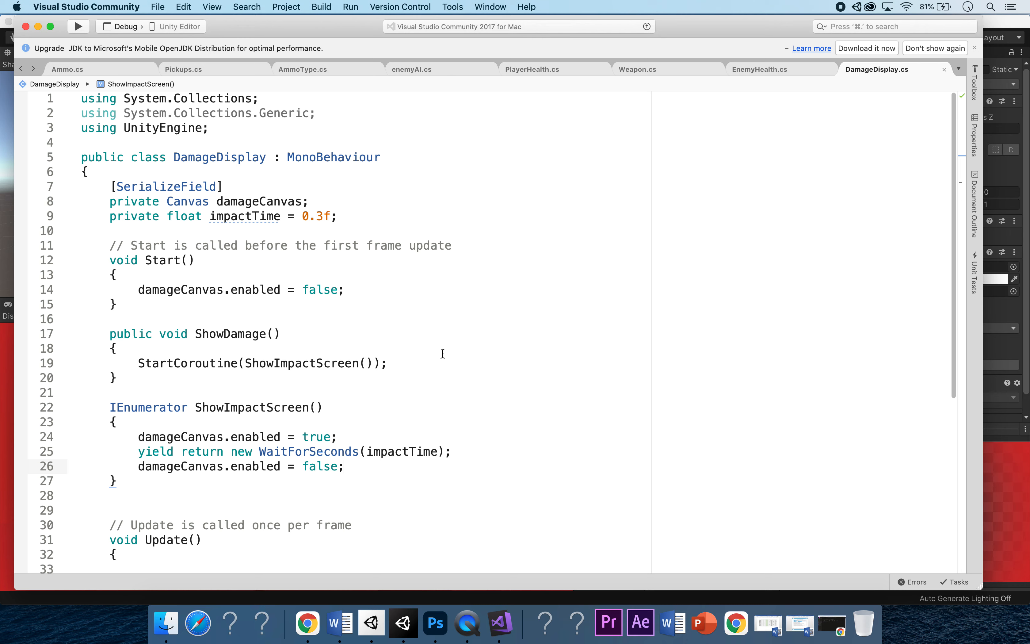
mouse_move(425, 84)
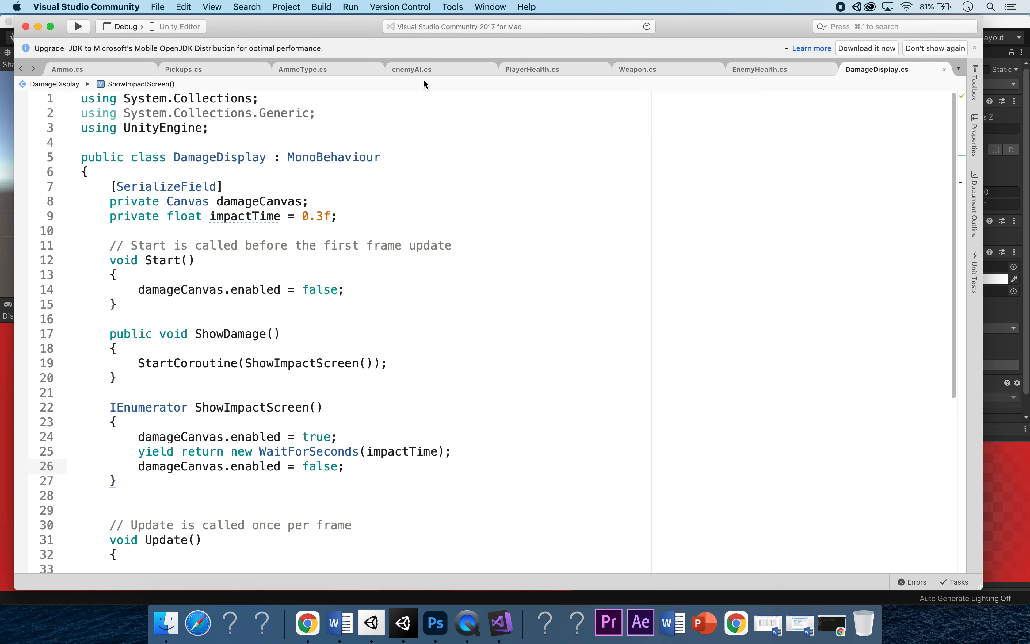
In enemyAI.AttackTarget, add target.GetComponent<DamageDisplay>().ShowDamage(); after the TakeDamage line
left_click(411, 69)
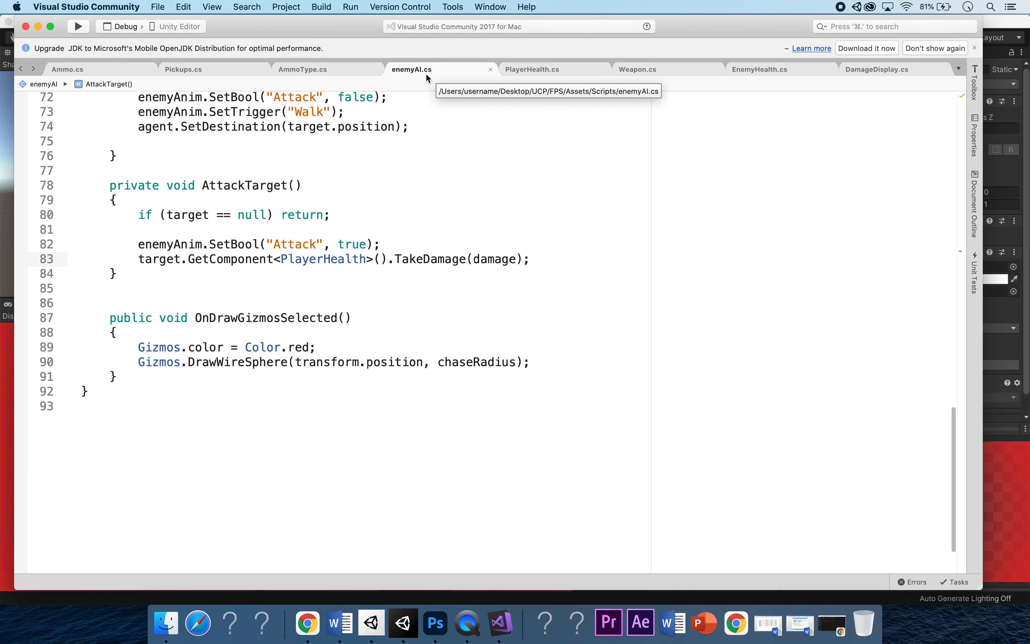
left_click(530, 259)
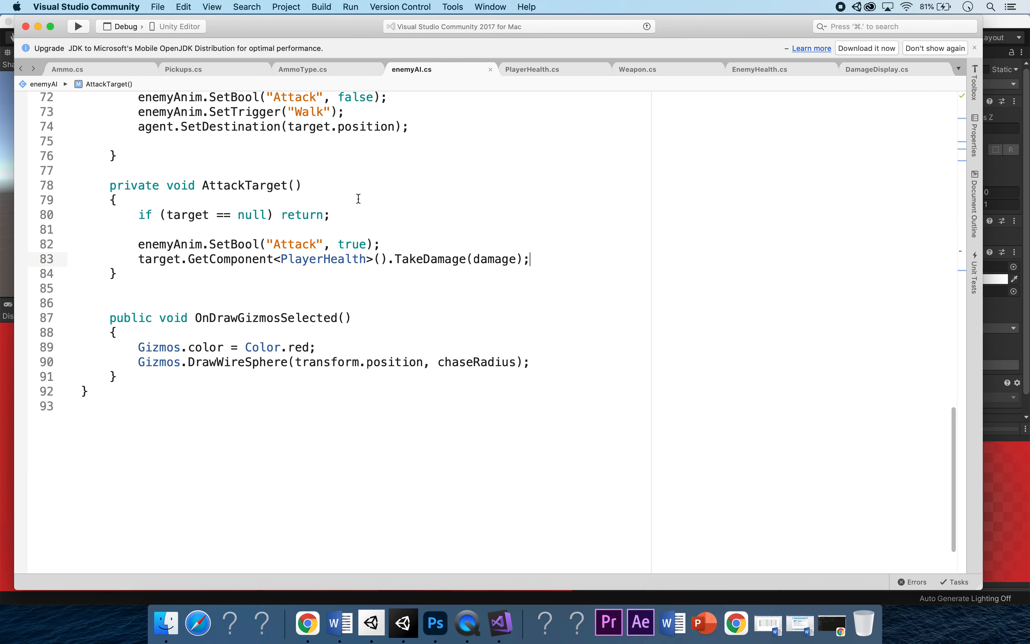
key("enter")
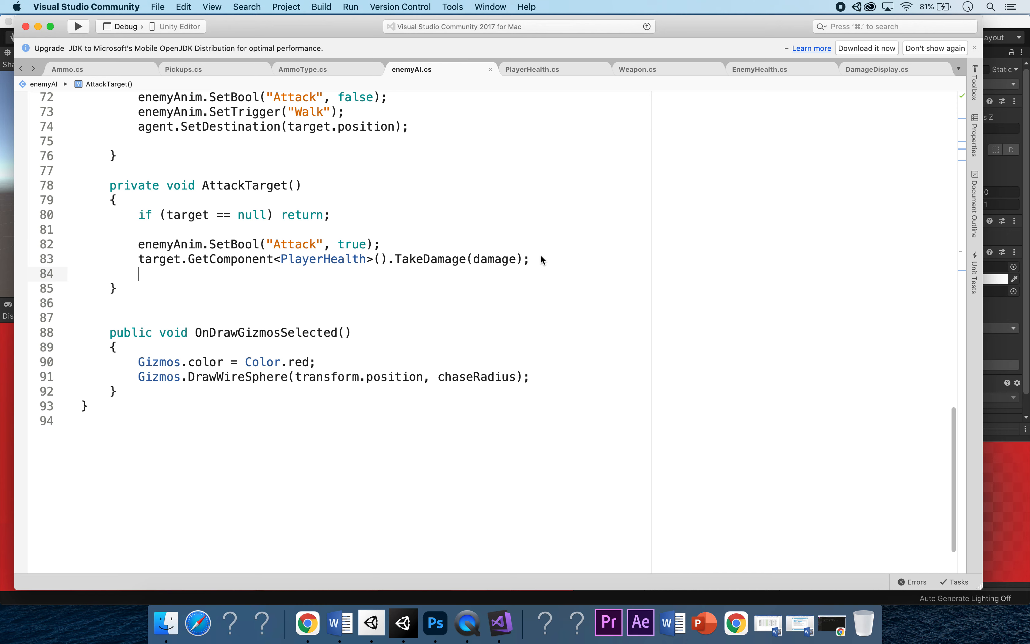
type("target.")
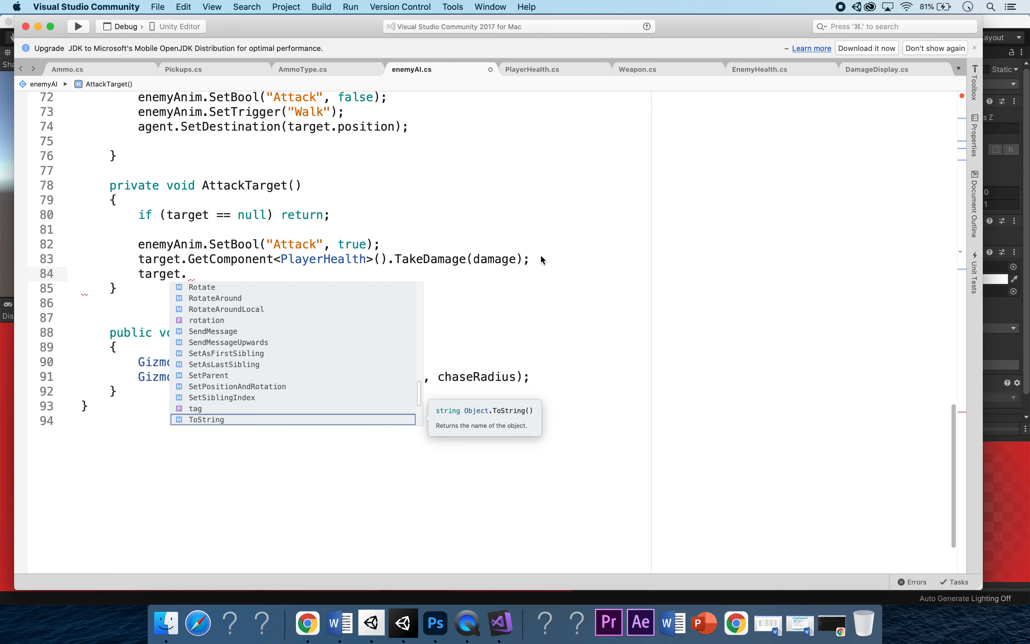
type("etComponent<D>")
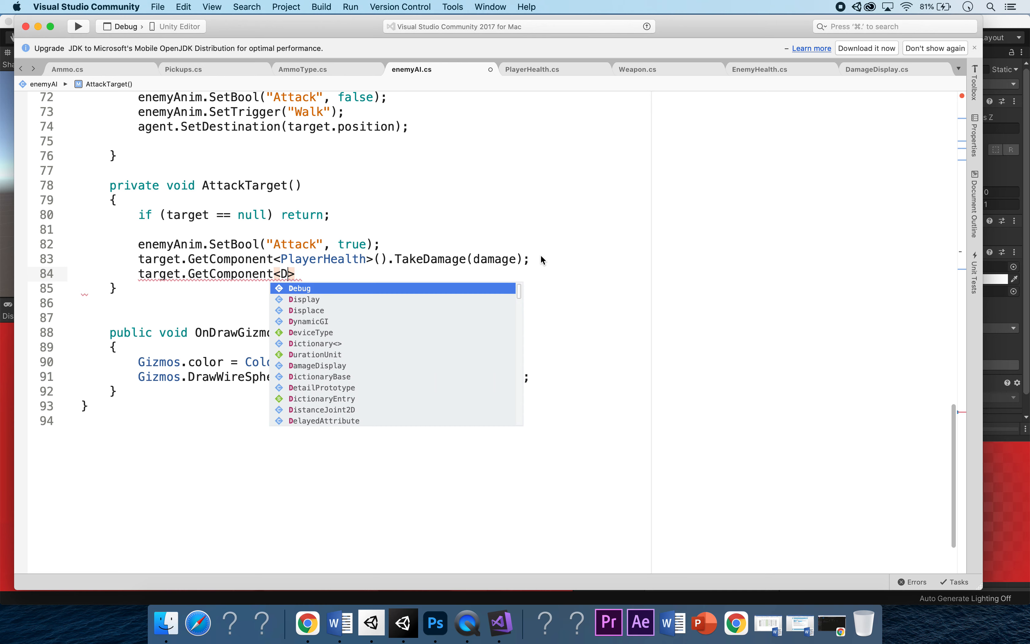
type("mageDisplay")
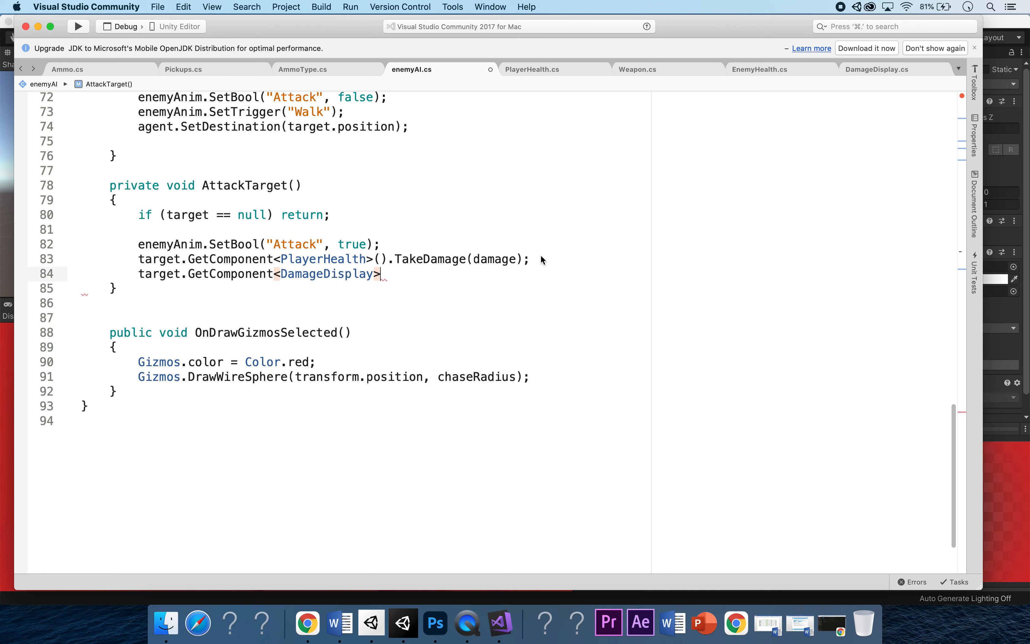
type("().S")
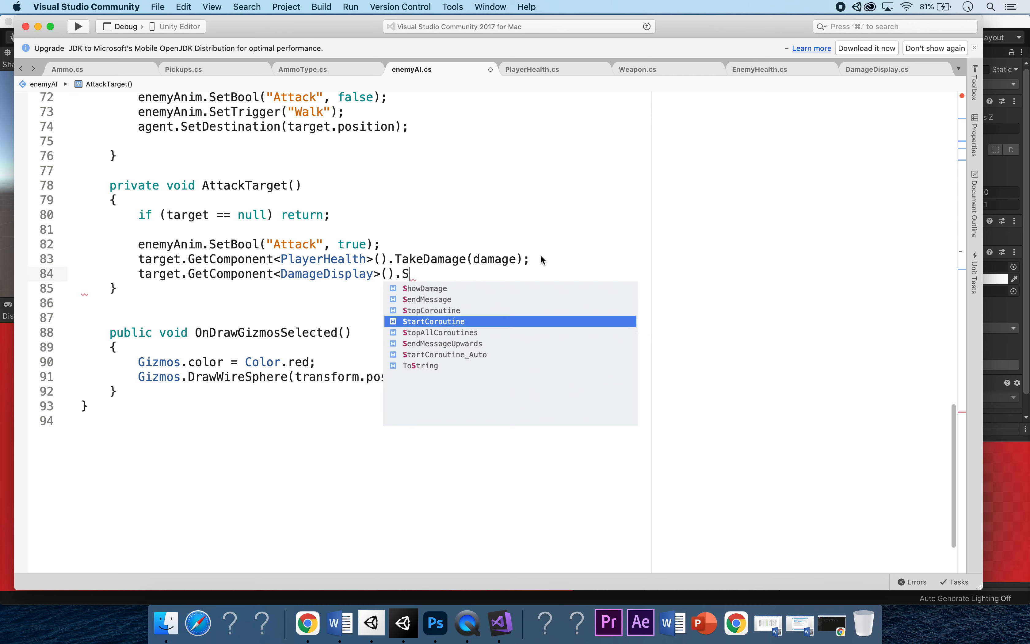
type("ho")
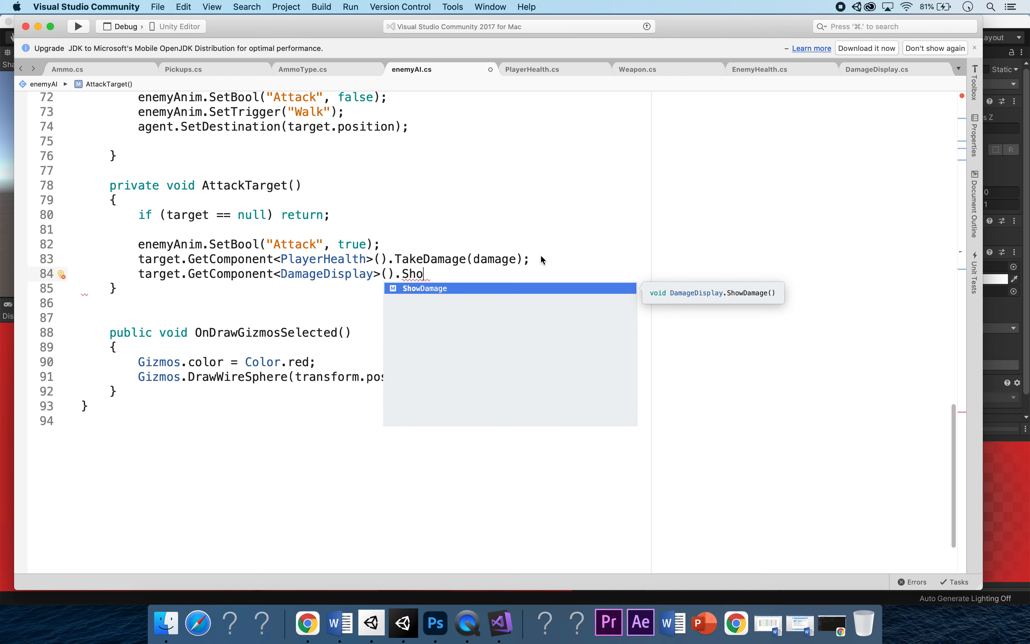
key("Tab")
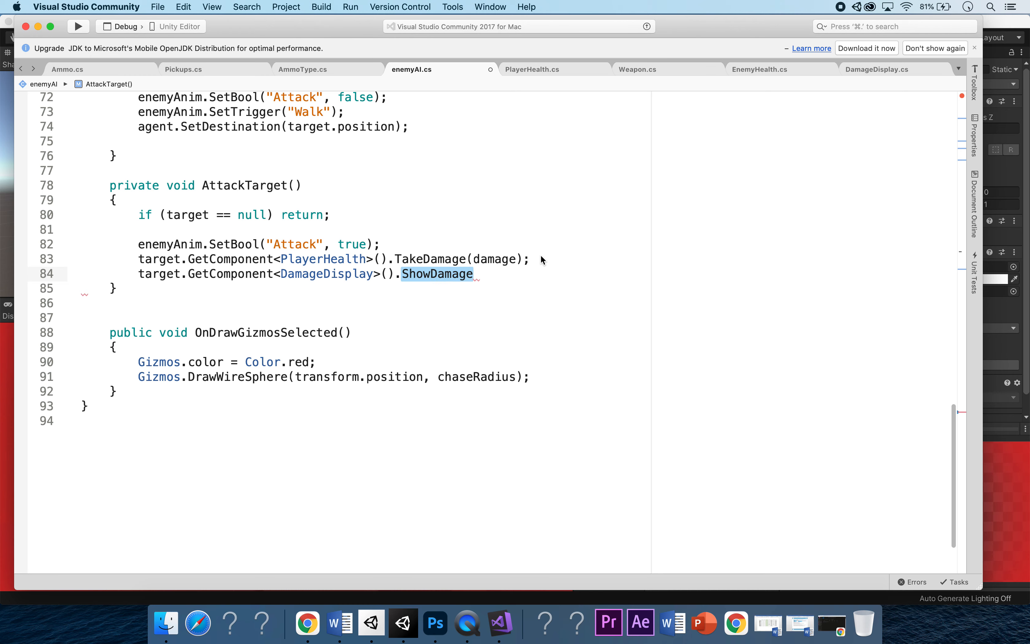
type("();")
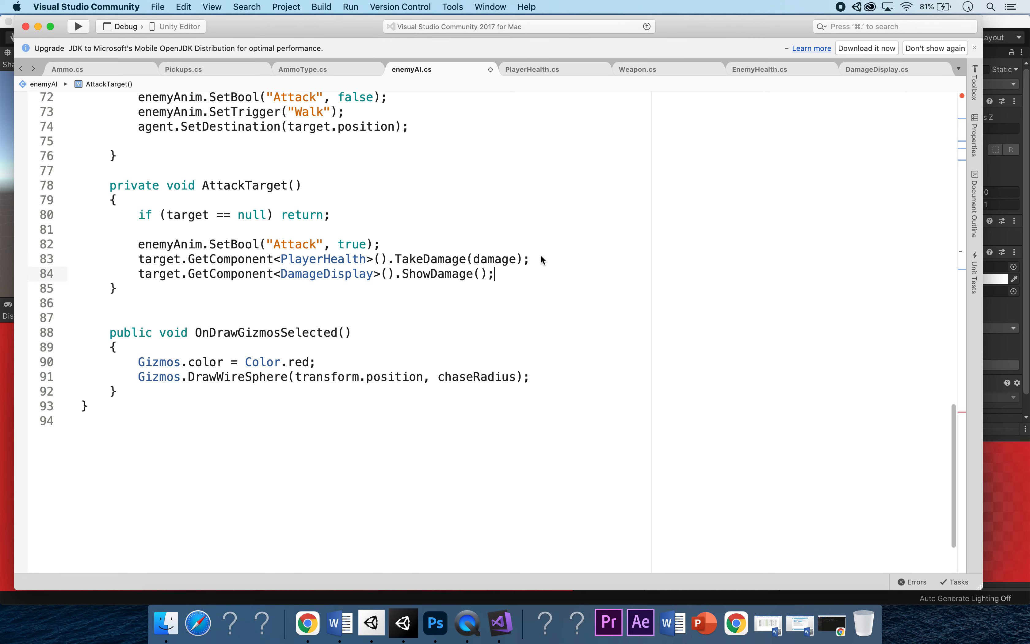
Check the ShowDamage method in DamageDisplay.cs, then return to enemyAI.cs
left_click(877, 69)
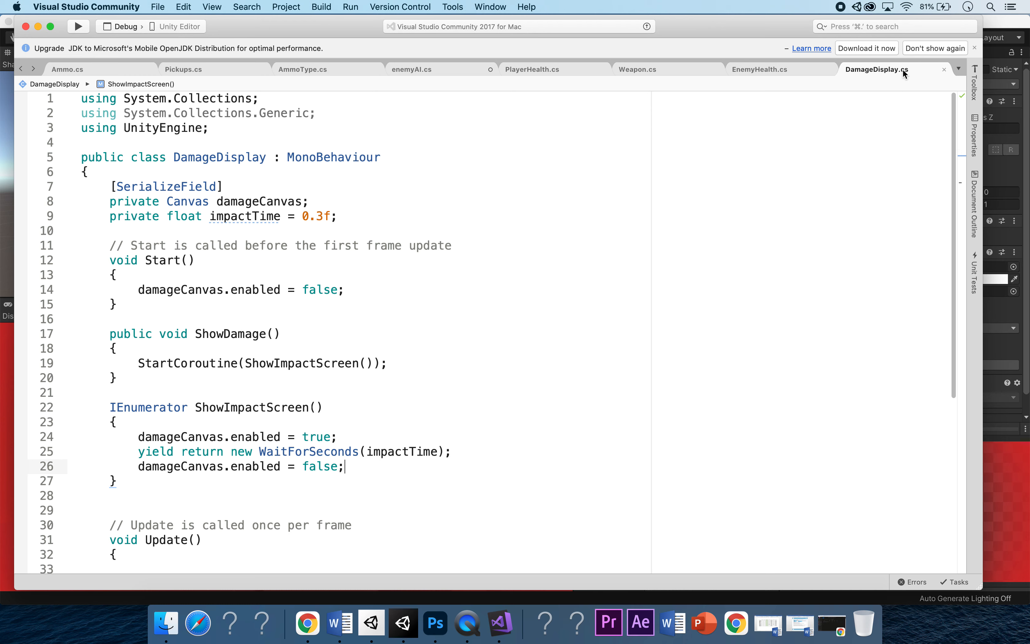
double_click(230, 333)
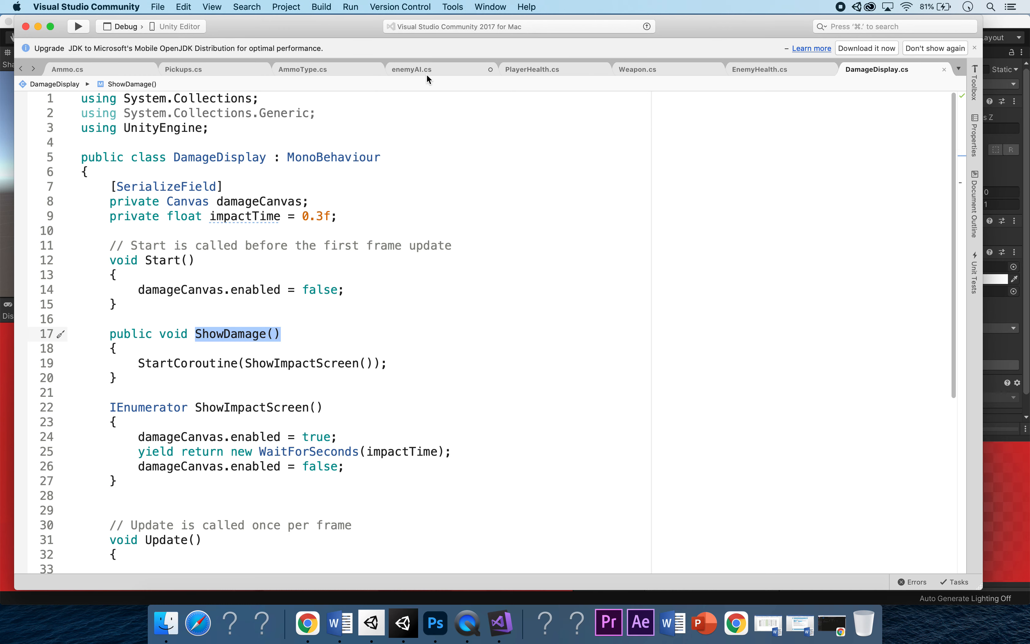
left_click(412, 69)
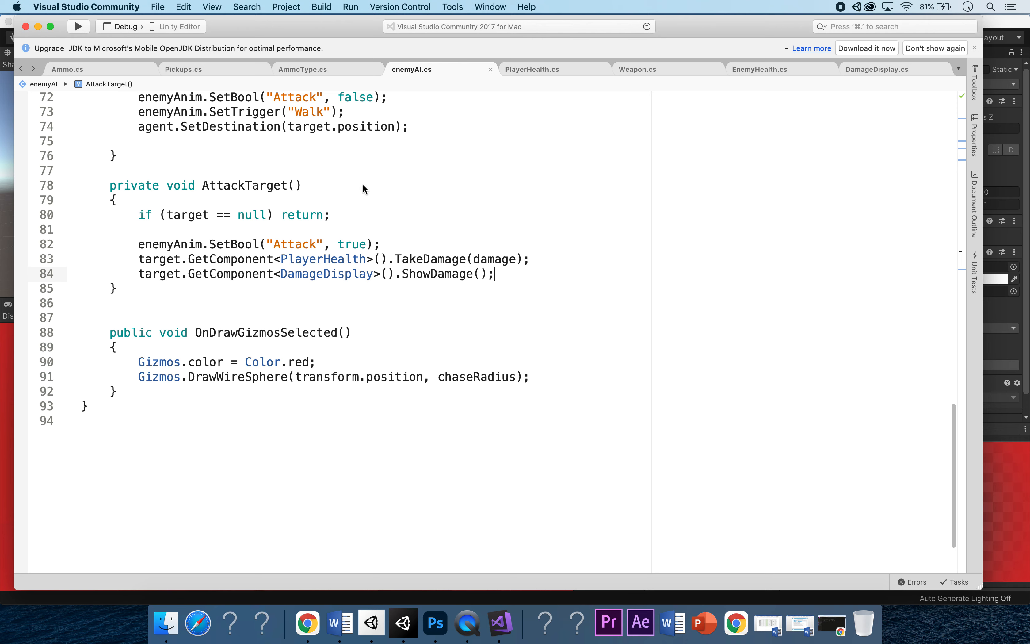
mouse_move(1014, 389)
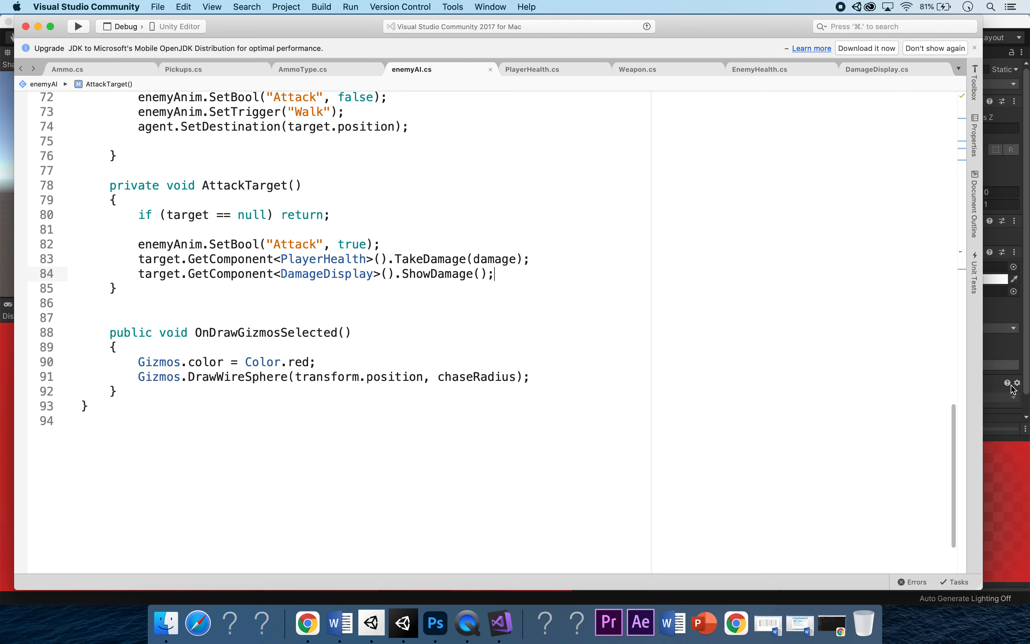
Select the Player in Unity and scroll the Inspector to its Damage Display component
left_click(403, 623)
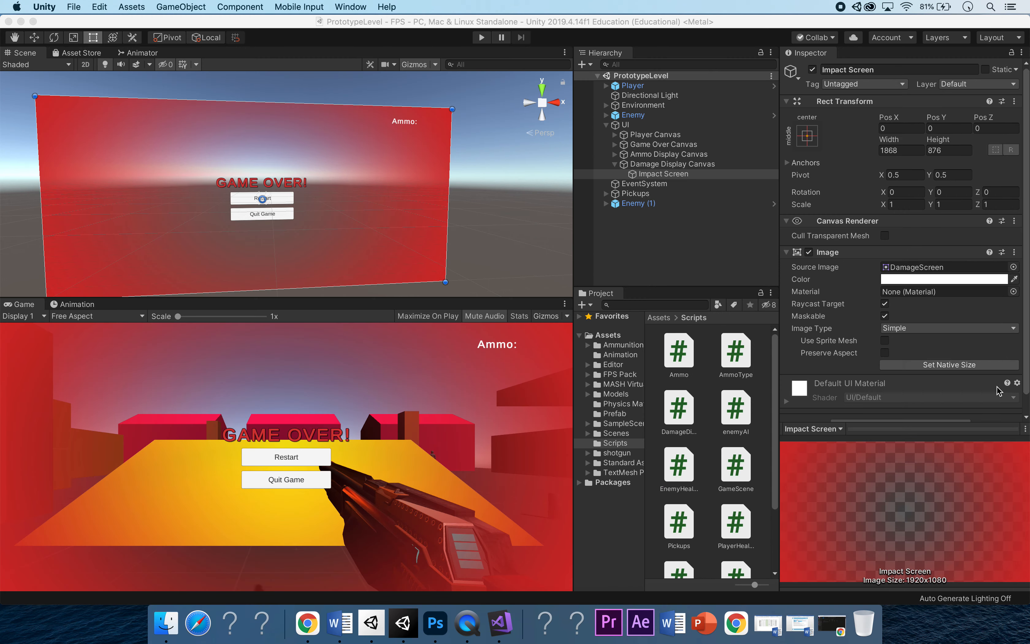
mouse_move(995, 395)
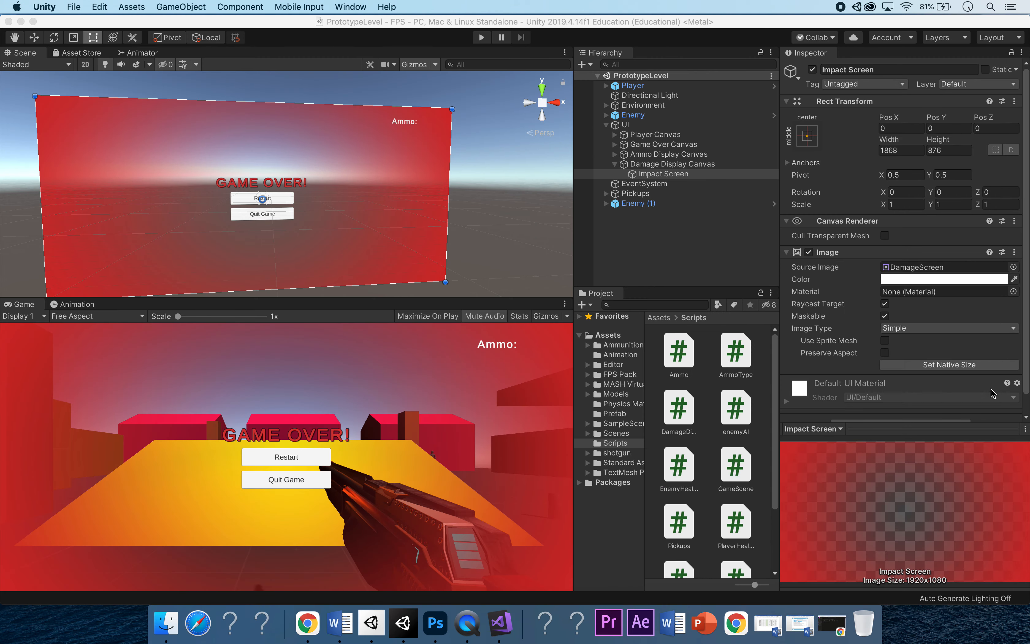
mouse_move(754, 269)
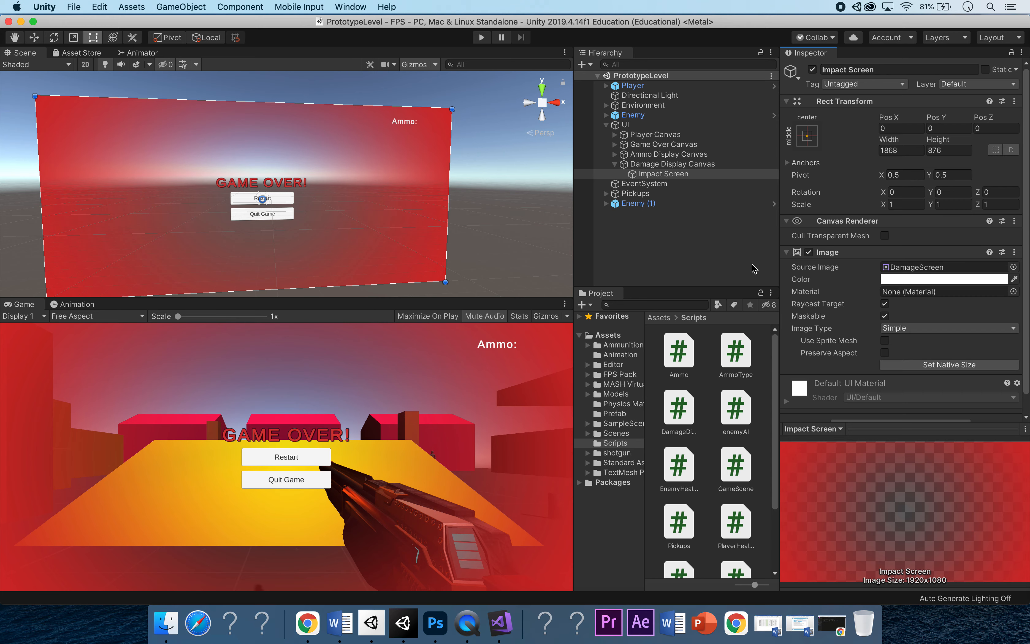
mouse_move(683, 59)
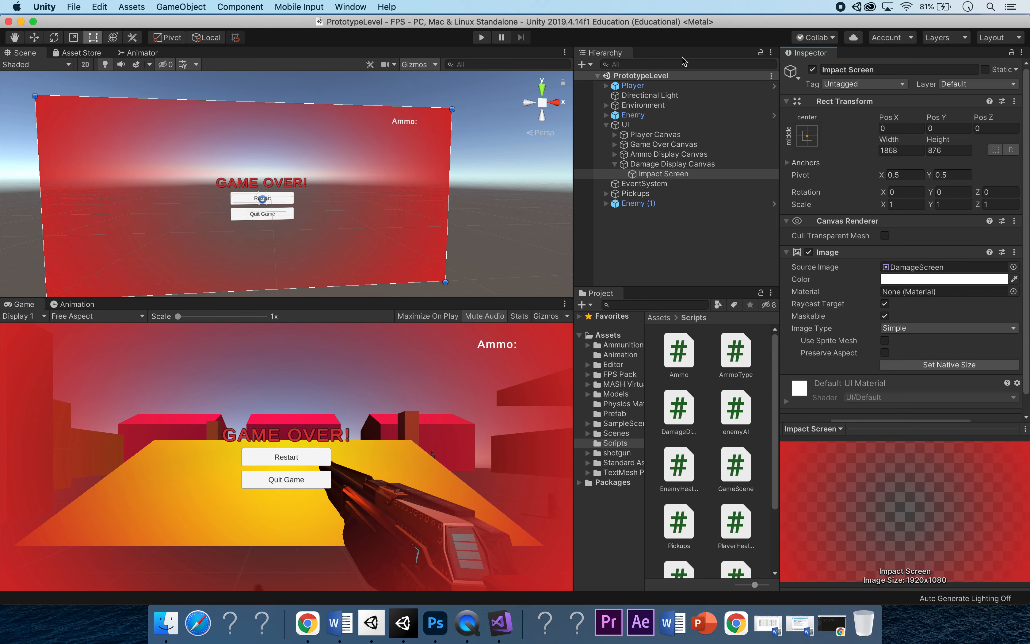
left_click(633, 85)
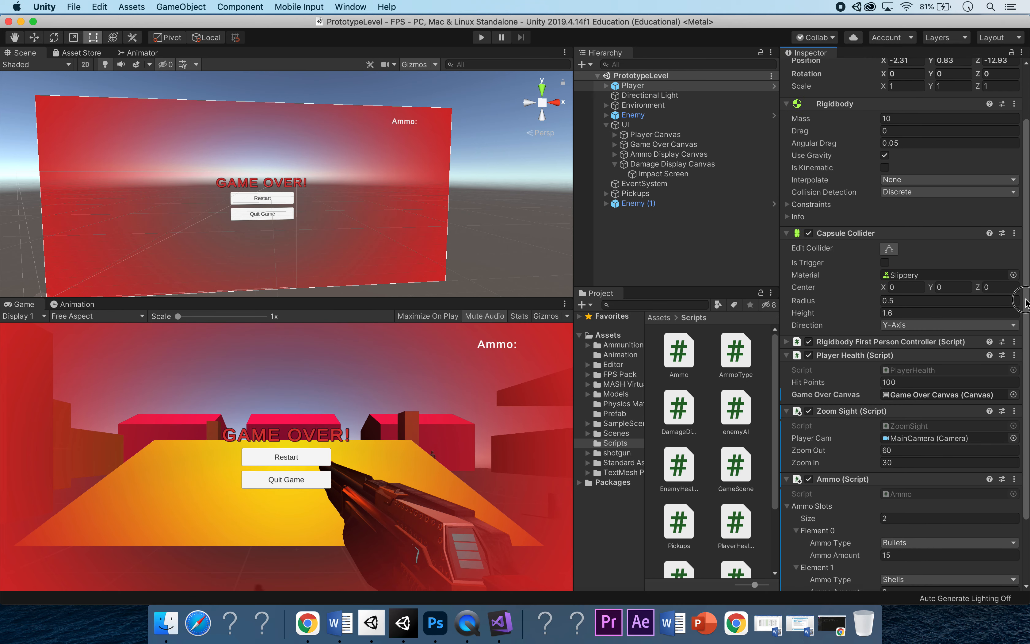
scroll("down", 3)
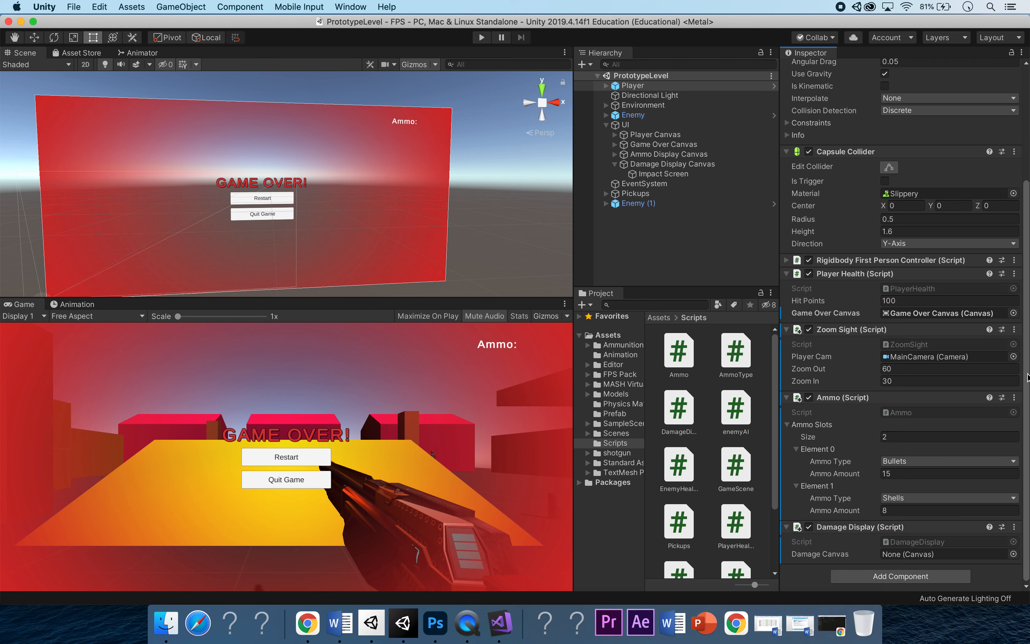
mouse_move(963, 513)
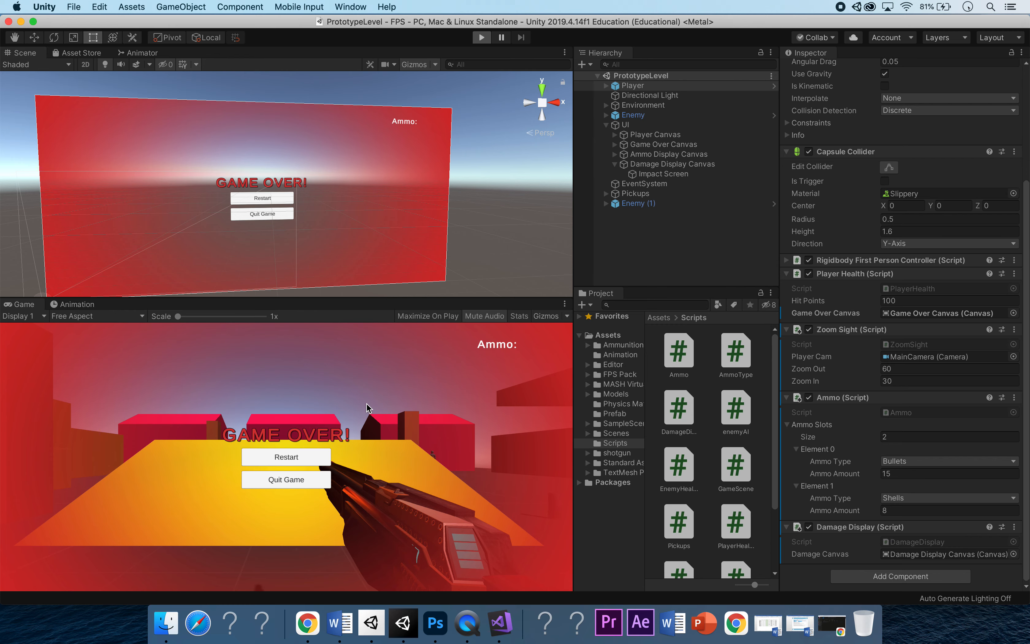
Play-test the level, restart after the enemy kills the player, and replay
left_click(286, 457)
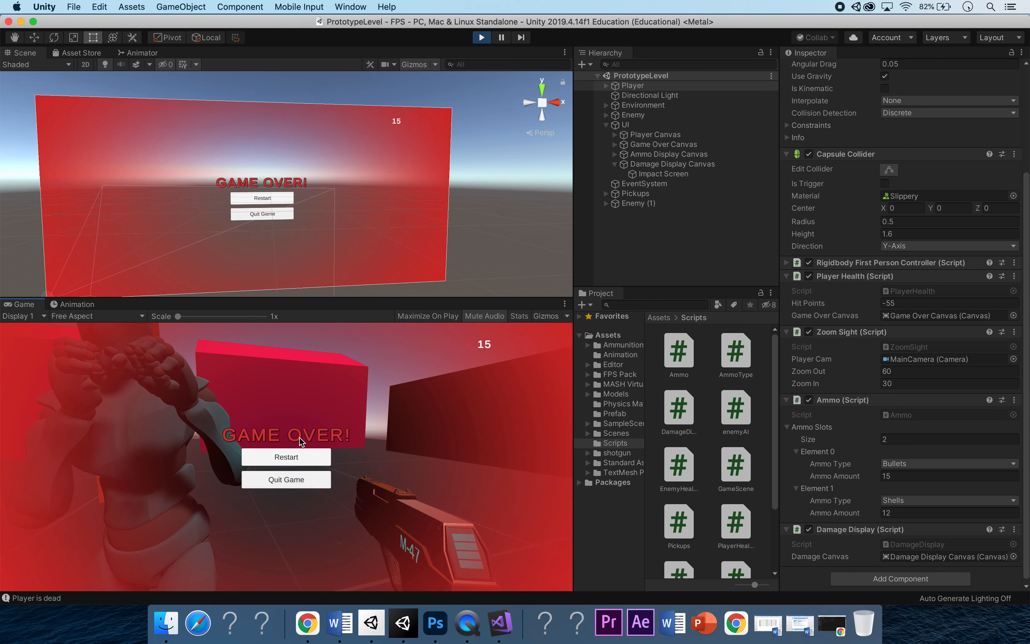
left_click(286, 457)
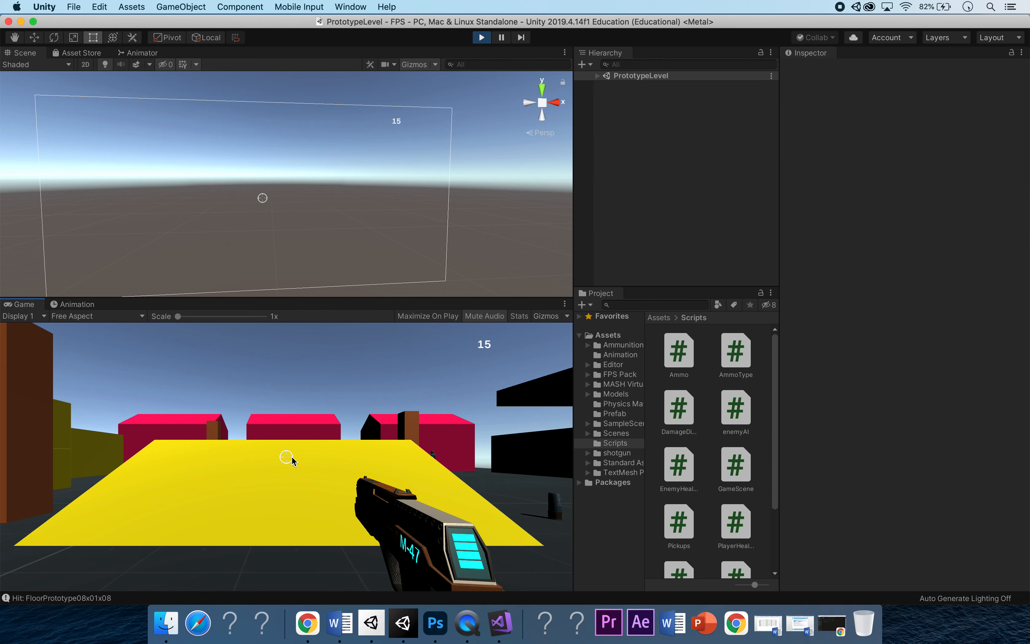
mouse_move(479, 192)
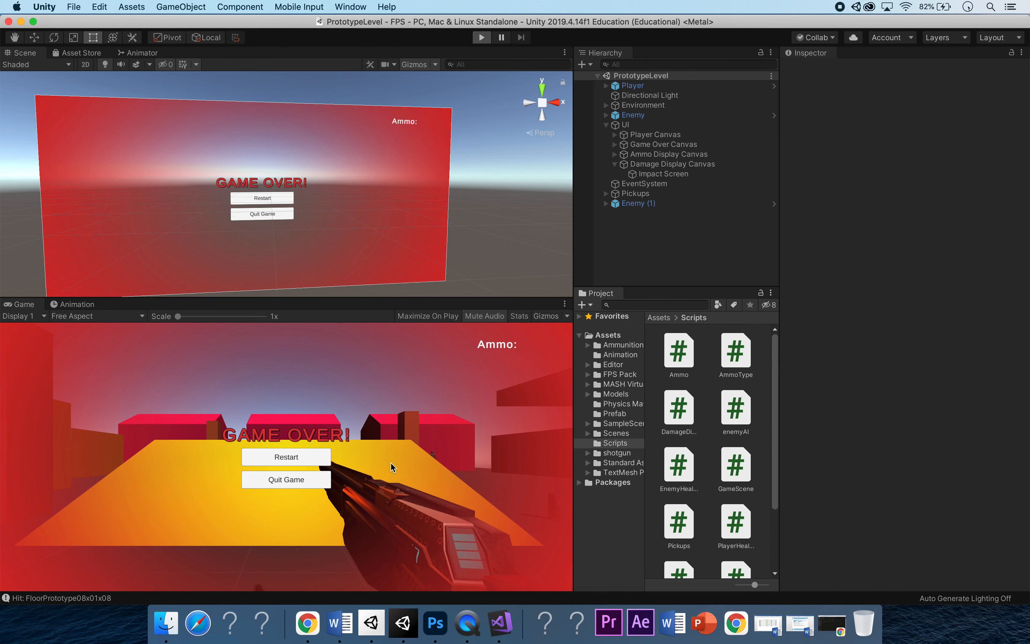
left_click(286, 457)
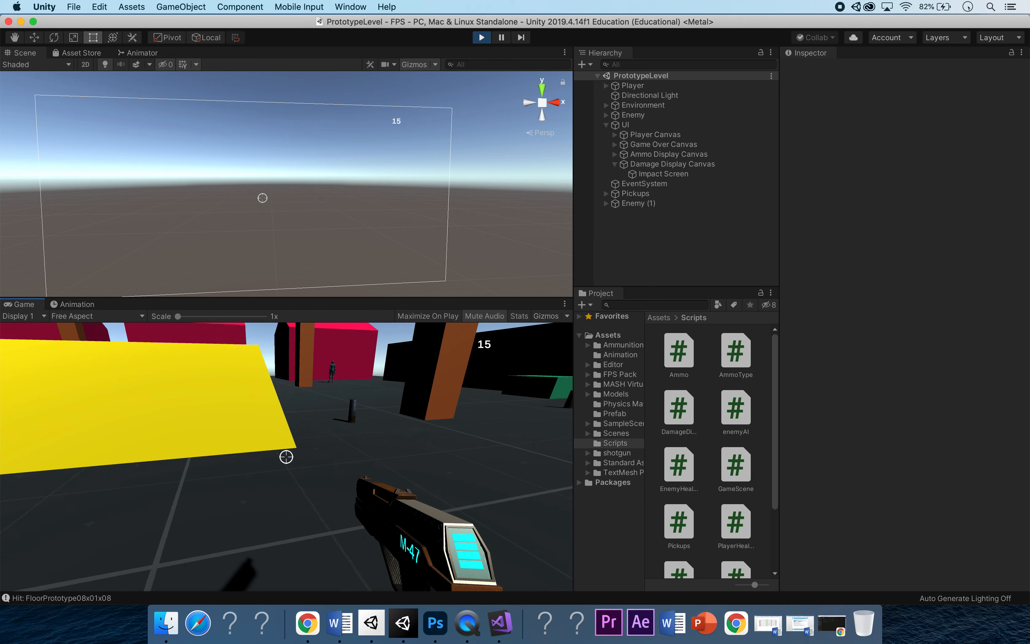
left_click(286, 457)
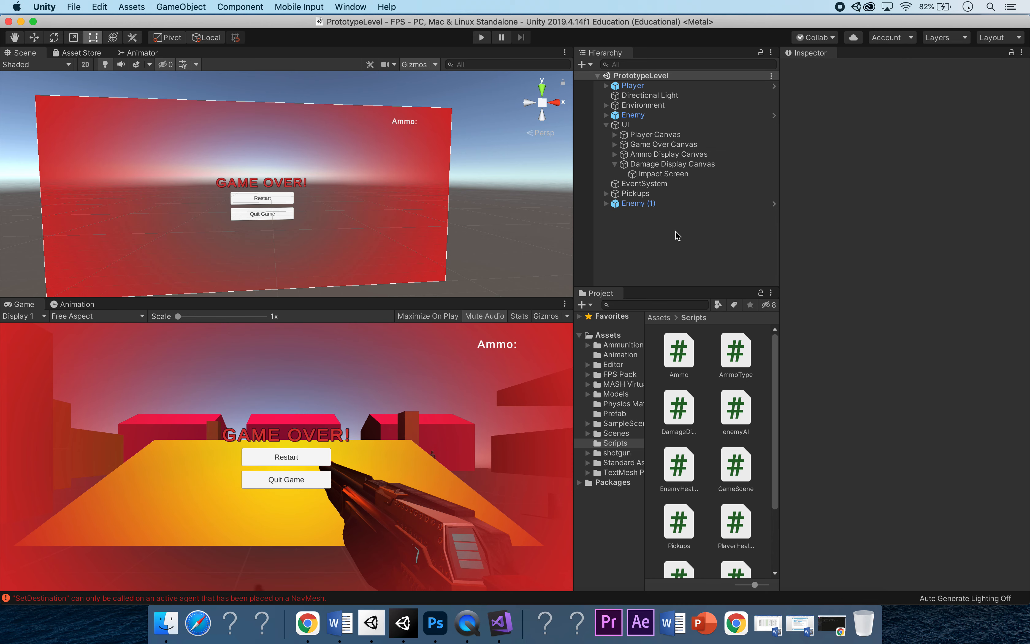
mouse_move(160, 605)
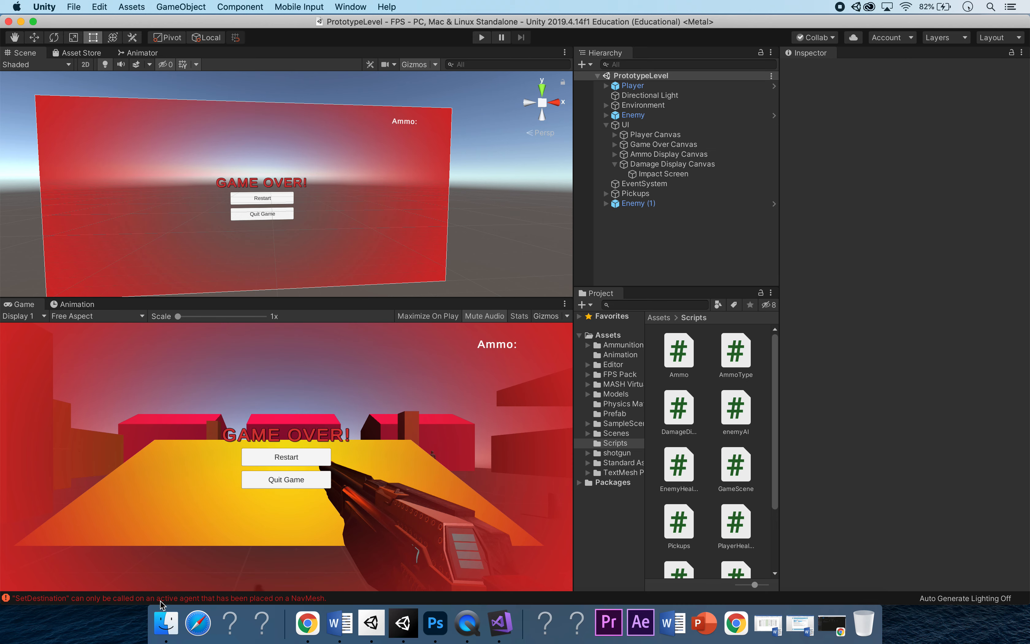